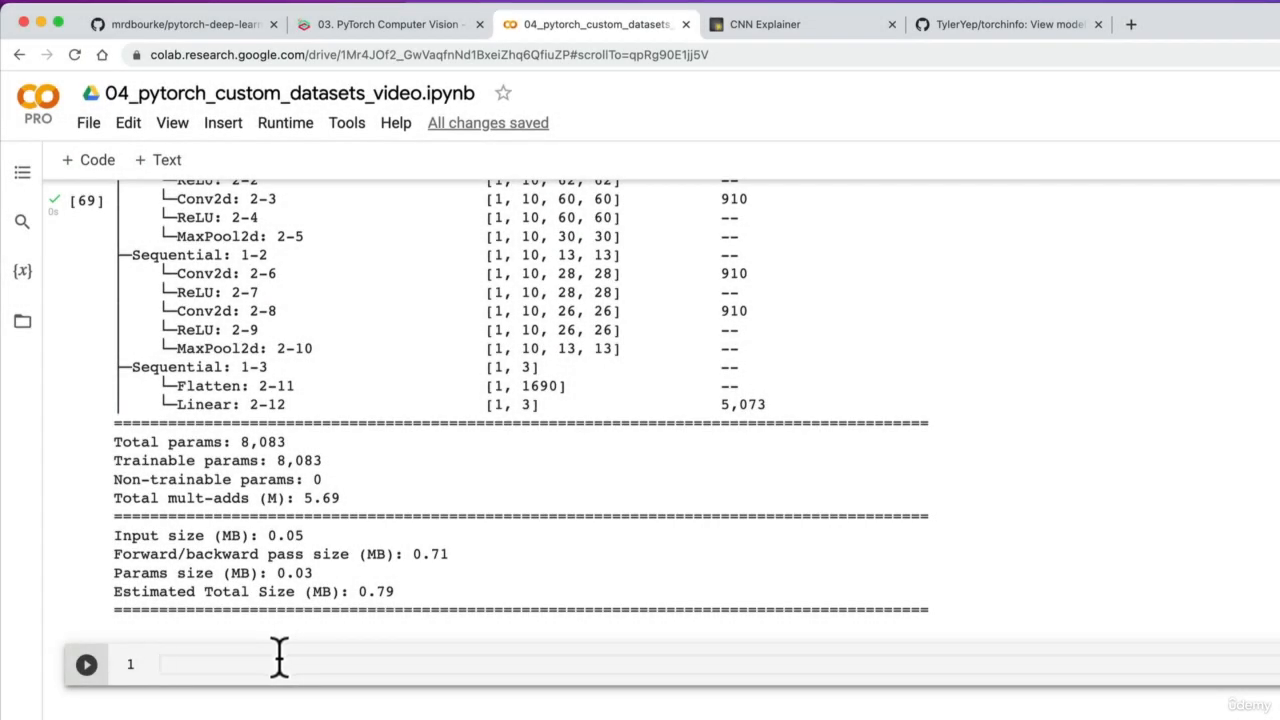
Check the course book's reference training loop, then return to the custom datasets notebook
click(380, 22)
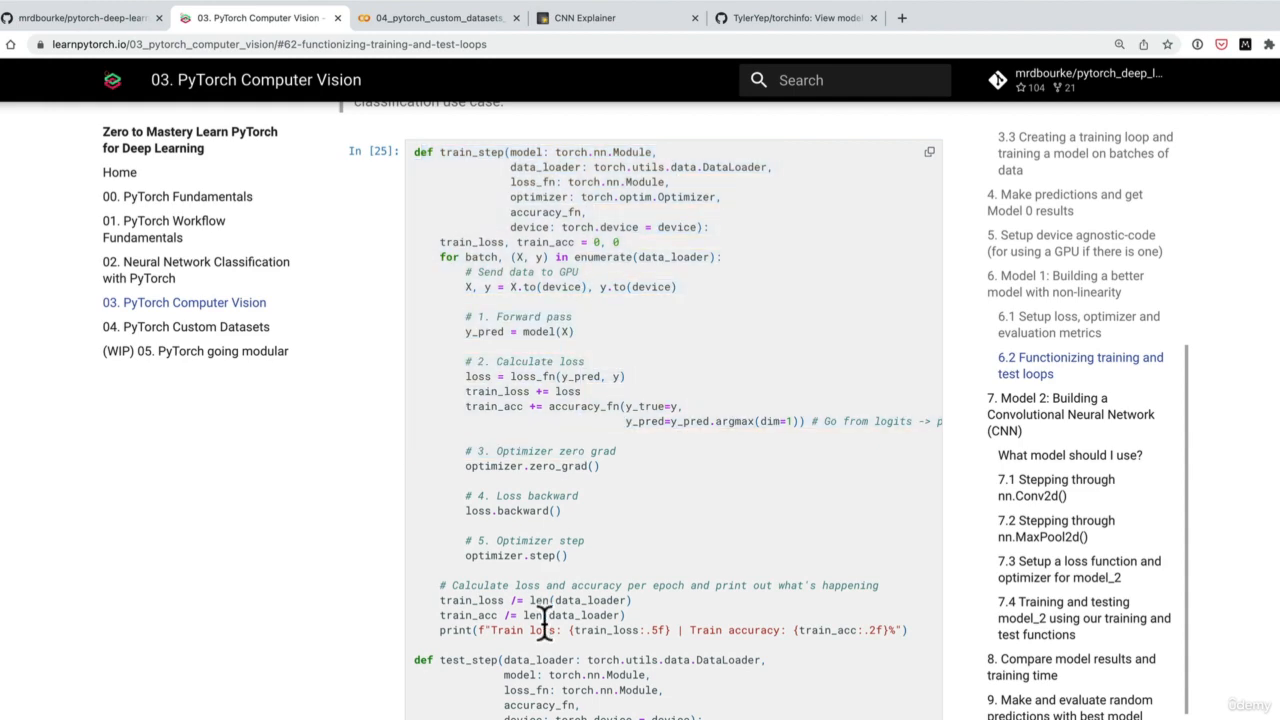
scroll(down, 3)
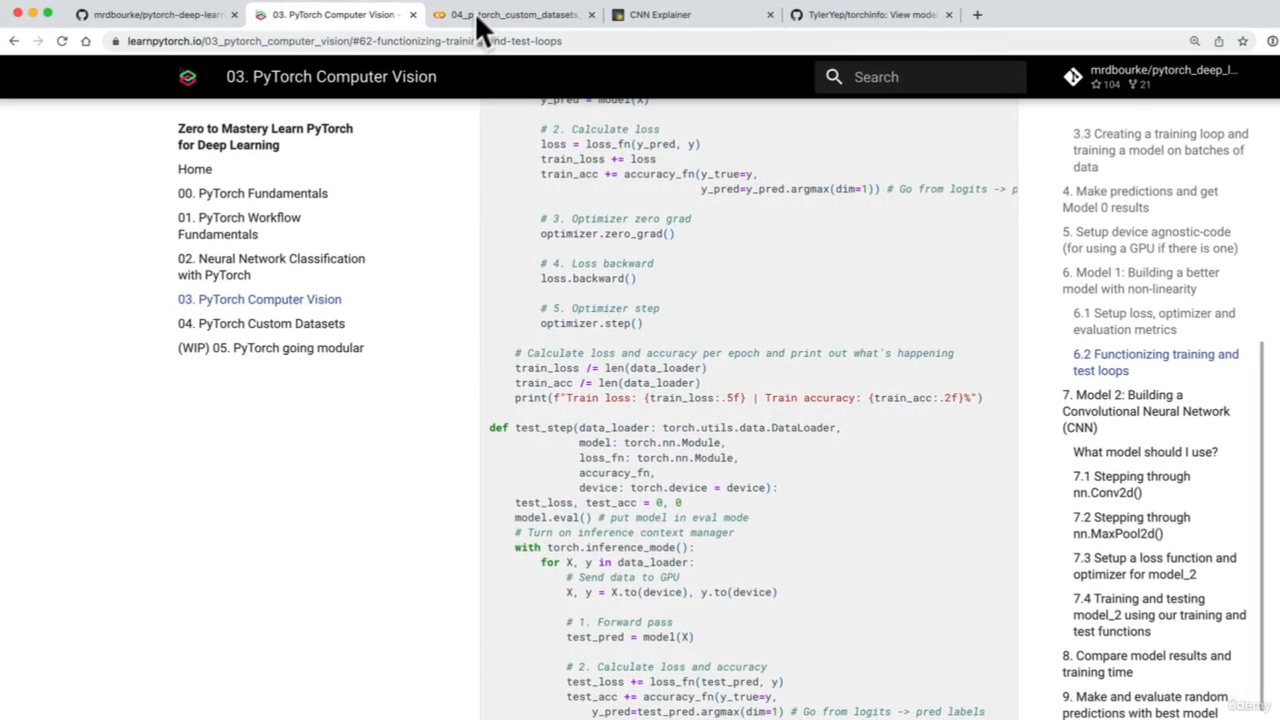
click(512, 14)
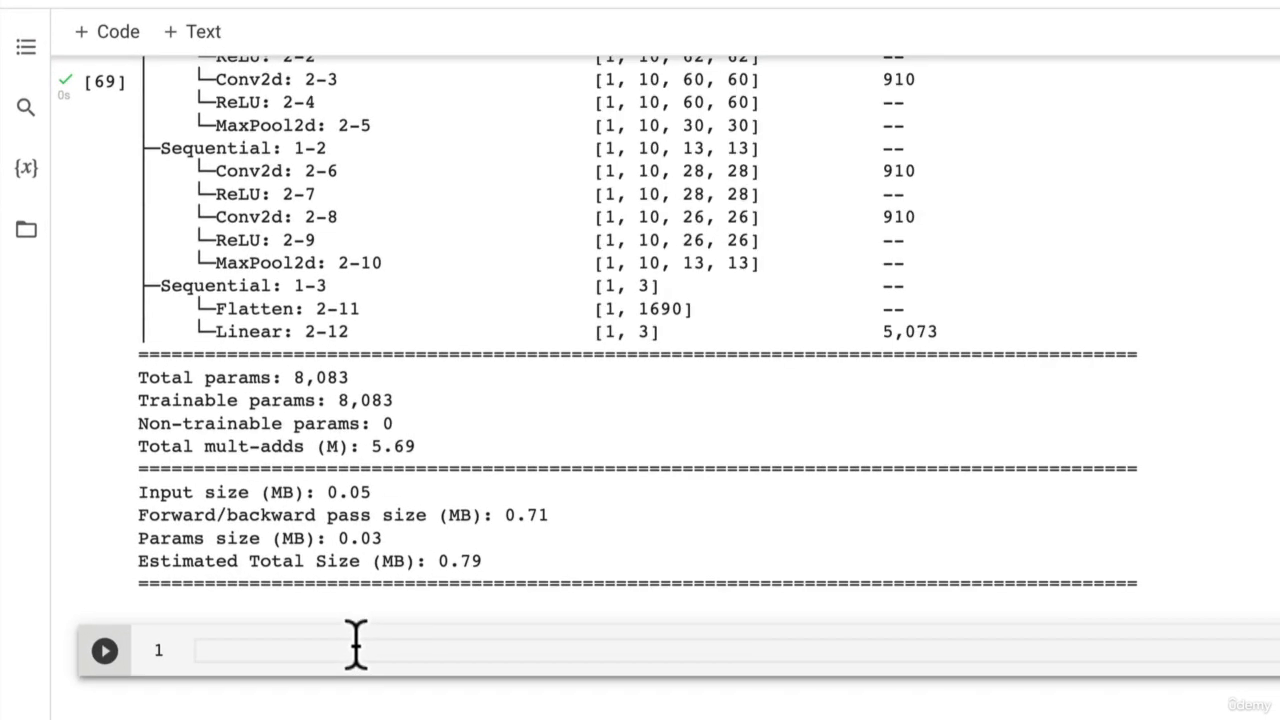
Write the '## 7.5 Create train and test loops functions' heading with bullets describing train_step() and test_step()
text(## 7.5 Create train and test loops functions)
text(* `train_step()` -)
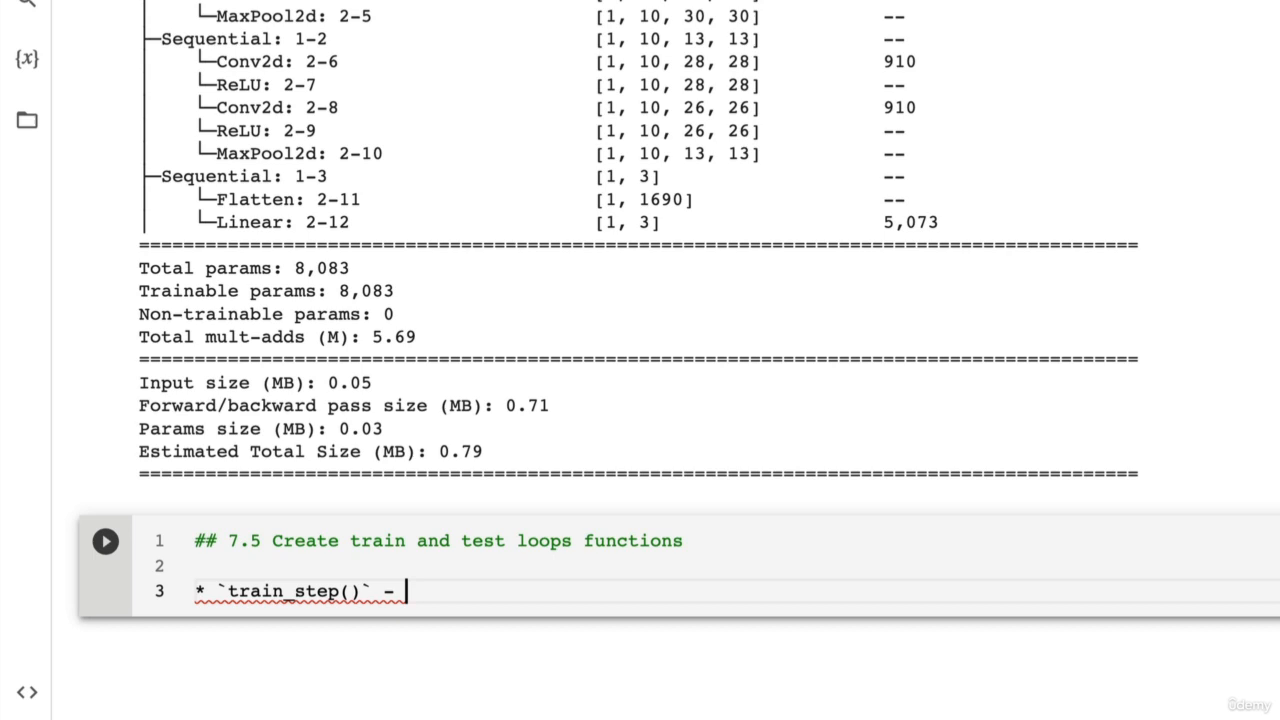
text(takes)
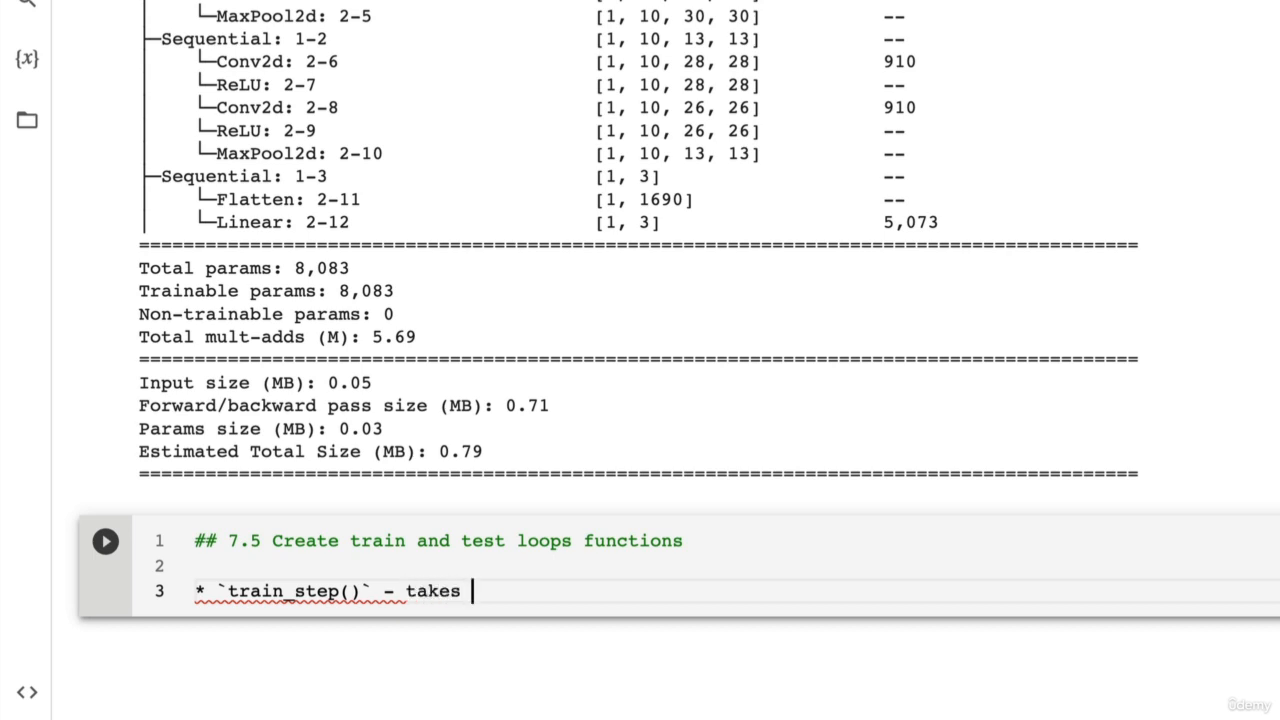
text(in a model and d)
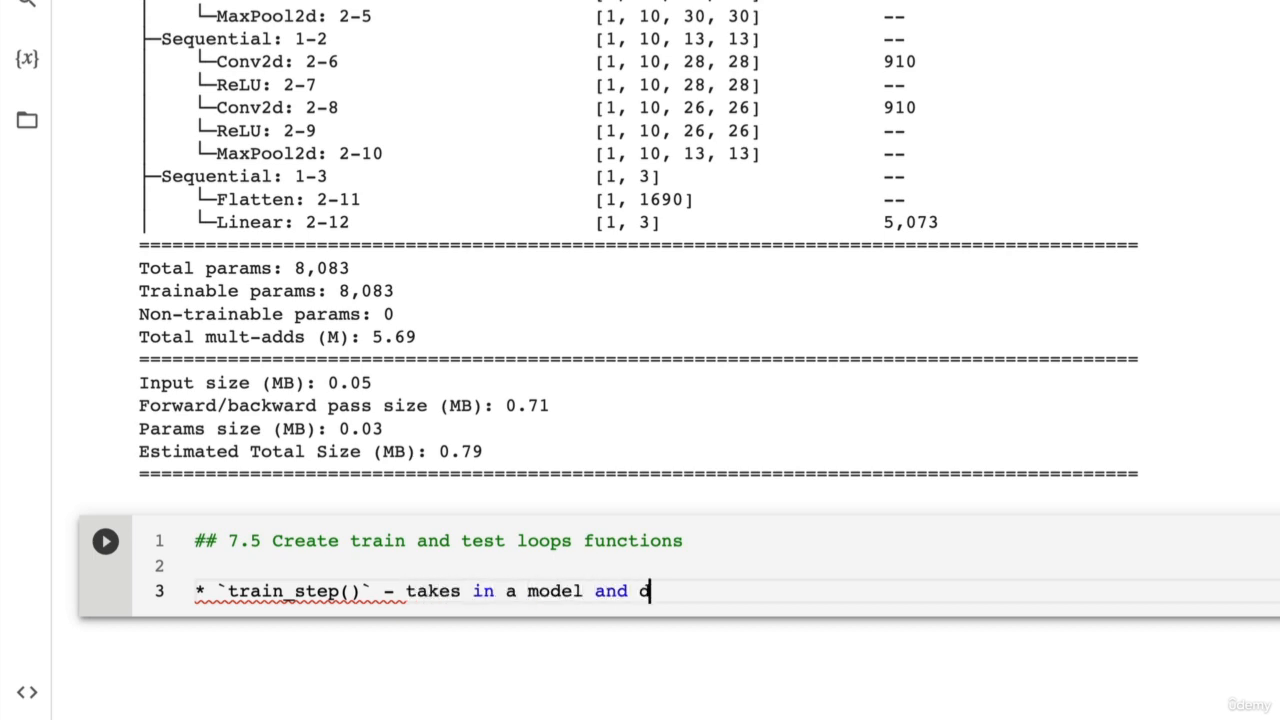
text(ataloader and tr)
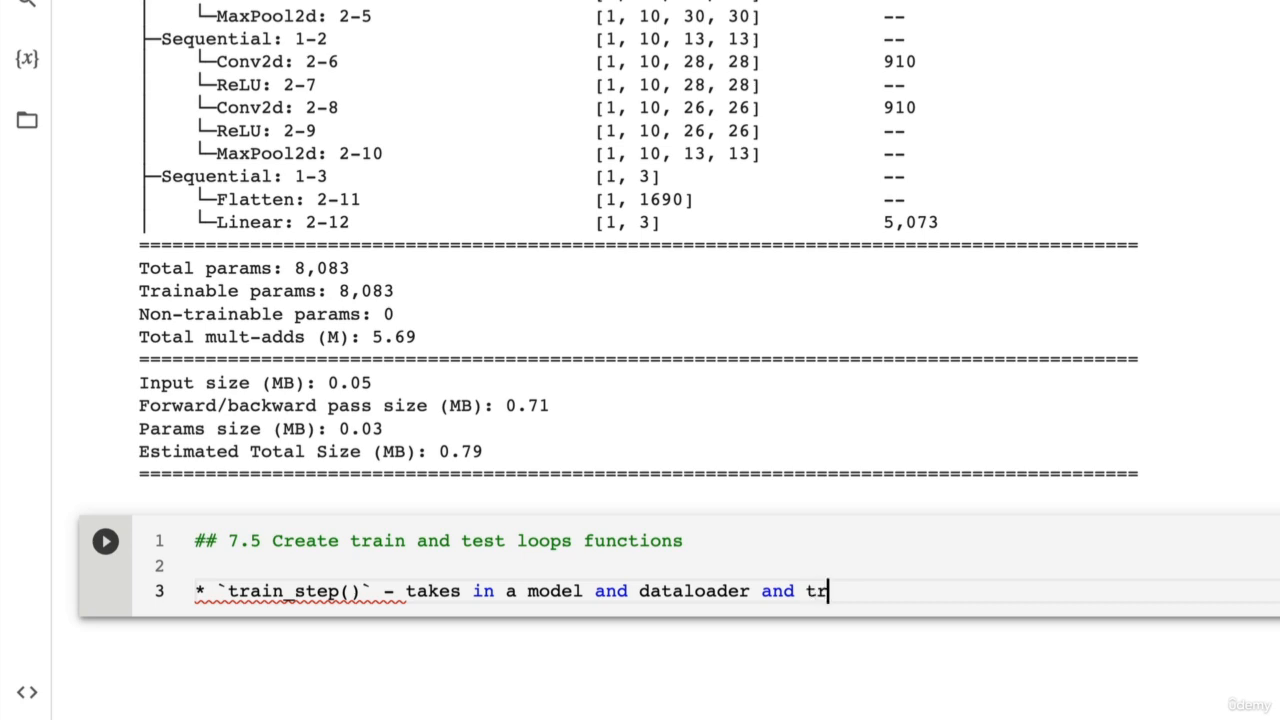
text(ains the model on)
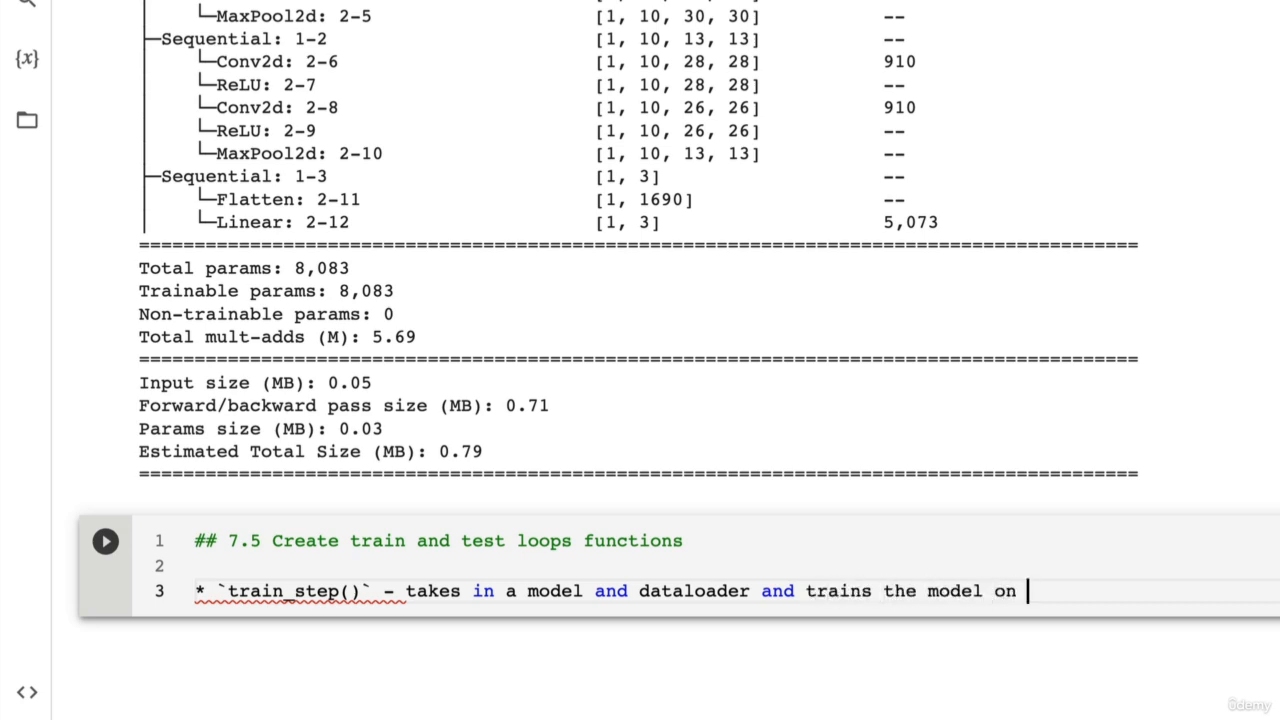
text(the dataloader.)
text(* `test_step()` - takes in a mo)
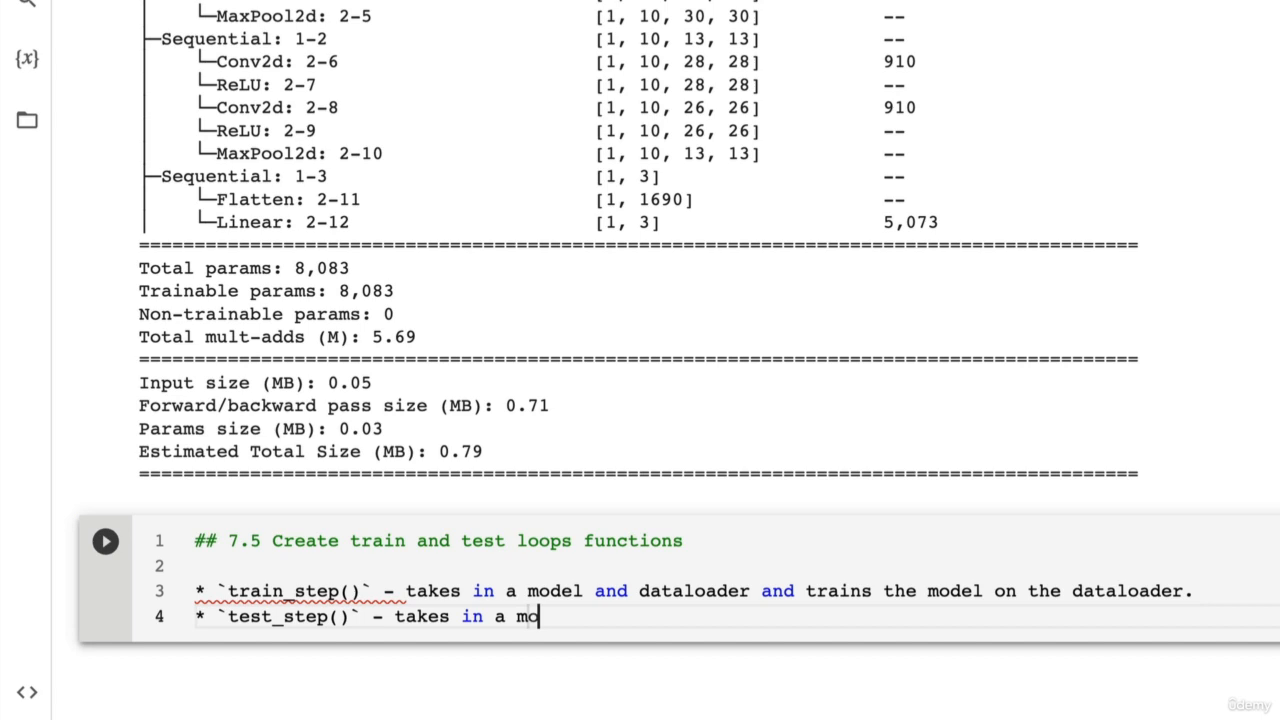
text(del and dataloader and evaluate)
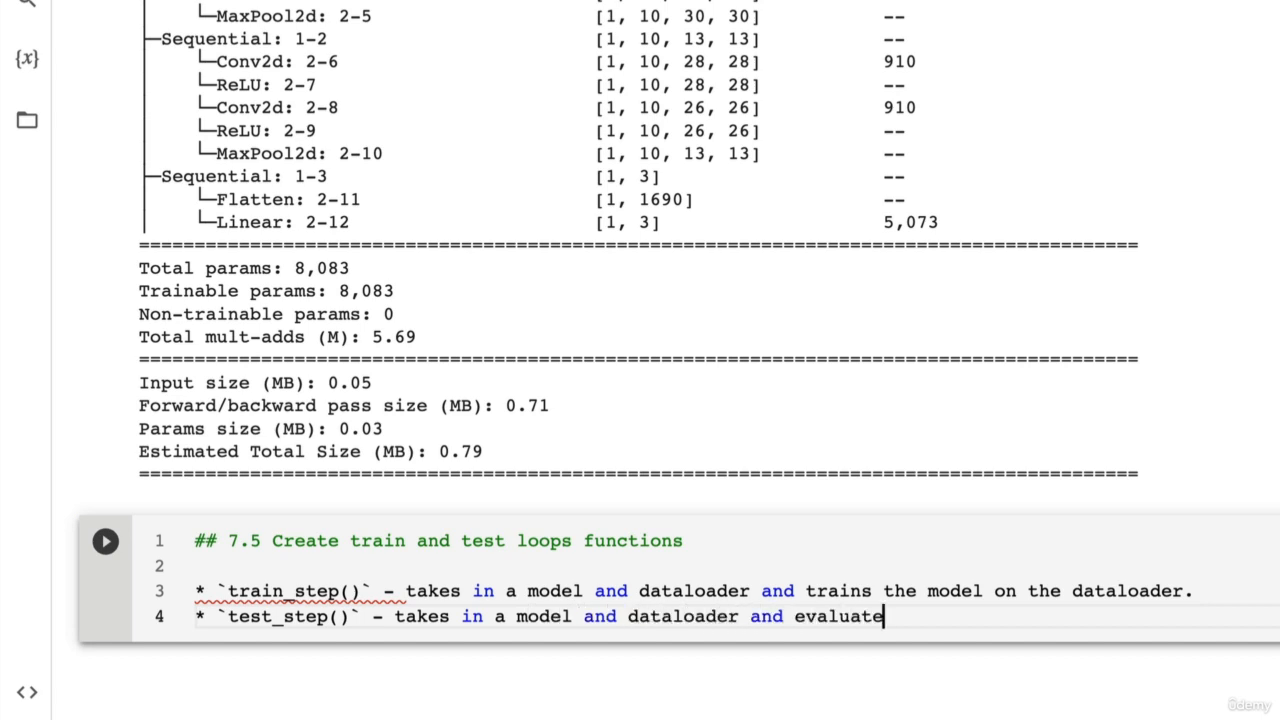
text(s the model on the d)
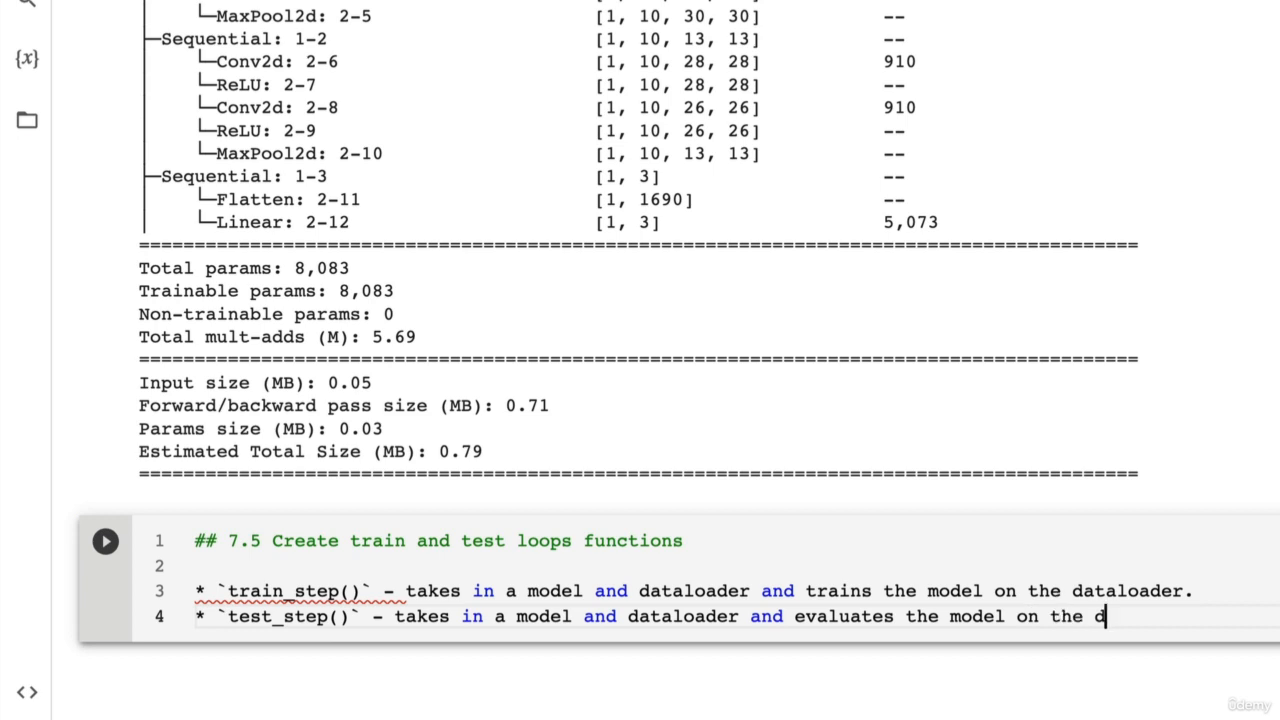
text(ataloader.)
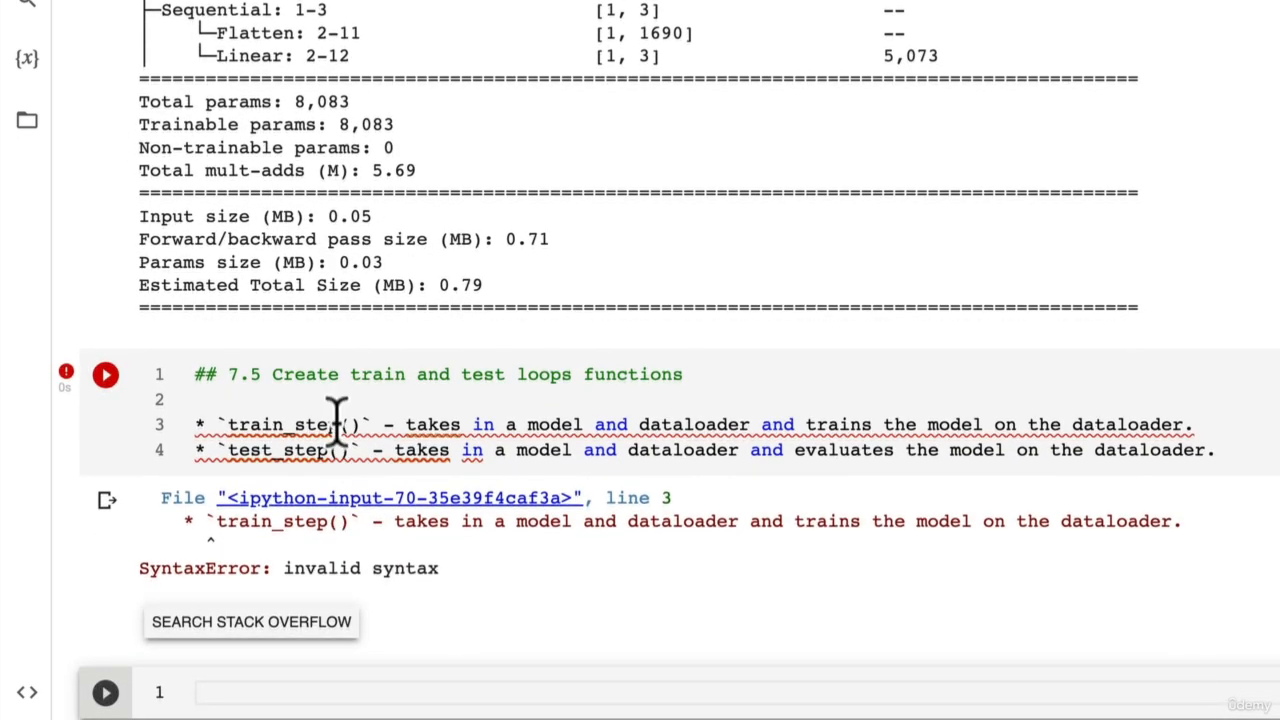
Fix and render the markdown cell, close the Table of contents, and move into the empty code cell below
click(104, 374)
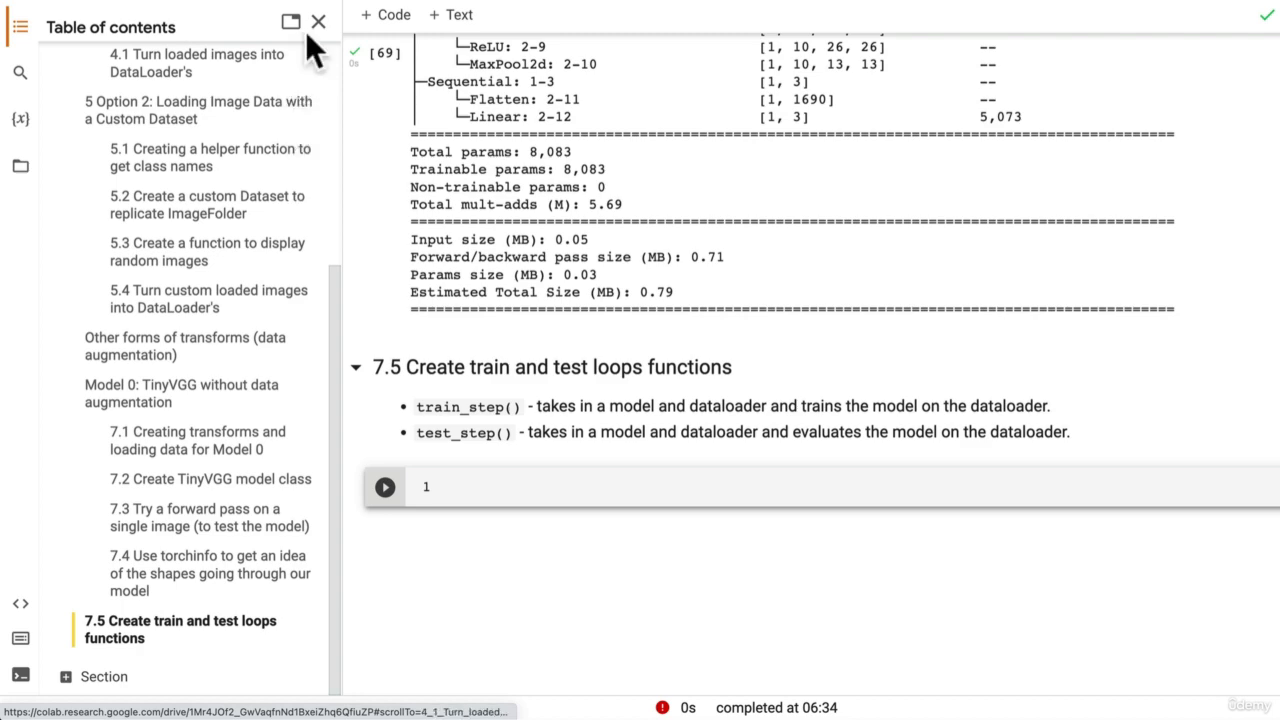
click(316, 22)
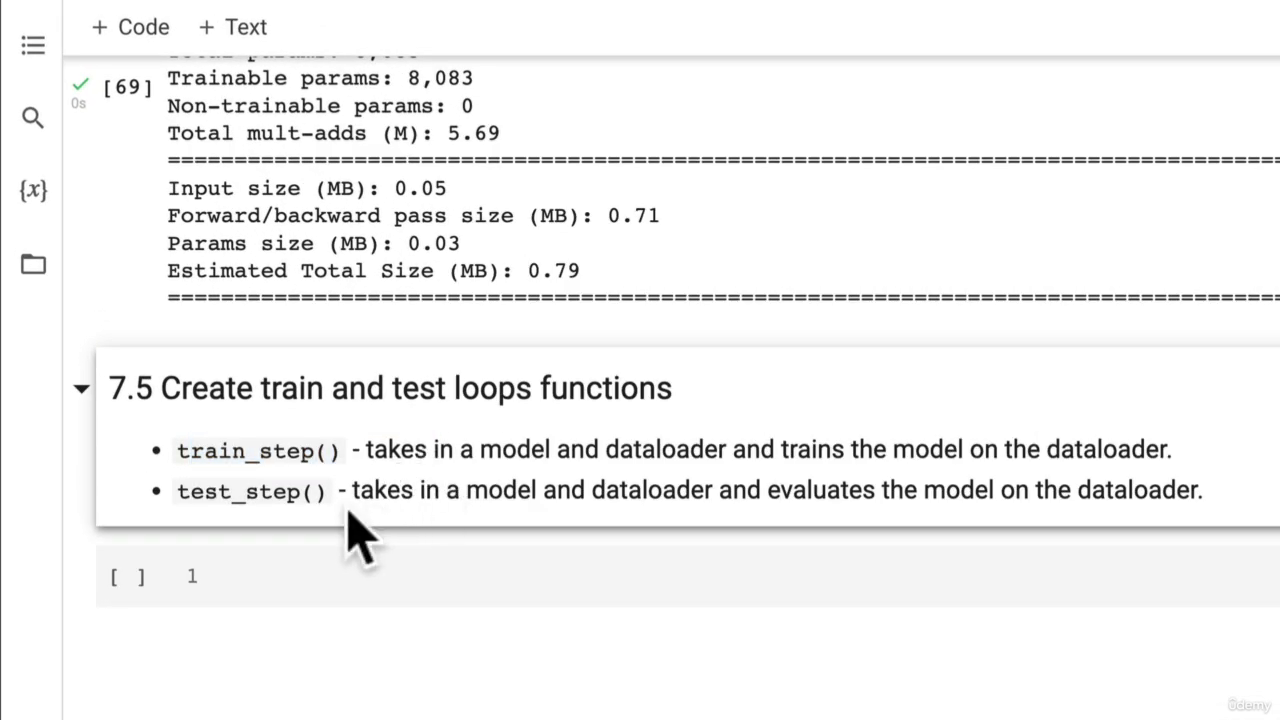
double_click(216, 450)
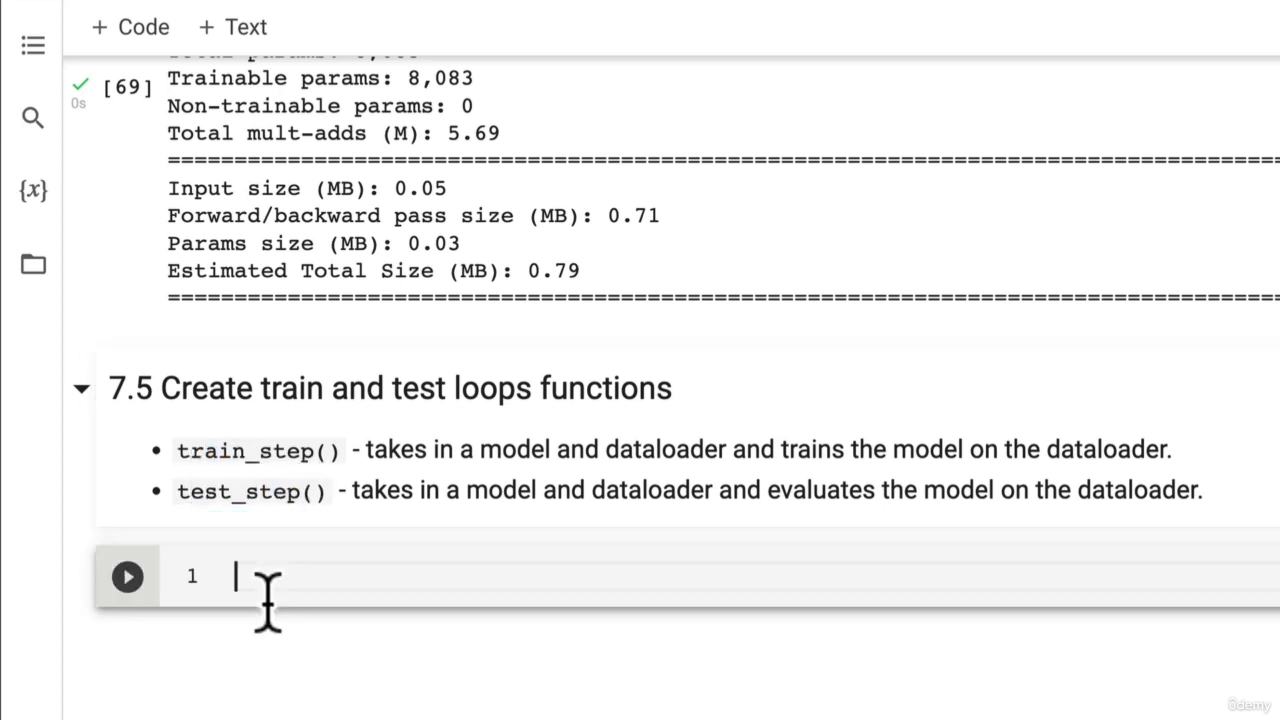
Add '# Create train_step()' and begin def train_step with model: torch.nn.Module and dataloader: torch.utils.data.DataLoader
text(# Create)
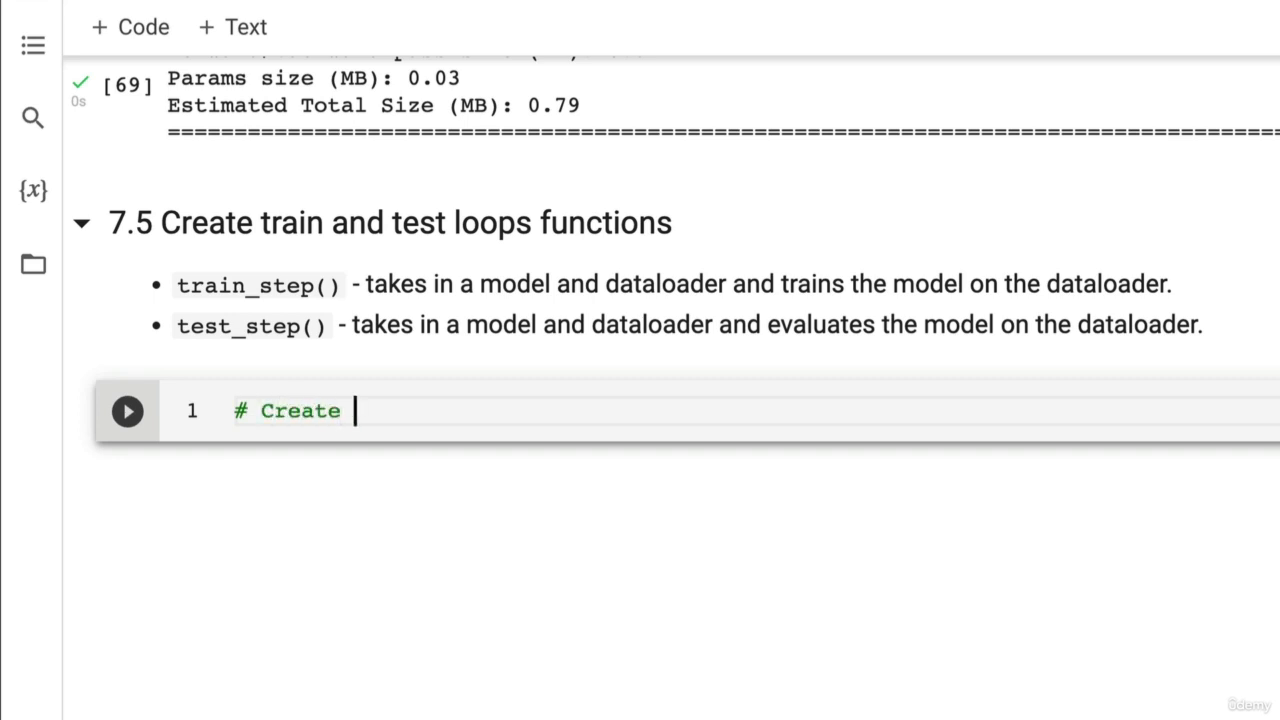
text(train_step())
text(def)
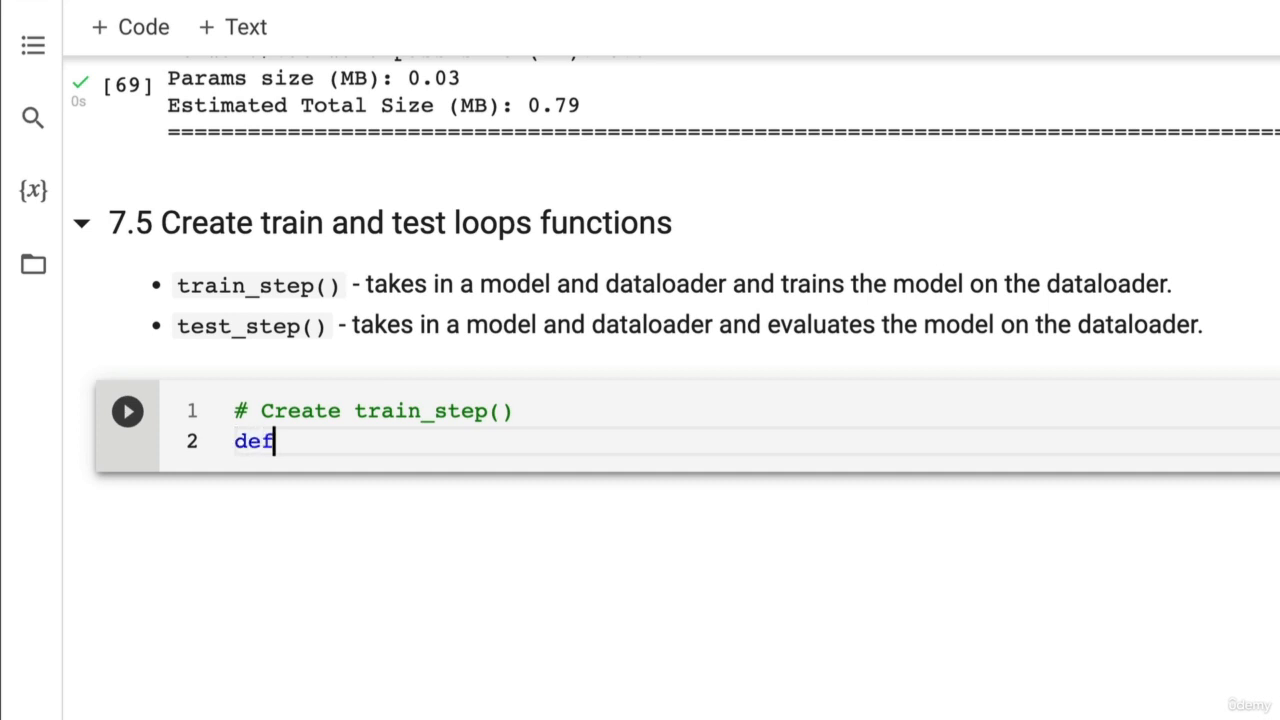
text(train_step()
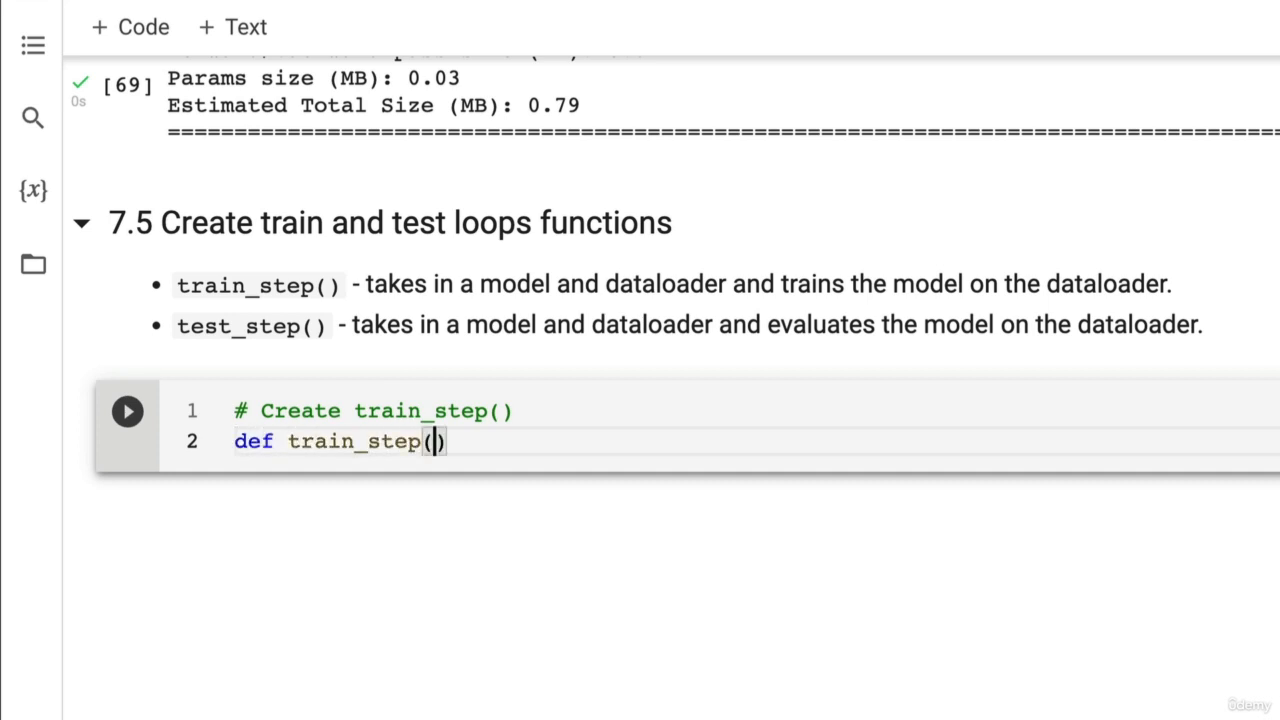
text(model:)
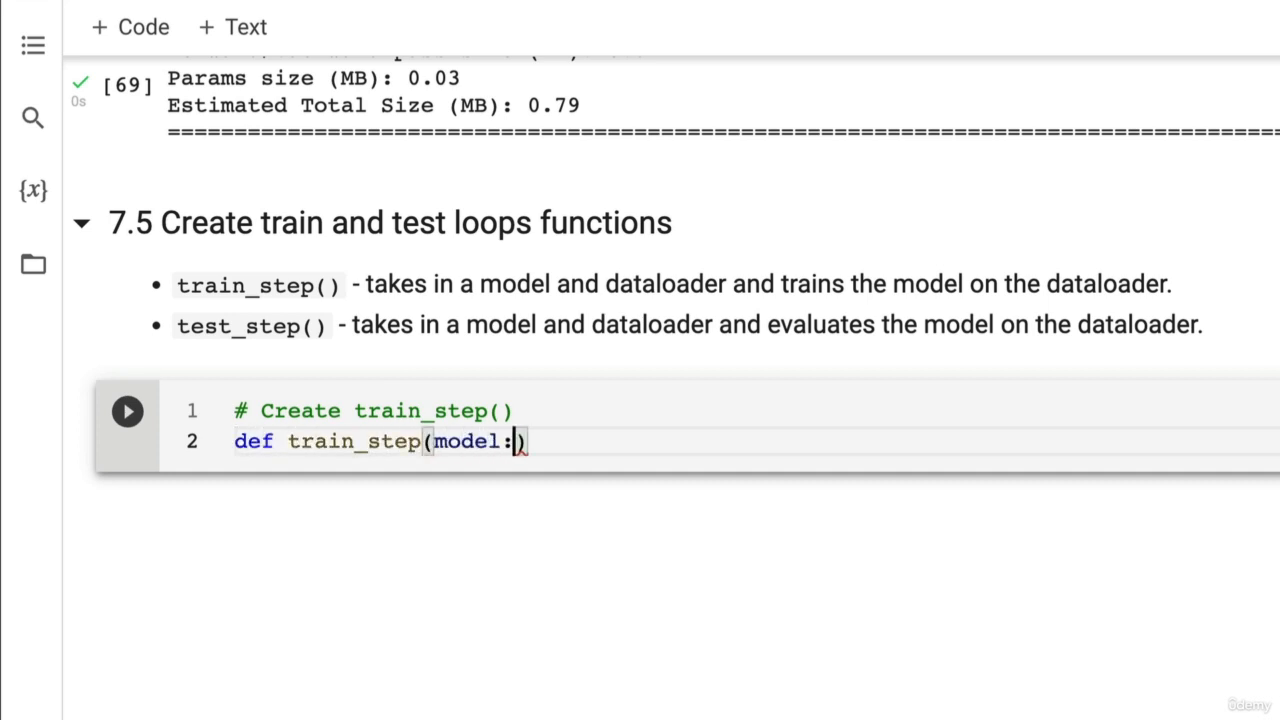
text(torch.nn.Module,)
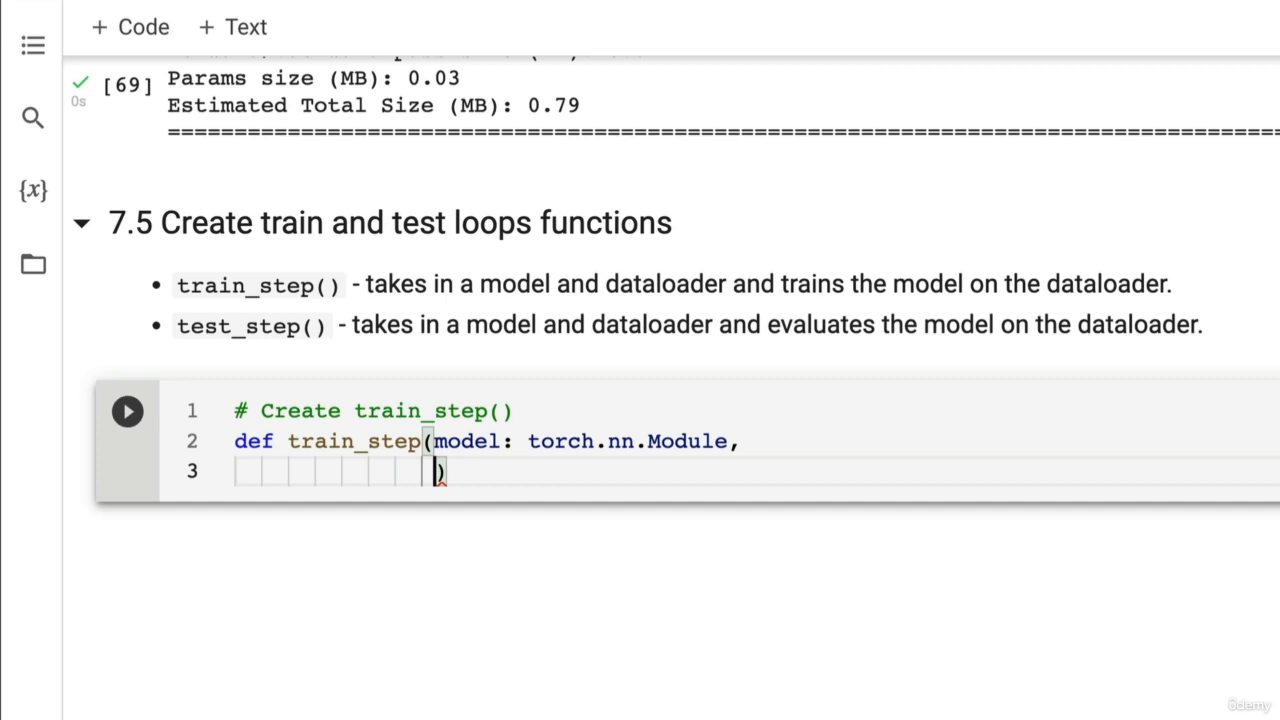
text(dataloader: t)
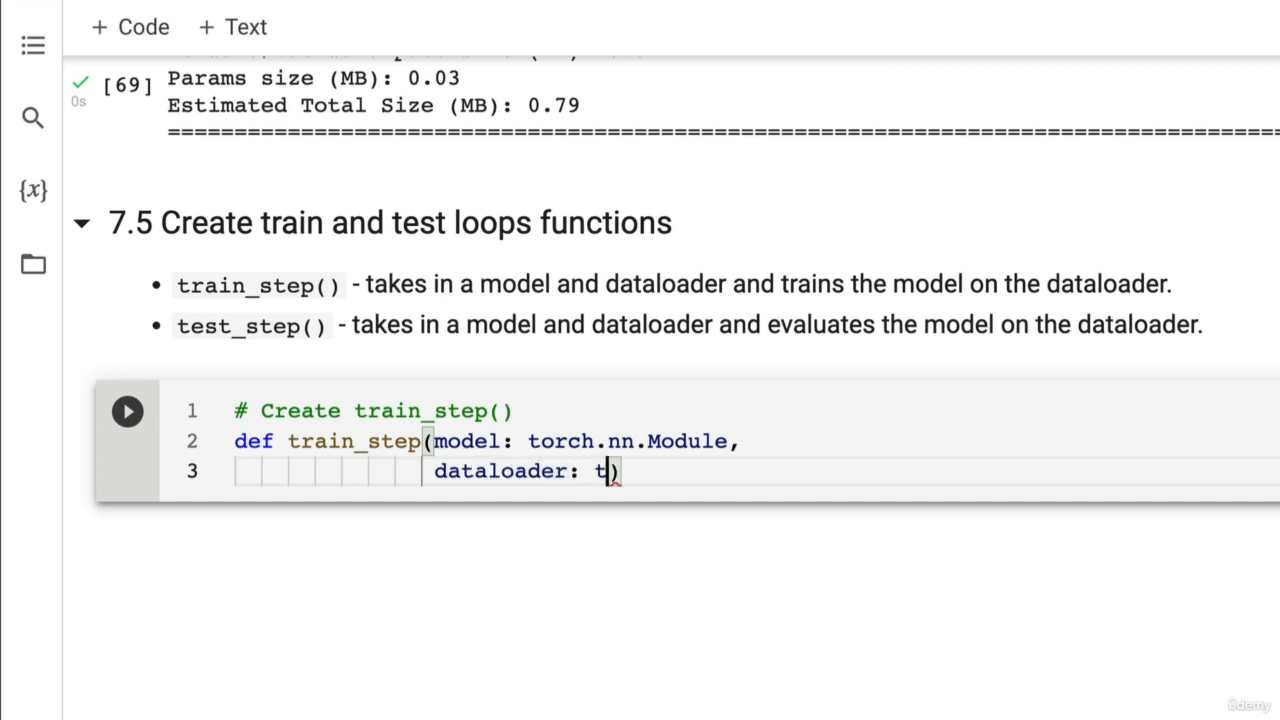
text(orch.ut)
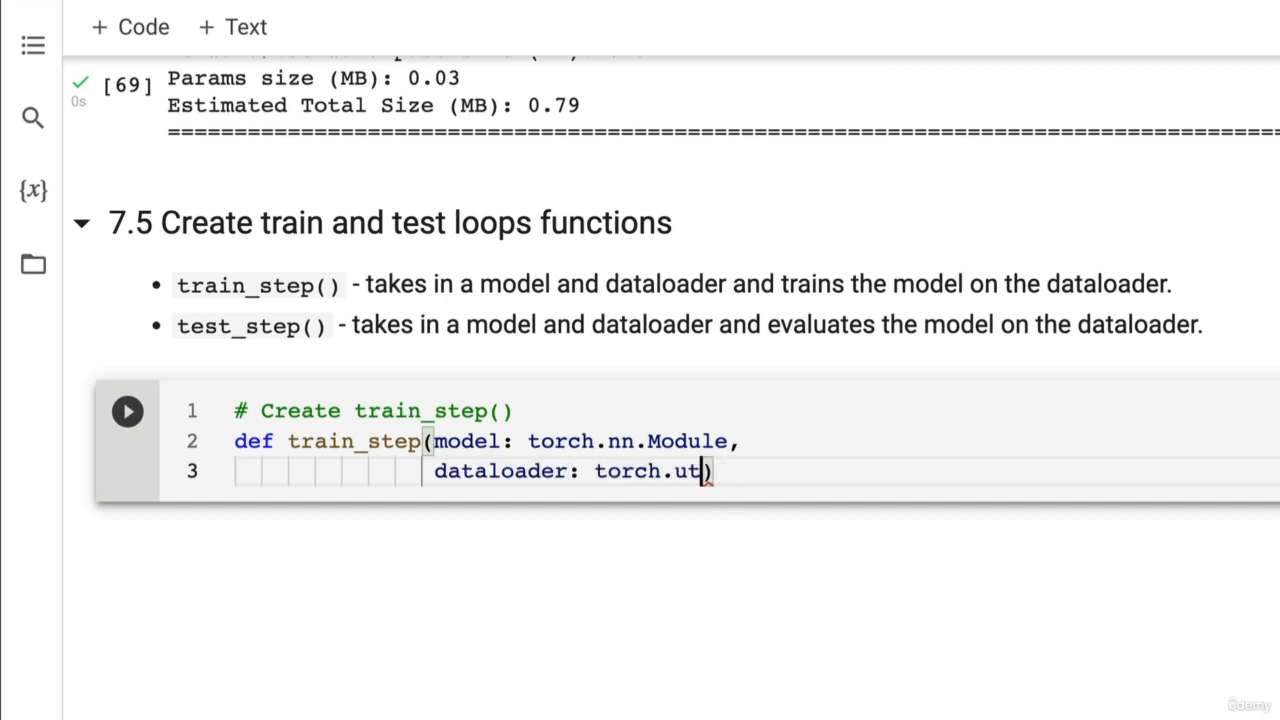
text(ils.data.DataLoader,)
text(loss_fn: ))
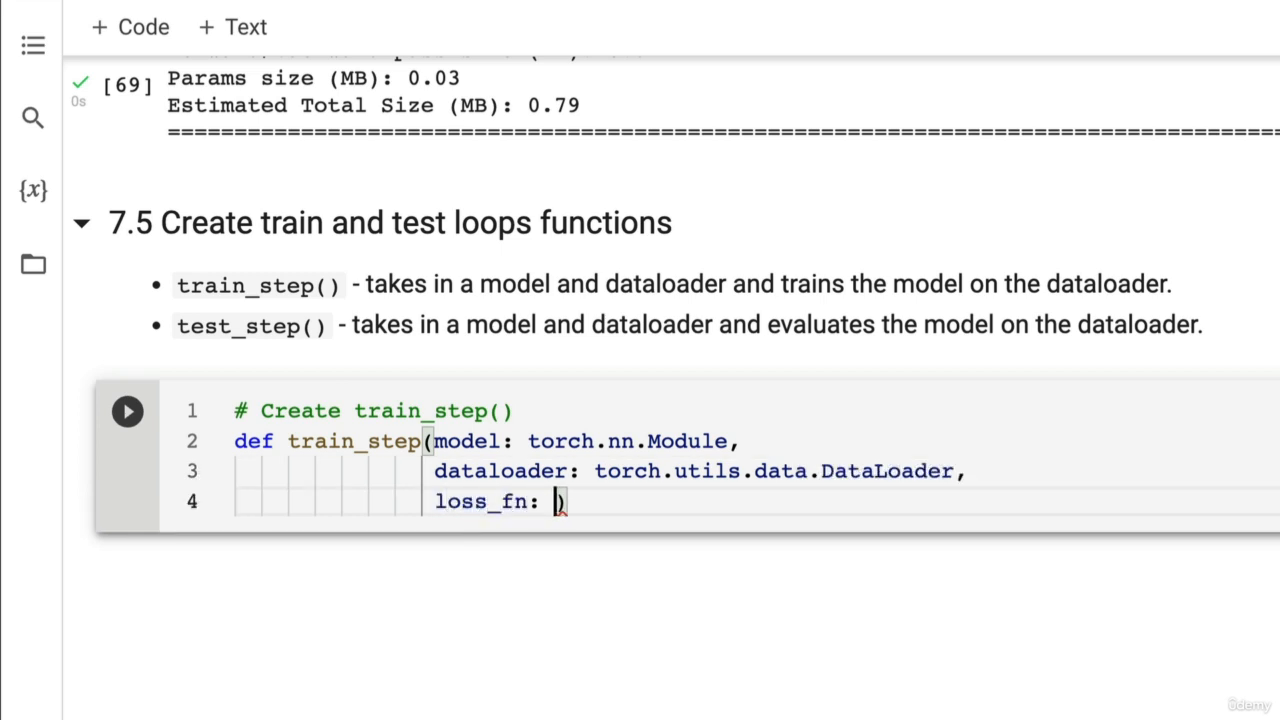
Complete the signature with loss_fn: torch.nn.Module and optimizer: torch.optim.Optimizer
text(torch.nn.)
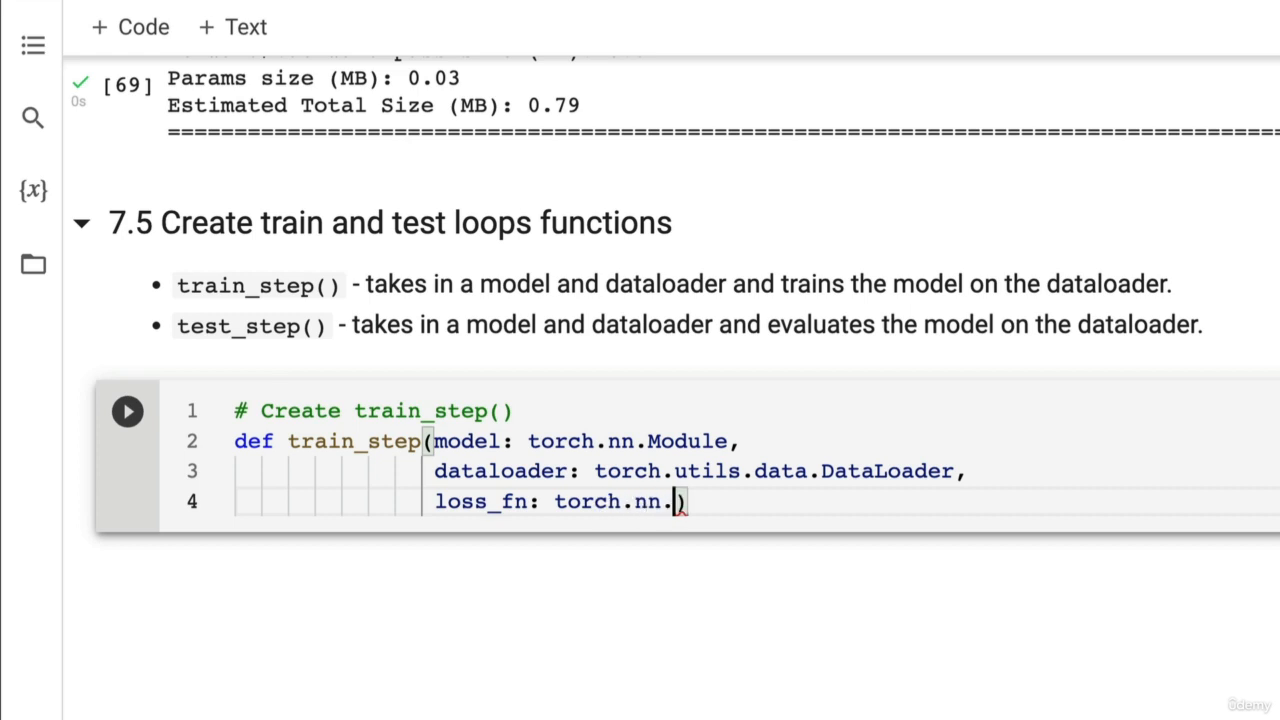
text(Module,)
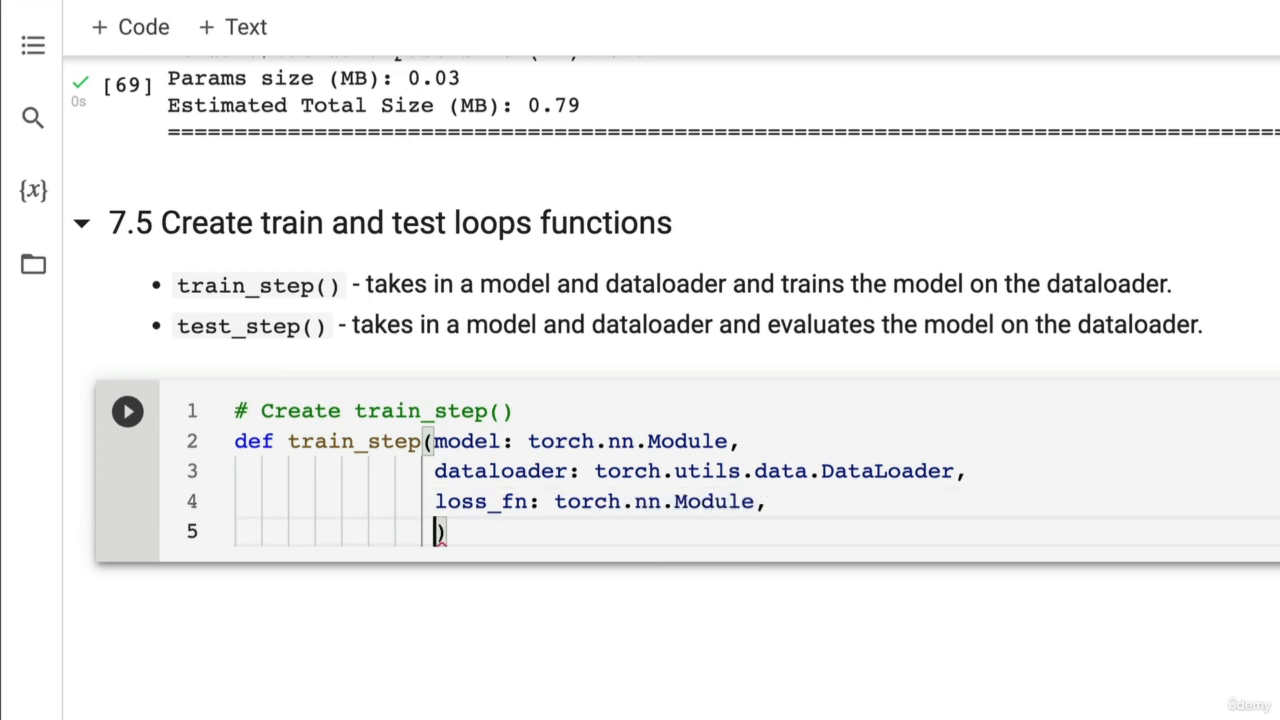
text(opti)
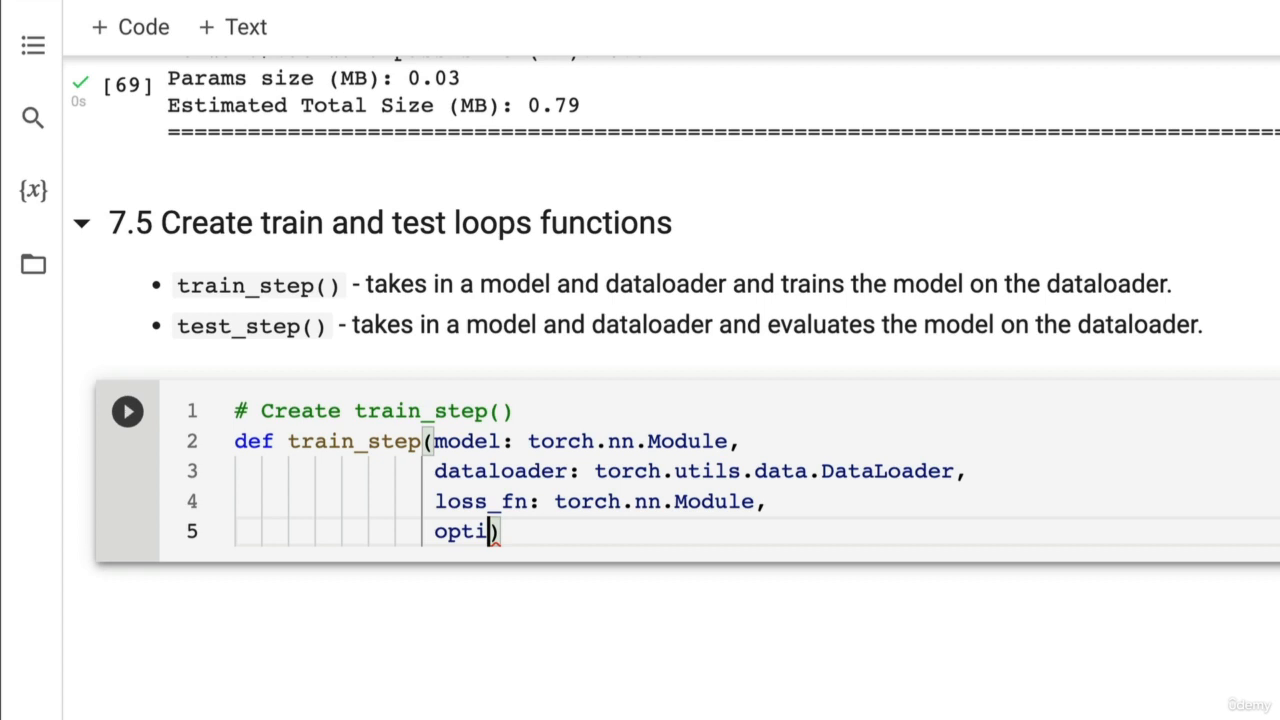
text(mizer:)
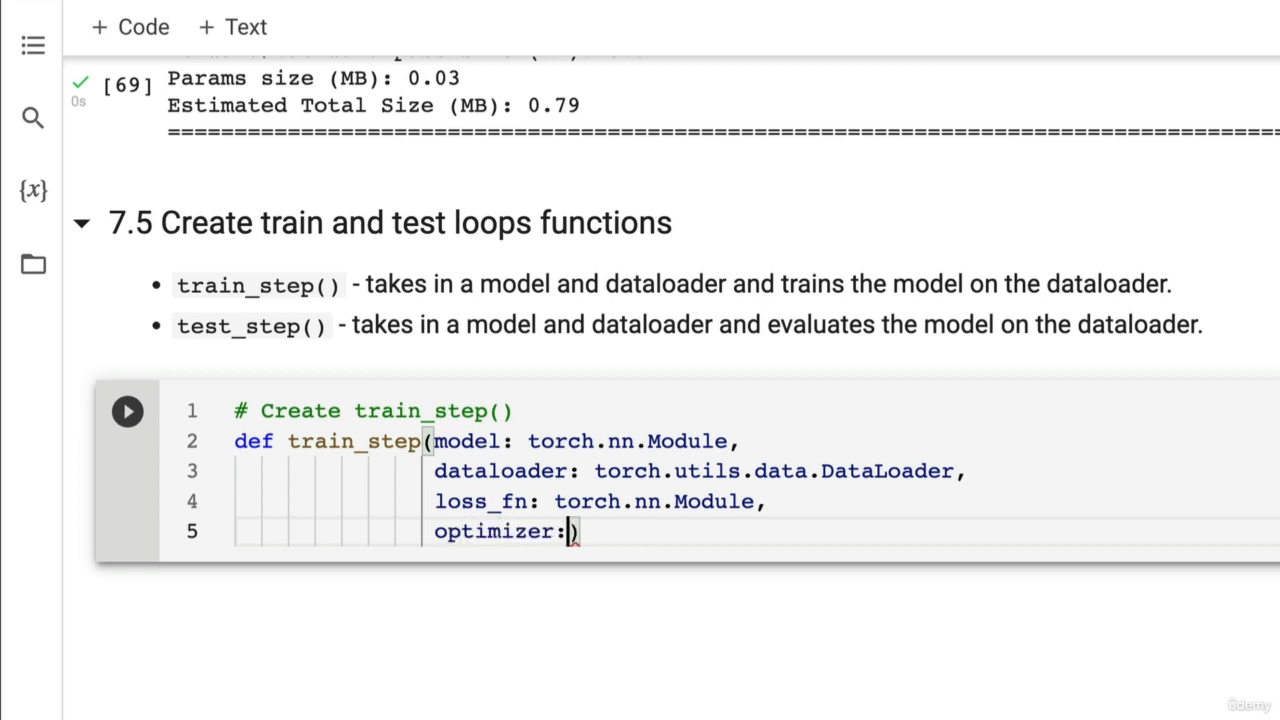
text(torch.optim)
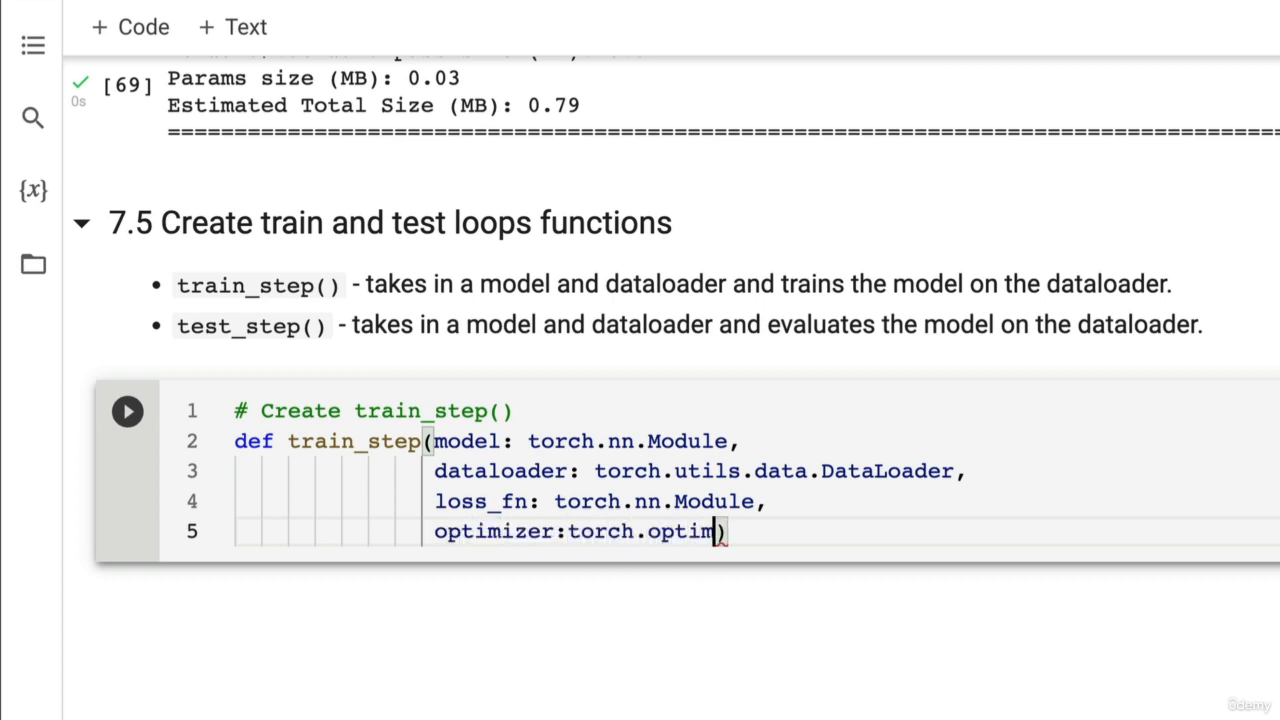
text(.Optimi)
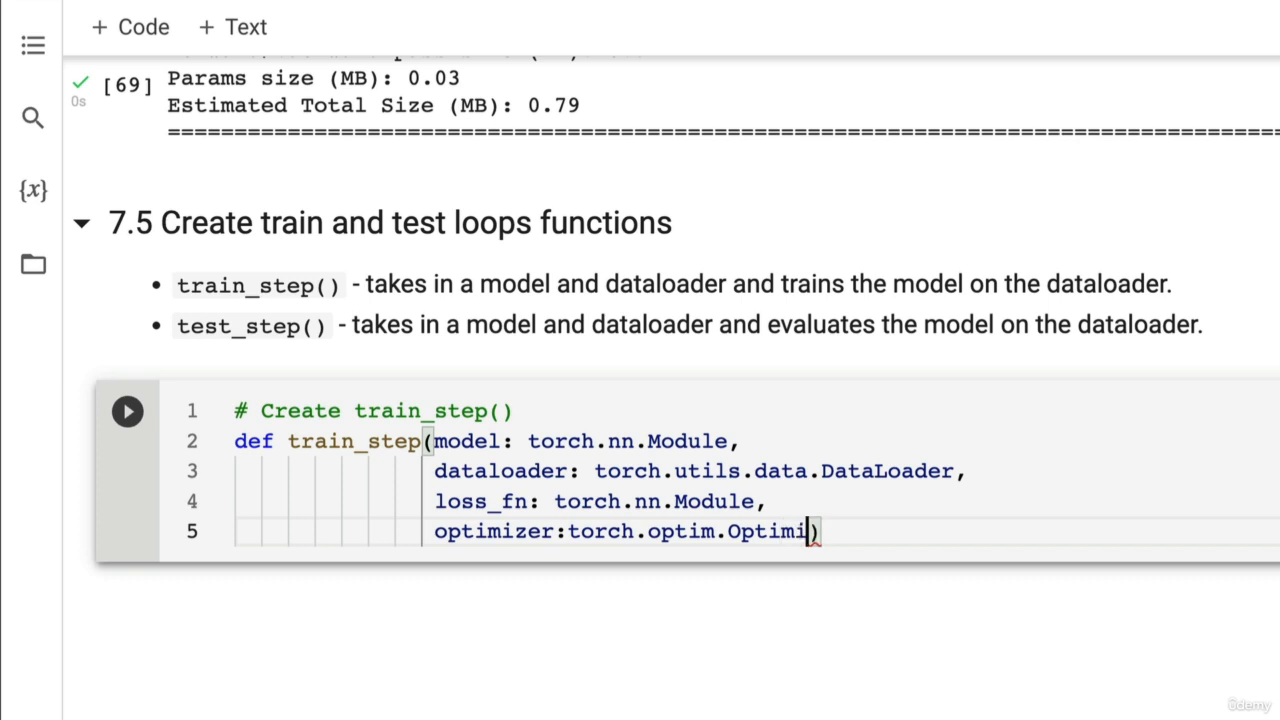
text(zer)
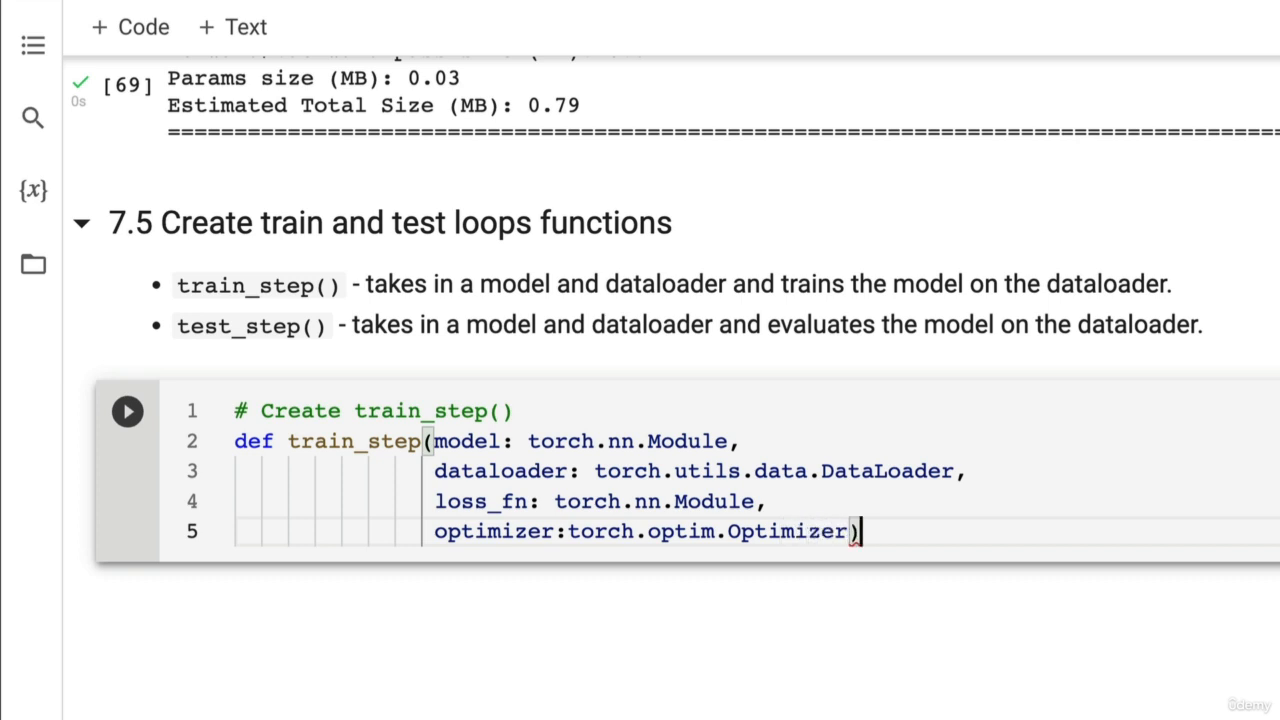
text(:)
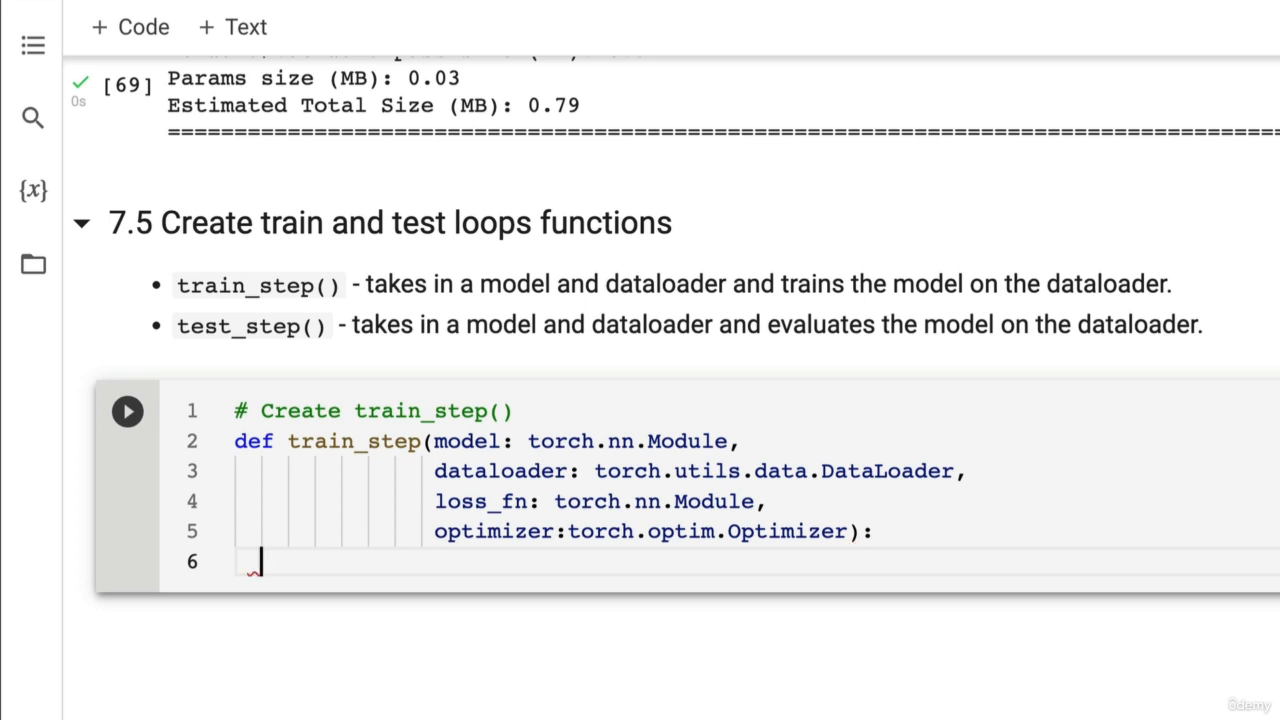
Set model.train() and initialize train_loss, train_acc = 0, 0 with comments
text(# Put the mo)
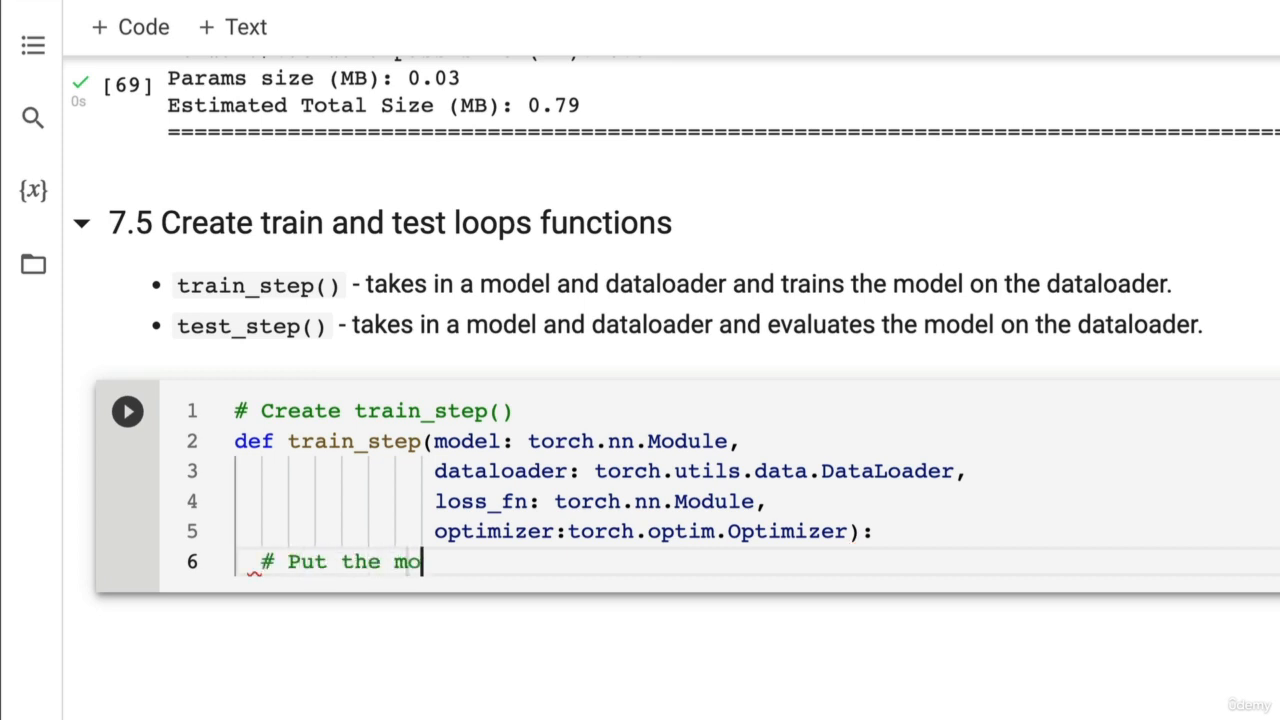
text(del in train mode)
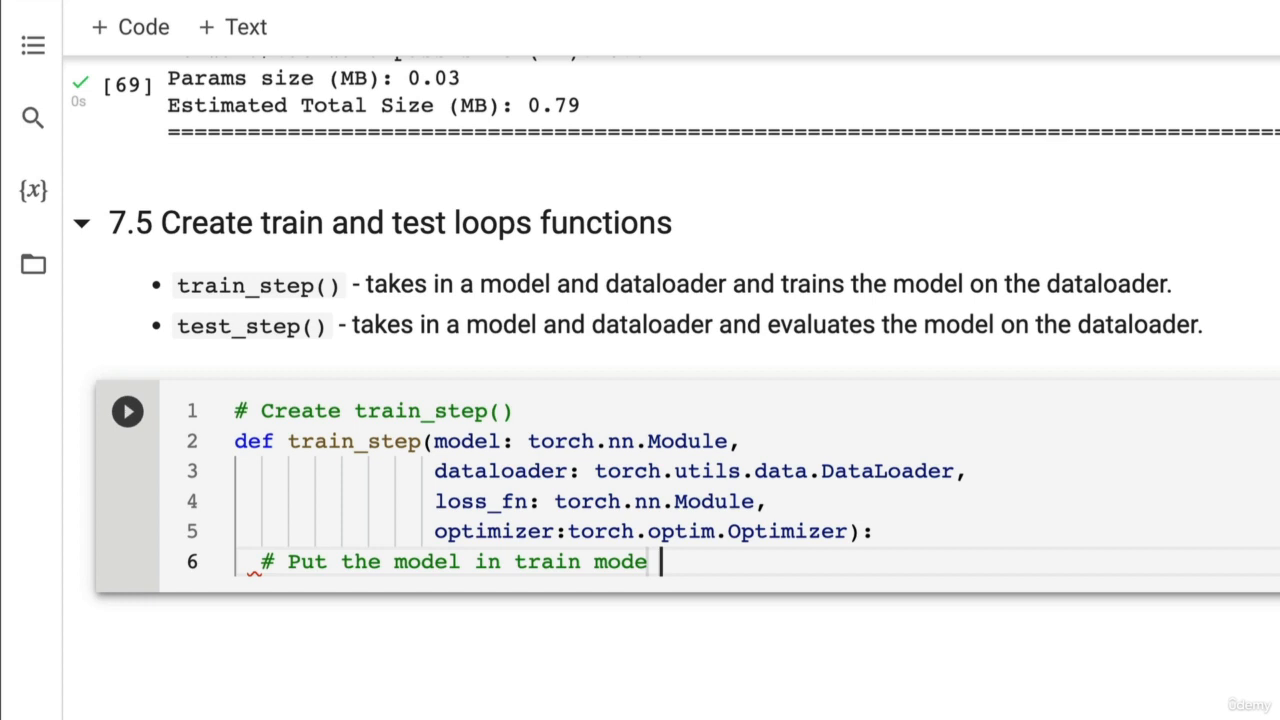
text(m)
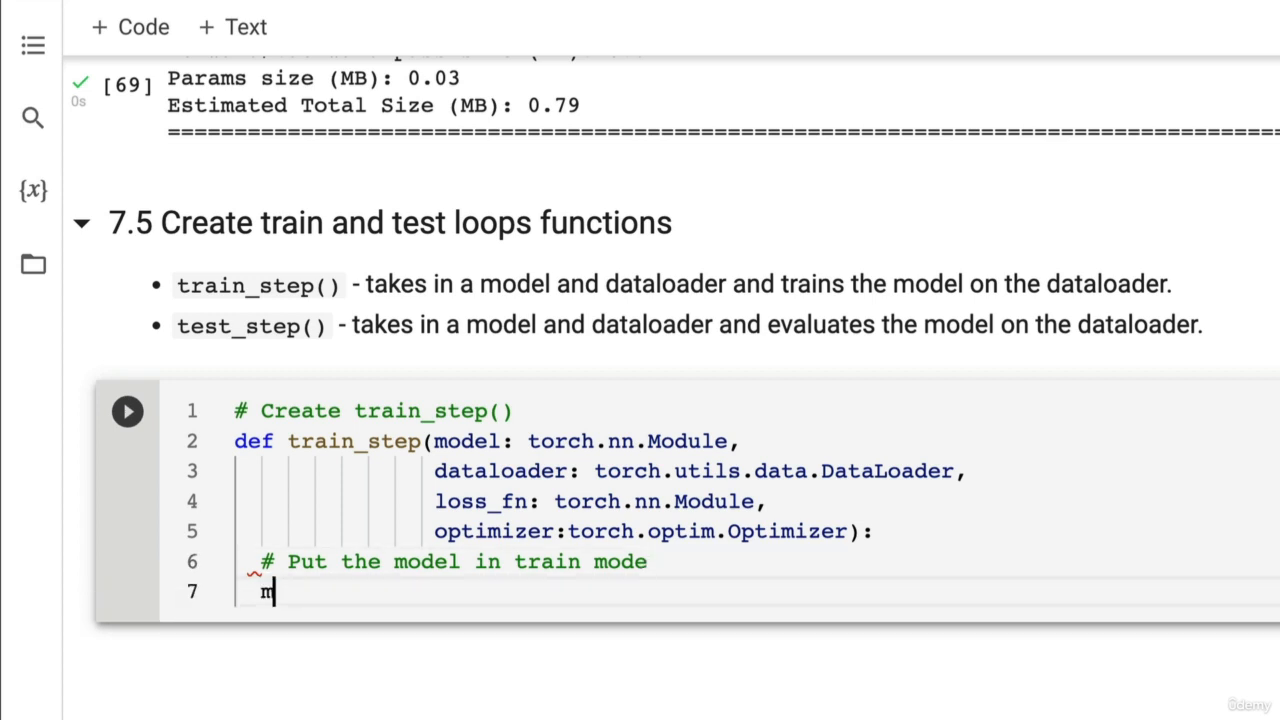
text(odel.train())
text(# Setup)
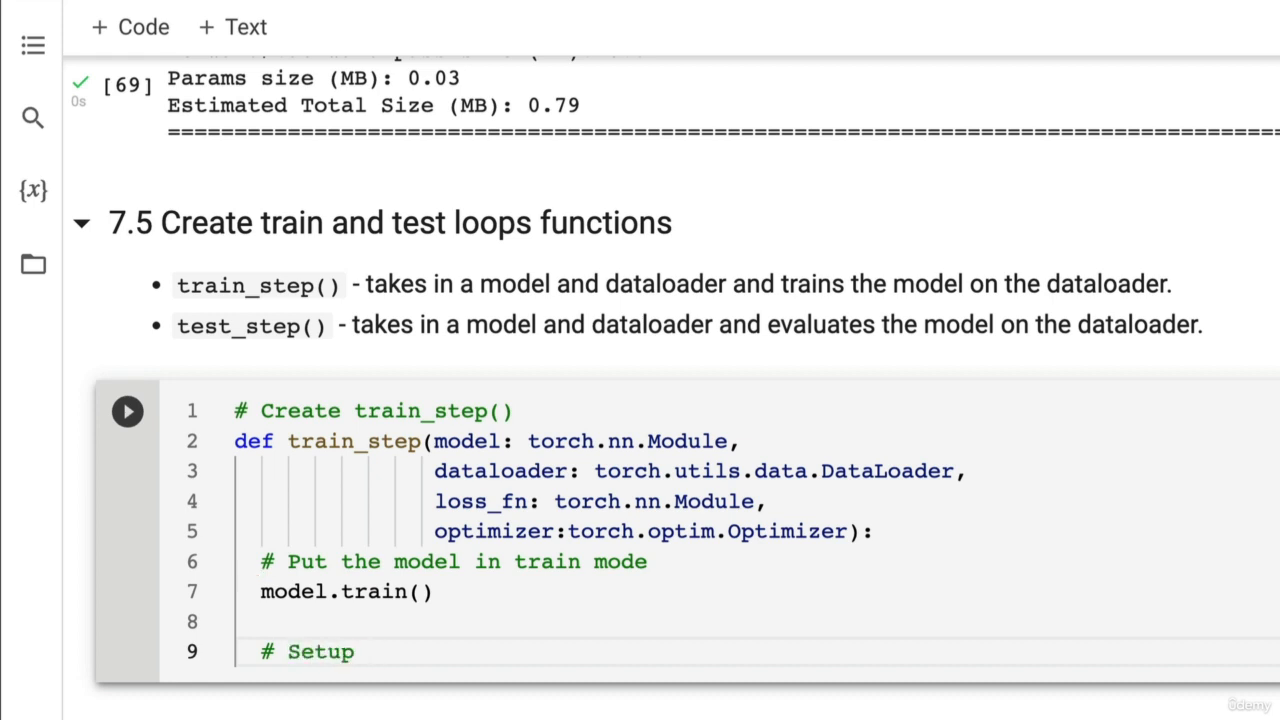
text(train loss and tr)
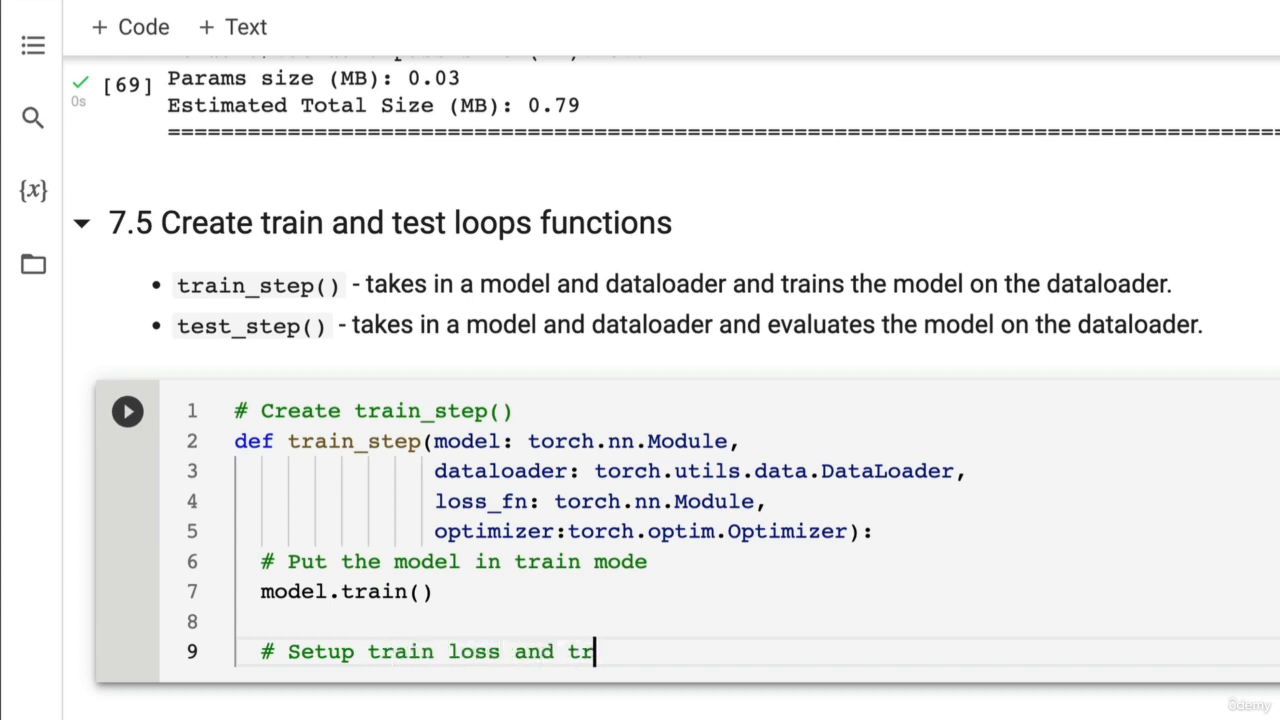
text(ain accuracy ba)
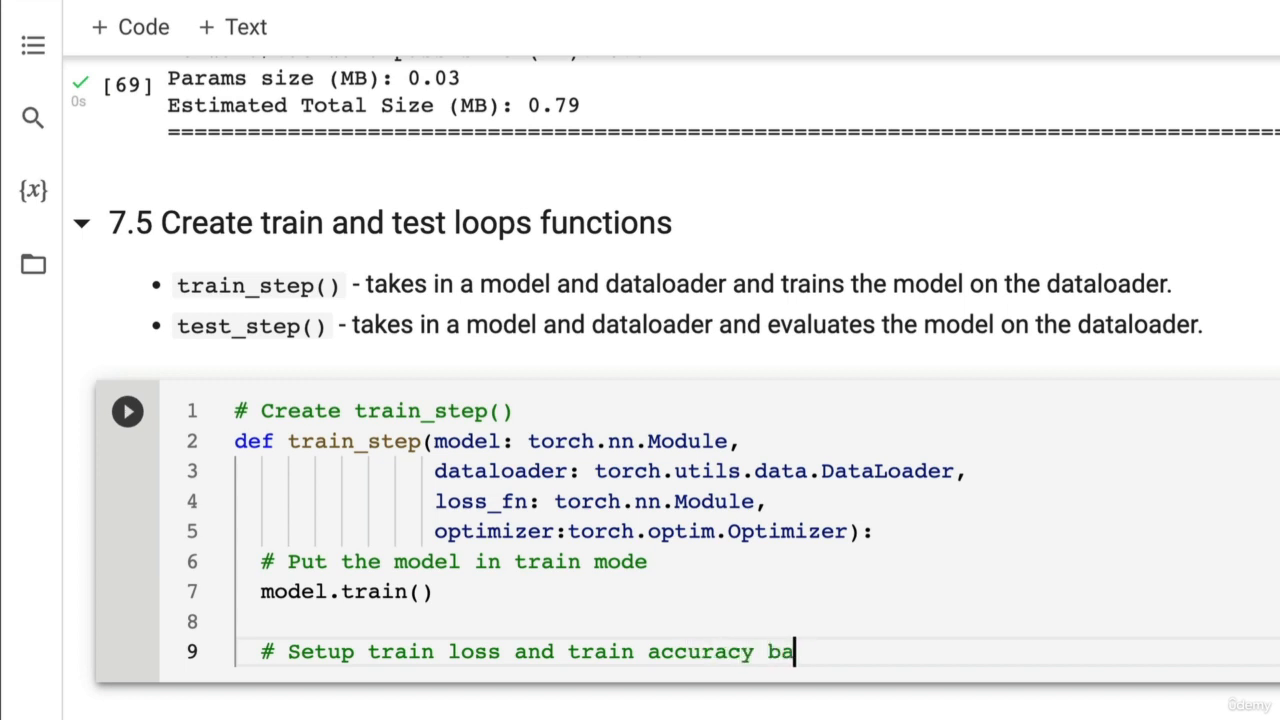
key(BackSpace)
text(values)
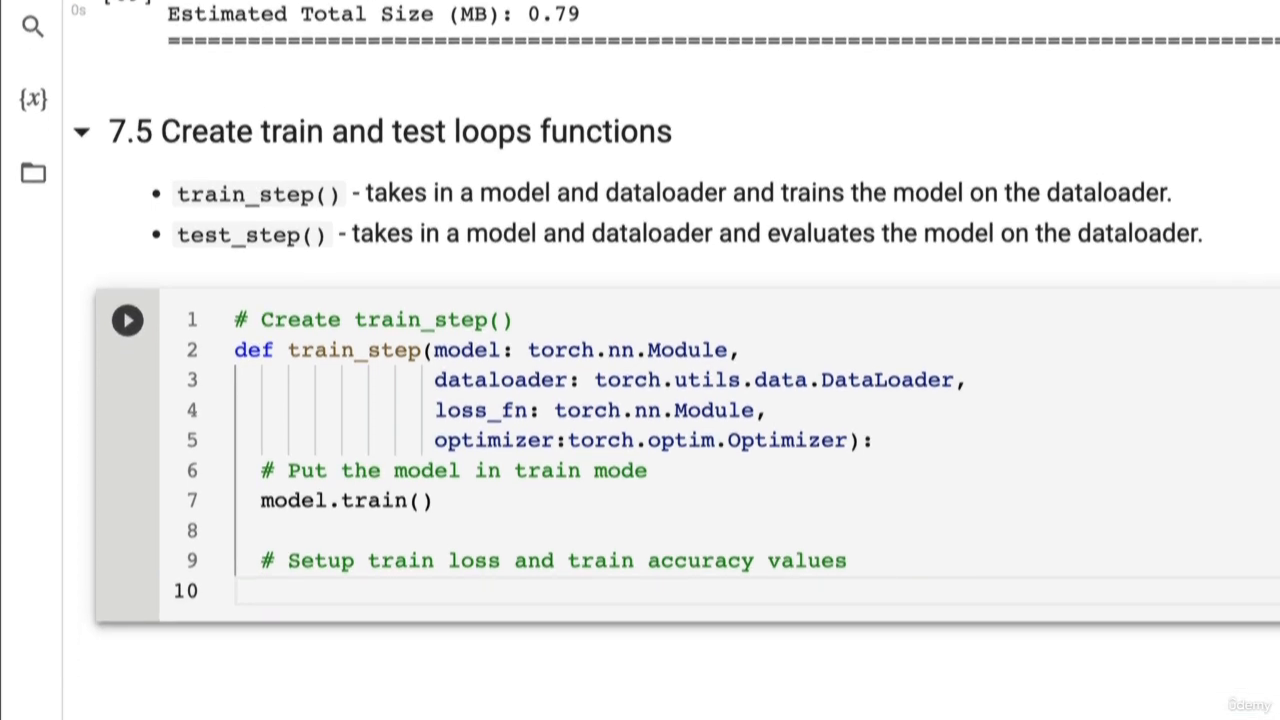
text(train_loss,)
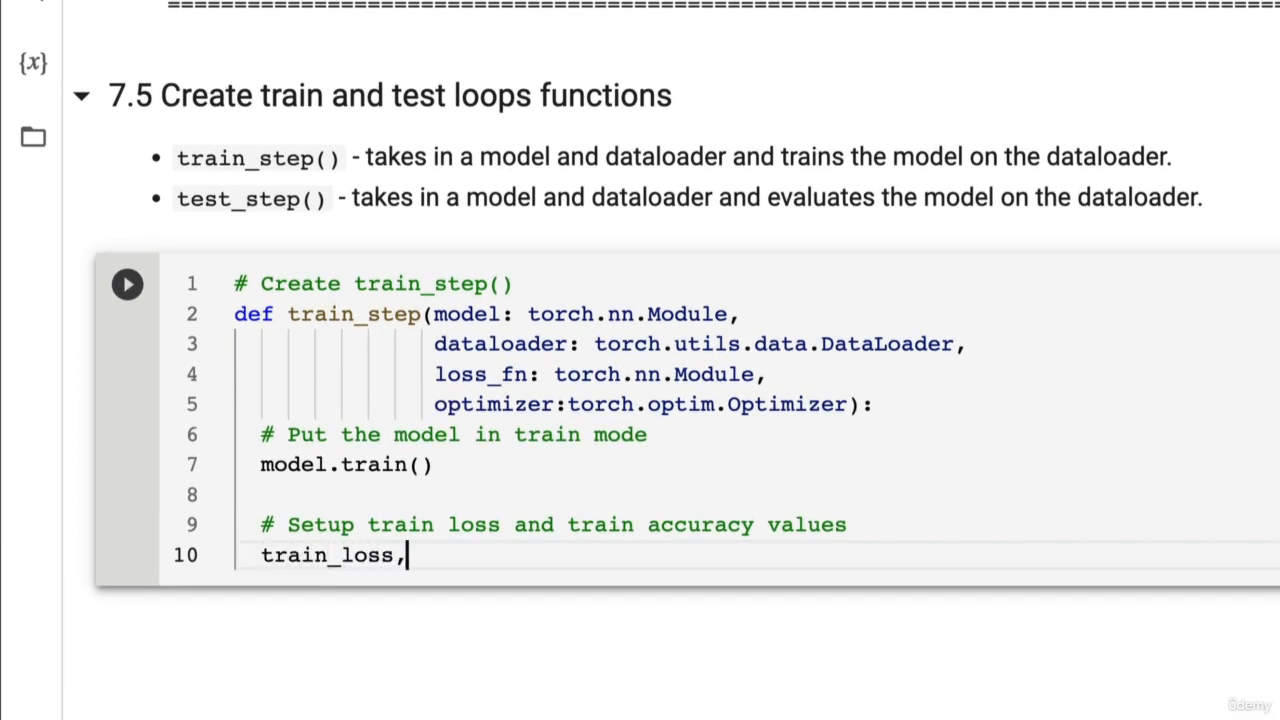
text(train_acc =)
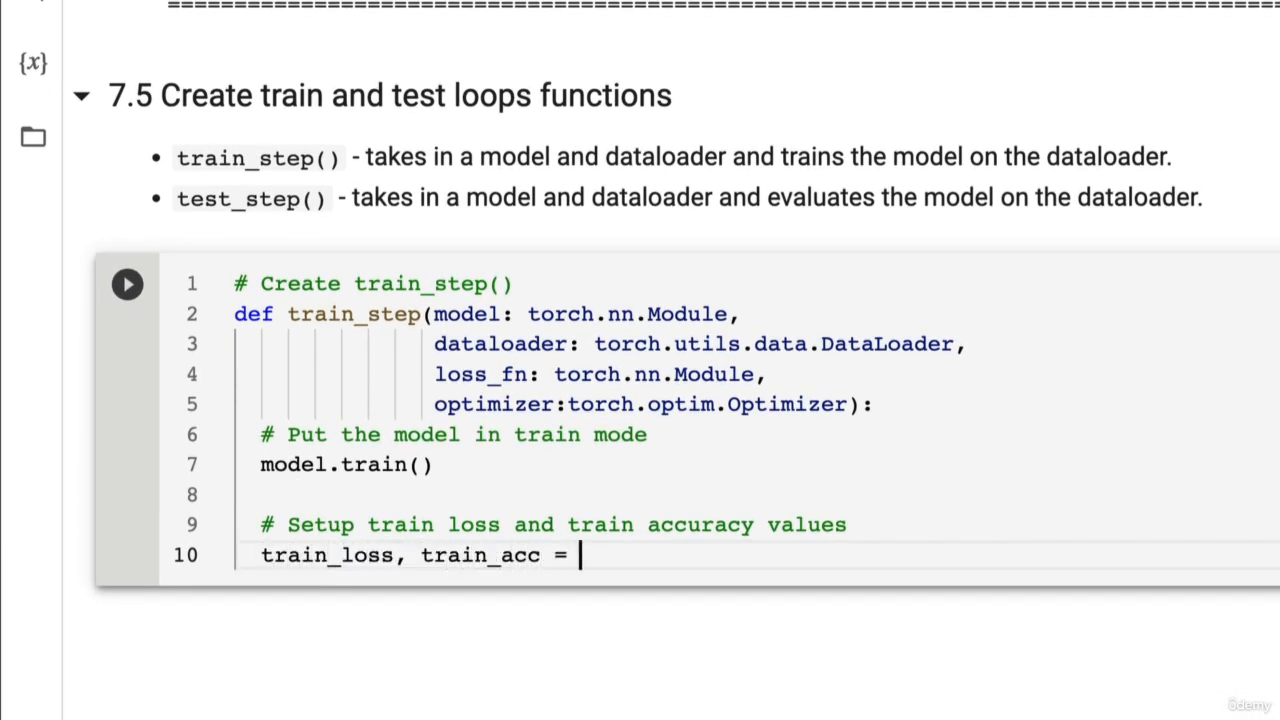
text(0, 0)
text(#)
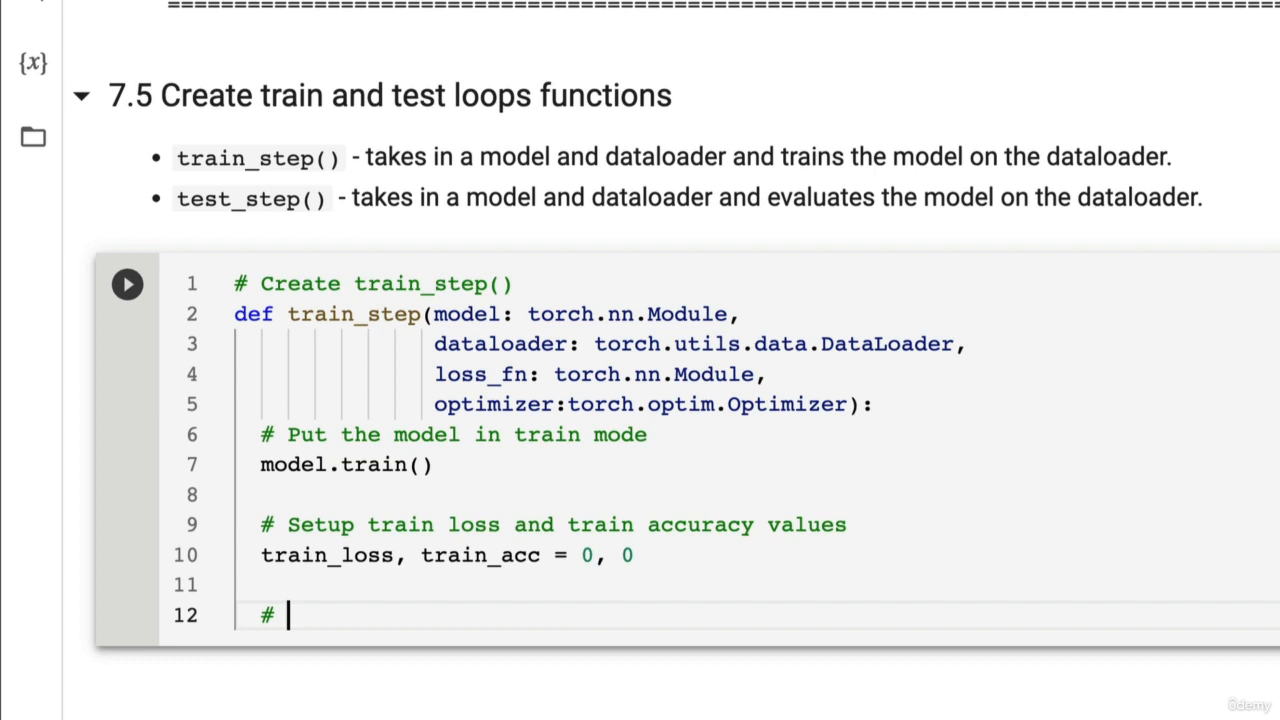
Loop through the dataloader with for batch, (X, y) in enumerate(dataloader)
text(Loop through d)
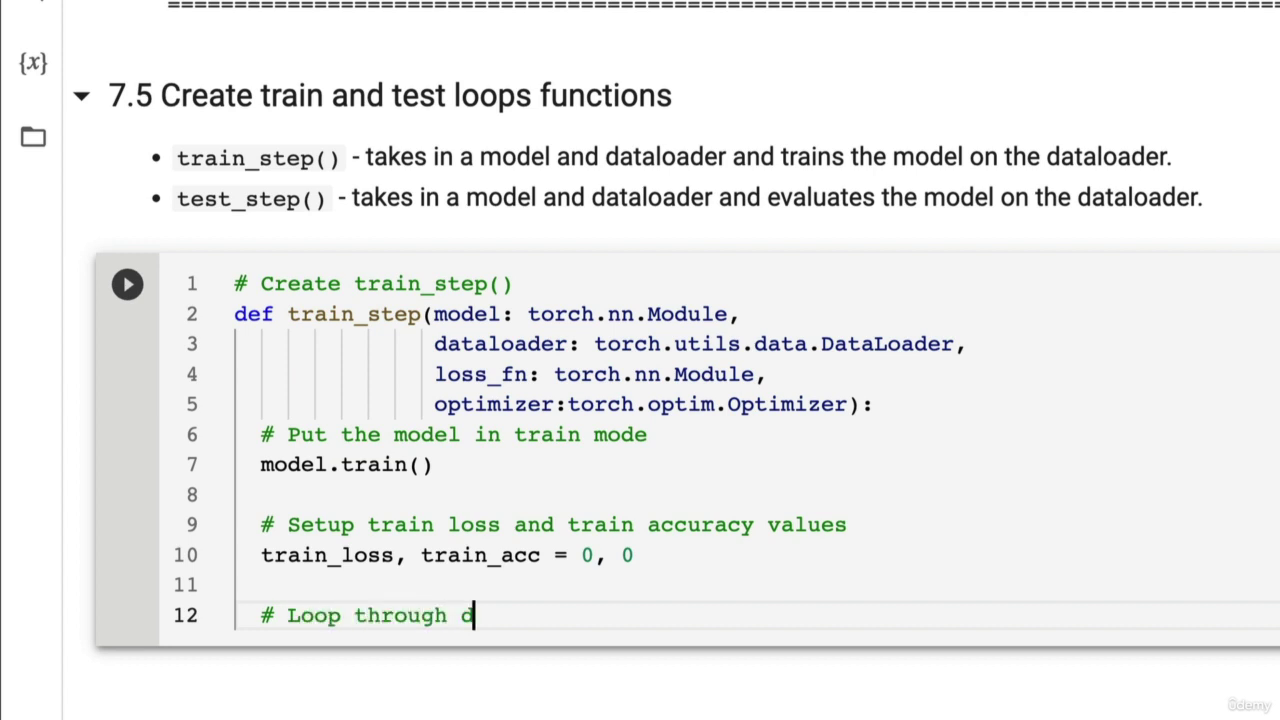
text(ata loader data batches)
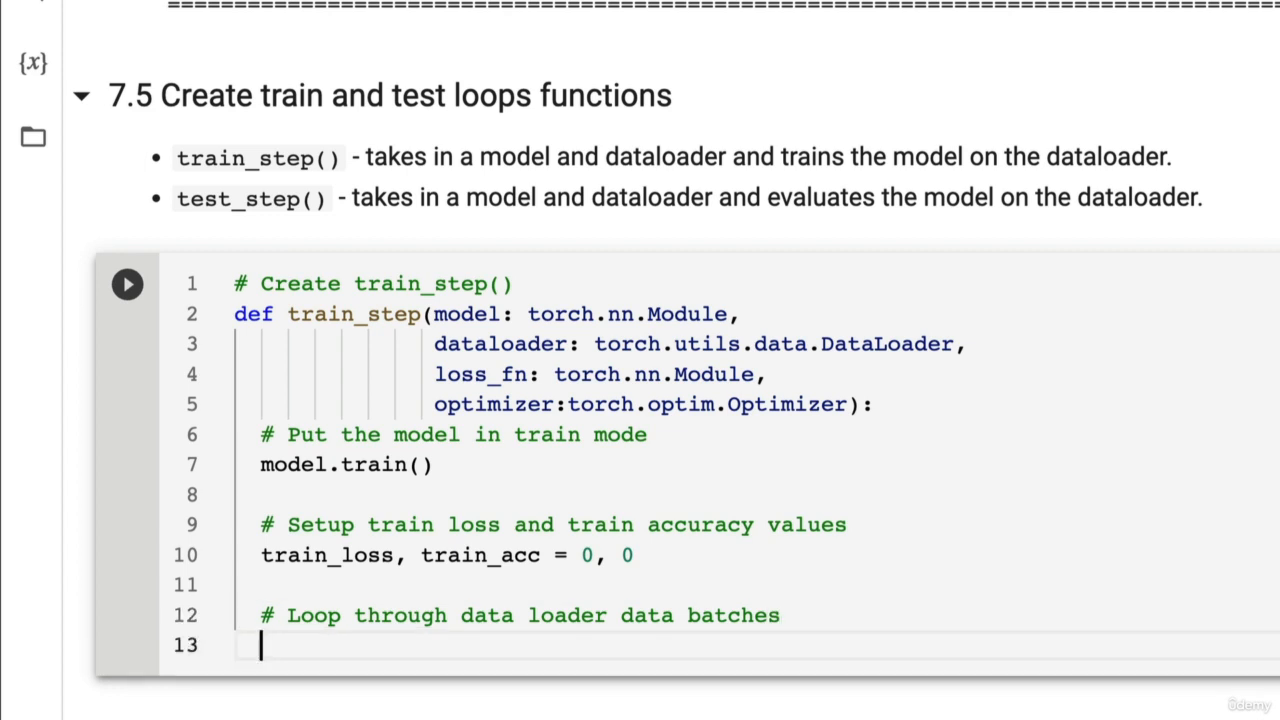
text(for bat)
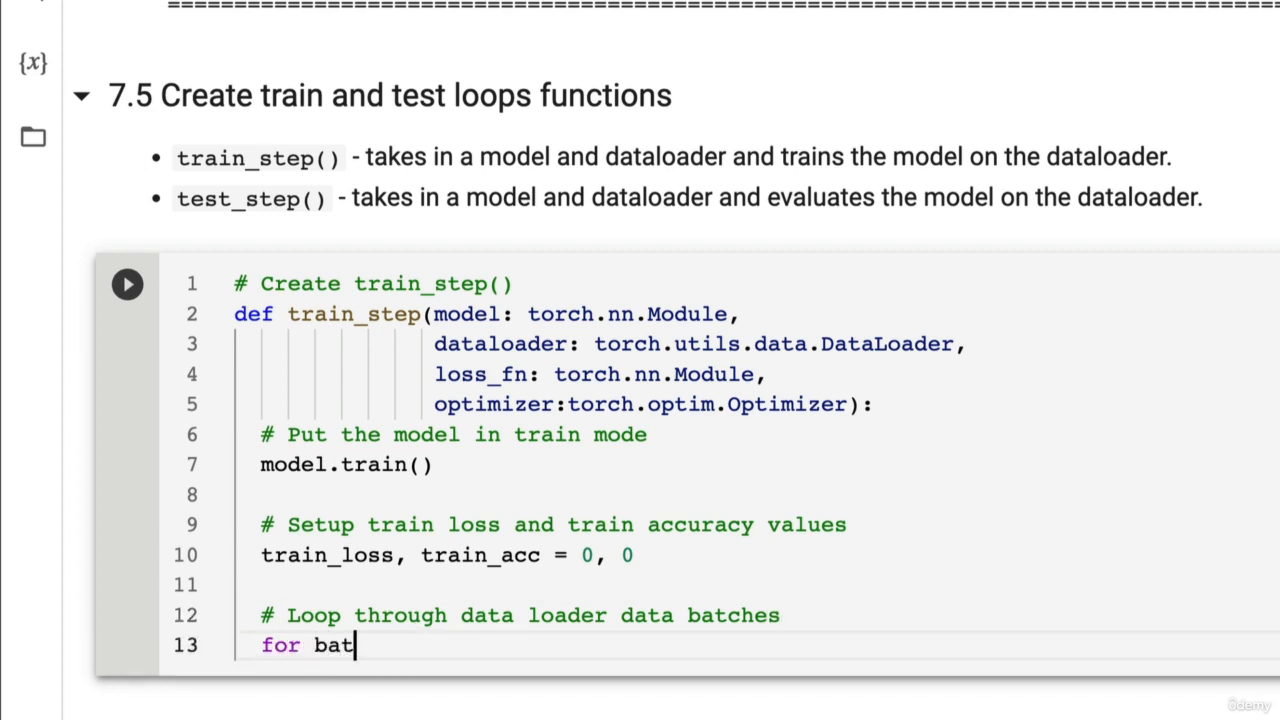
text(ch, (X, y))
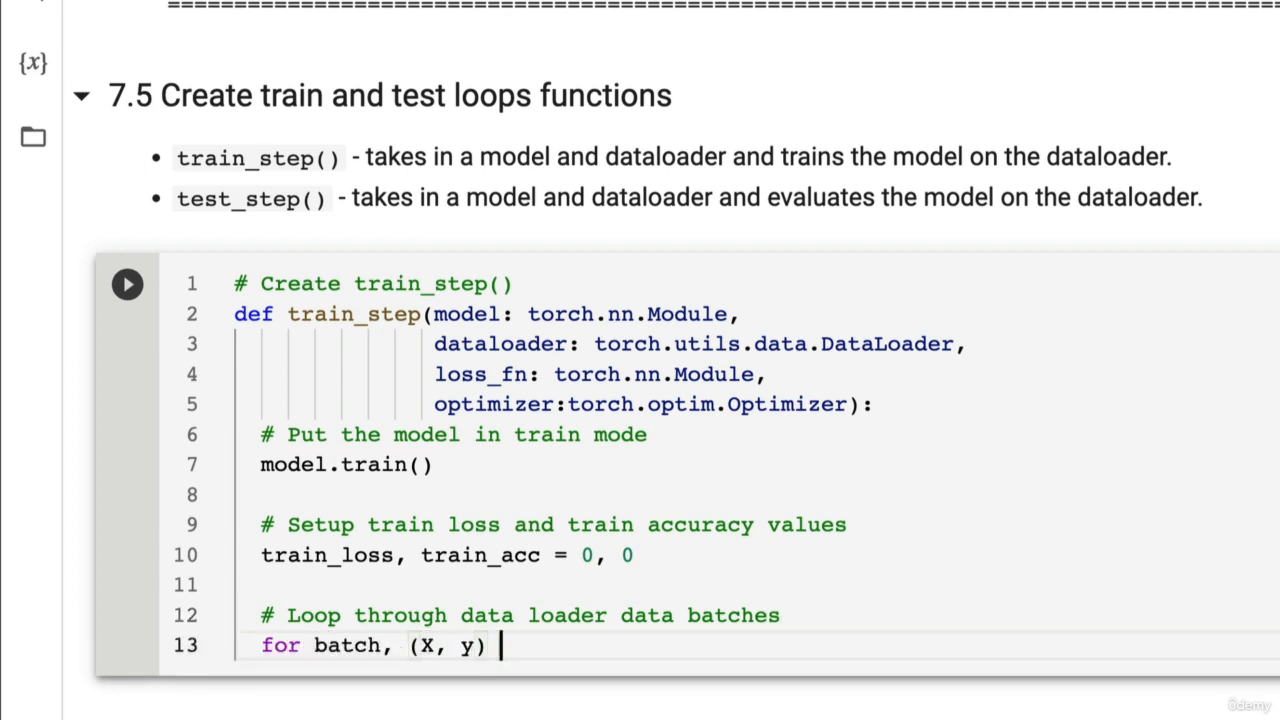
text(in enumerate(da)
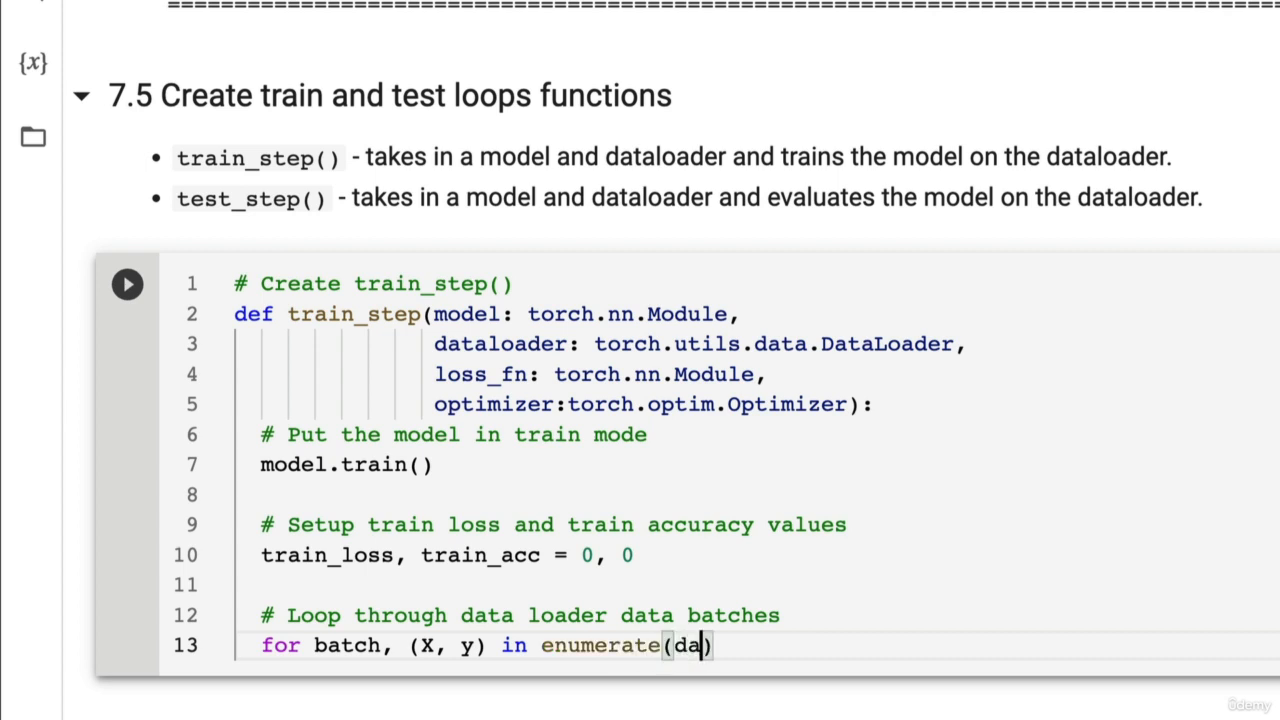
text(taloader):)
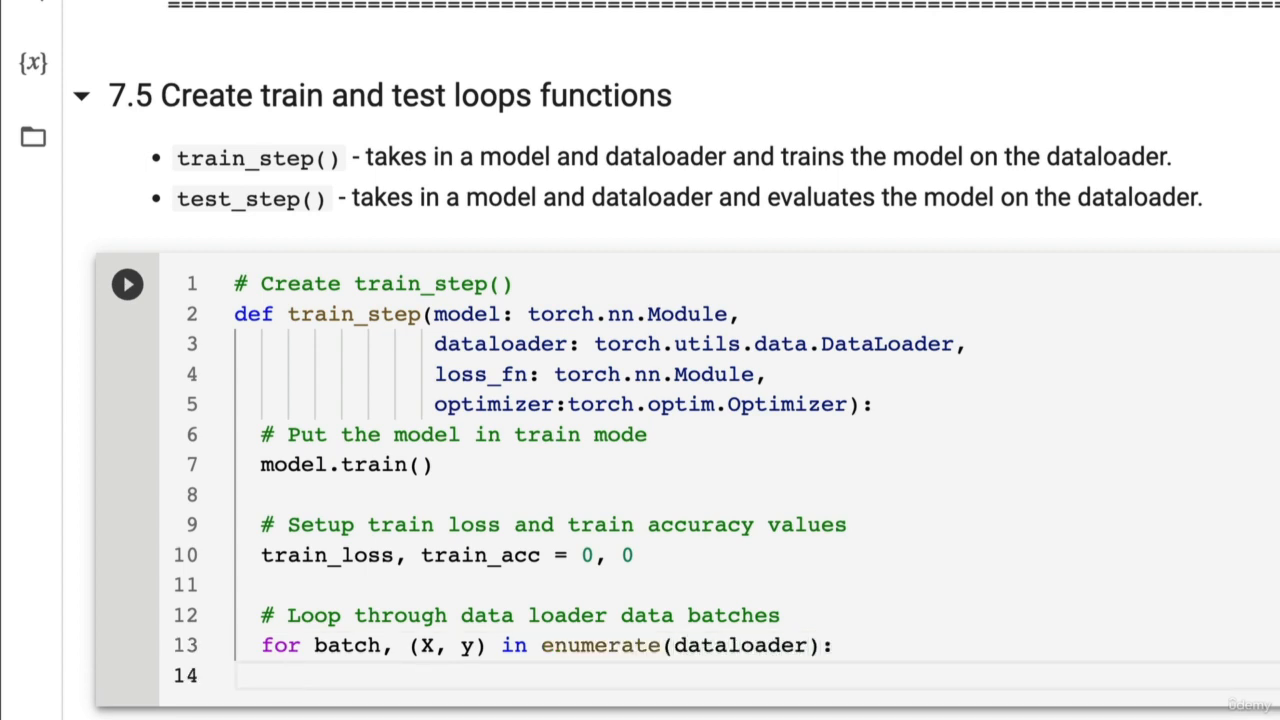
Add a device=device parameter and send each batch to it with X, y = X.to(device), y.to(device)
text(# Send data to the t)
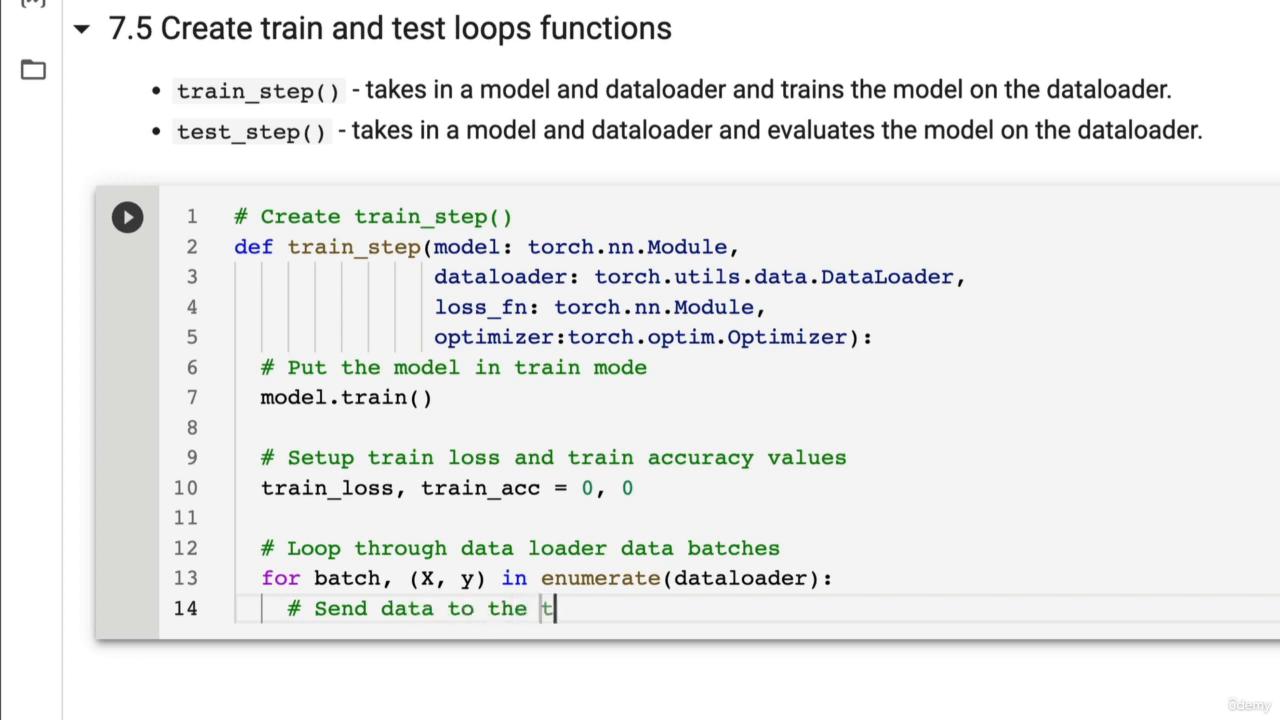
text(arget device)
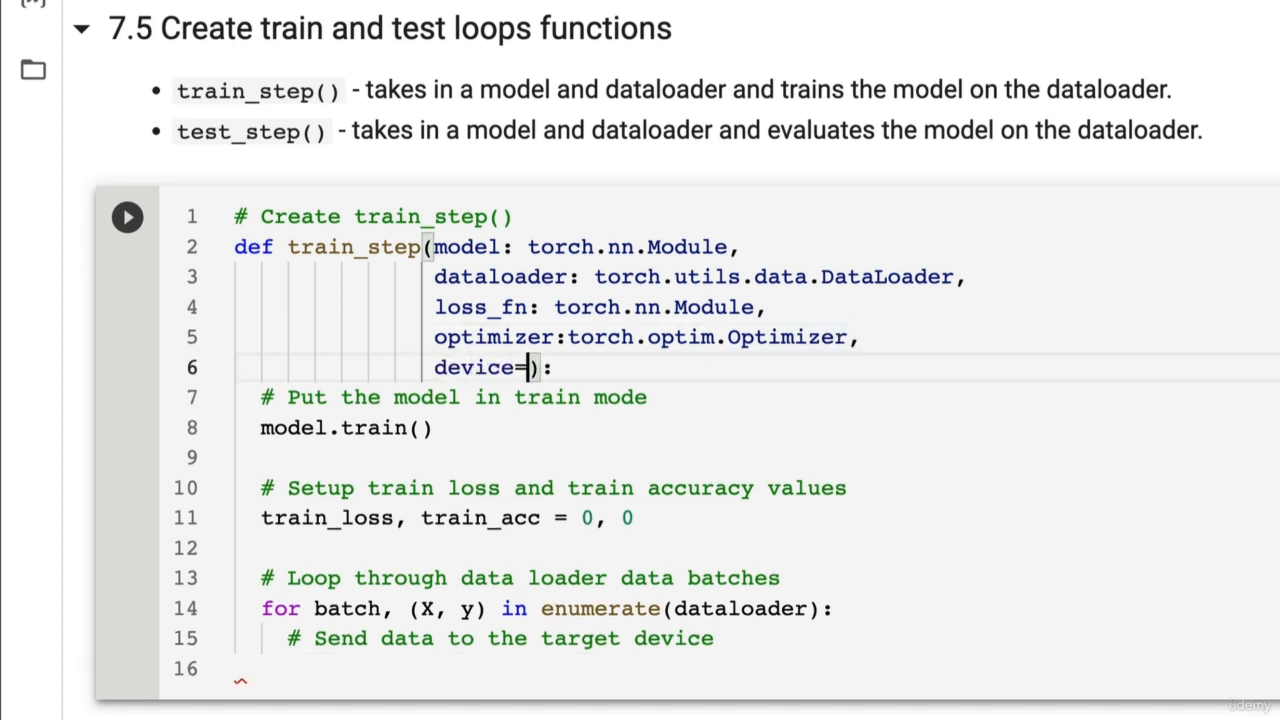
text(device)
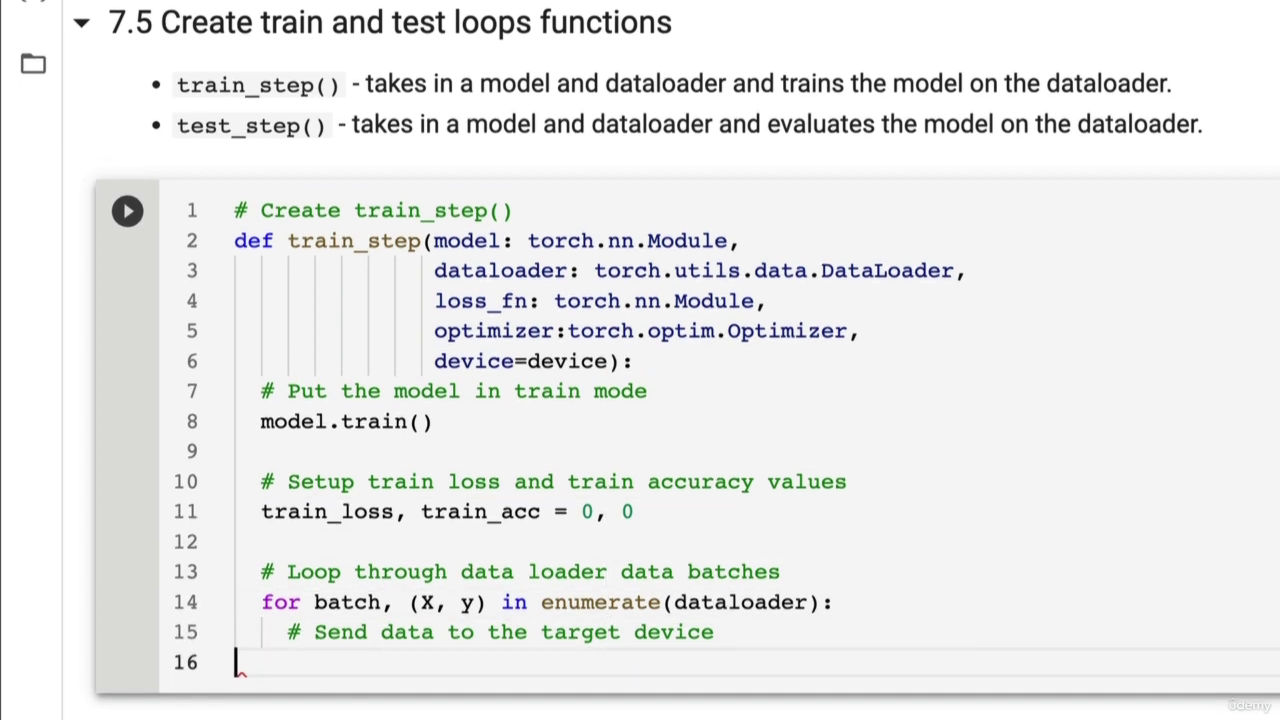
text(X, y = X.)
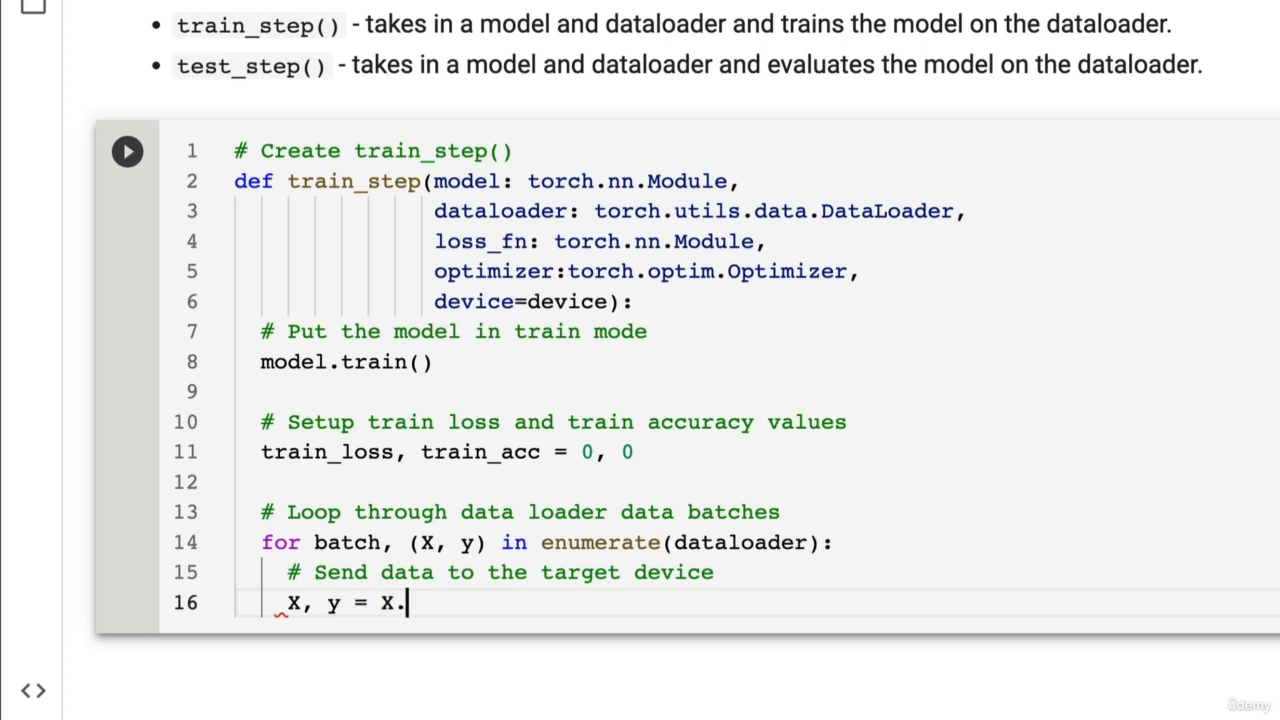
text(to(device))
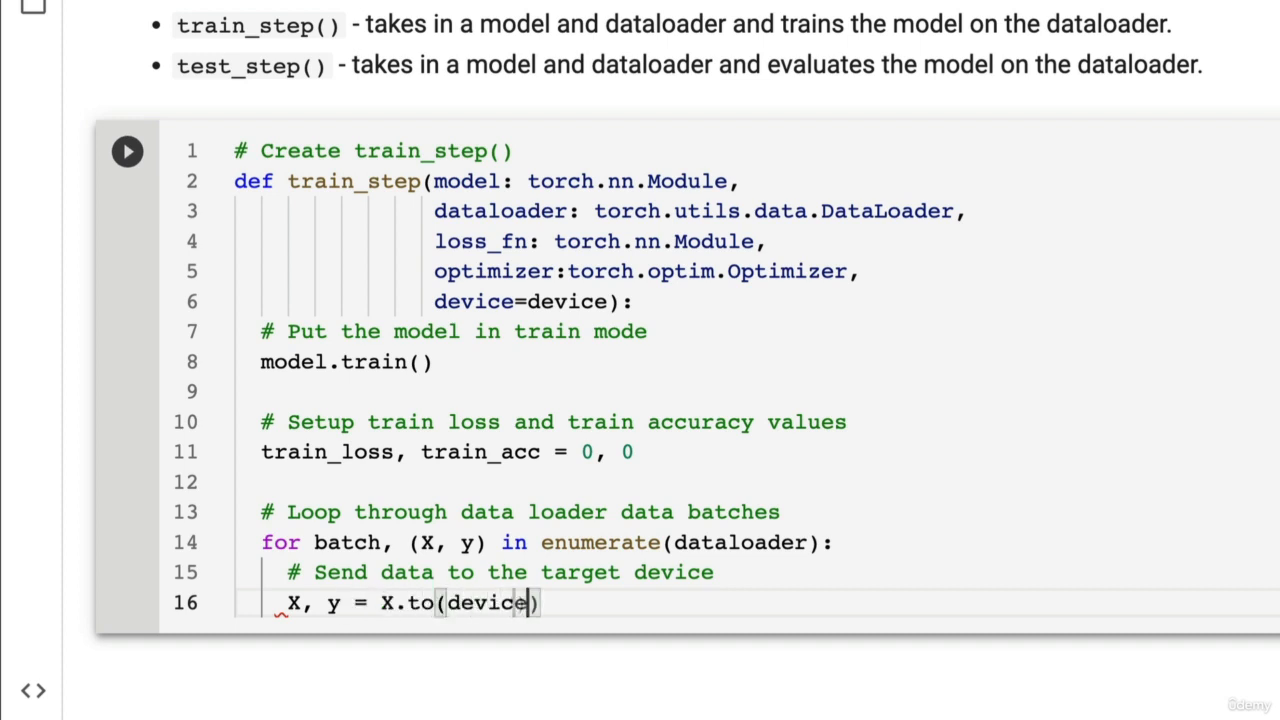
text(, y.to*de)
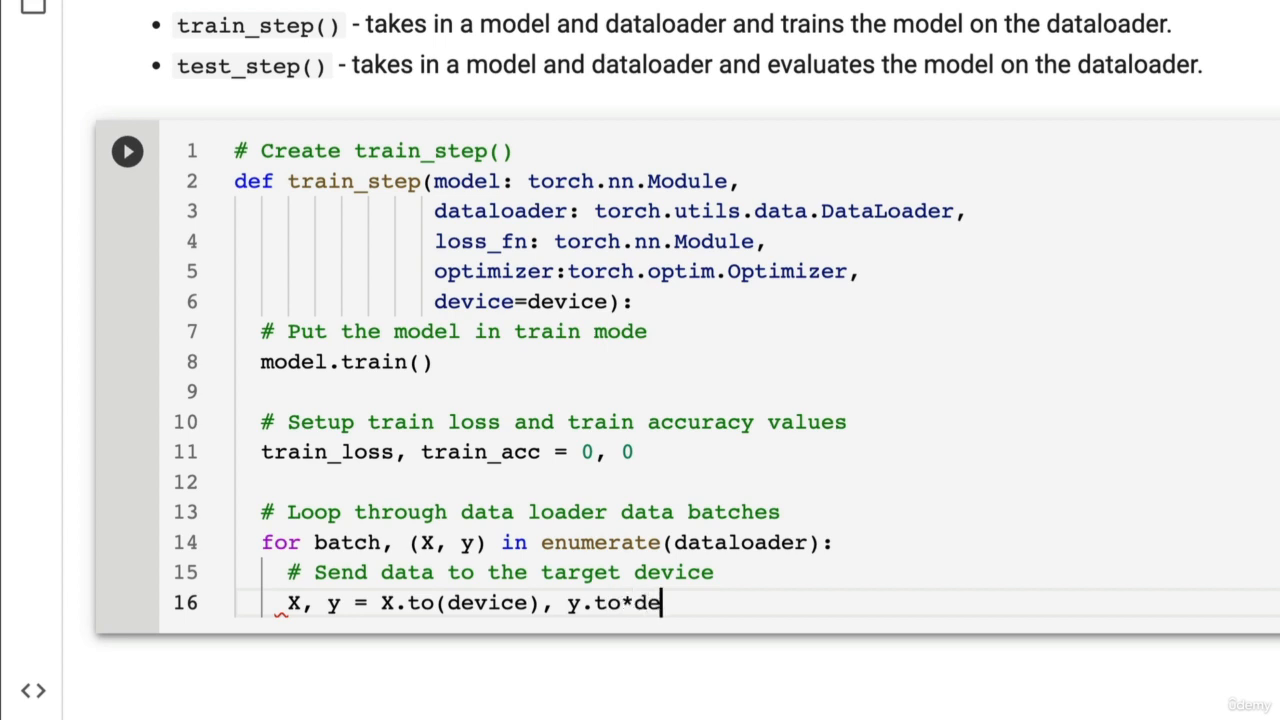
text((device))
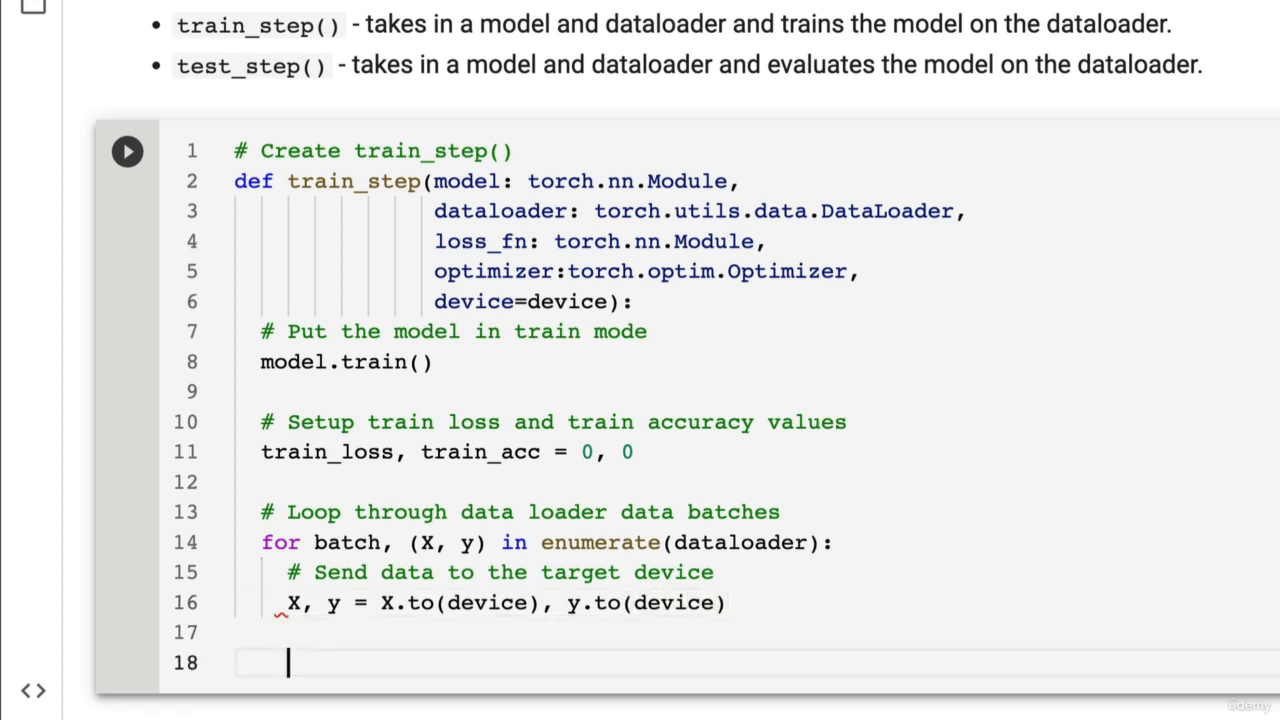
Add the '# 1. Forward pass' stage with y_pred = model(X)
text(#)
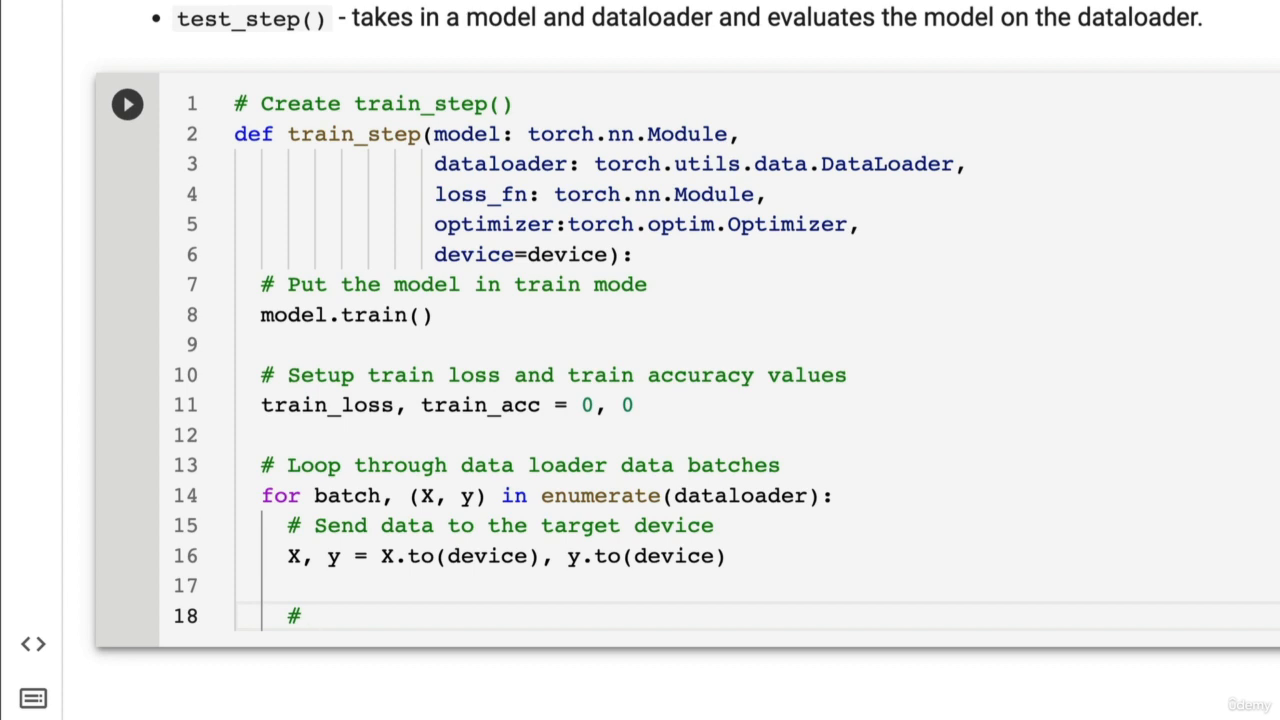
text(1.)
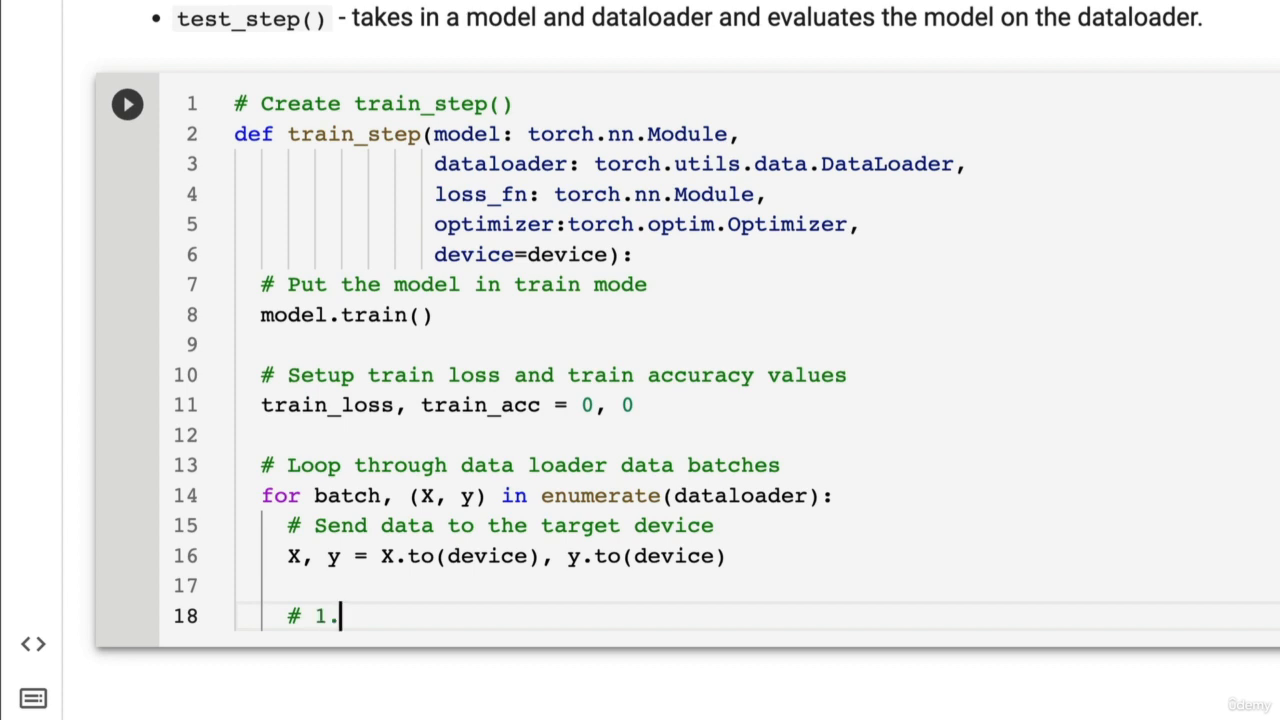
text(Forward pass)
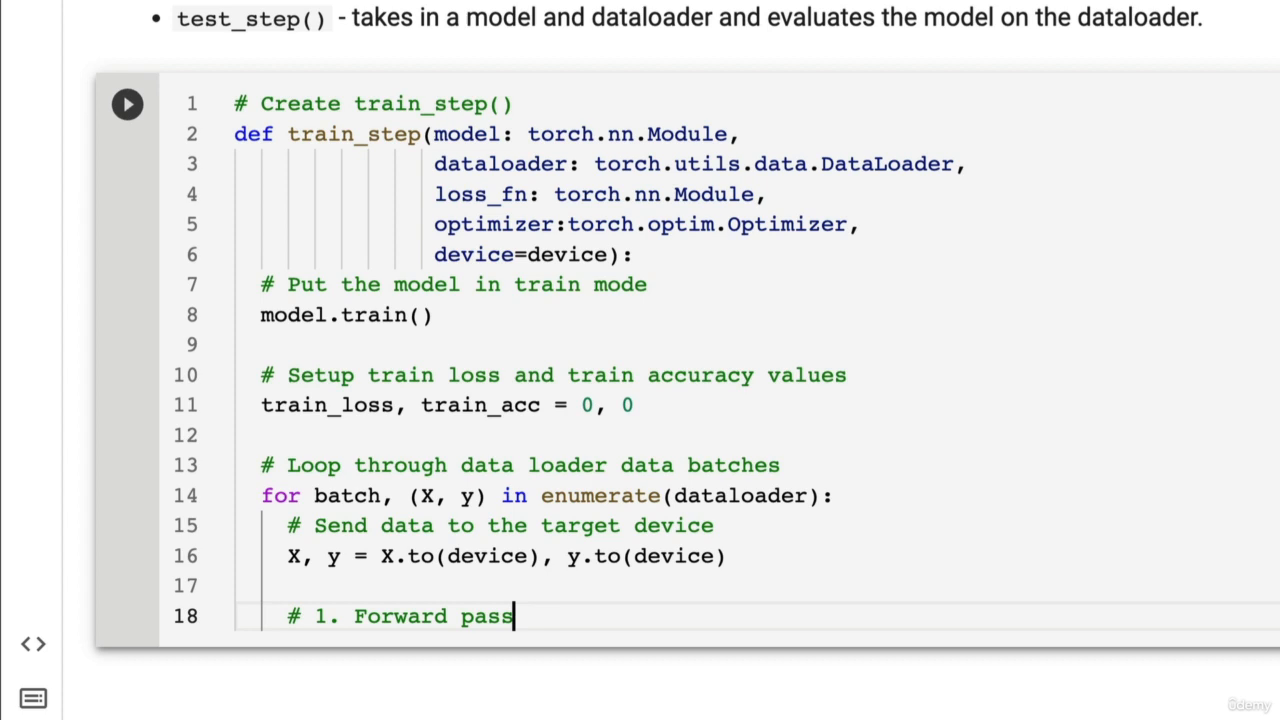
text(y_pre)
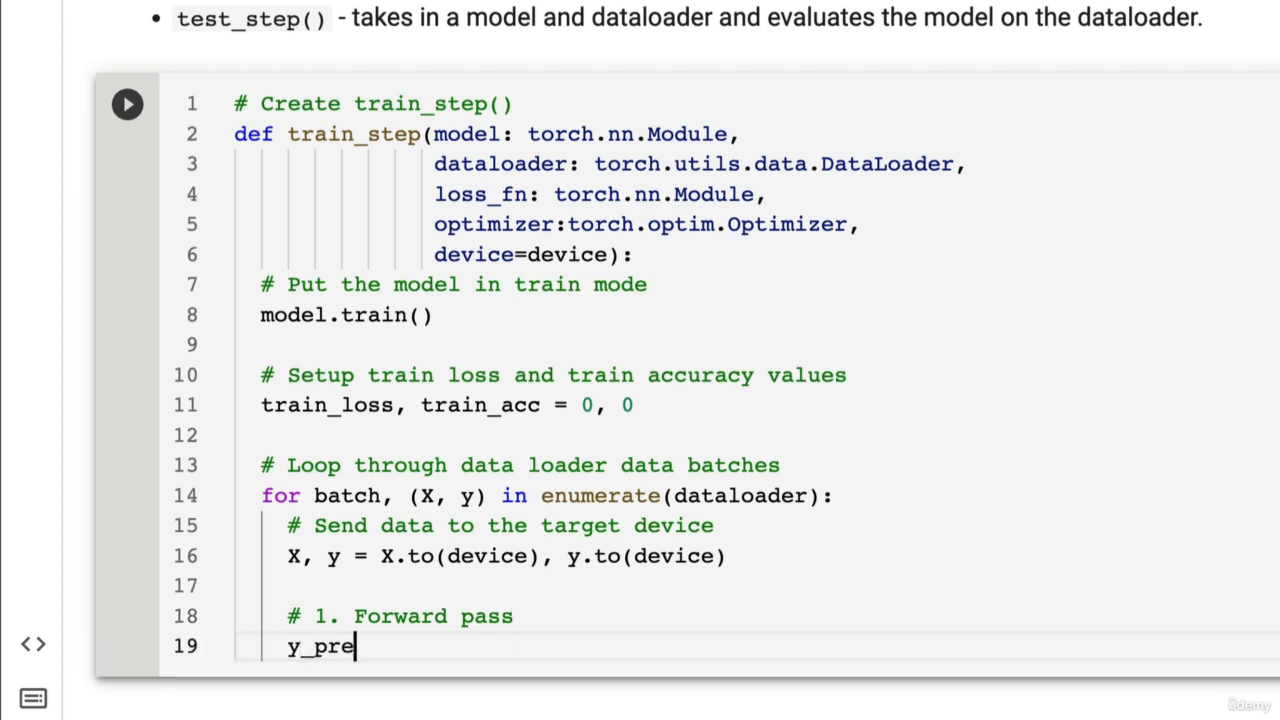
text(d = model(X))
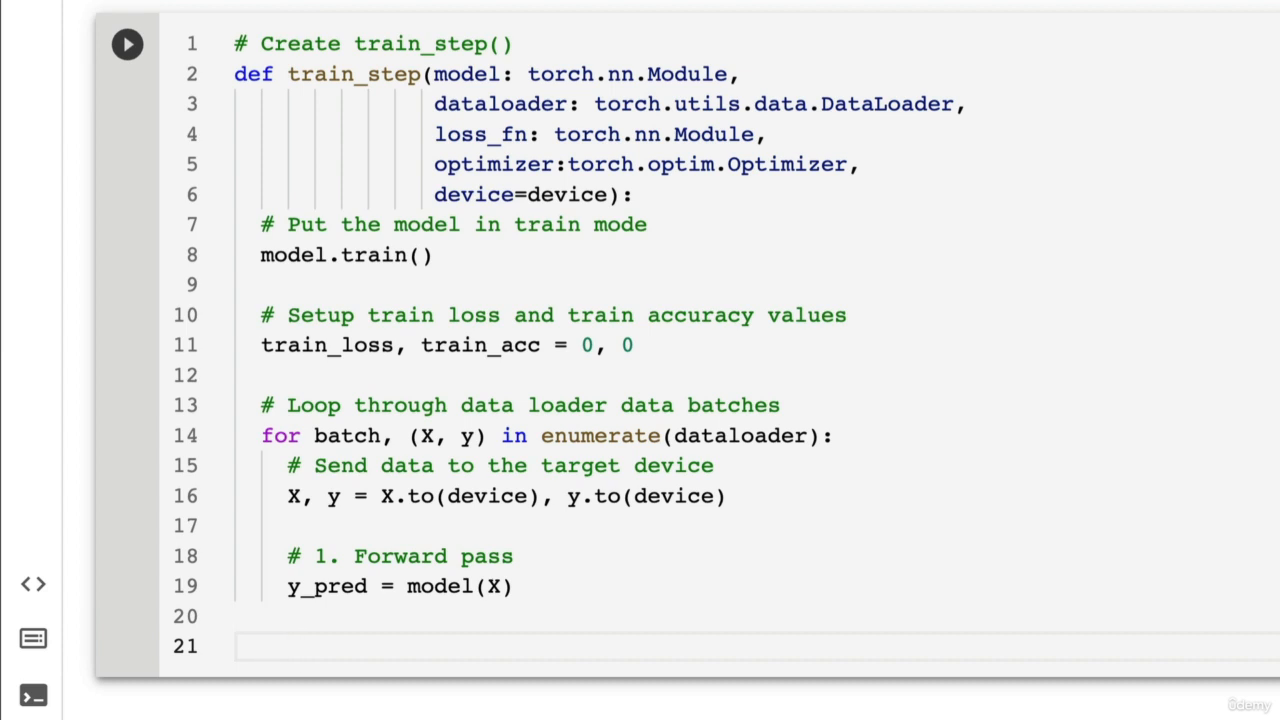
Add '# 2. Calculate the loss' with loss = loss_fn(y_pred, y) and train_loss += loss.item()
text(# 2,)
text(l)
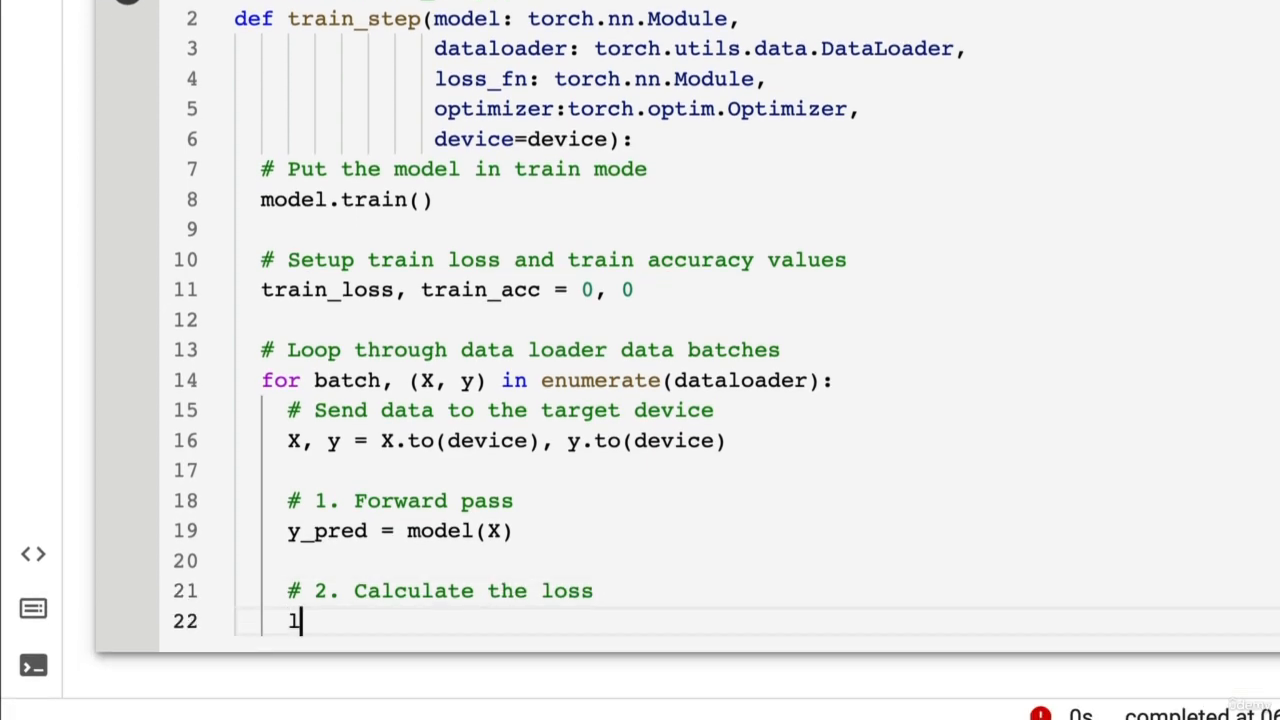
text(oss = loss_)
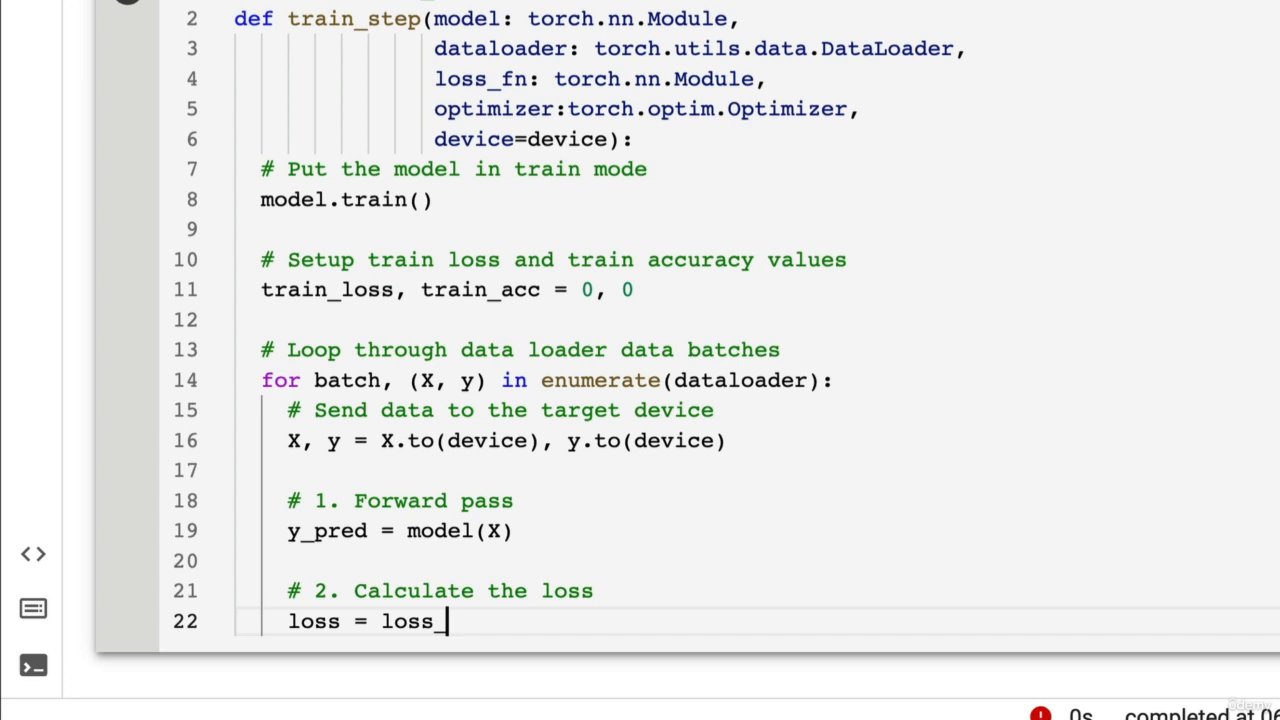
text(fn(y_)
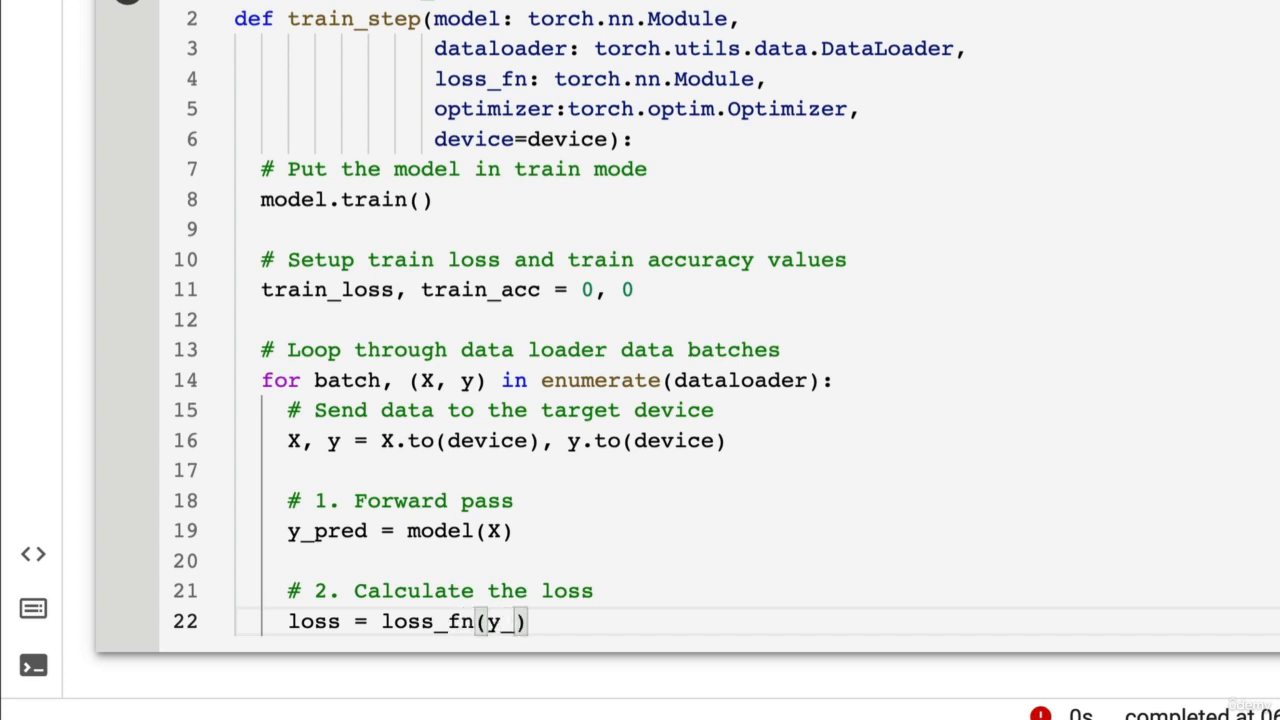
text(pred, y))
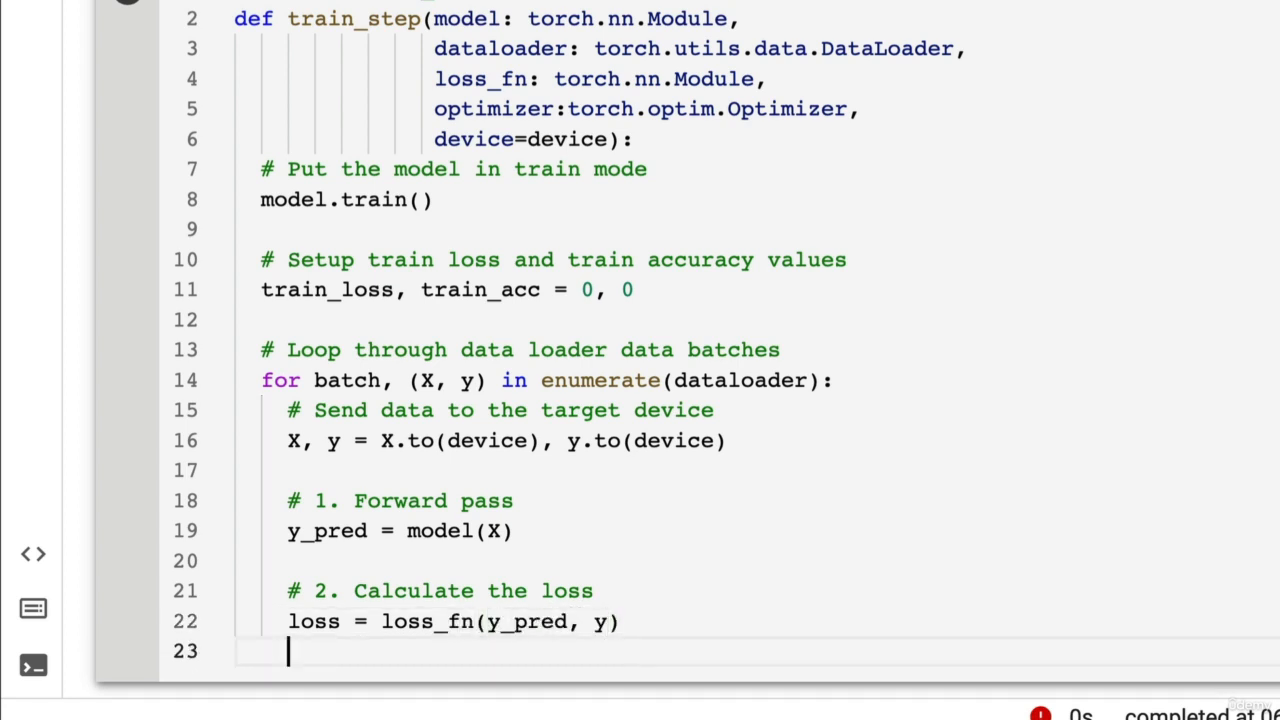
scroll(down, 3)
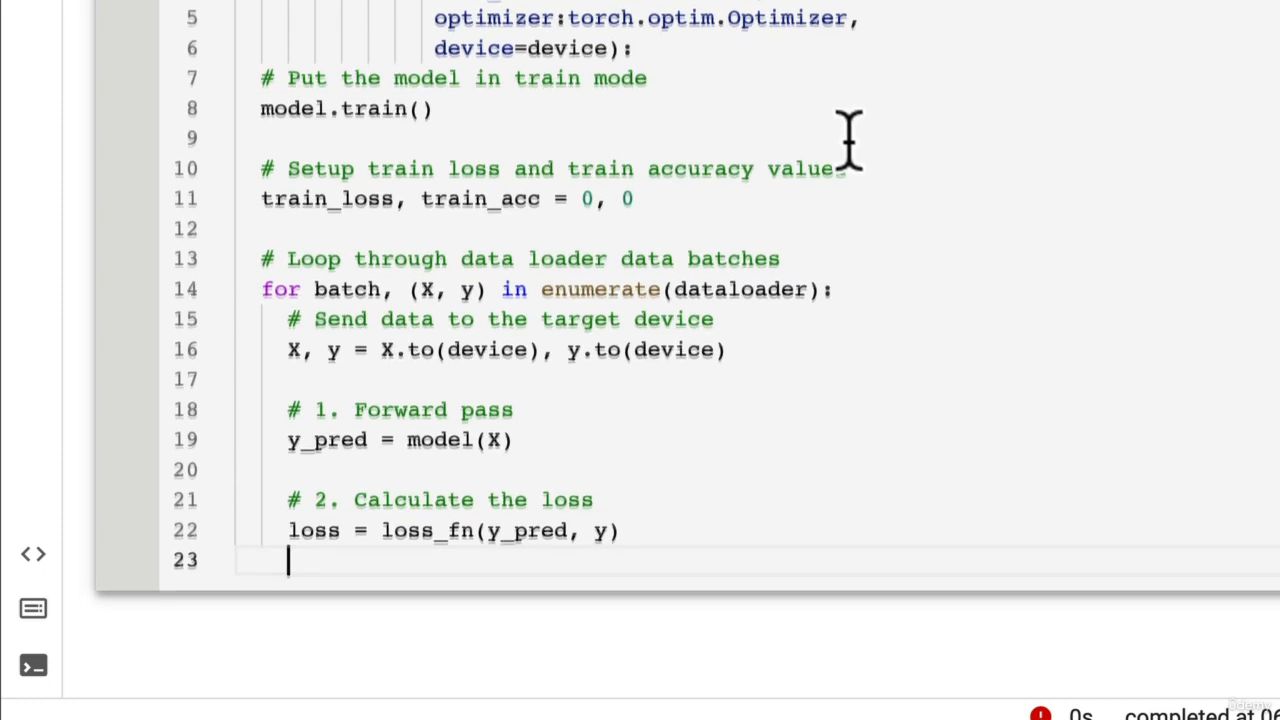
text(train_loss)
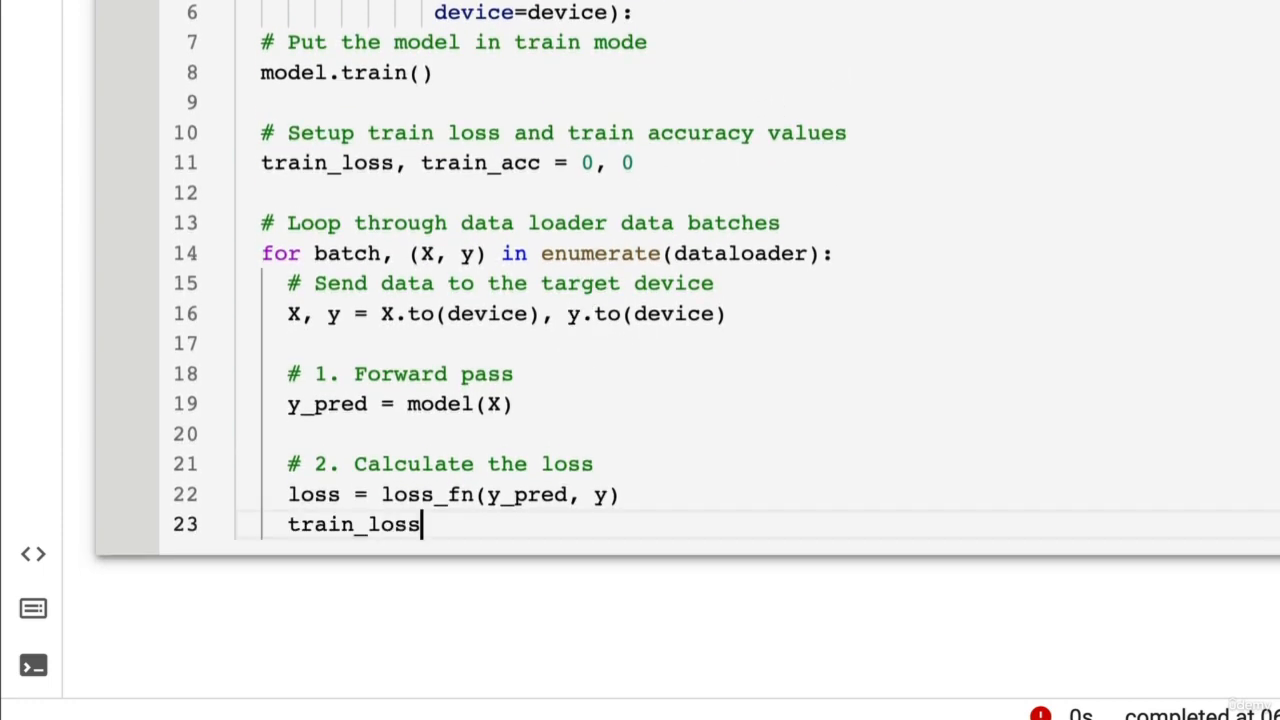
text(=)
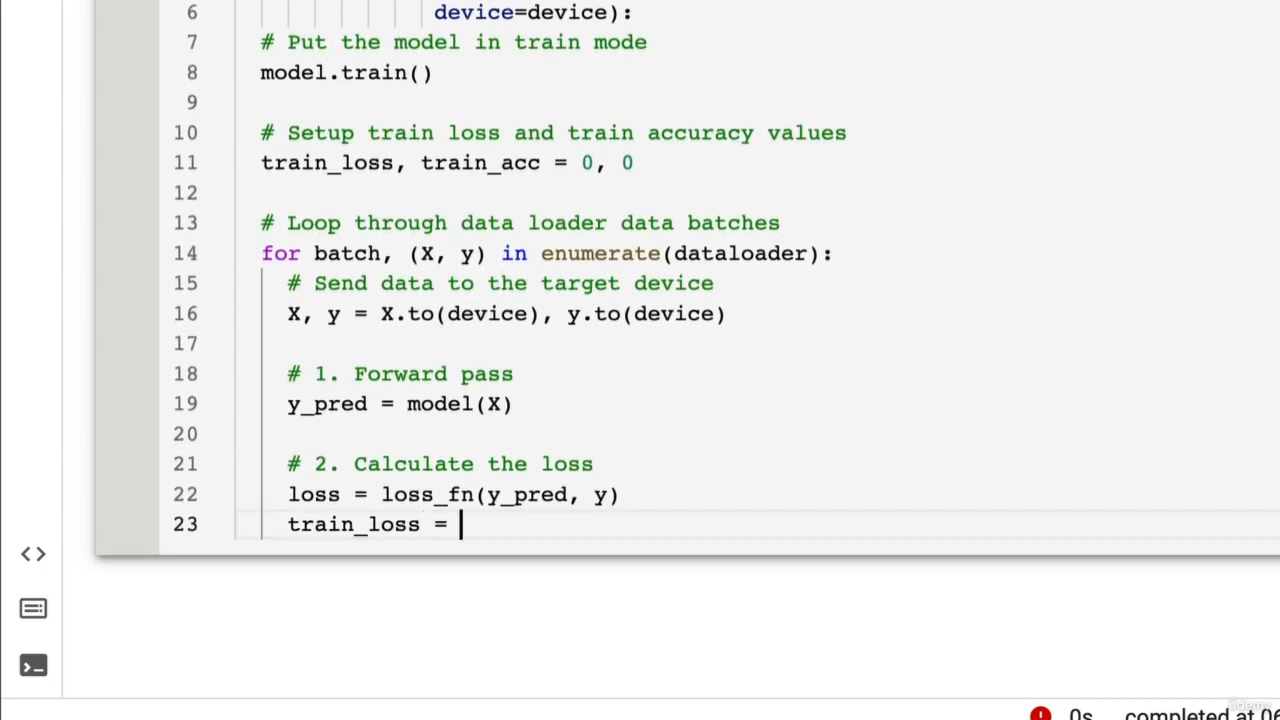
text(+=)
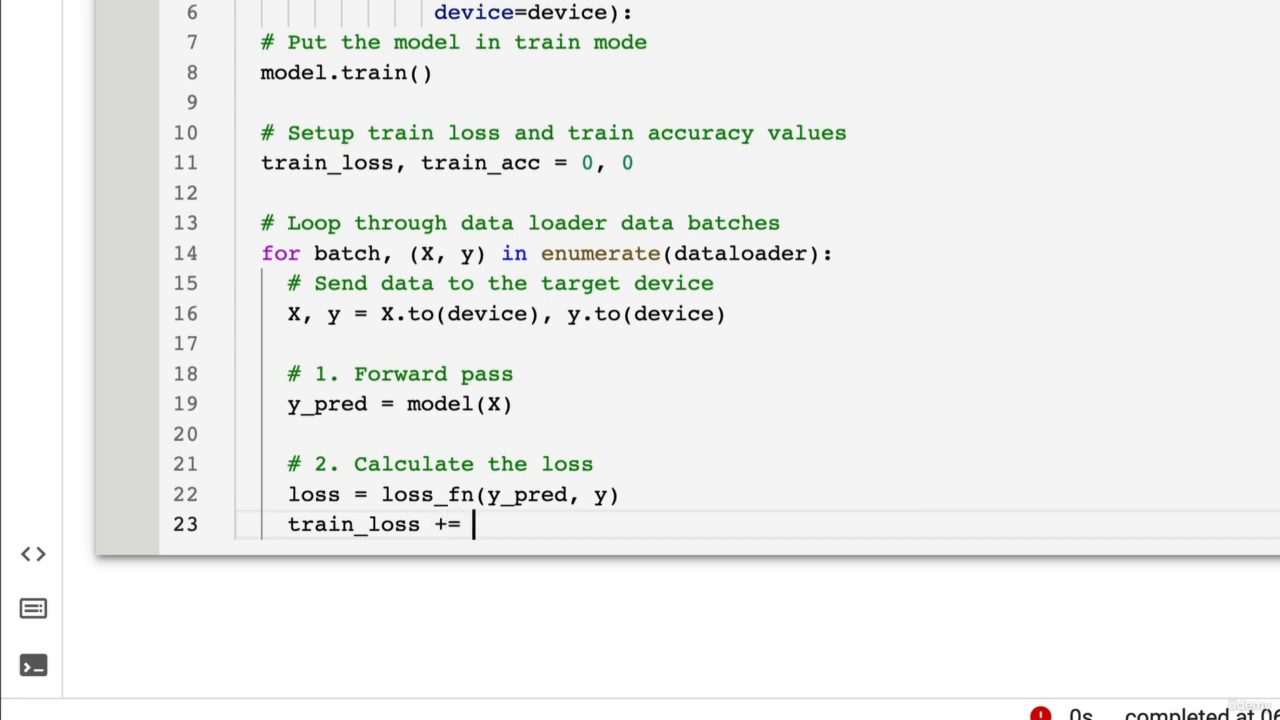
text(loss.i)
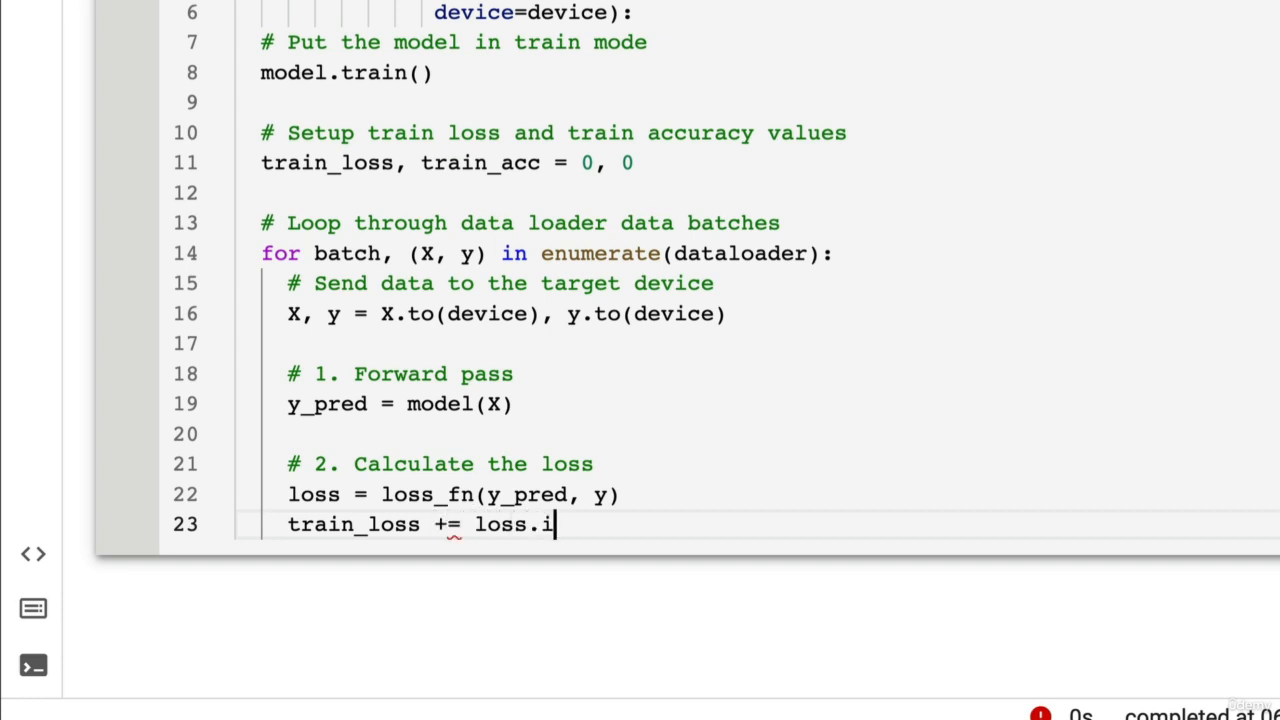
text(tem())
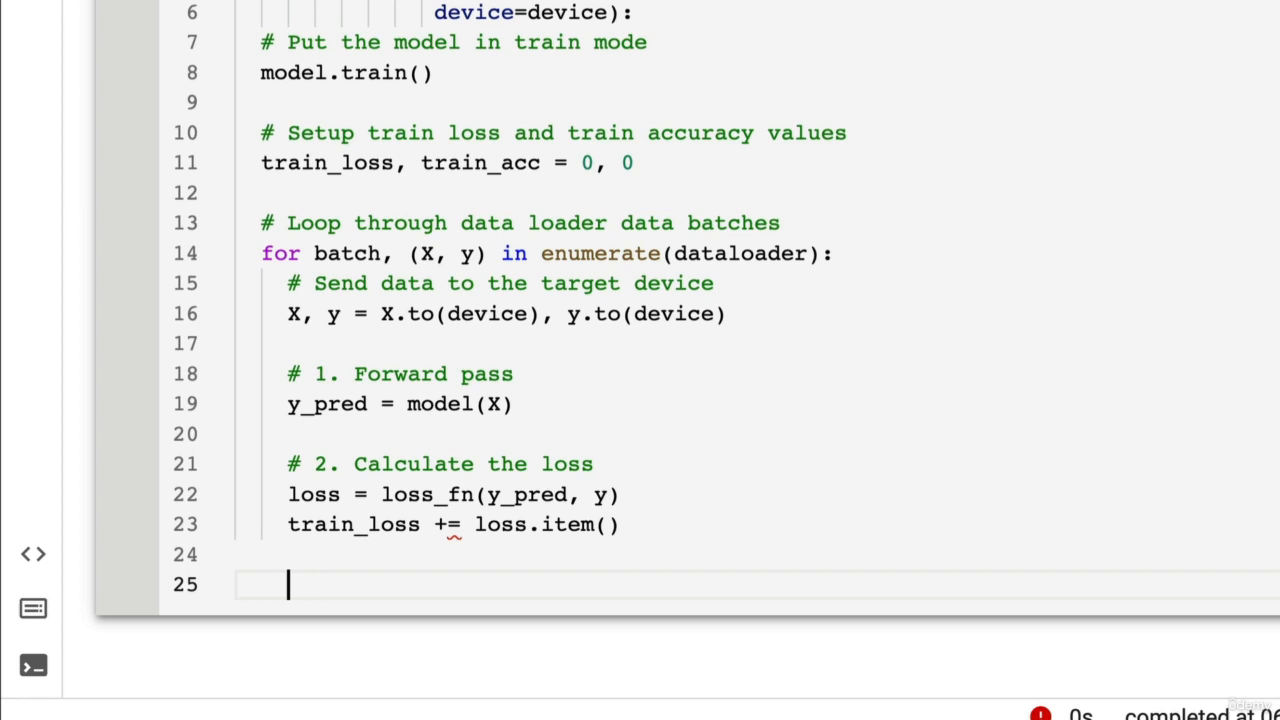
text(#)
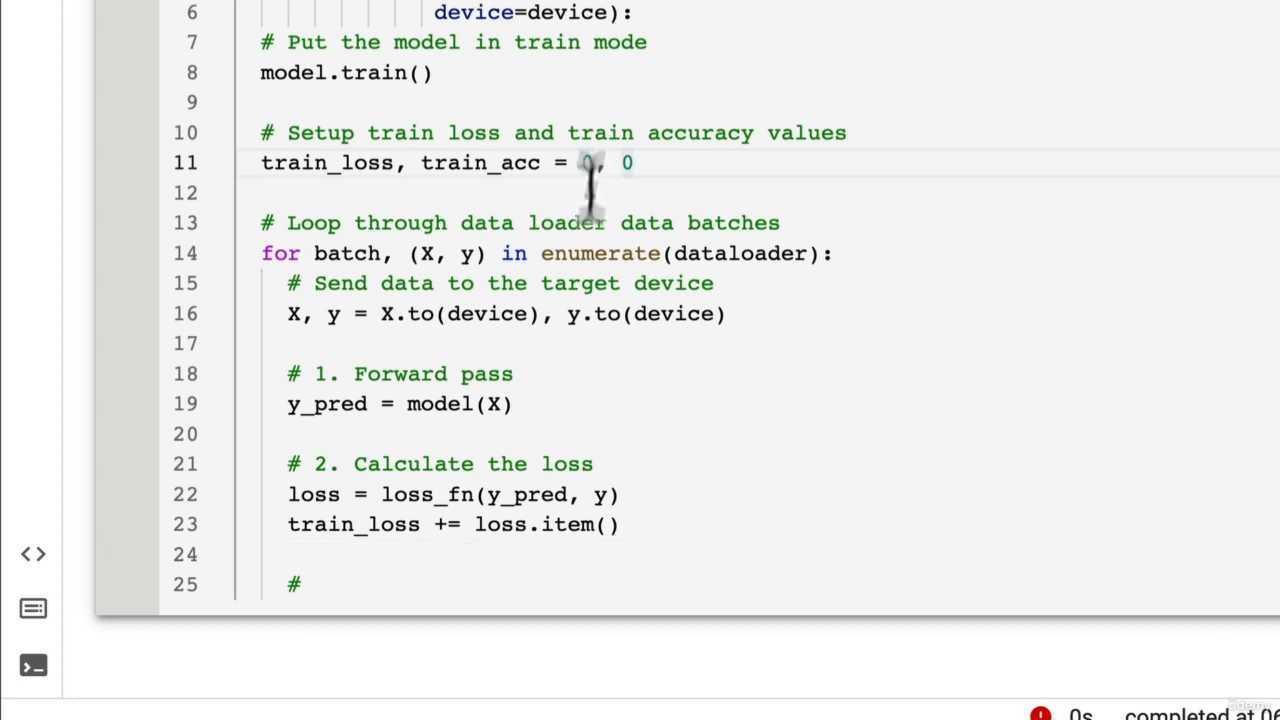
mouse_move(408, 412)
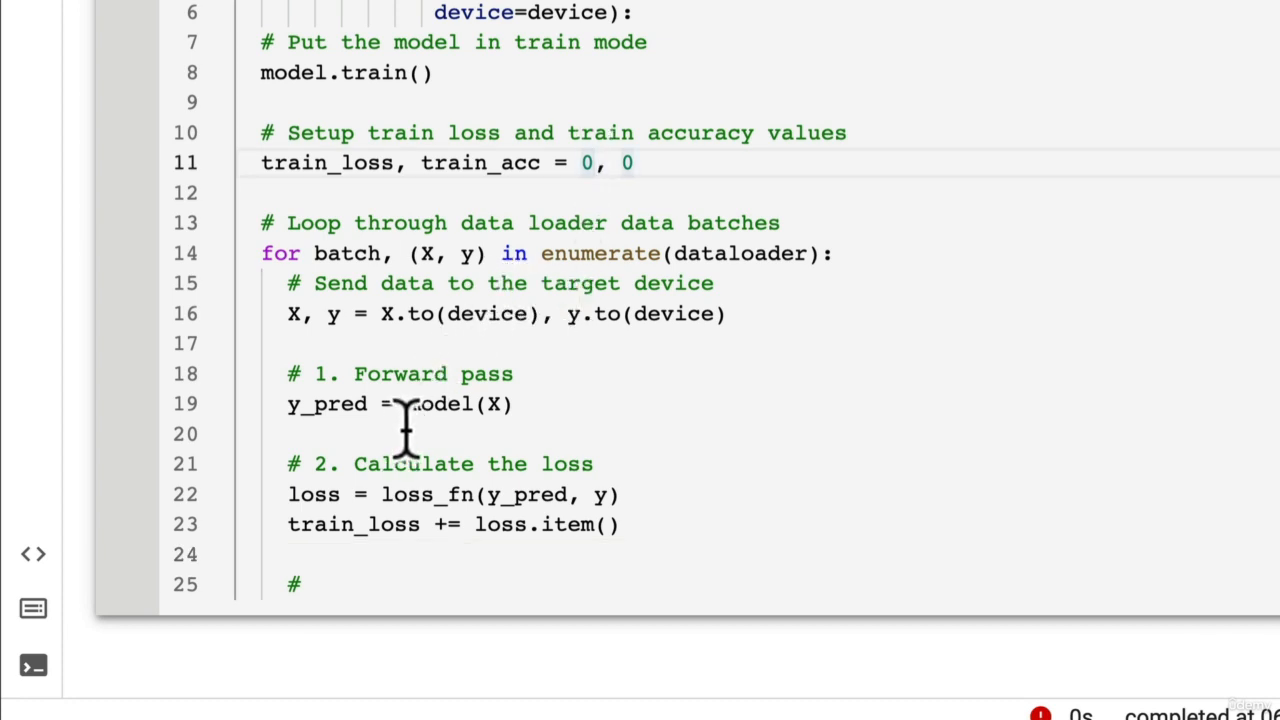
Add optimizer.zero_grad(), loss.backward() and optimizer.step() under their numbered '# 3', '# 4', '# 5' comments
click(312, 584)
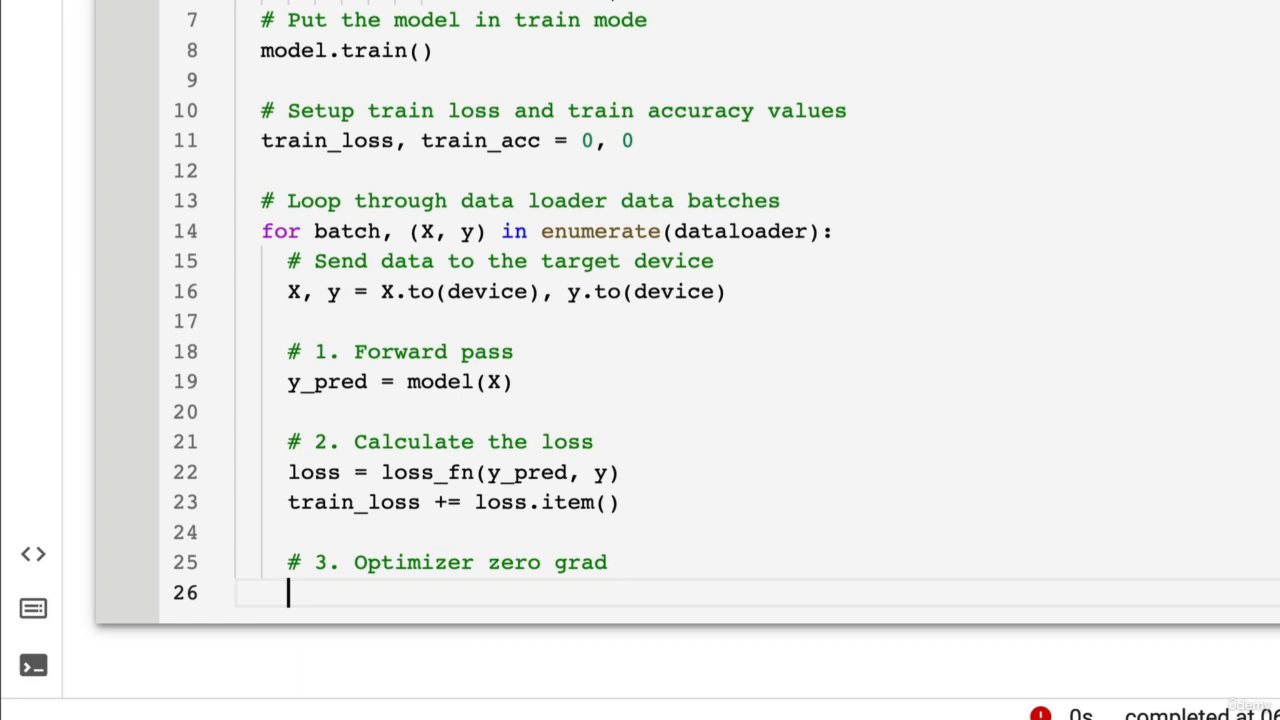
text(optimizer.zero_gra)
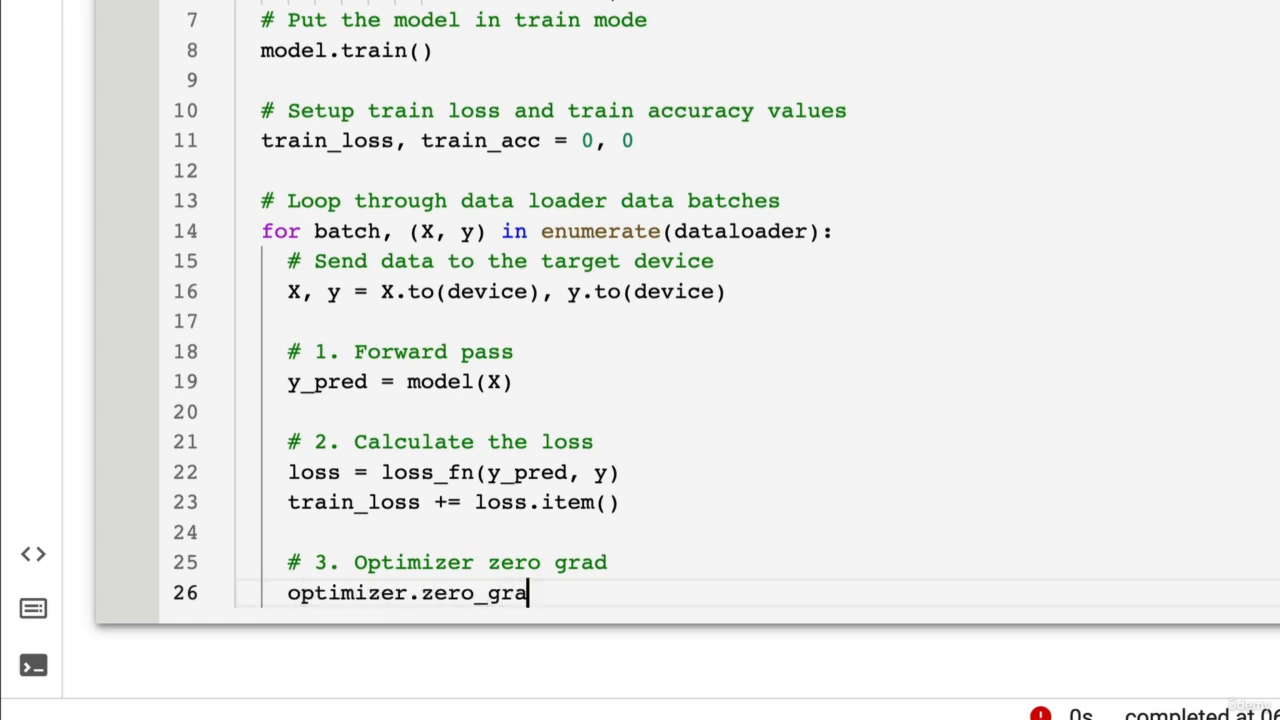
text(d())
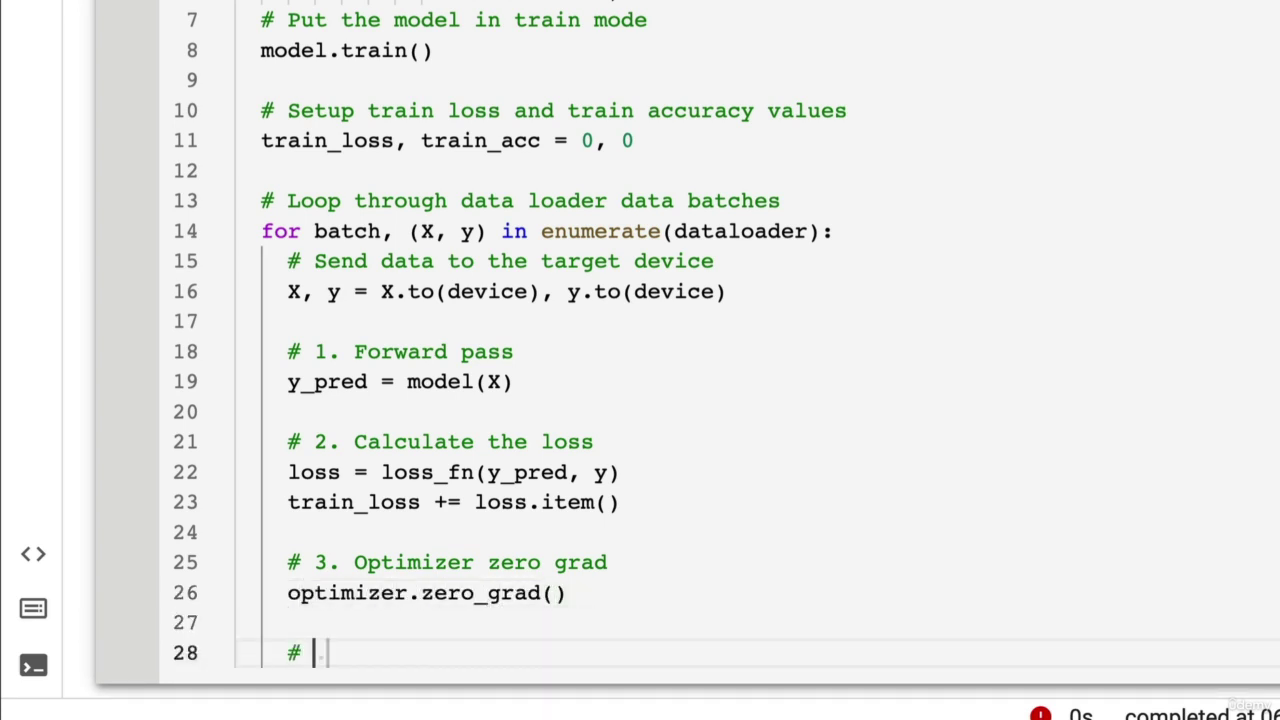
text(4. Loss)
text(loss.)
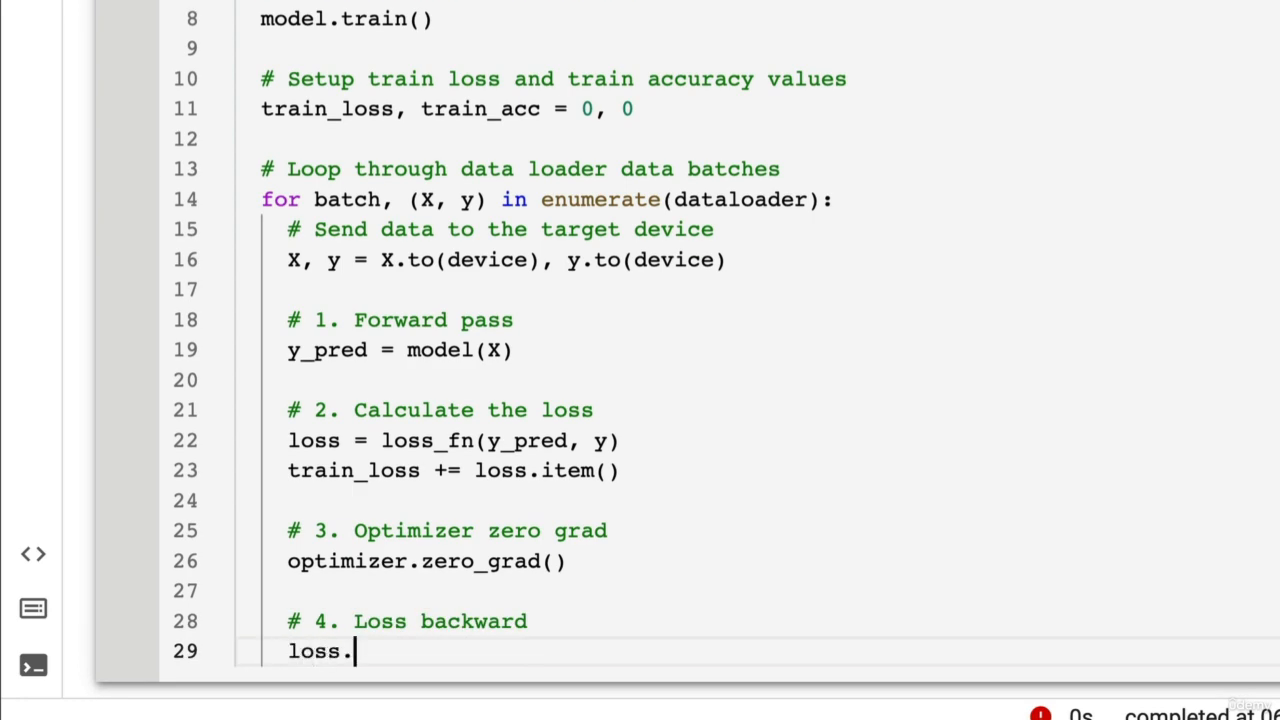
text(backward())
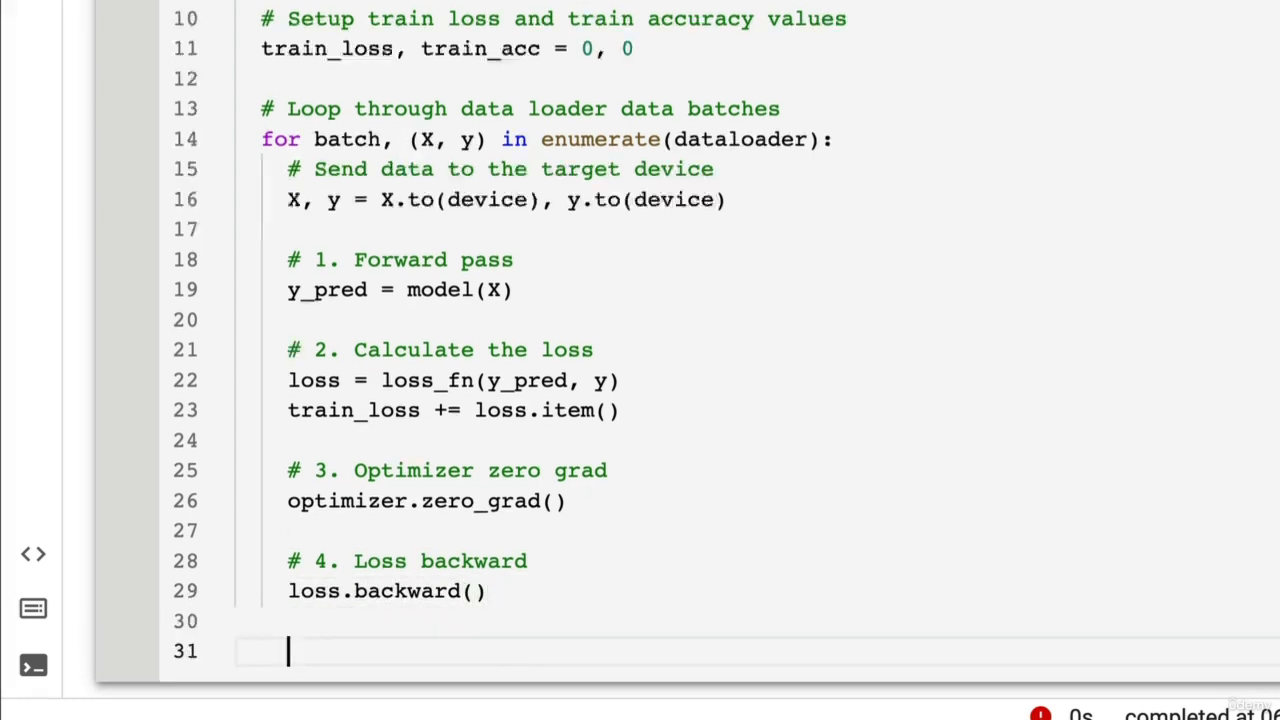
text(# 5. Optimizer step)
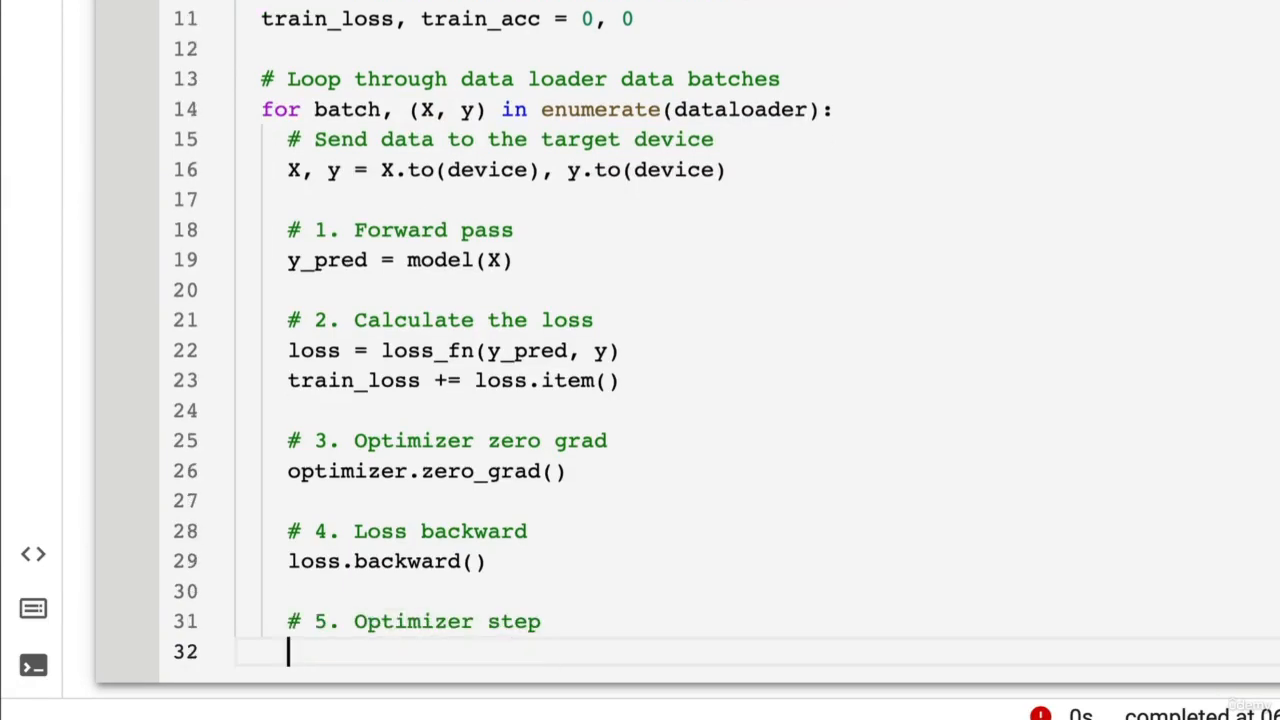
text(optimizer.s)
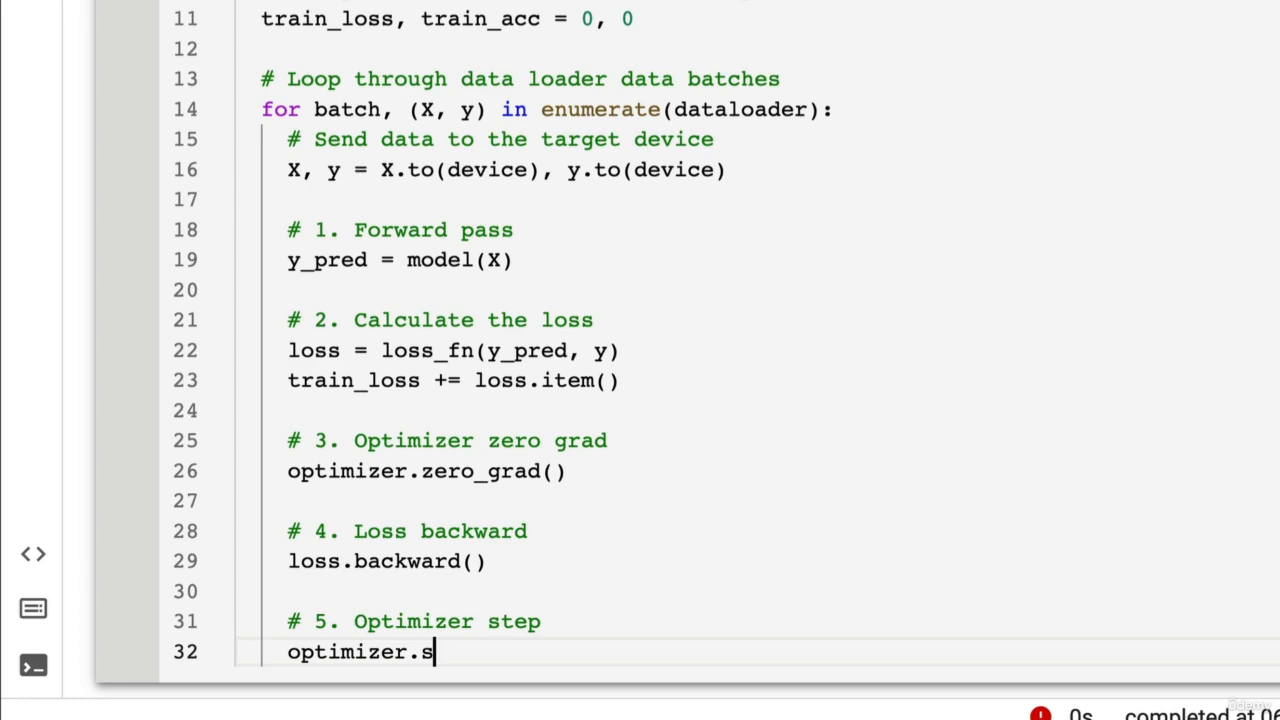
text(tep())
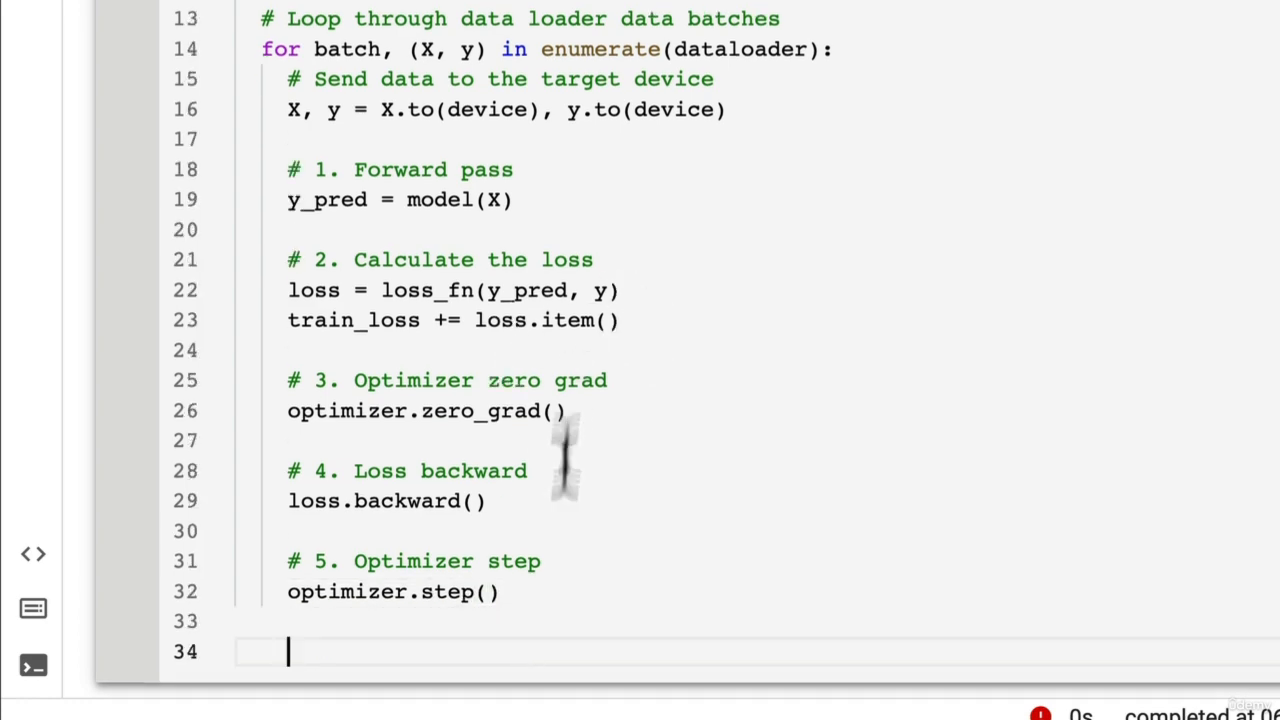
text(3)
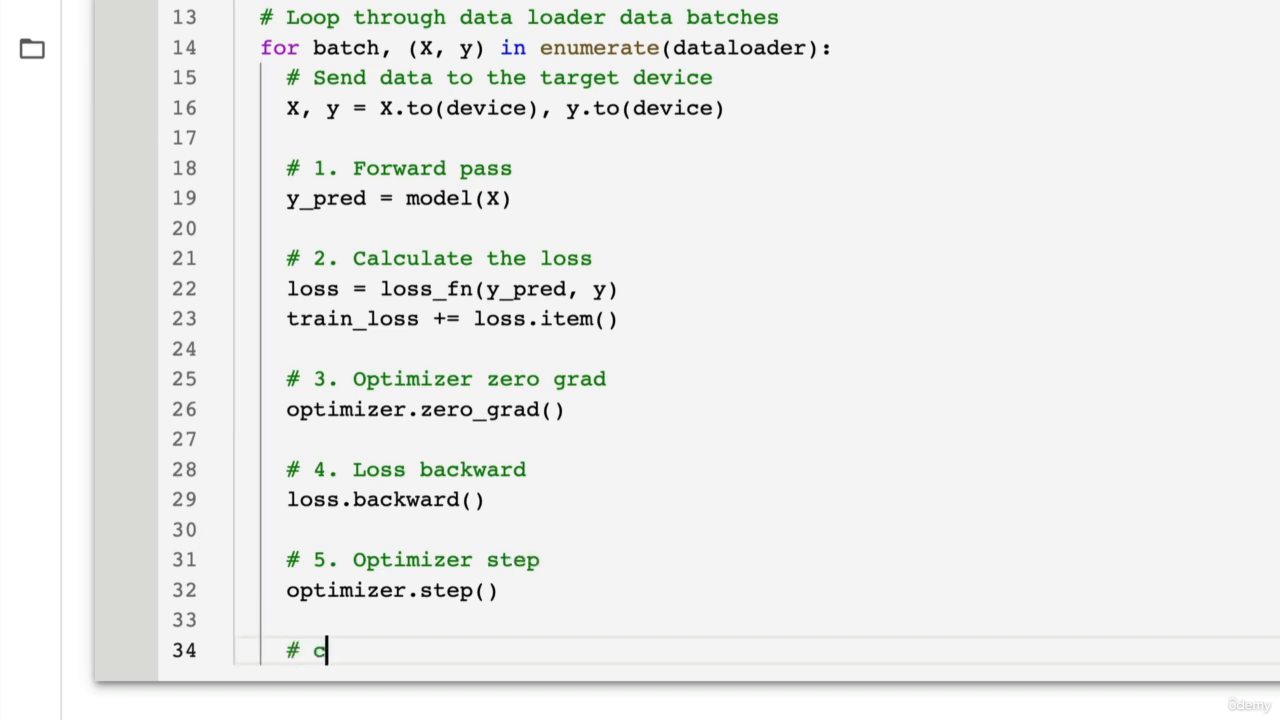
Under a 'Calculate accuracy metric' comment, compute y_pred_class = torch.argmax(torch.softmax(y_pred, dim=1), dim=1)
text(al)
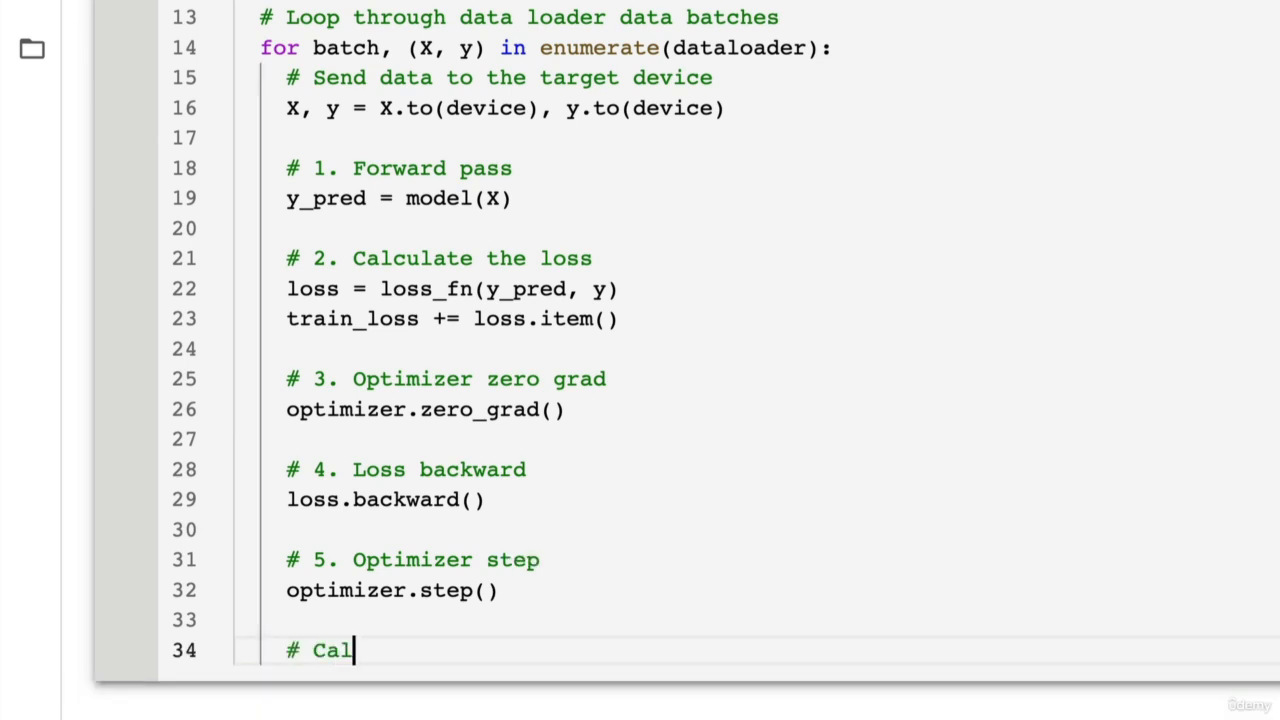
text(culat)
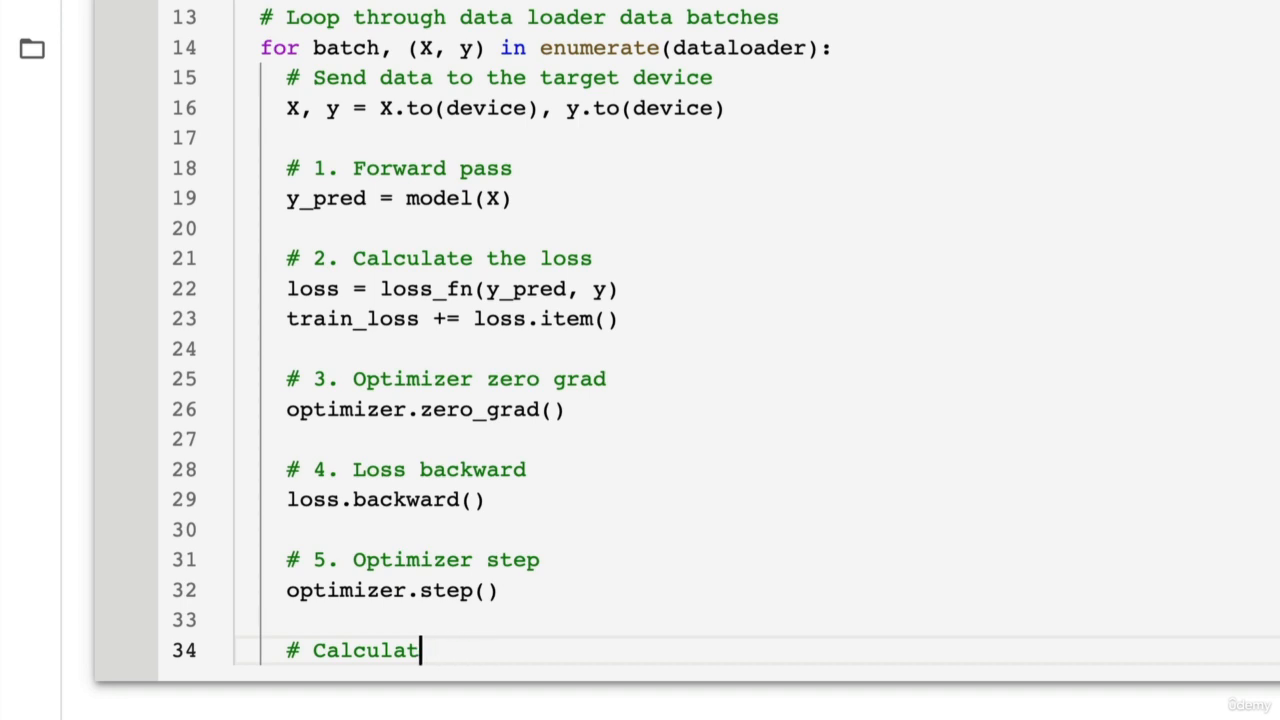
text(e accuracy)
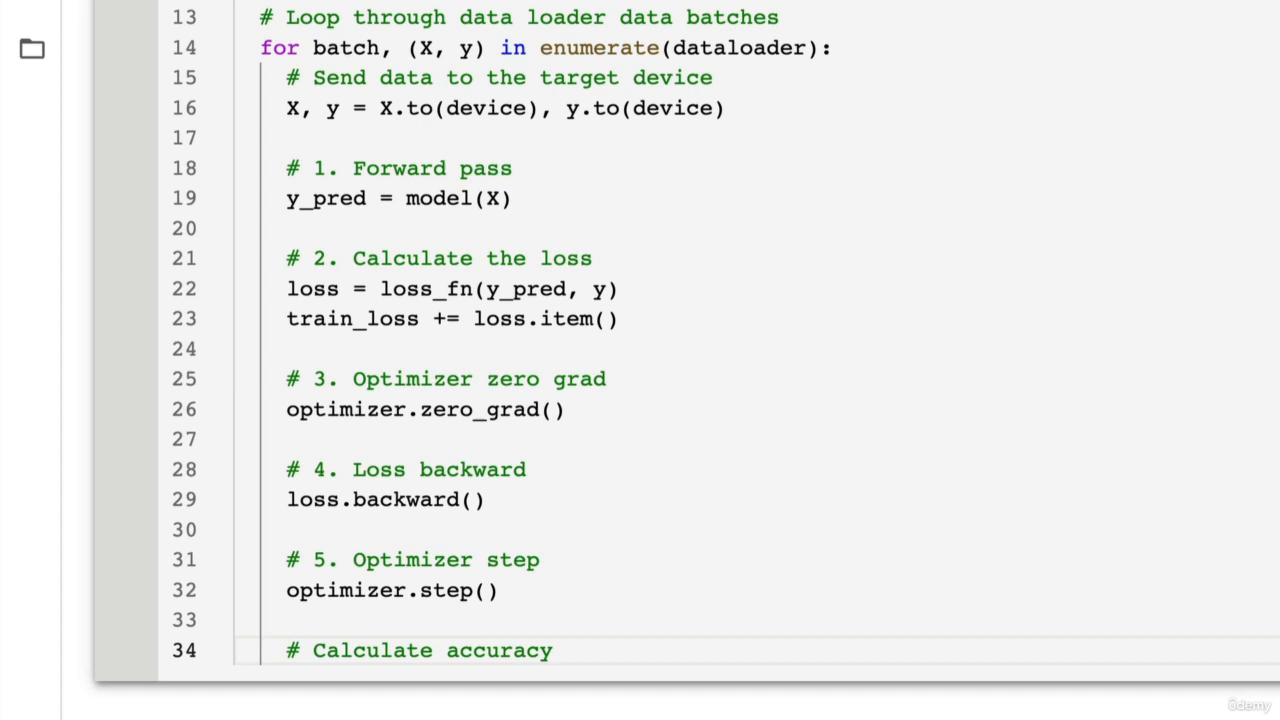
text(metric)
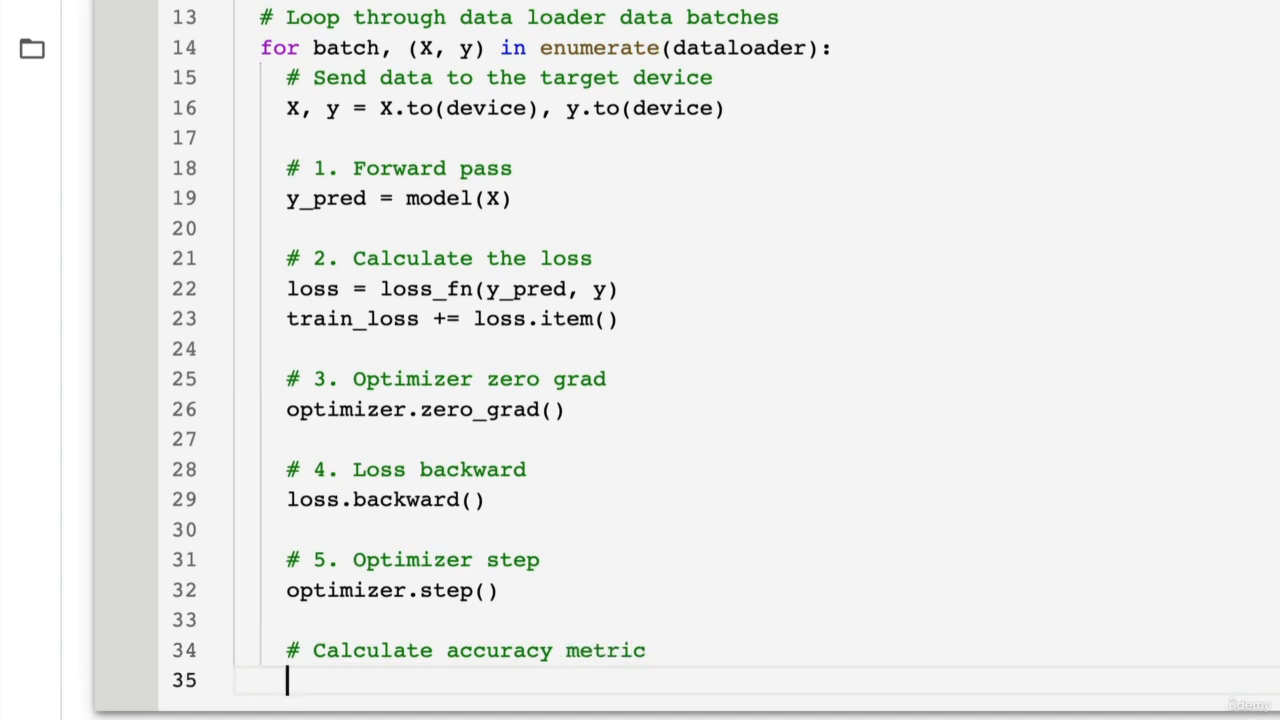
scroll(down, 3)
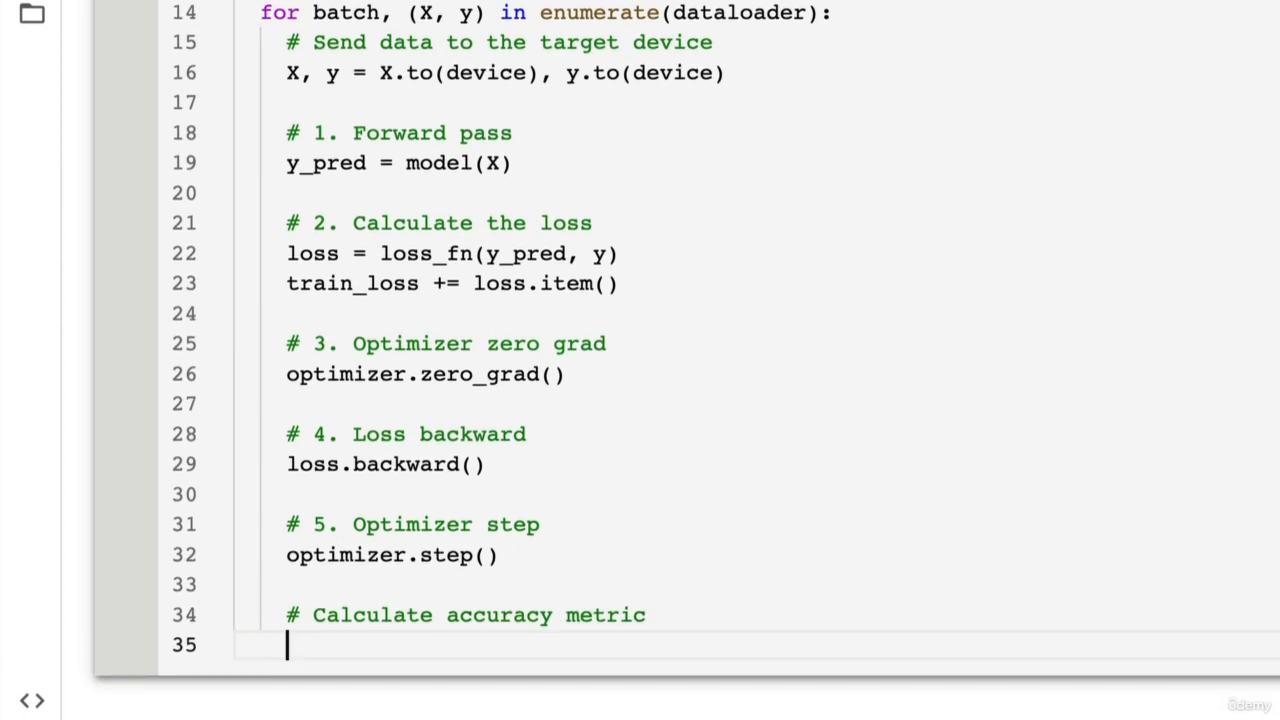
text(y_pred=)
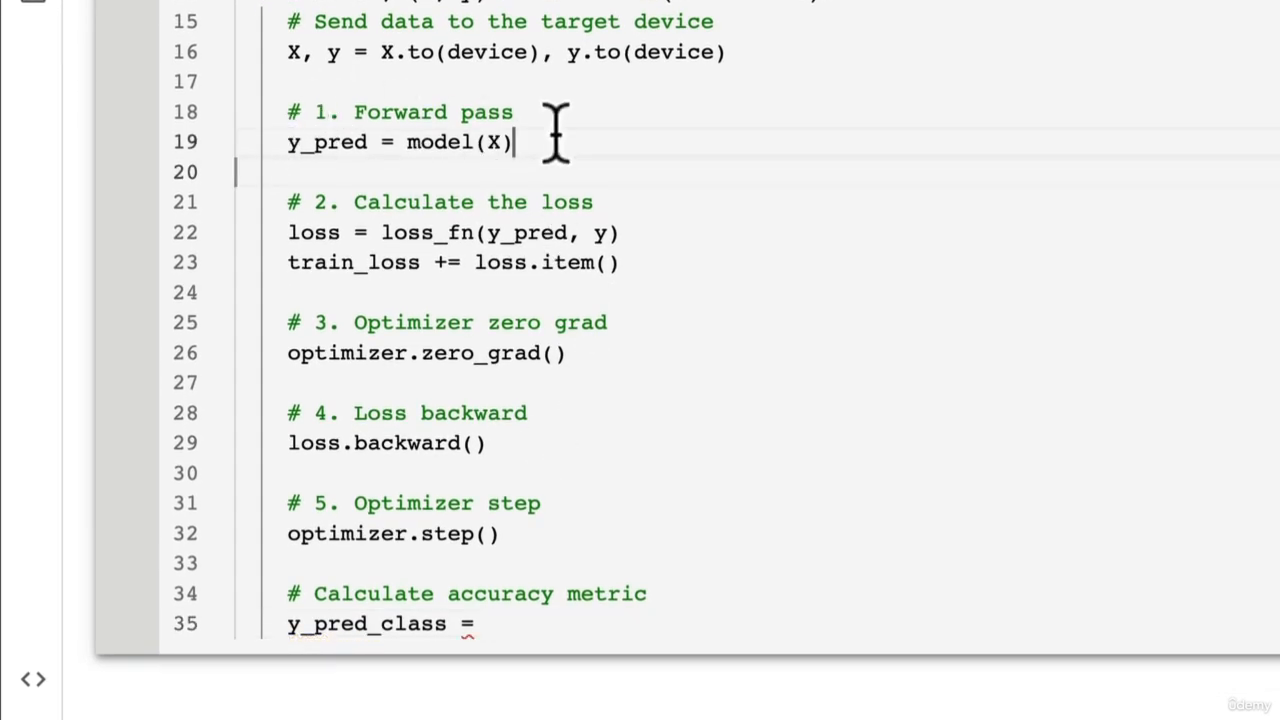
text(# output model l)
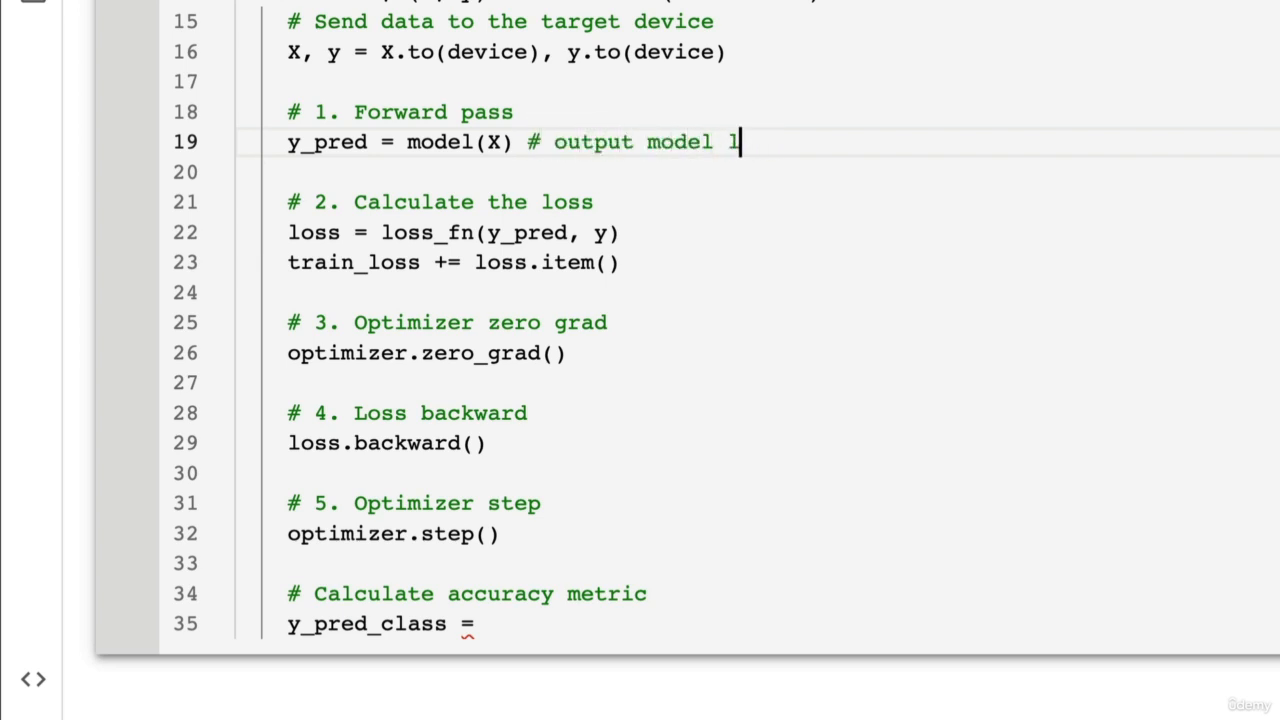
text(ogits)
click(778, 624)
text( y)
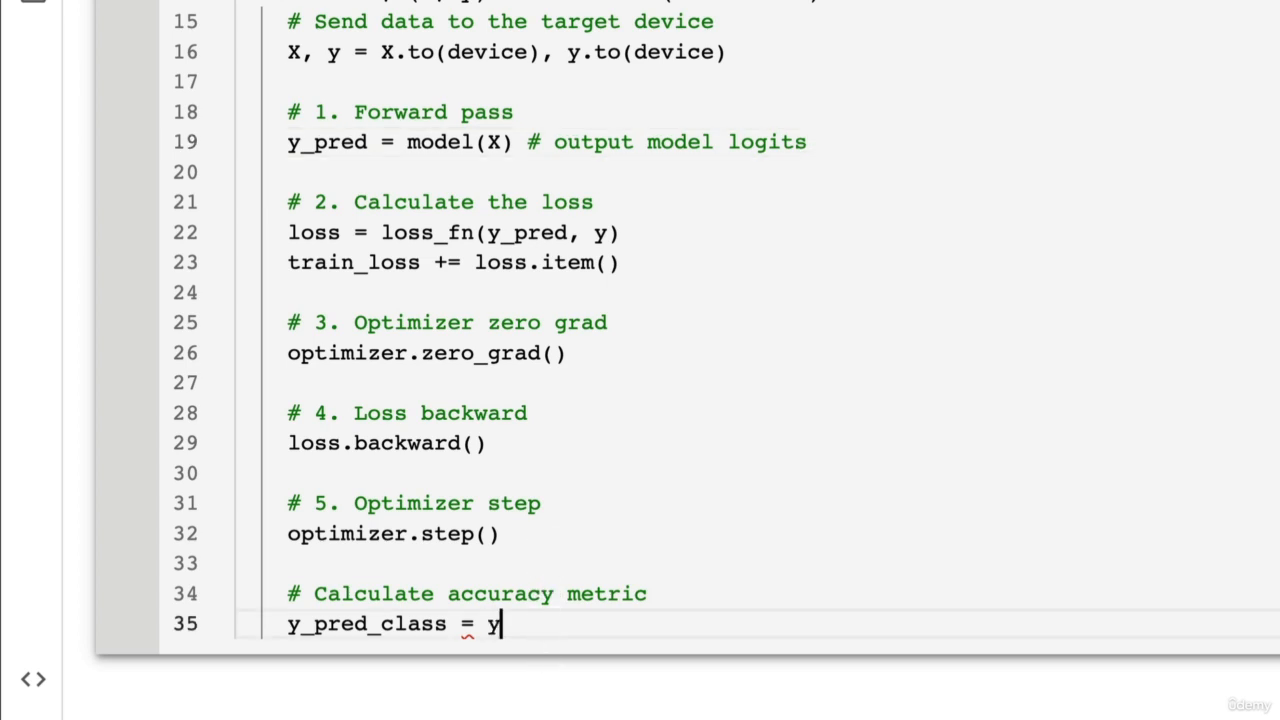
text(torch.ar)
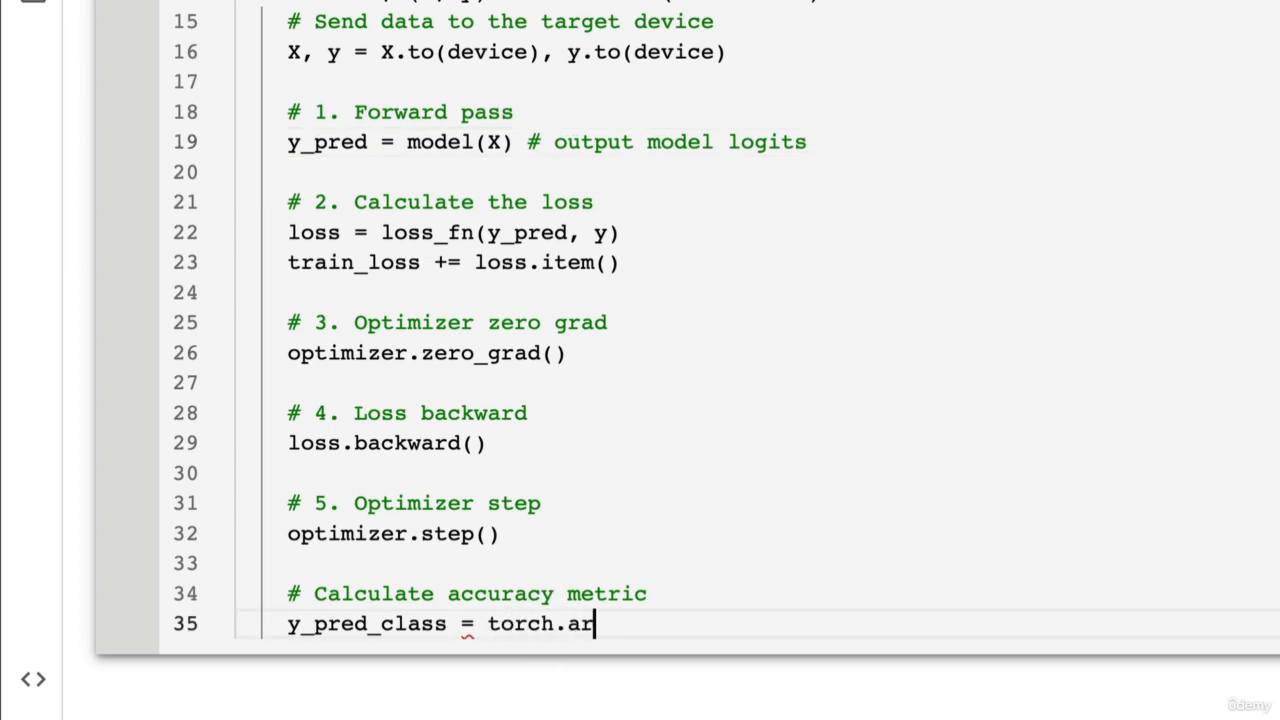
text(gmax(torch.softmax()
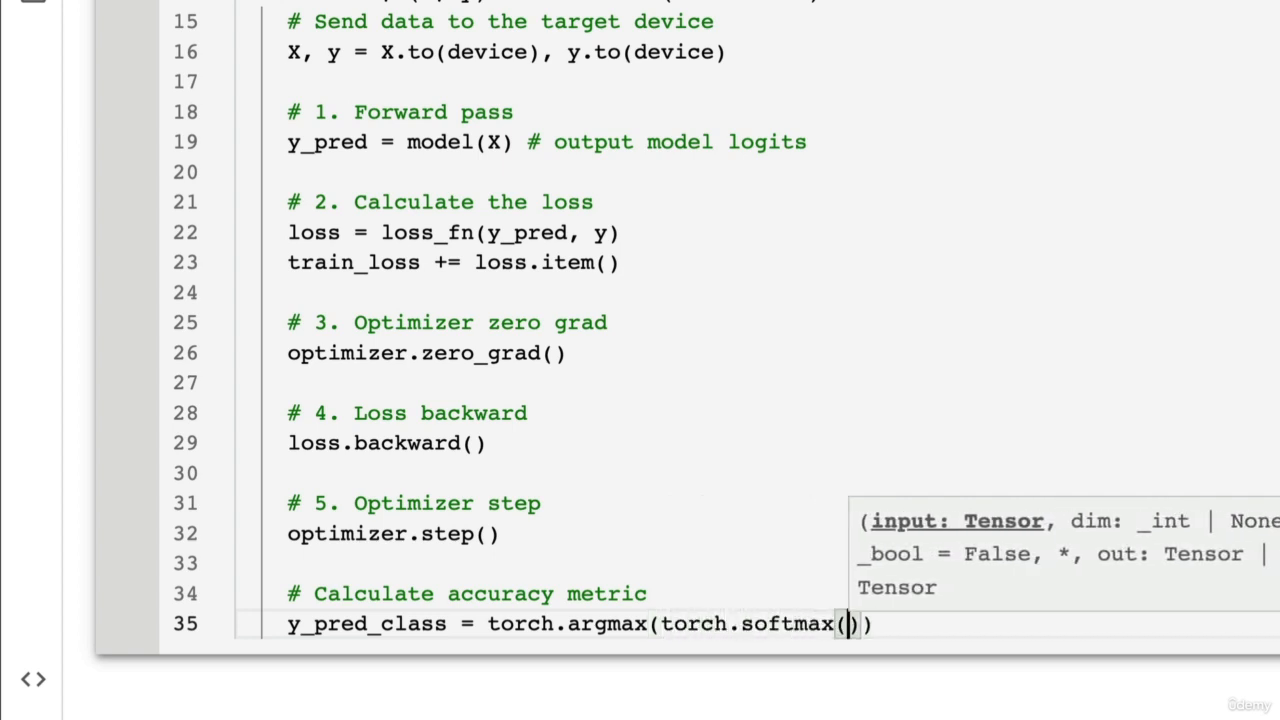
text(y)
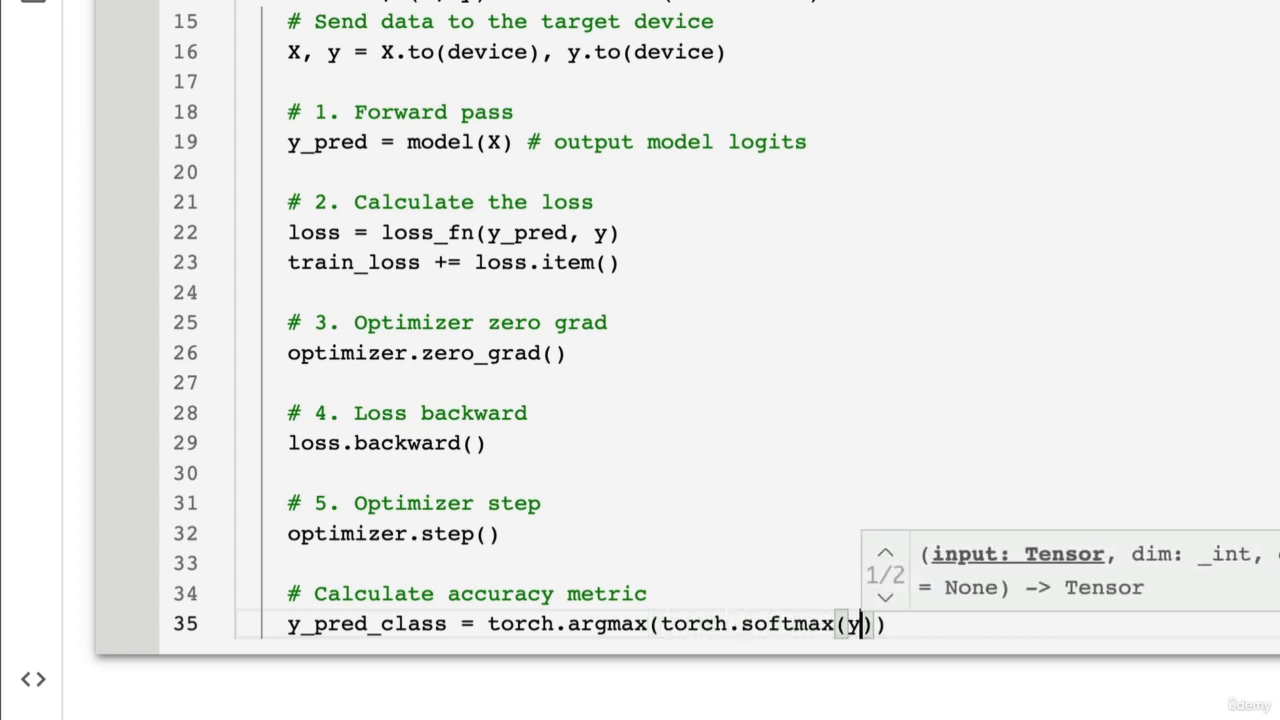
text(_pred, dim)
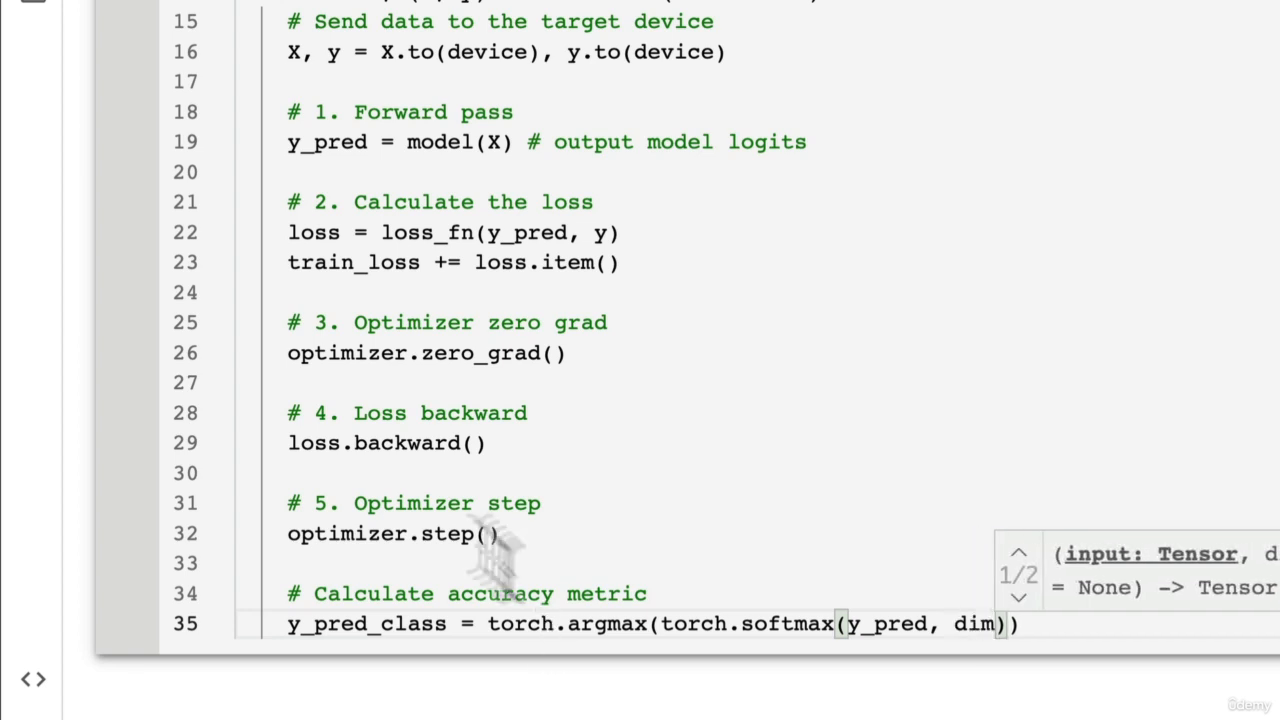
text(=1)
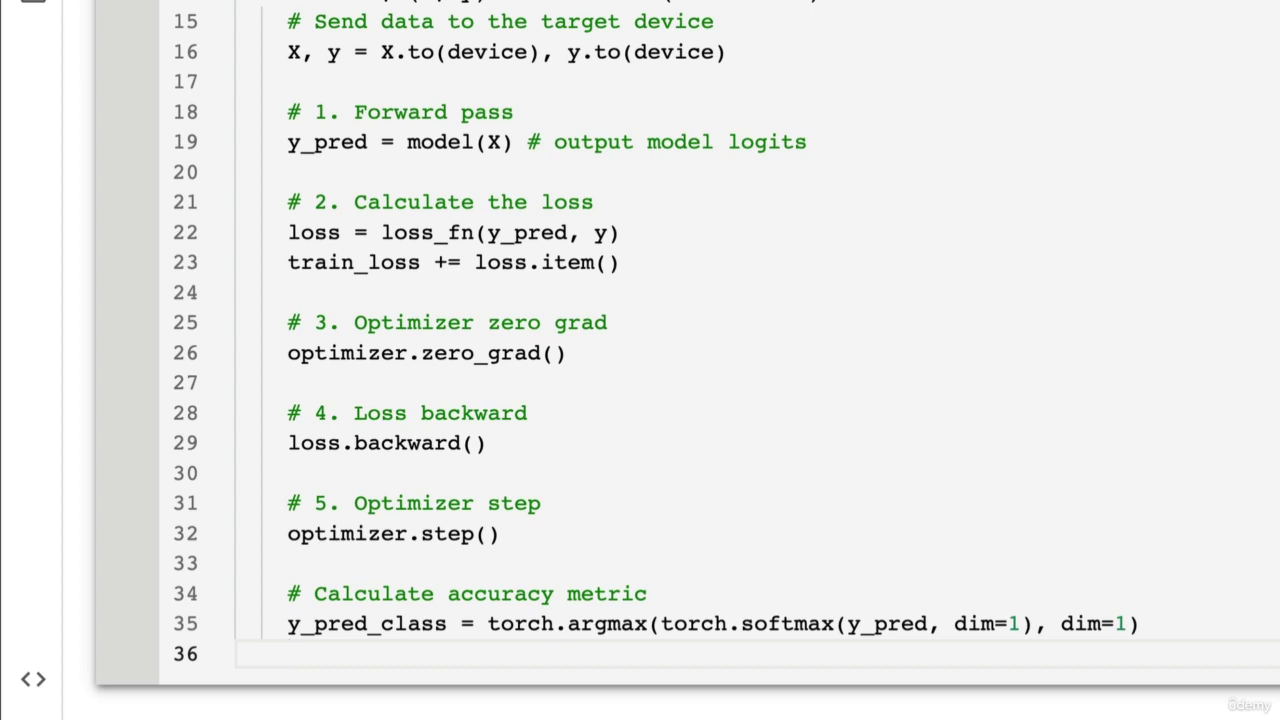
Accumulate accuracy with train_acc += (y_pred_class==y).sum().item()/len(y_pred)
text(train_acc +=)
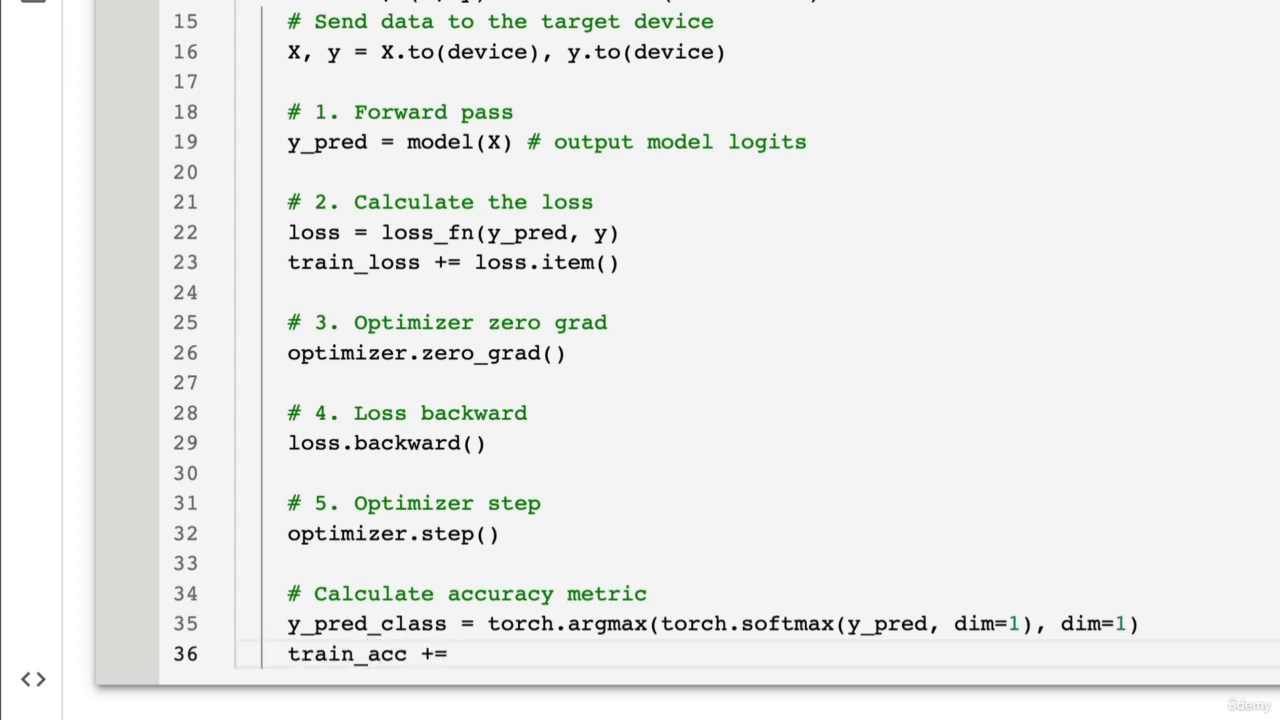
text((y_pr)
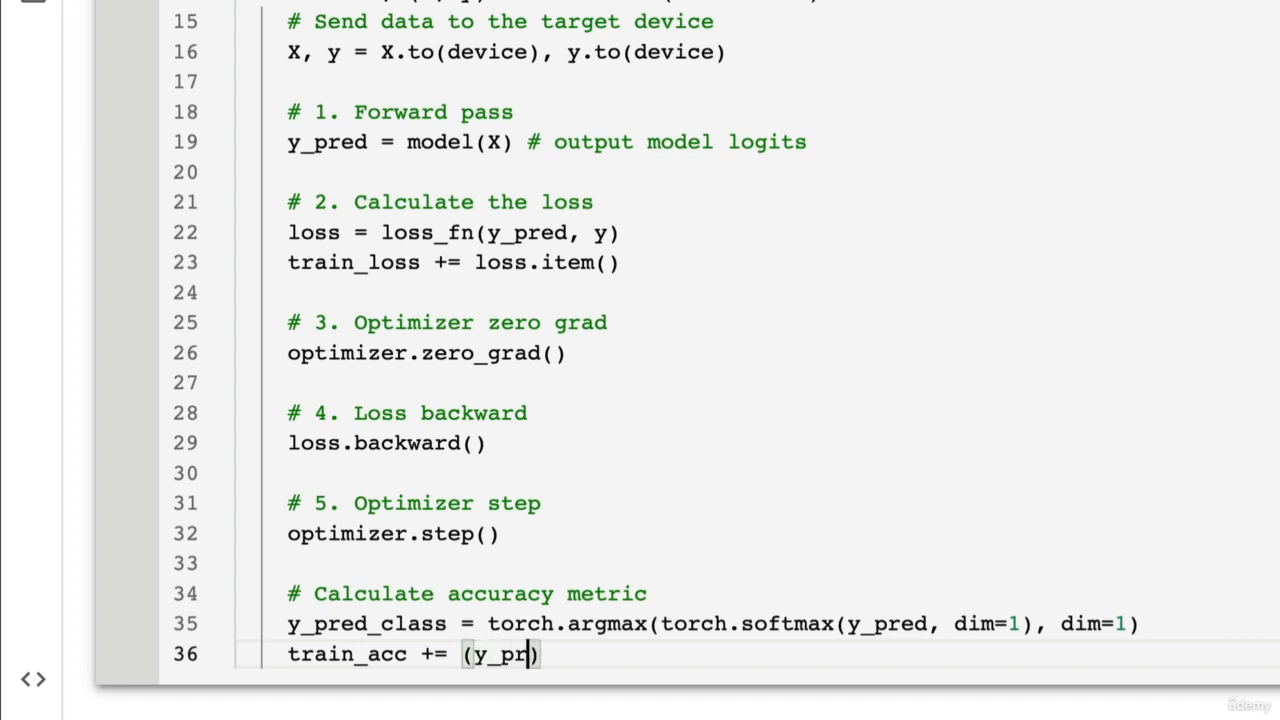
text(ed_cla)
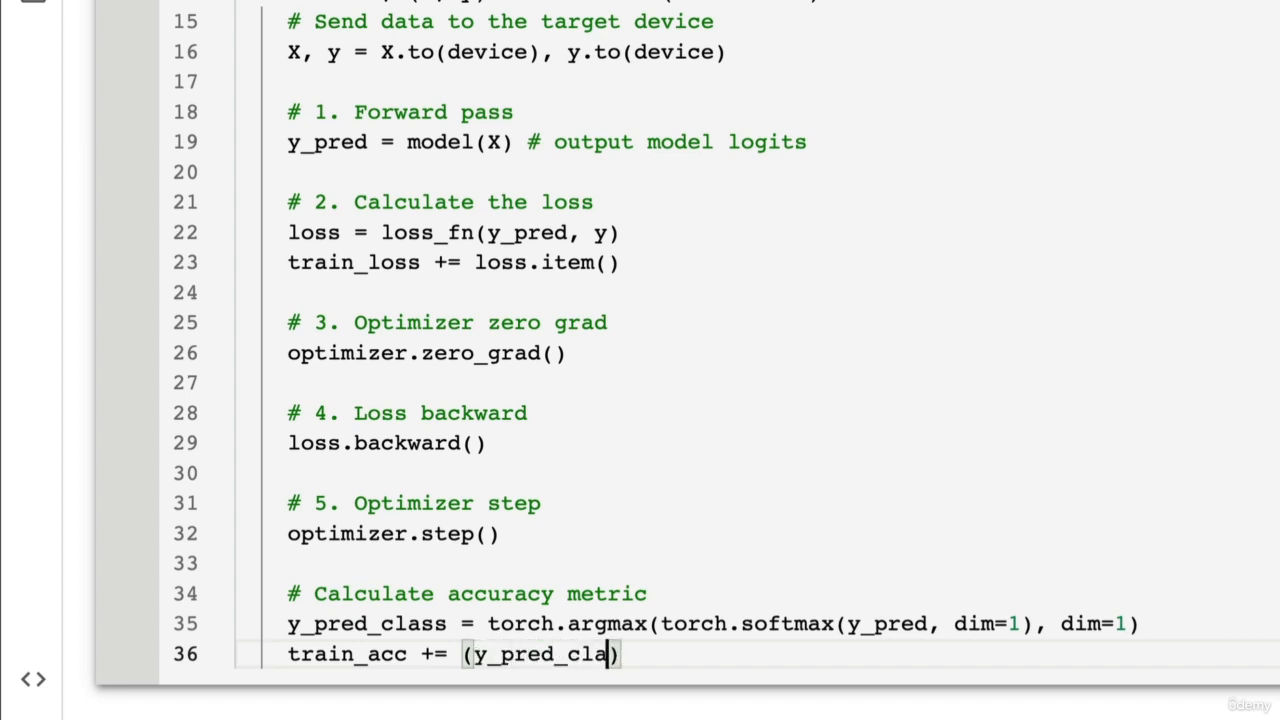
text(ss==y)
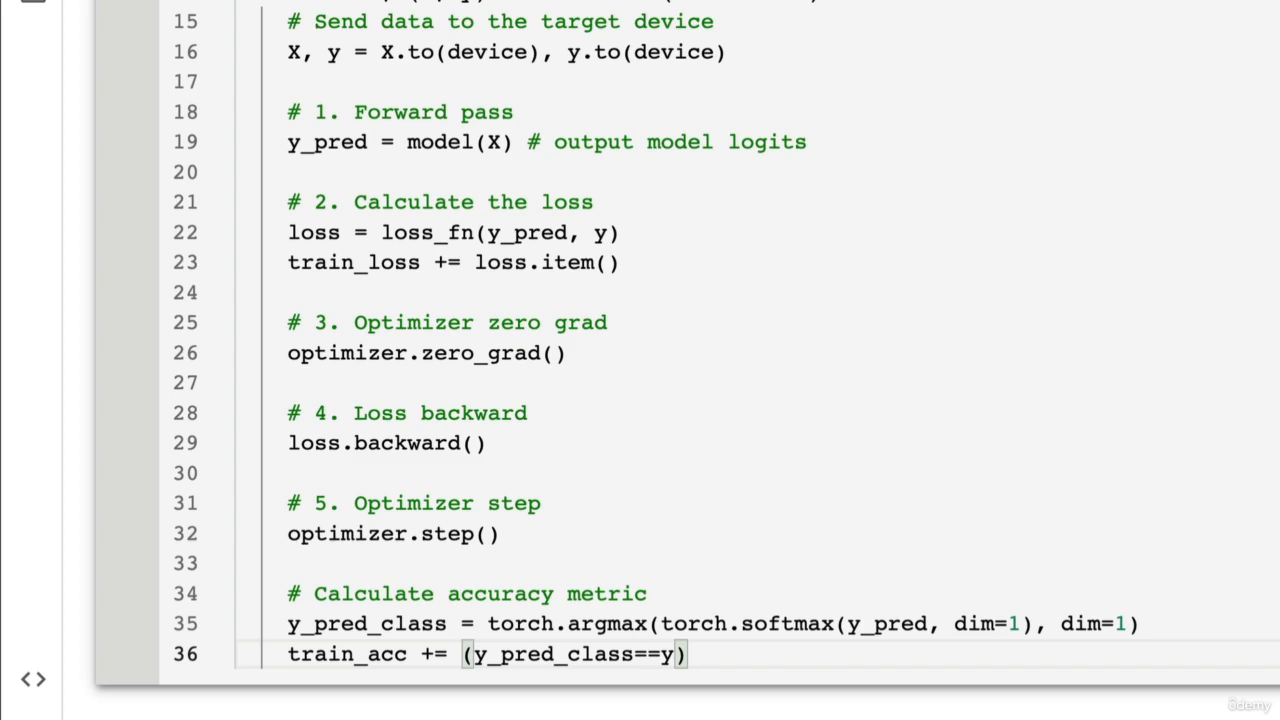
scroll(up, 3)
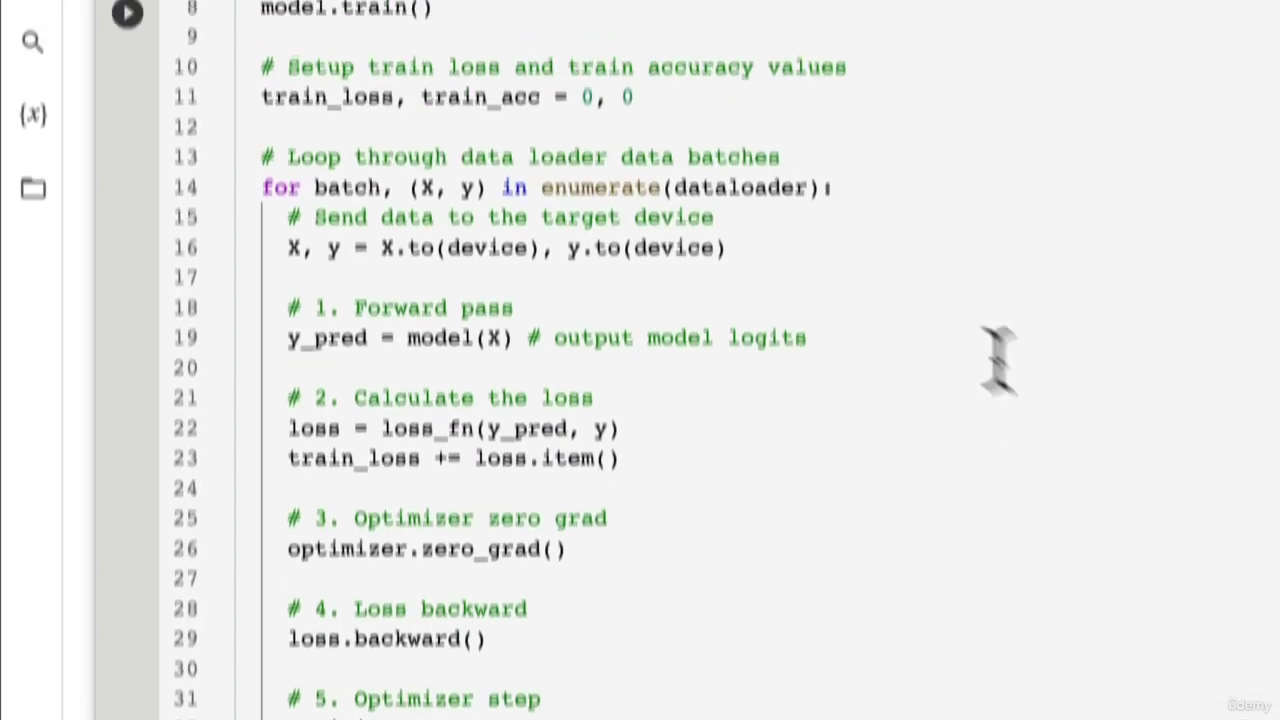
scroll(down, 3)
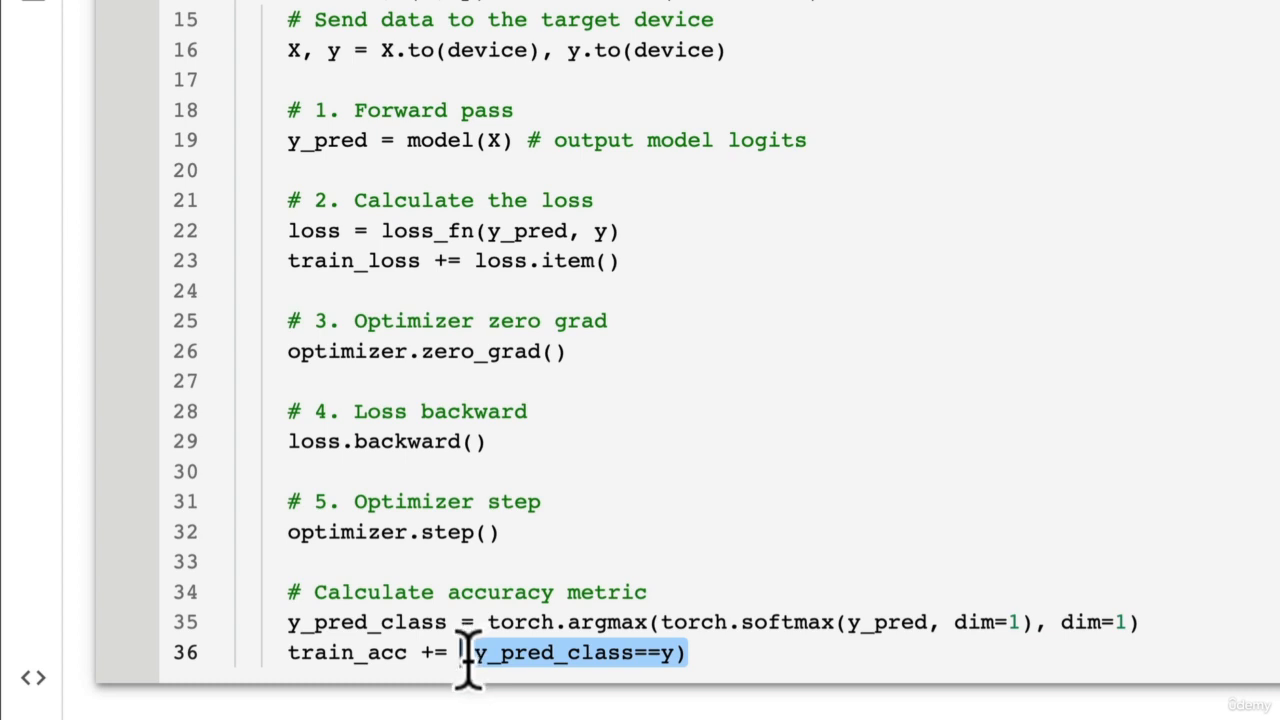
text().)
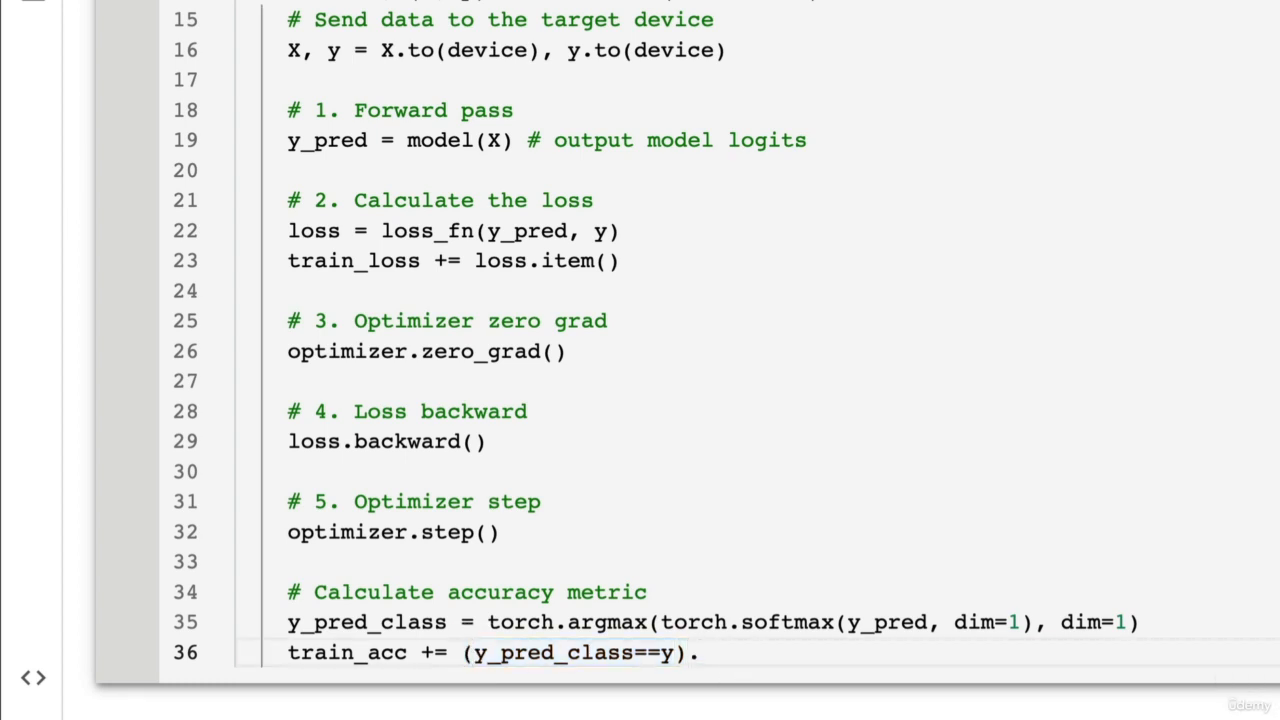
text(sum().i)
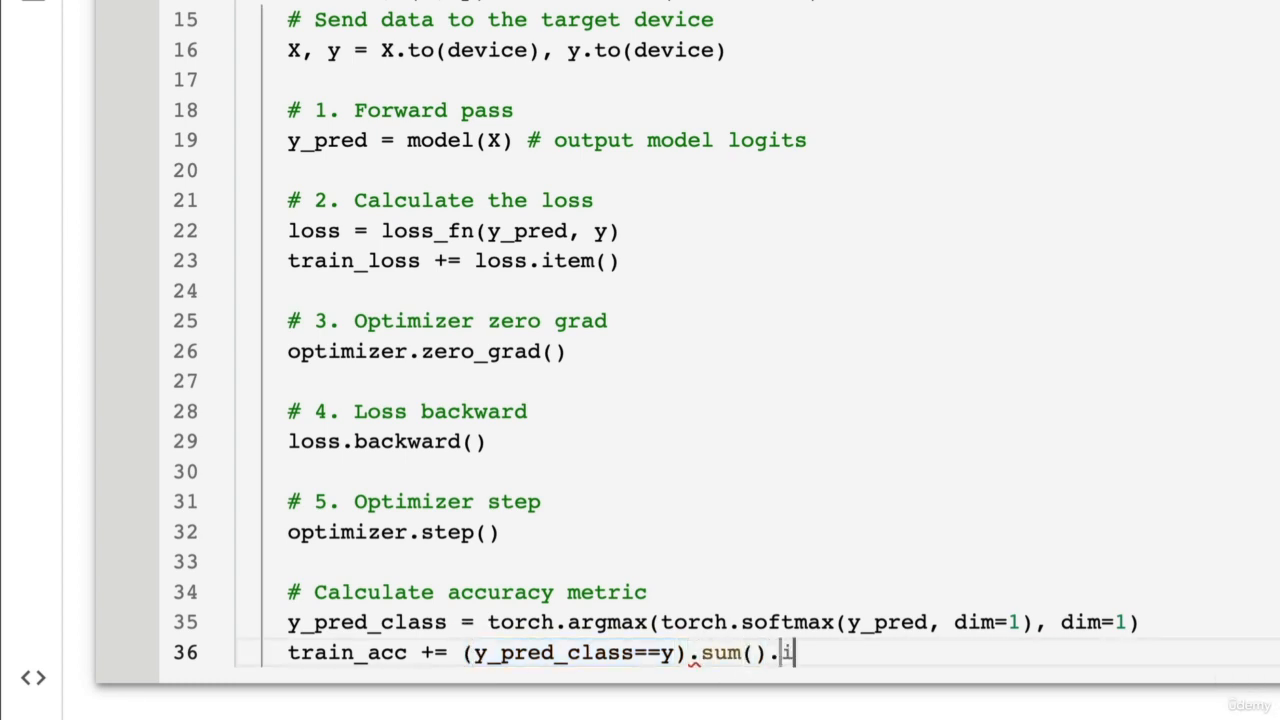
text(tem())
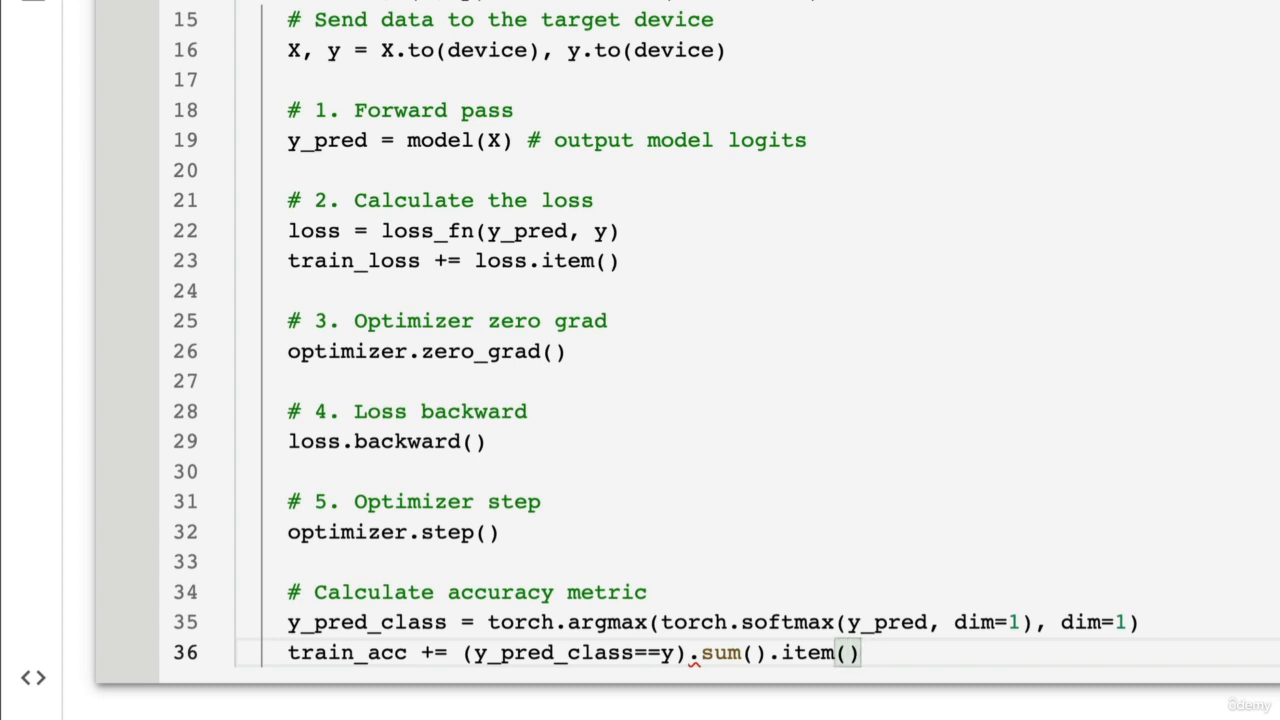
text(/len())
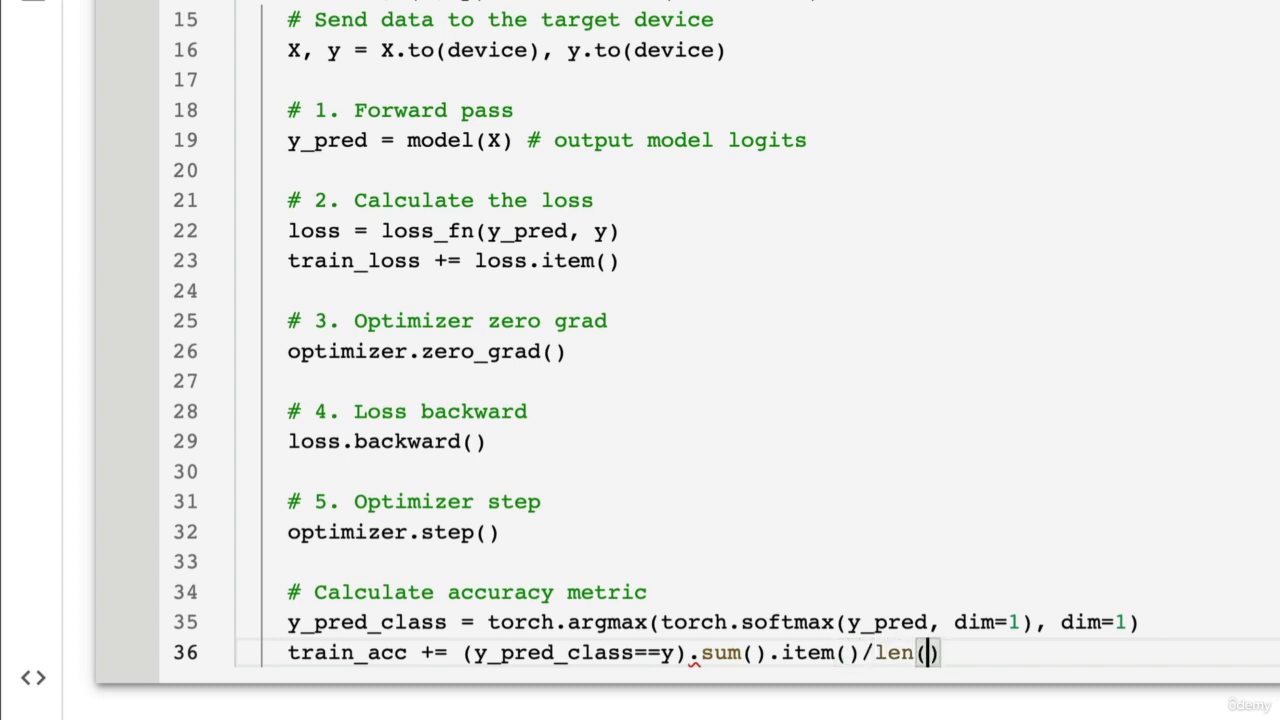
text(y_pred)
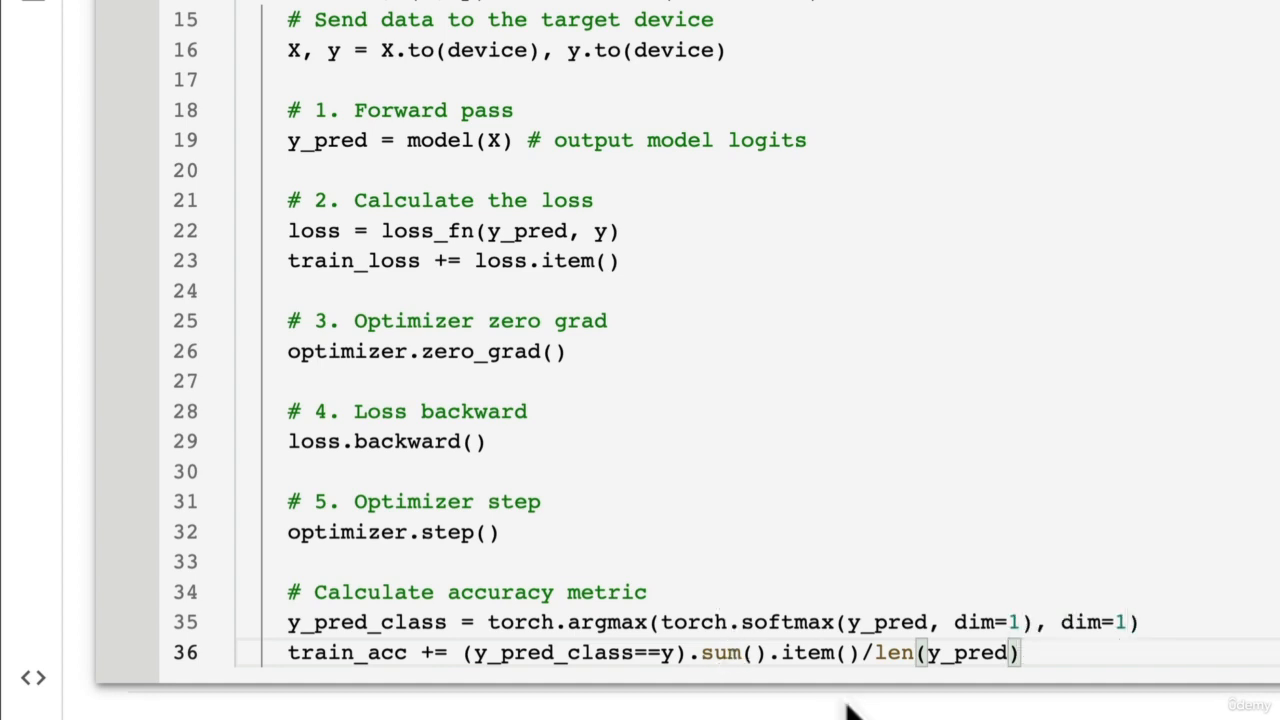
drag(484, 652, 860, 652)
text(# A)
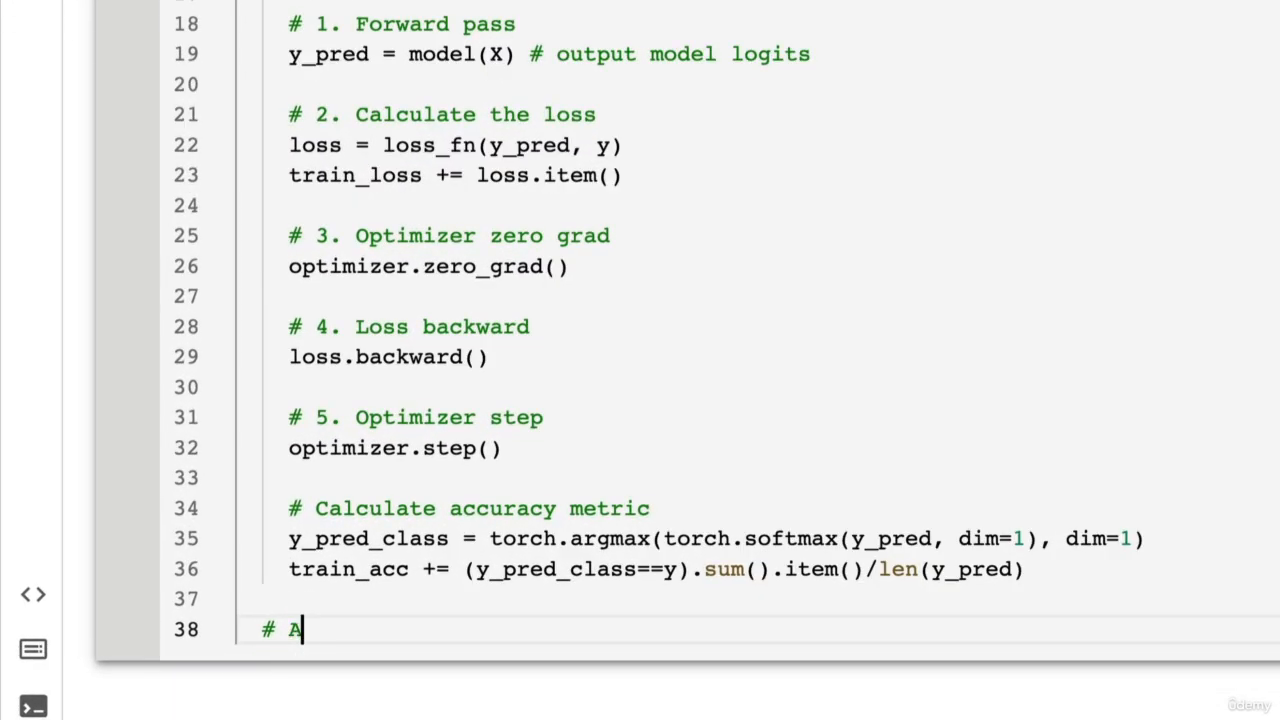
Average train_loss and train_acc by len(dataloader) under an 'Adjust metrics' comment
text(djust metrics)
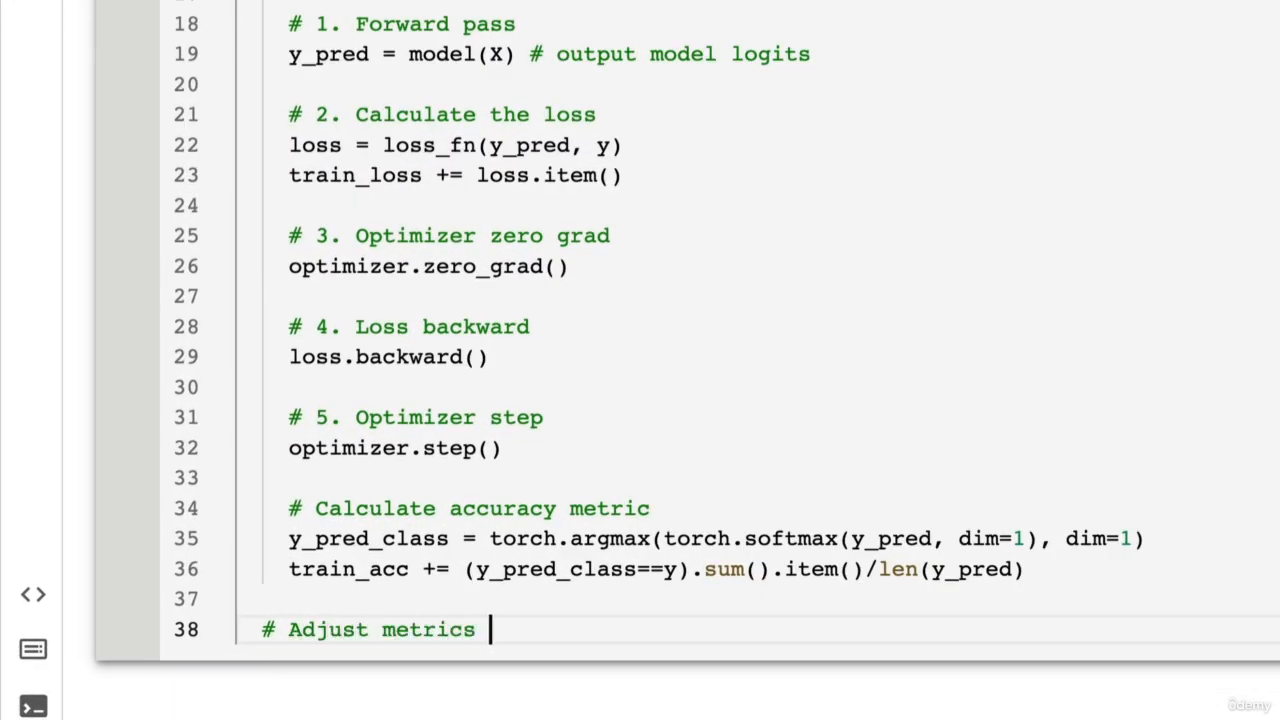
text(to get average)
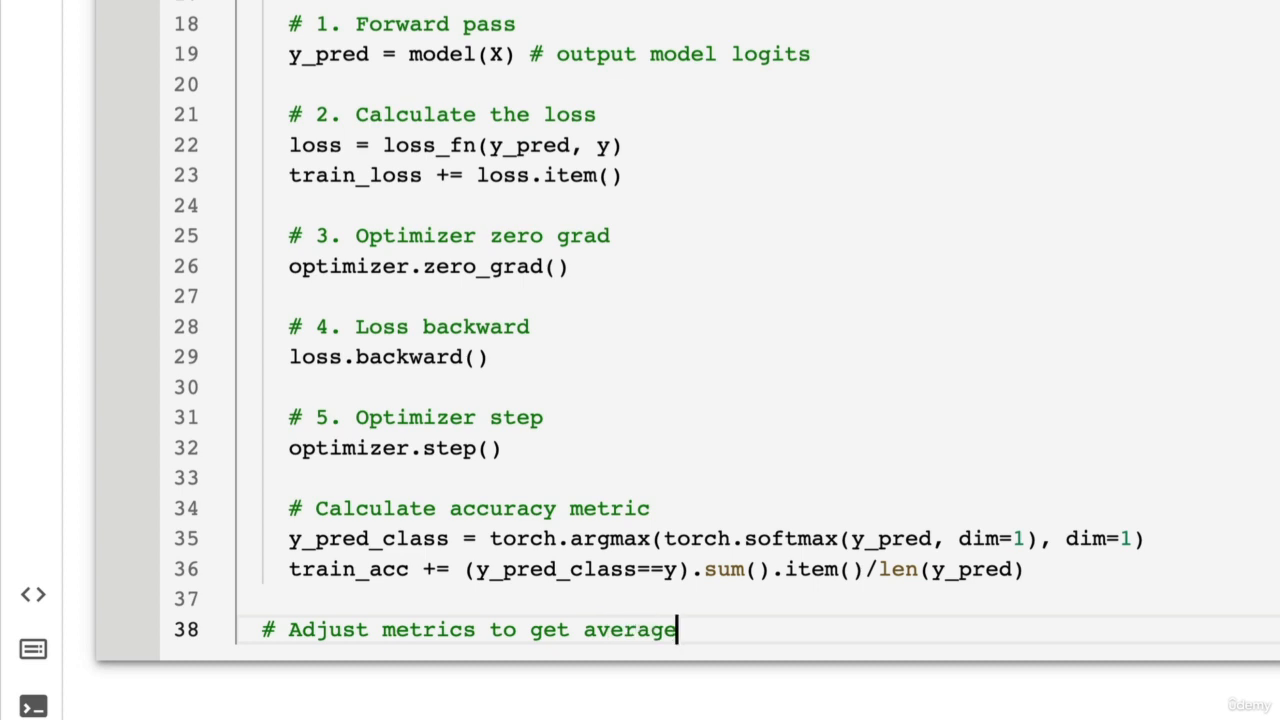
text(loss and acc)
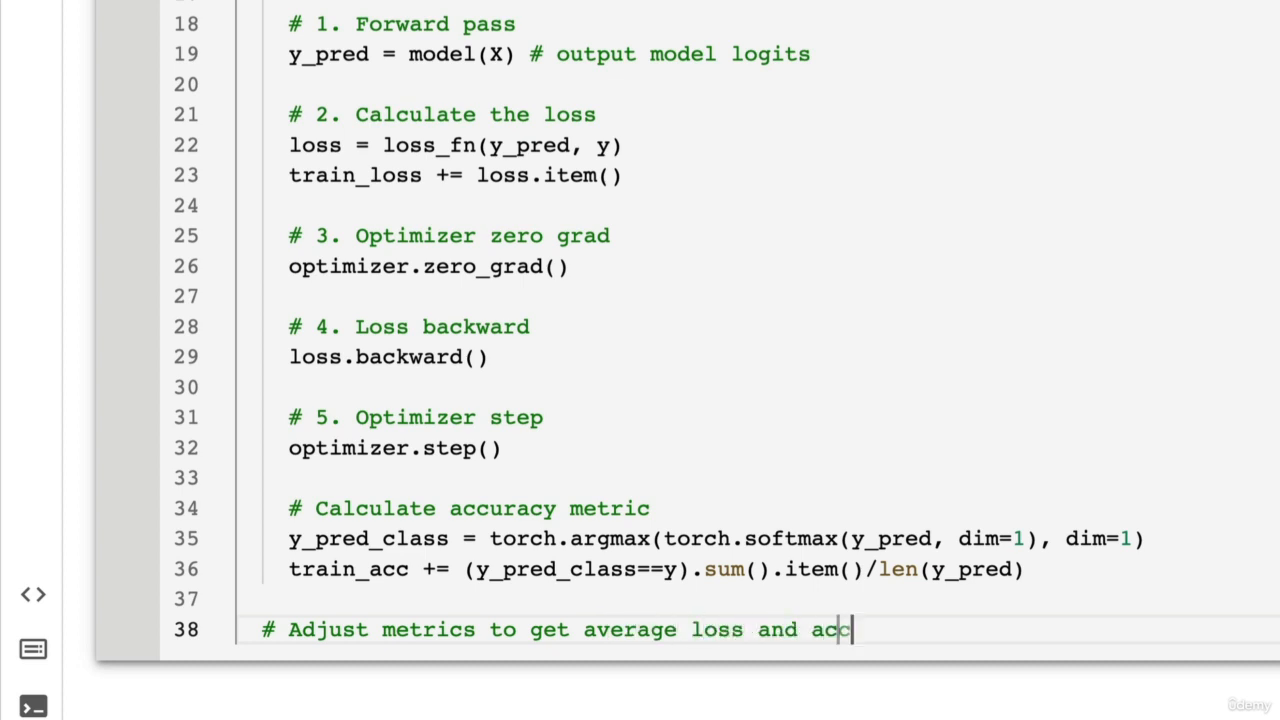
text(uracy per batch)
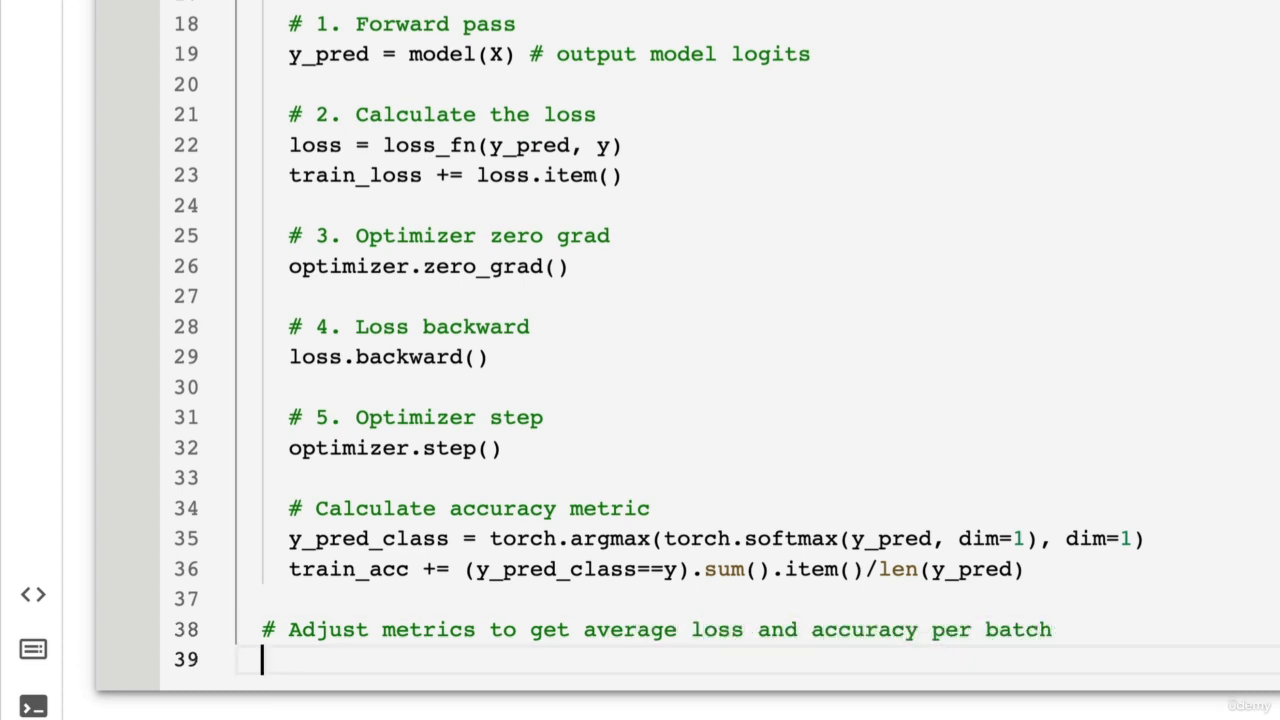
text(train_loss = train_loss / len(dataloader)
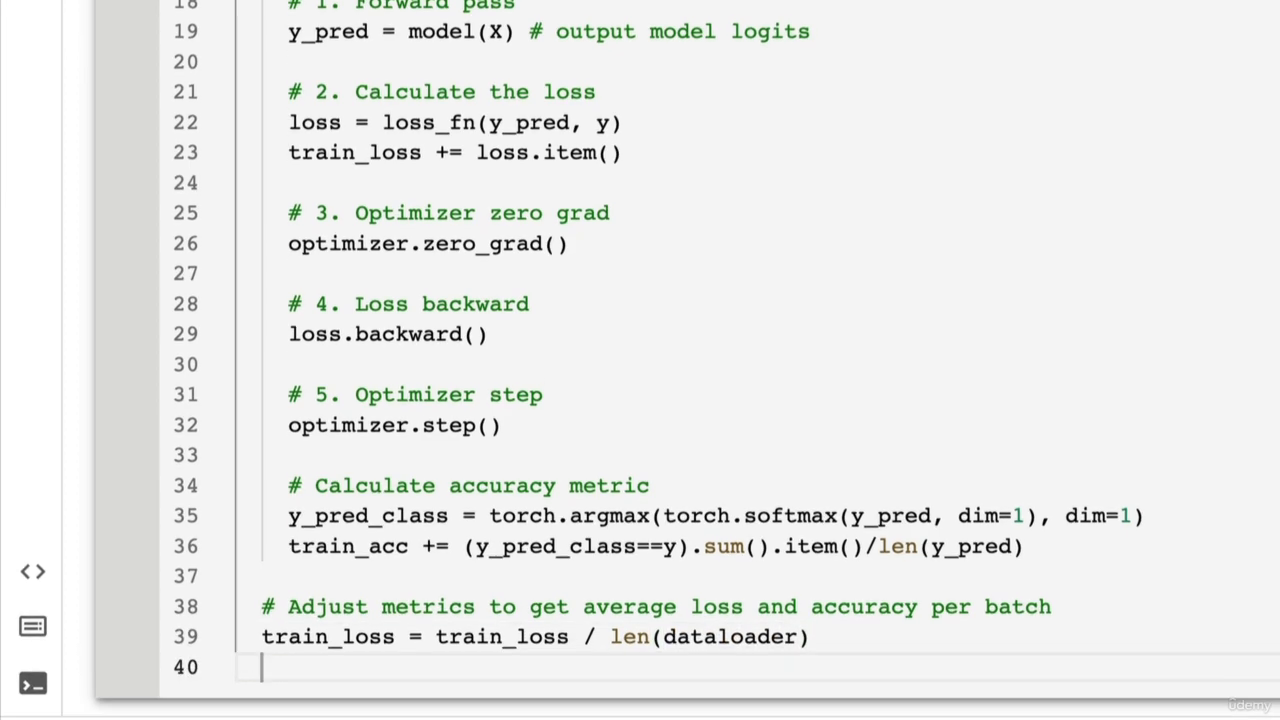
text(train_a)
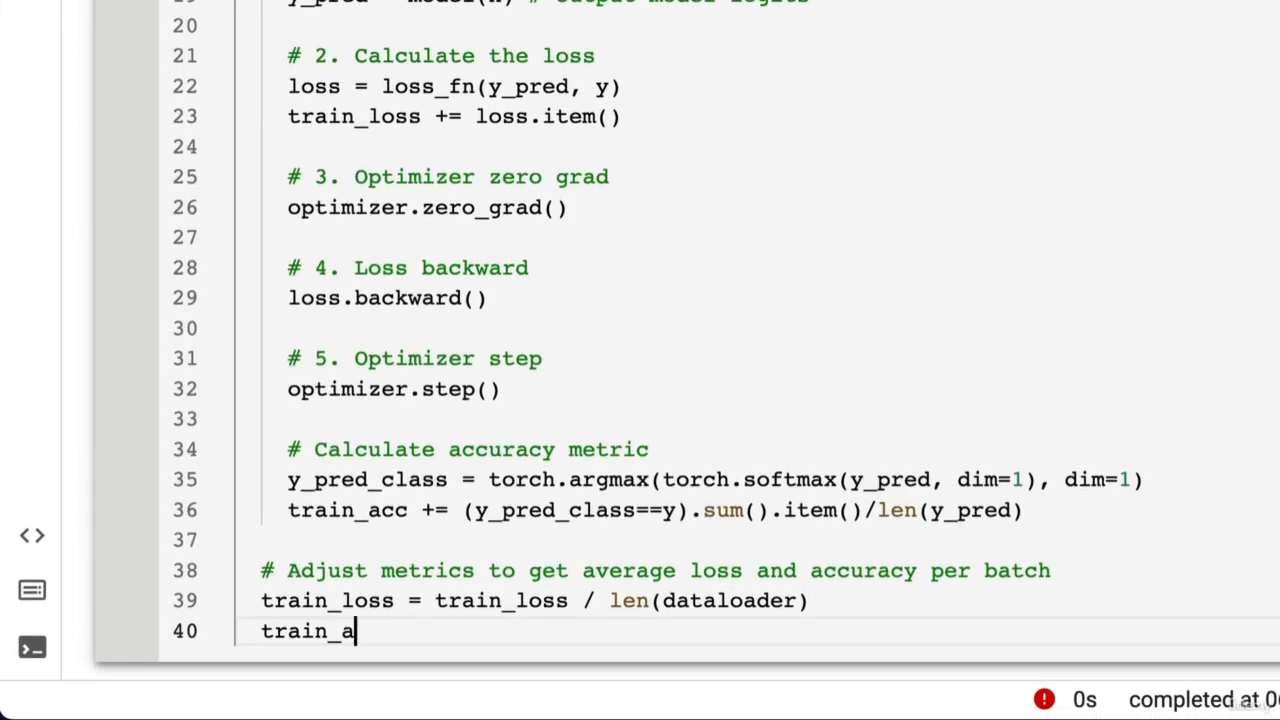
text(cc = train_acc)
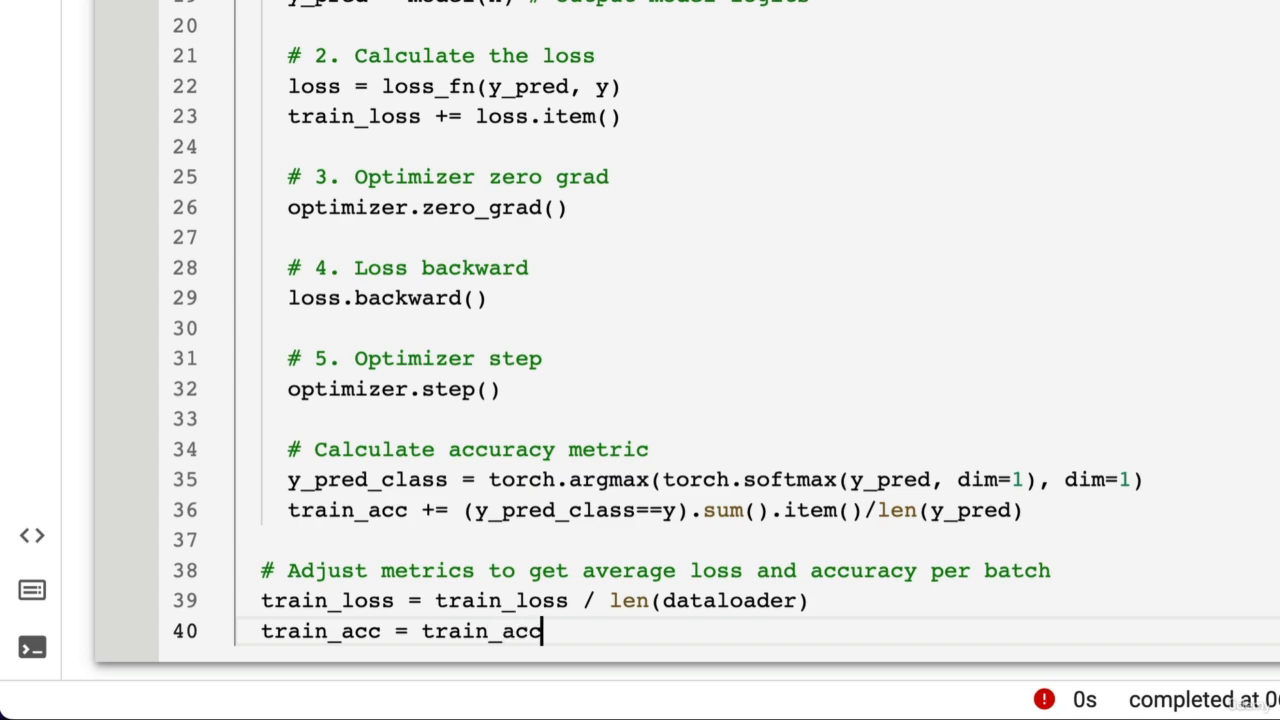
text(/ len(dat)
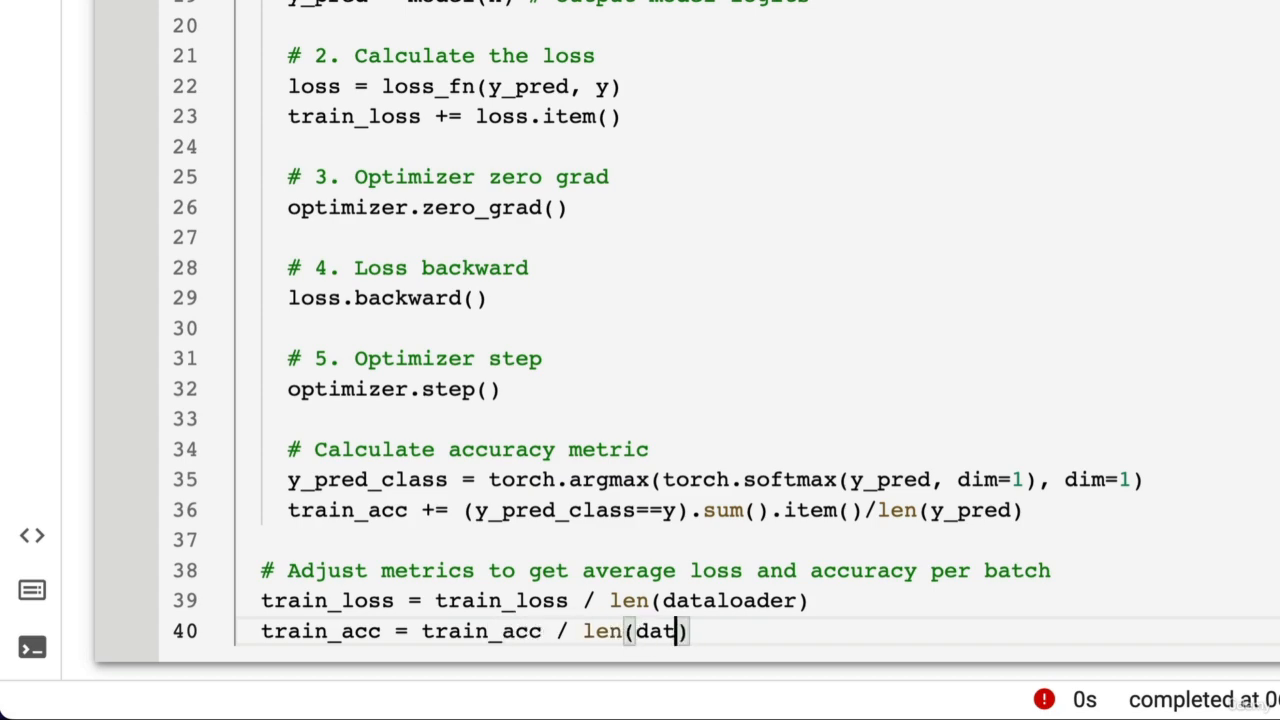
text(aloader))
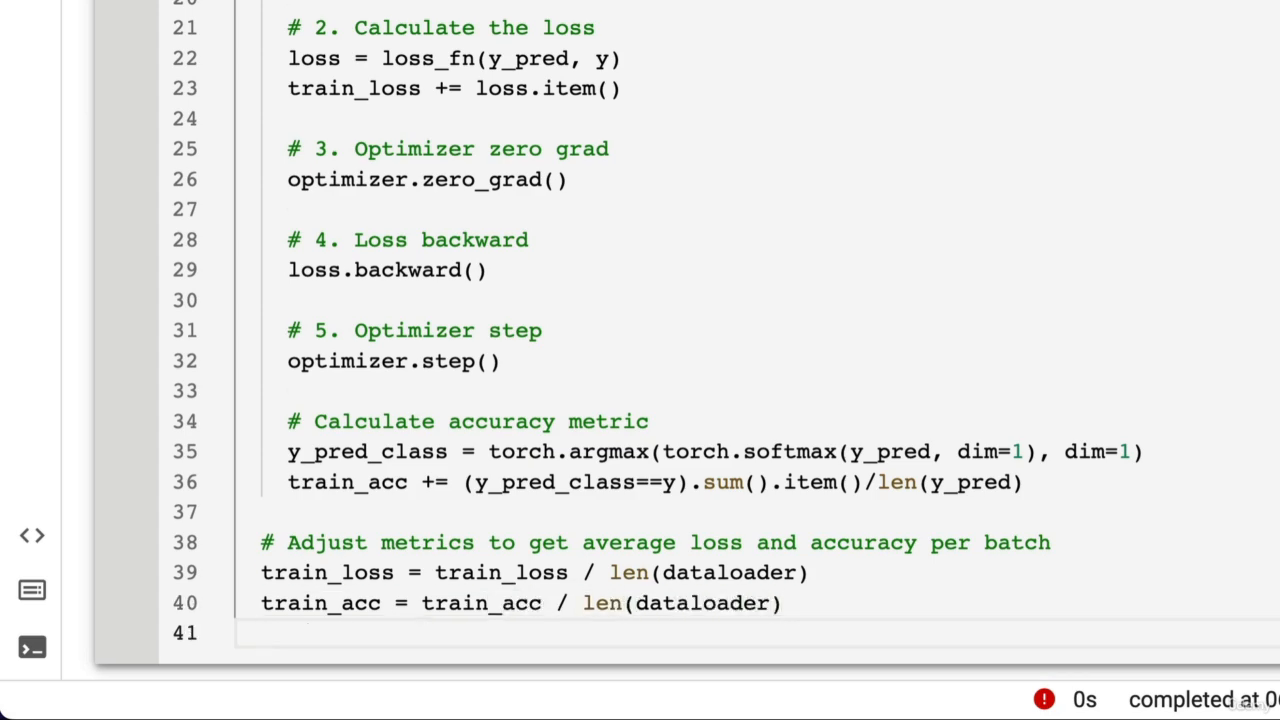
Return train_loss, train_acc to finish the function
text(return)
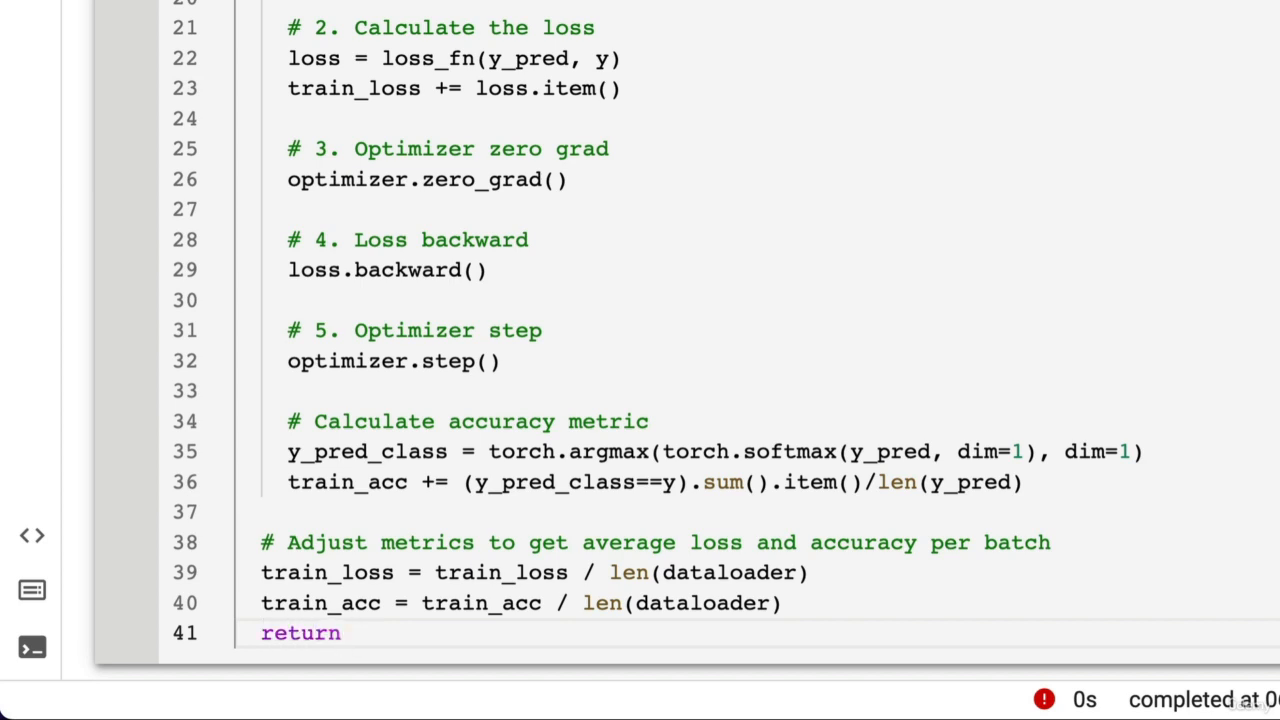
text(train_loss,)
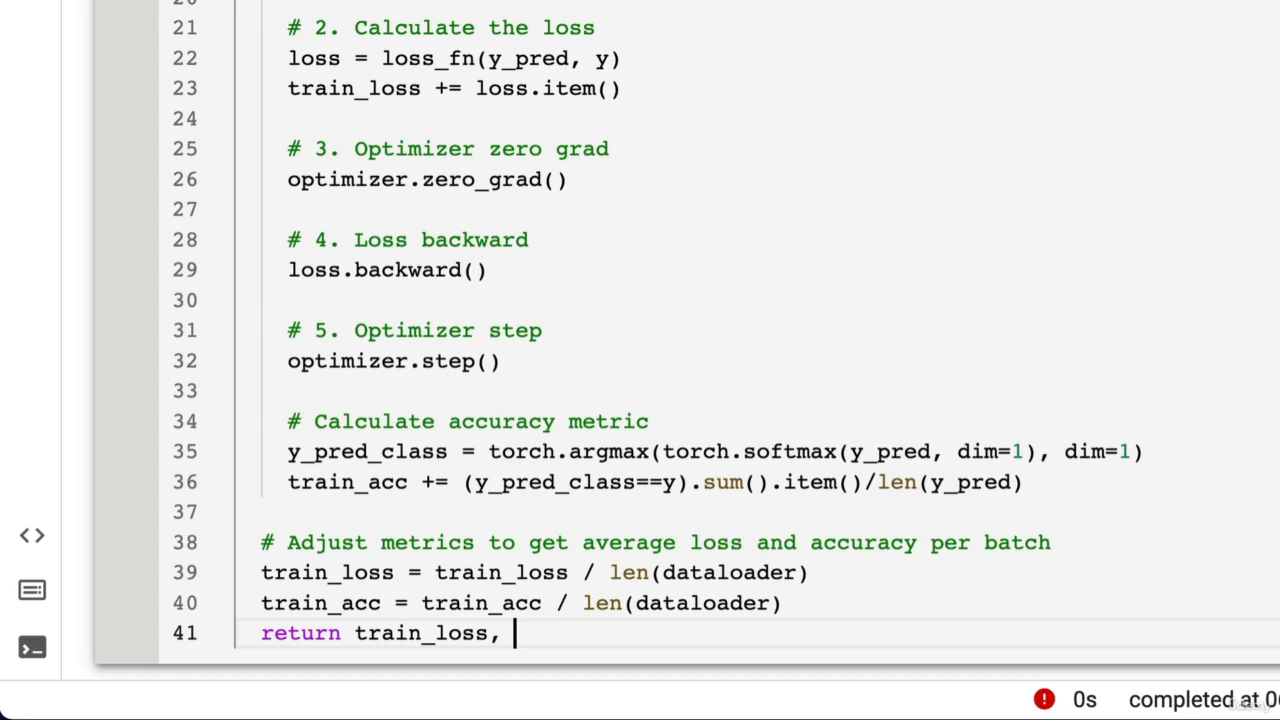
text(train_acc)
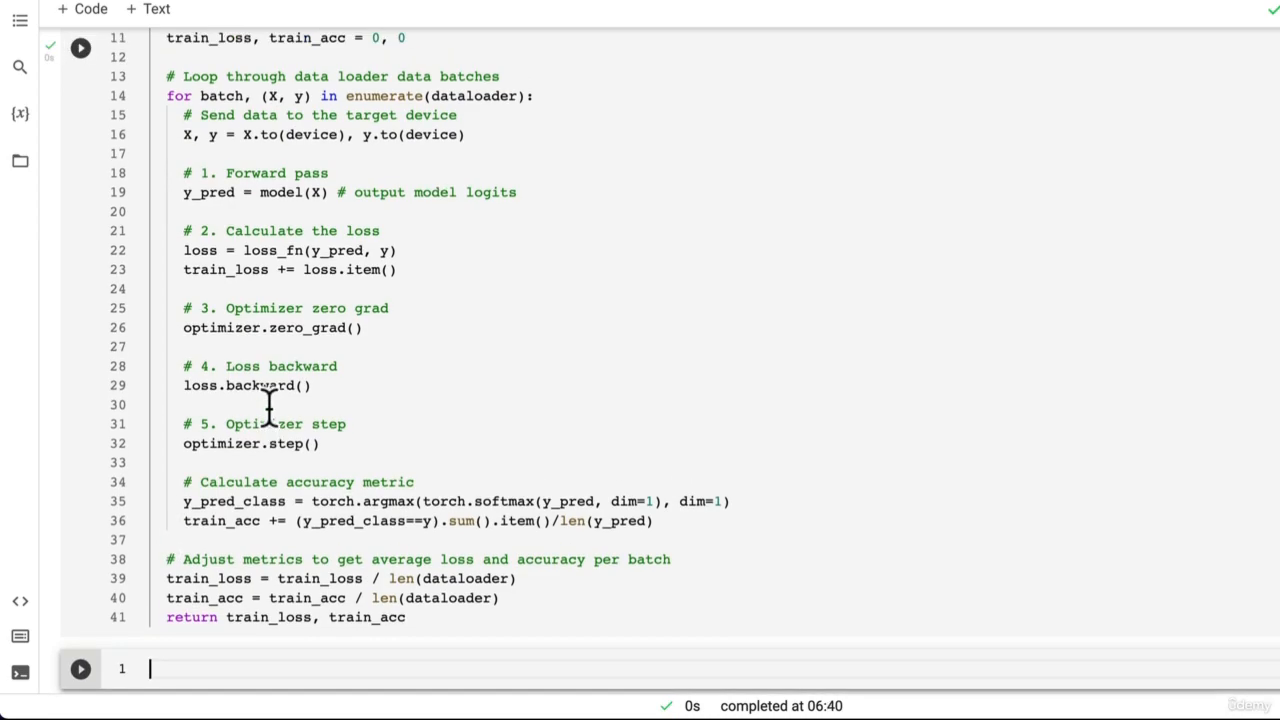
scroll(up, 3)
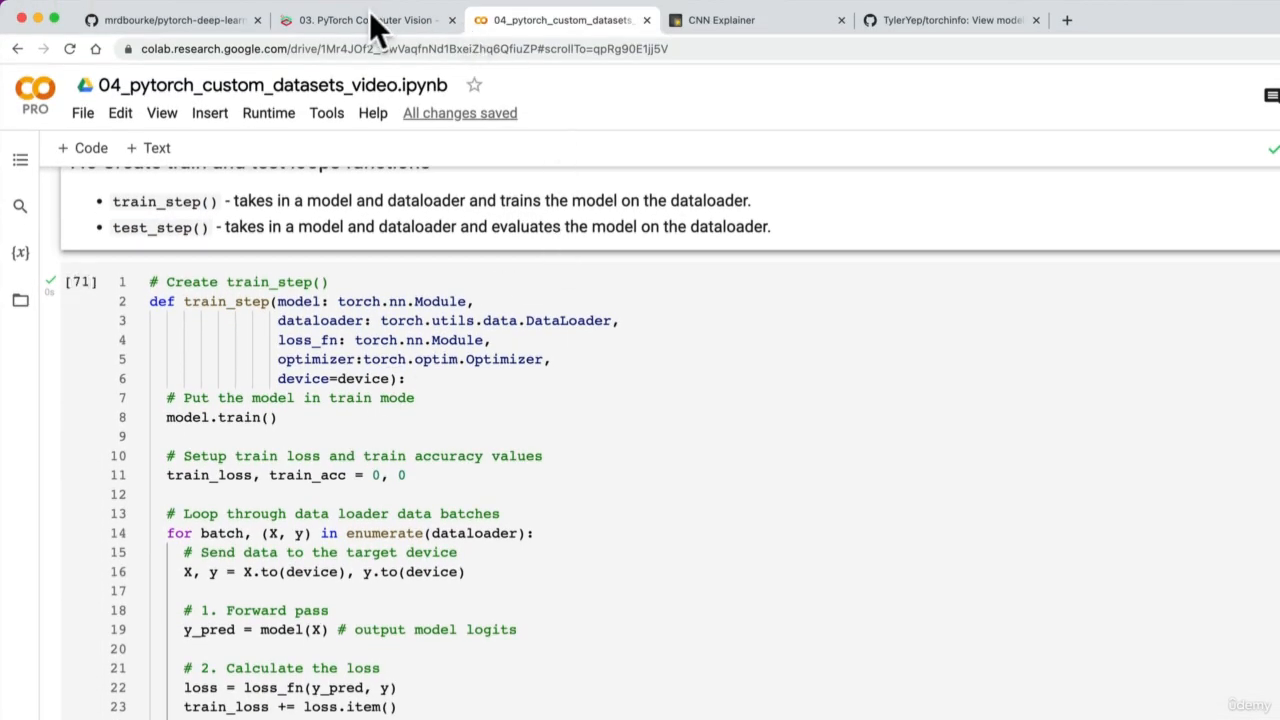
click(370, 20)
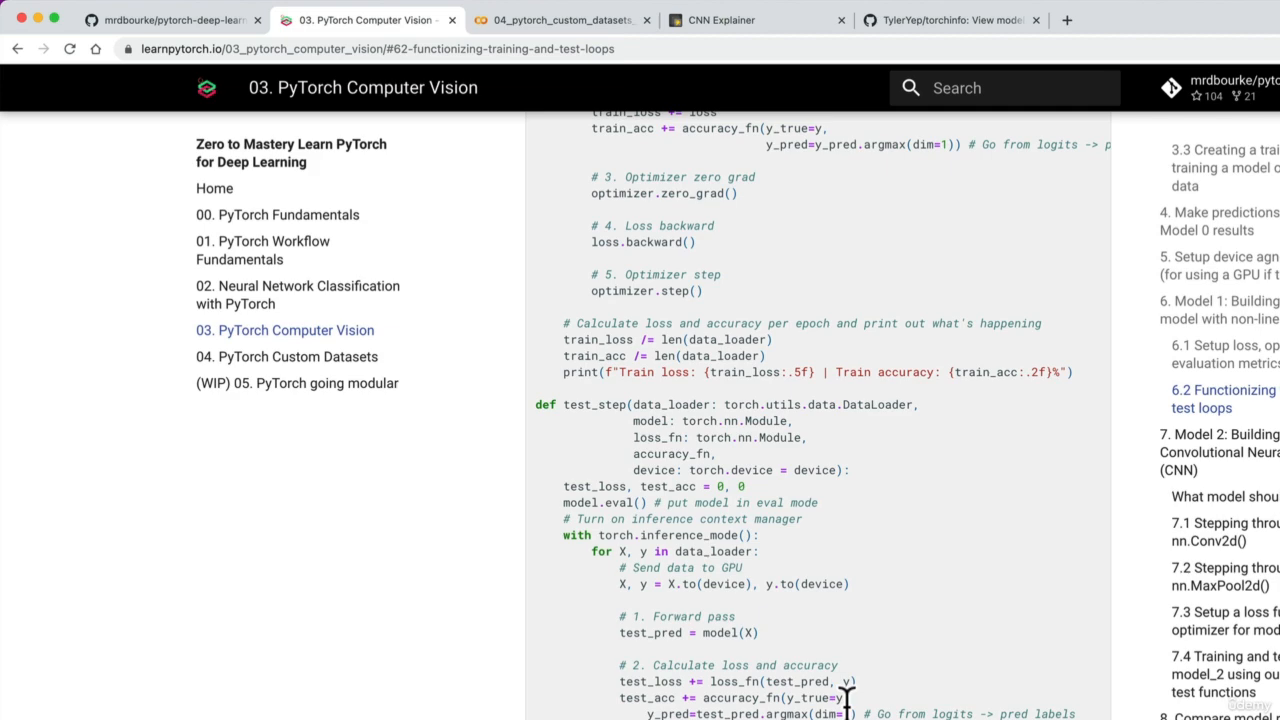
click(546, 20)
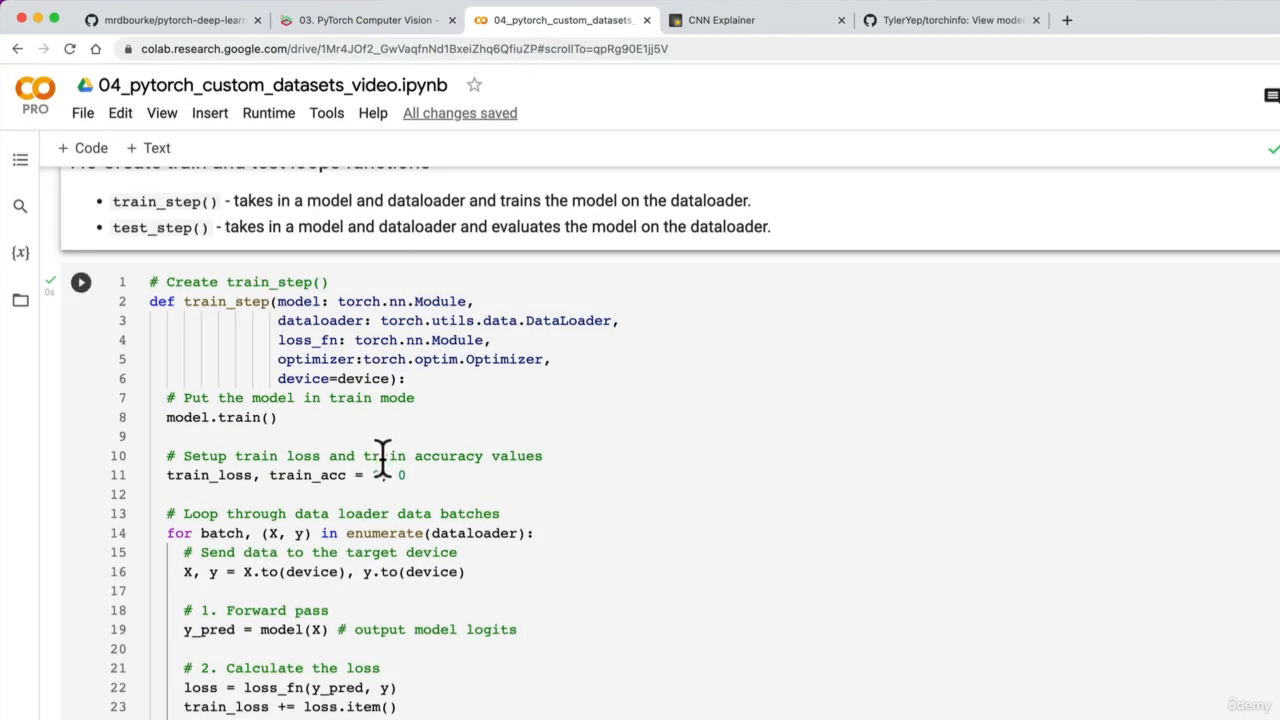
scroll(down, 3)
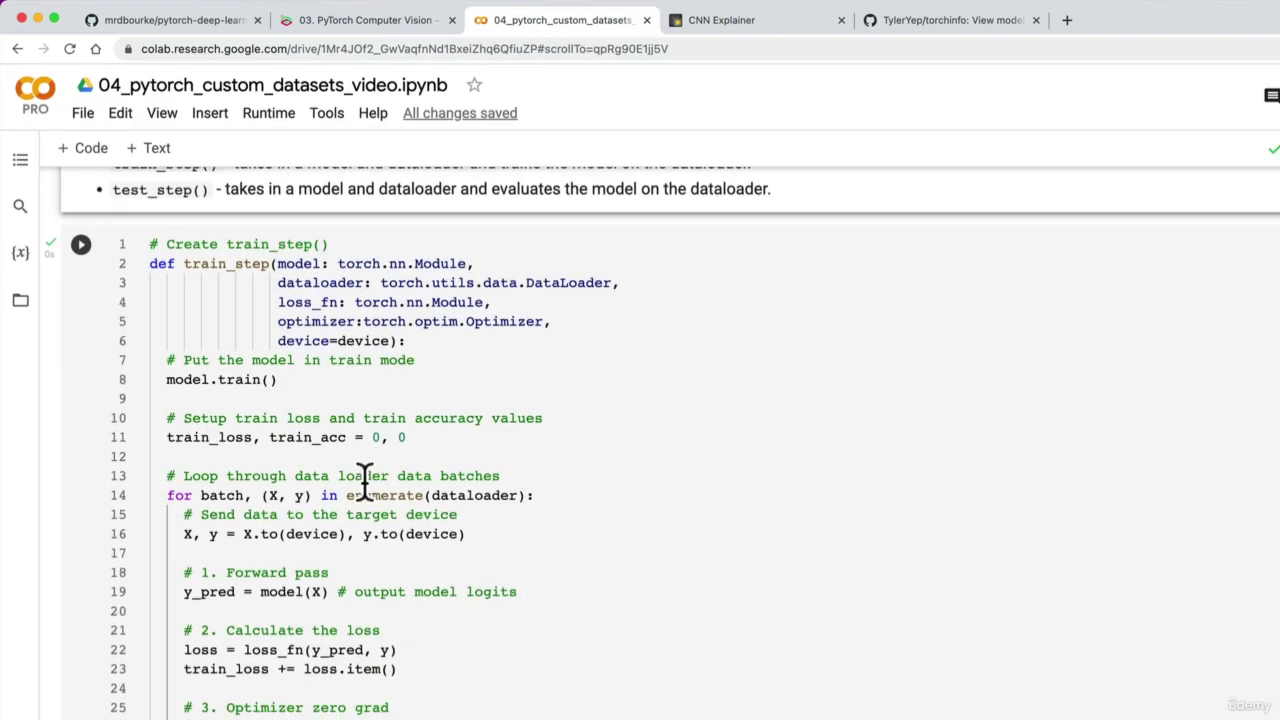
scroll(down, 3)
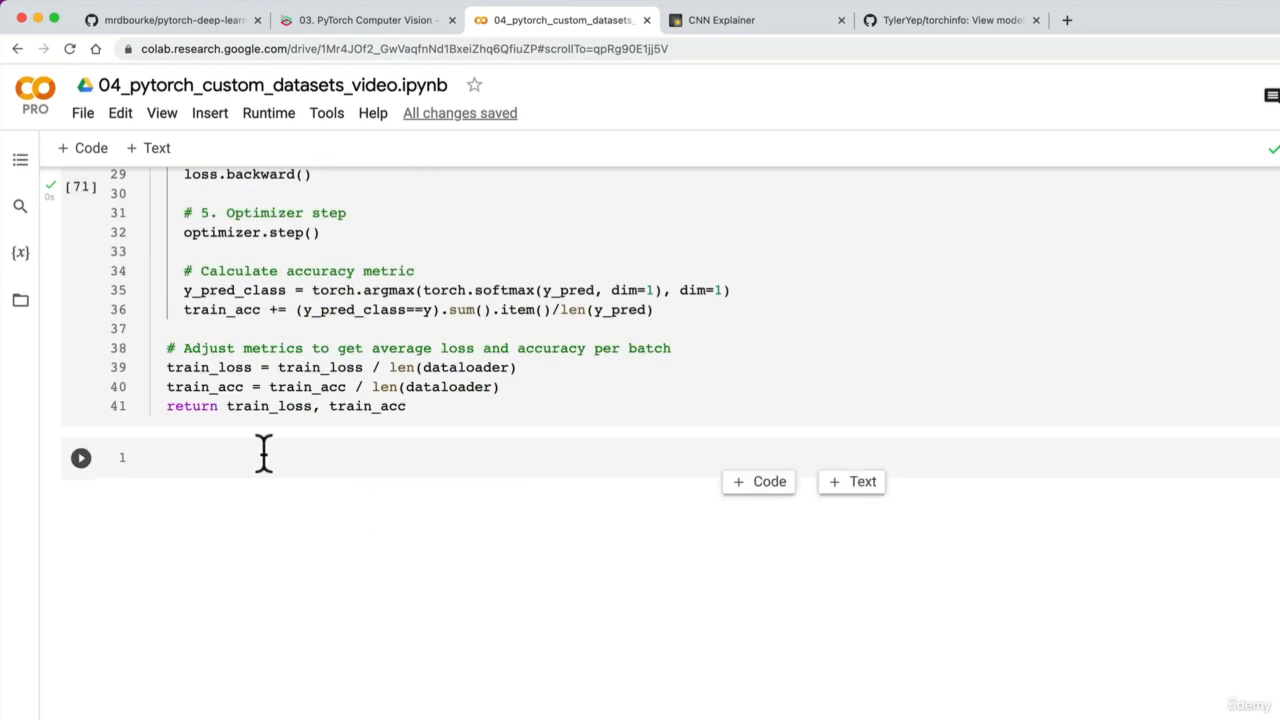
Add '# Create a test step' and begin def test_step with model: torch.nn.Module and dataloader: torch.utils.data.DataLoader
text(# Create a test step)
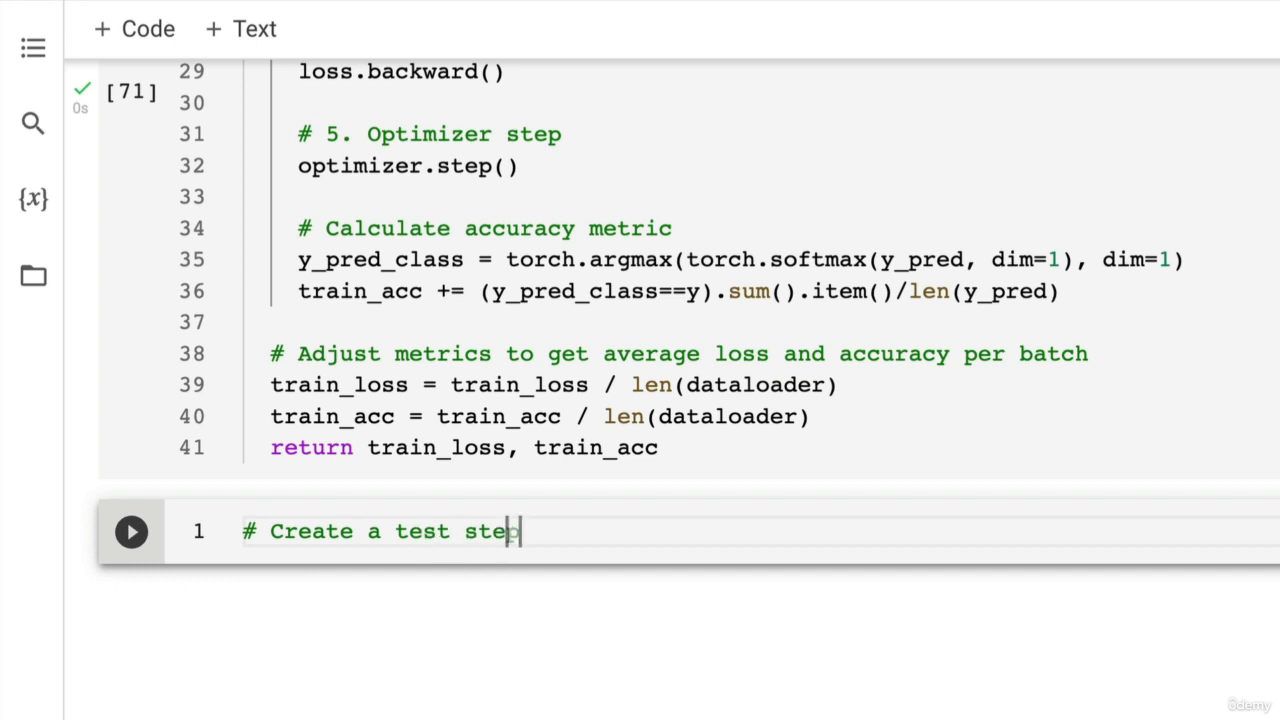
key(Enter)
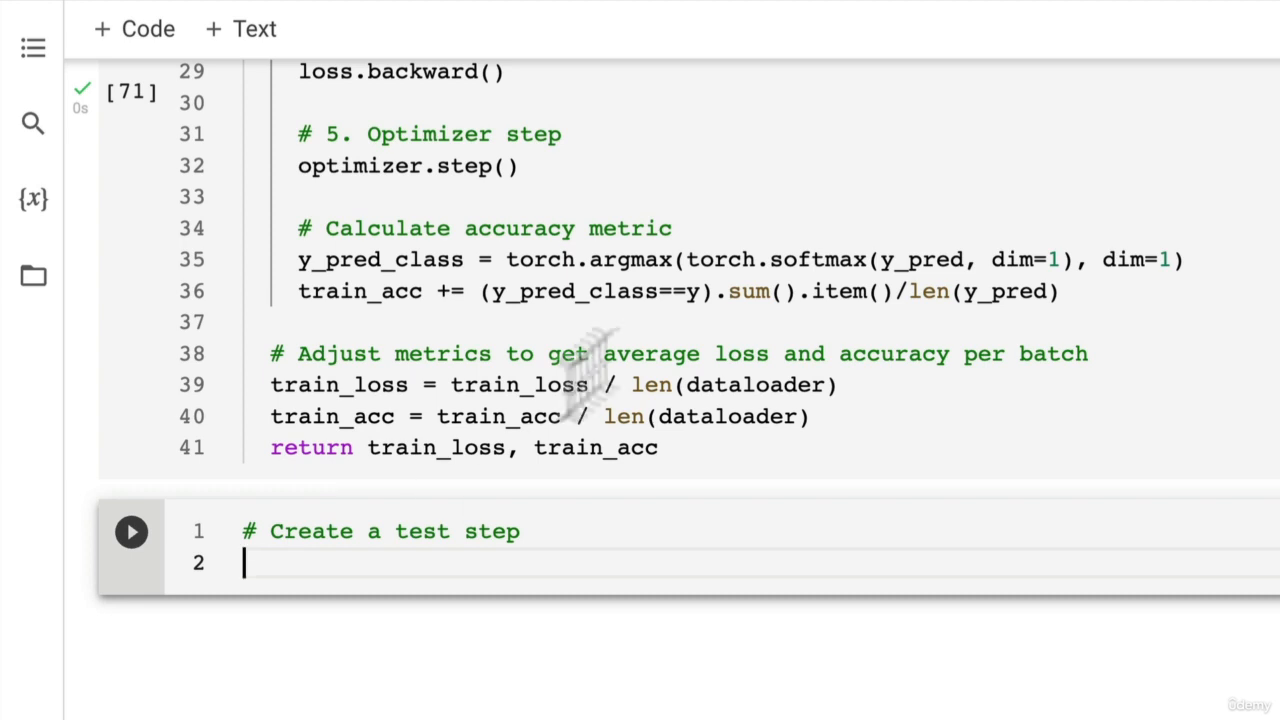
mouse_move(520, 590)
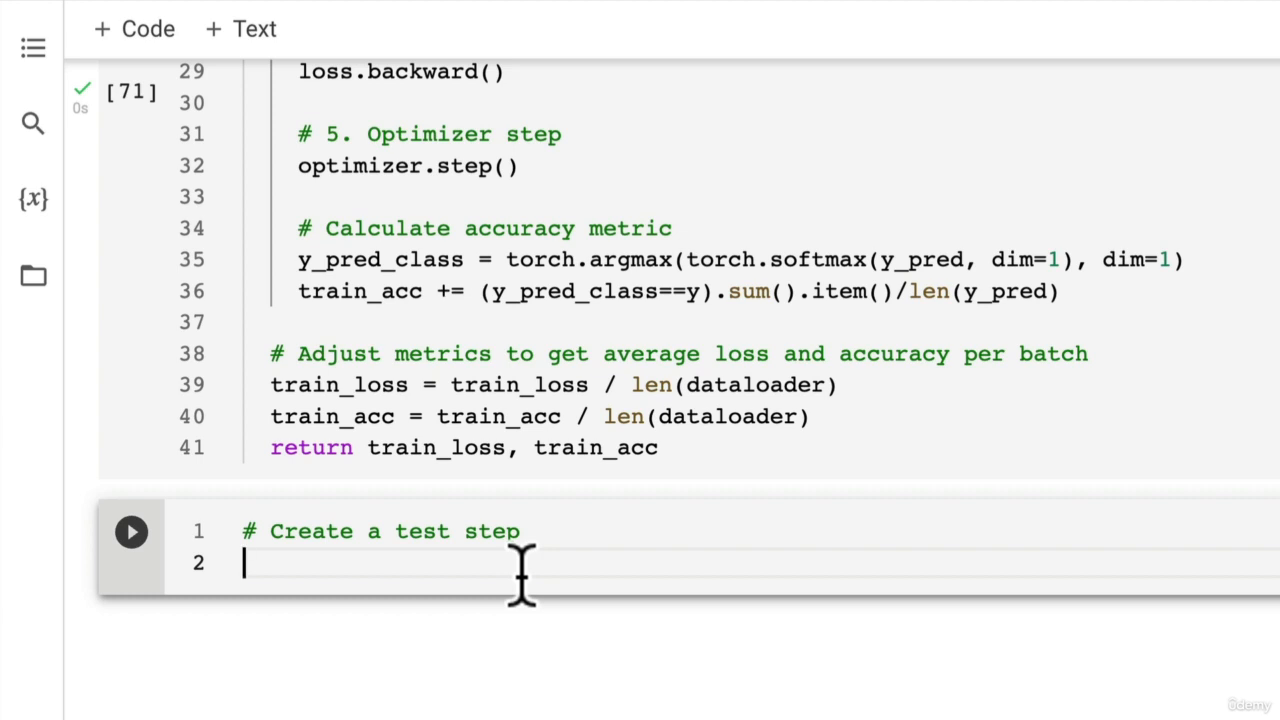
text(def test_step()
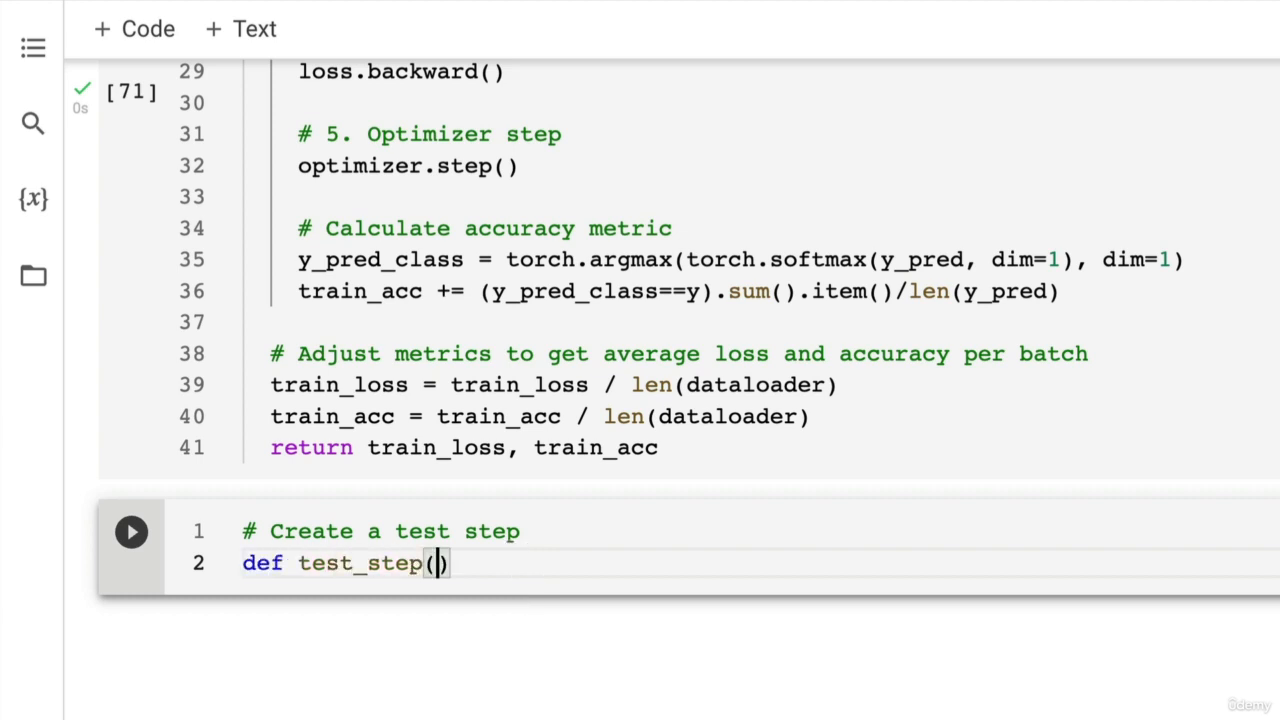
text(modew)
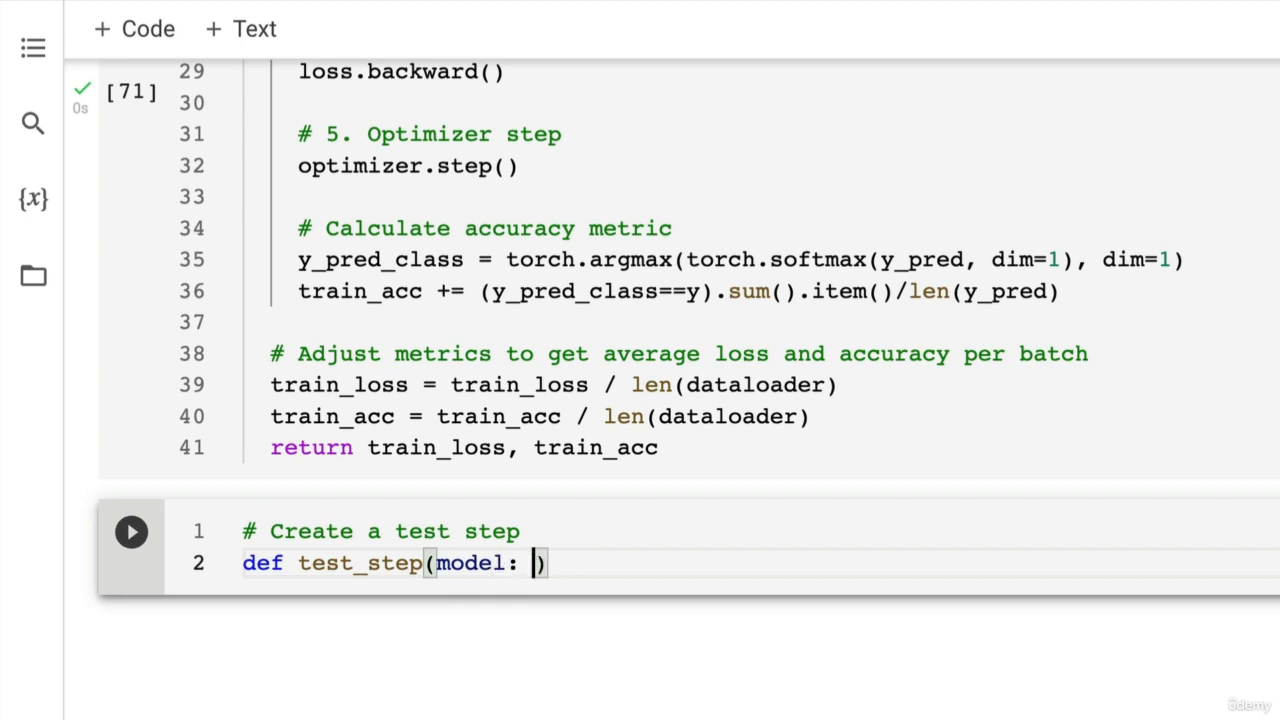
text(torch.nn.M)
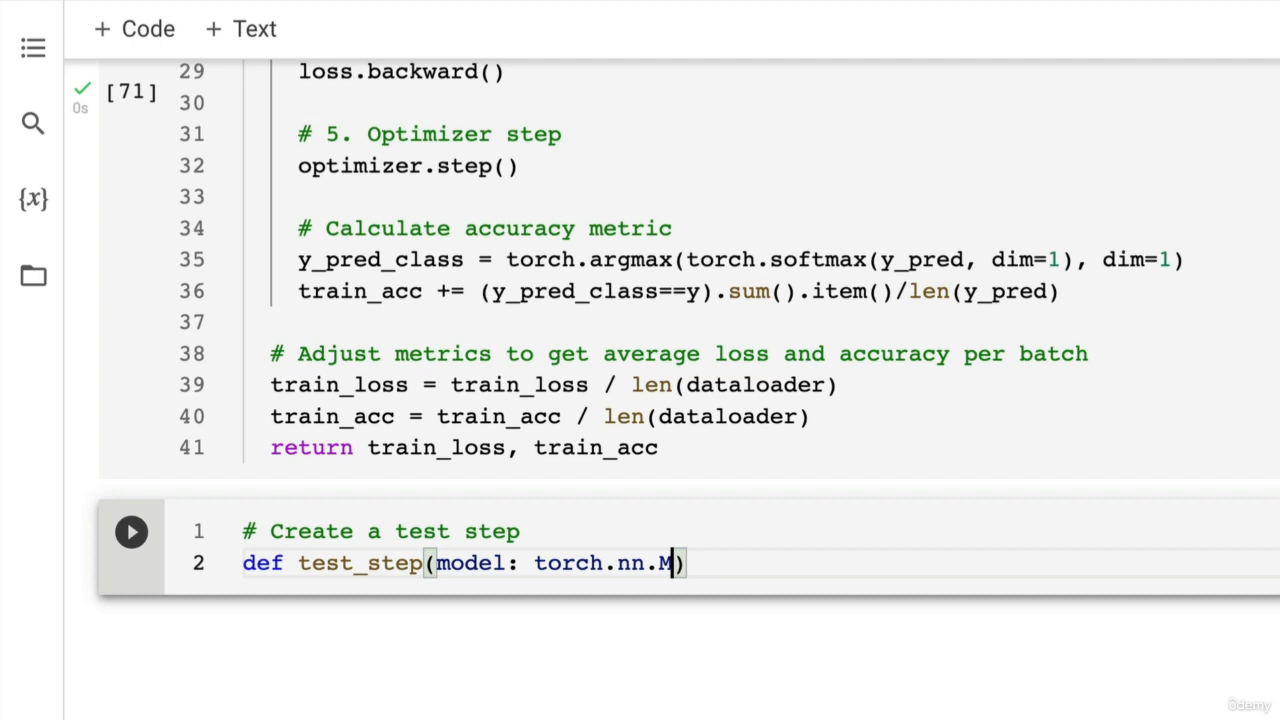
text(odule,)
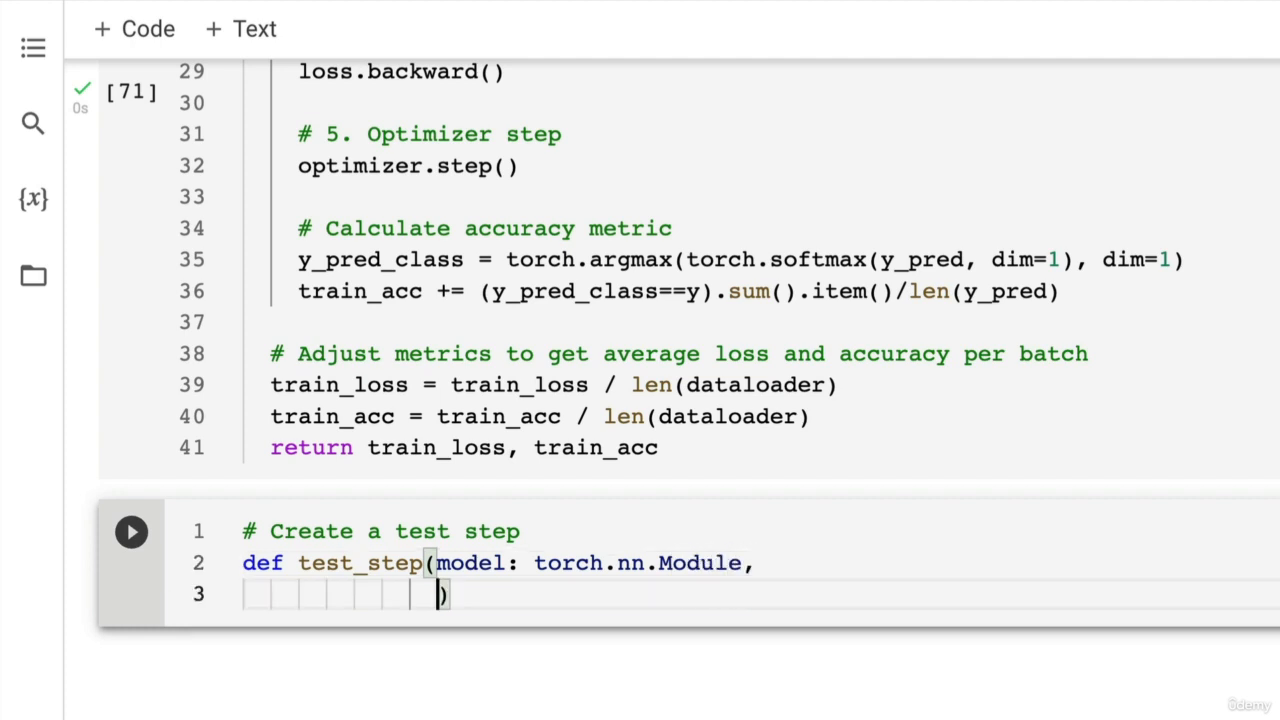
text(dataloader: to)
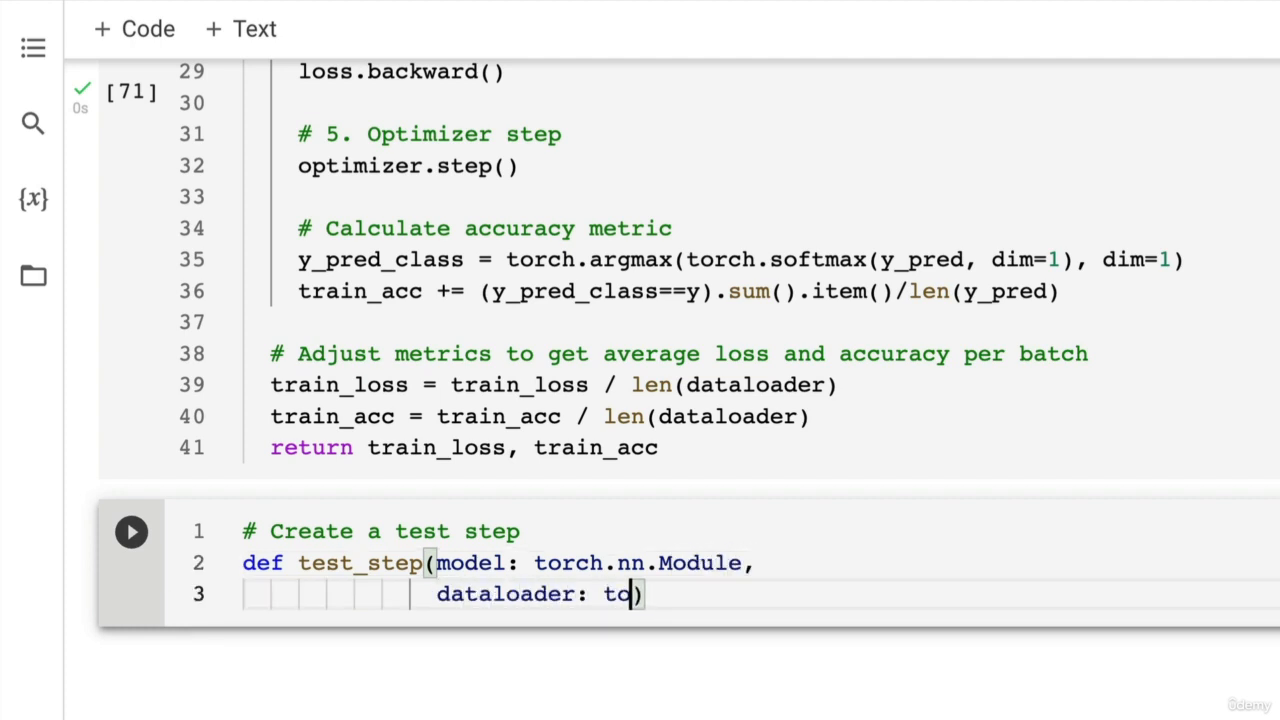
text(rch.utils.data.)
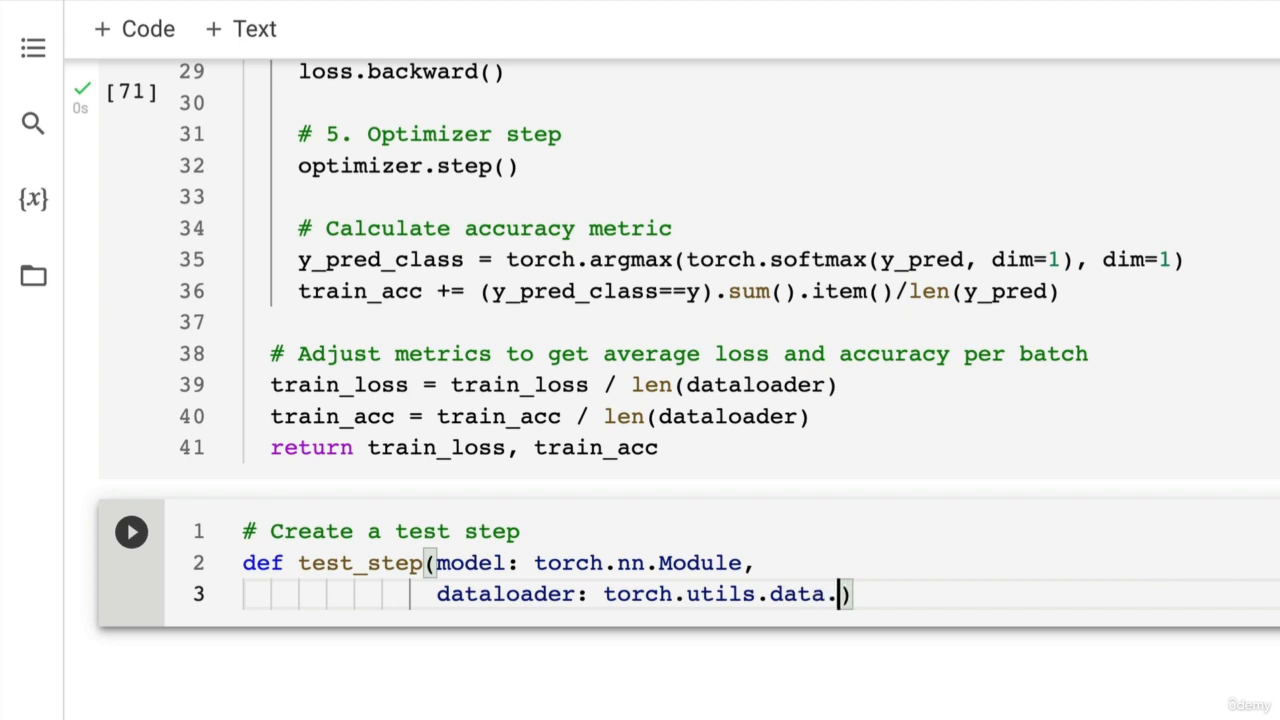
text(DataL)
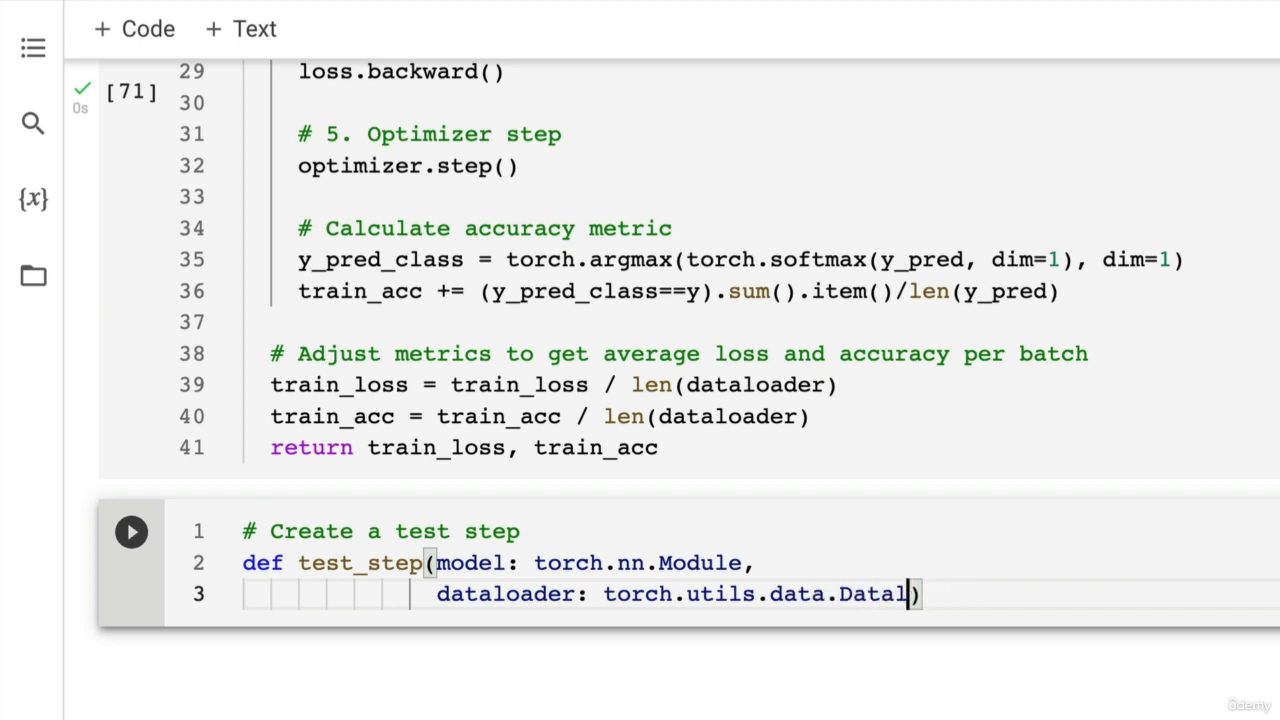
text(oader,)
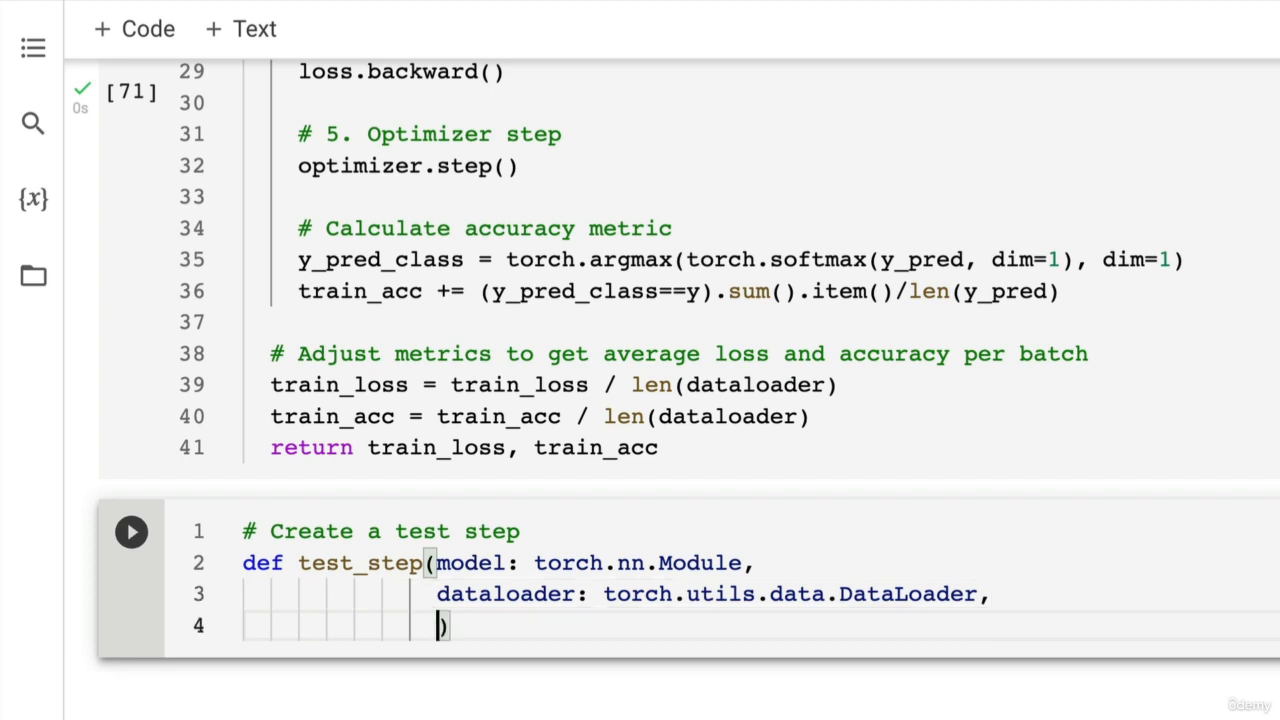
Complete the signature with loss_fn: torch.nn.Module and device=device
text(loss_fn:)
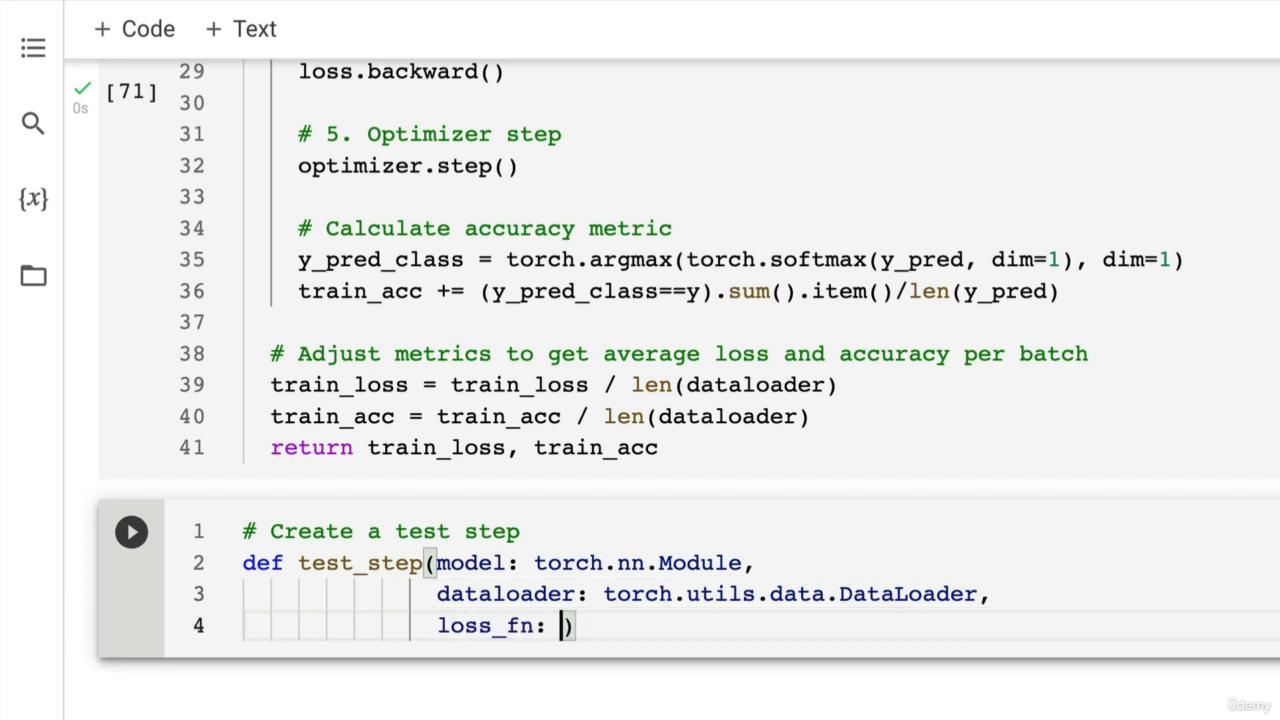
text(tp)
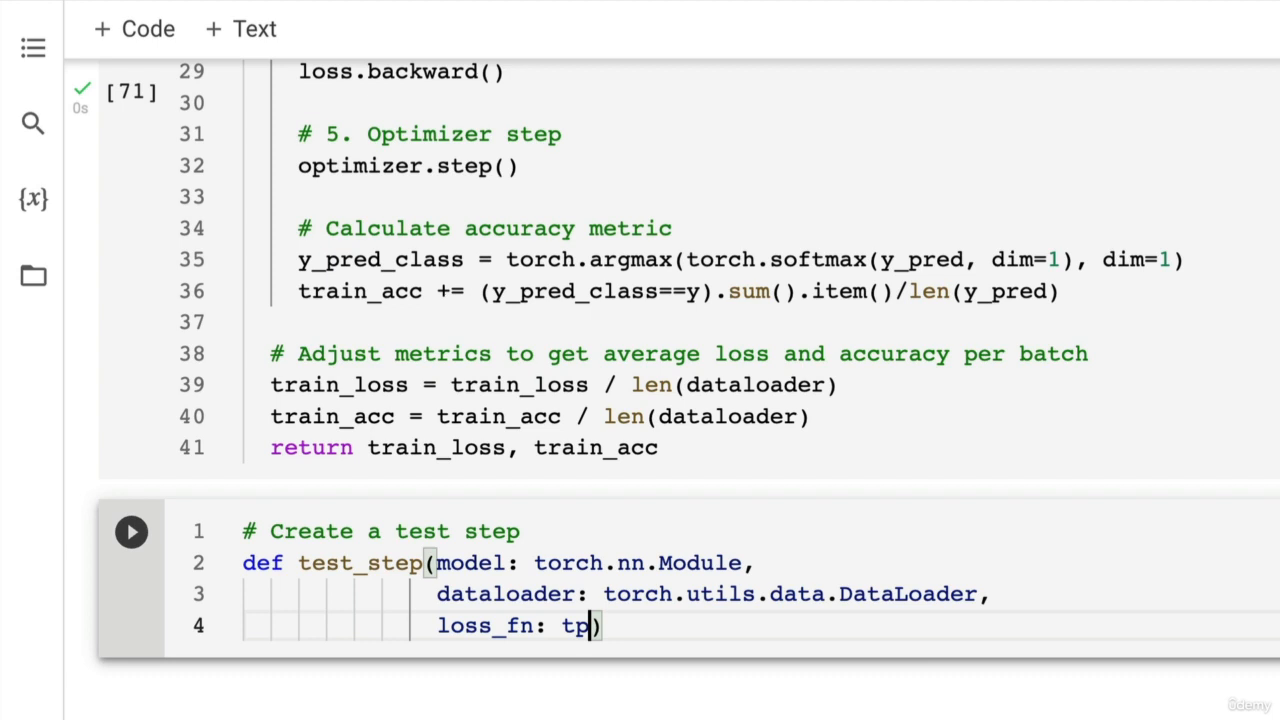
text(orc)
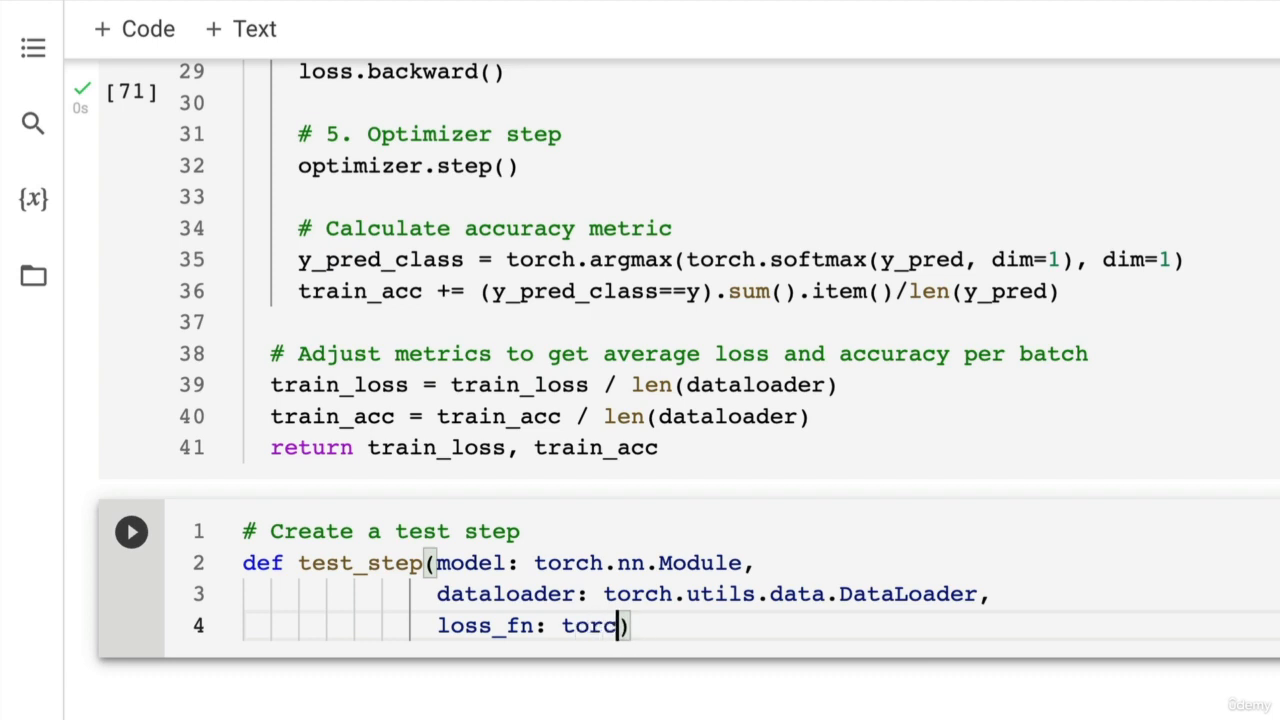
text(h.nn.M)
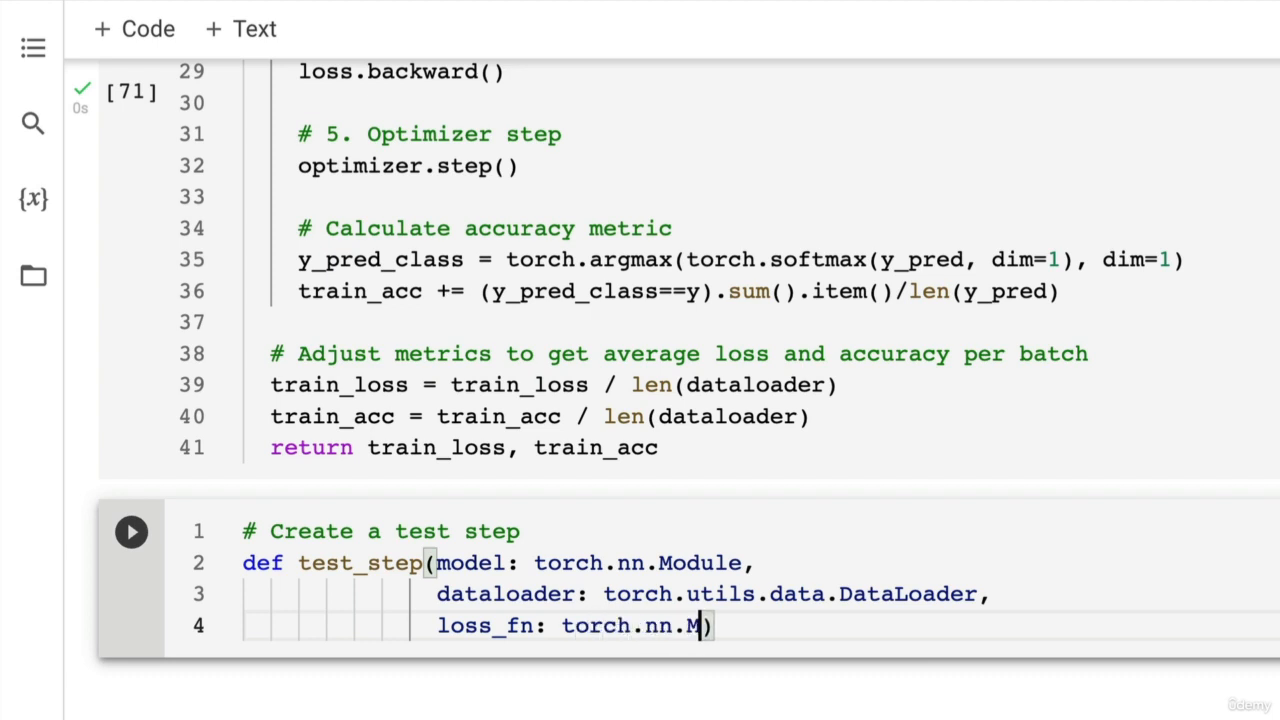
text(odule,)
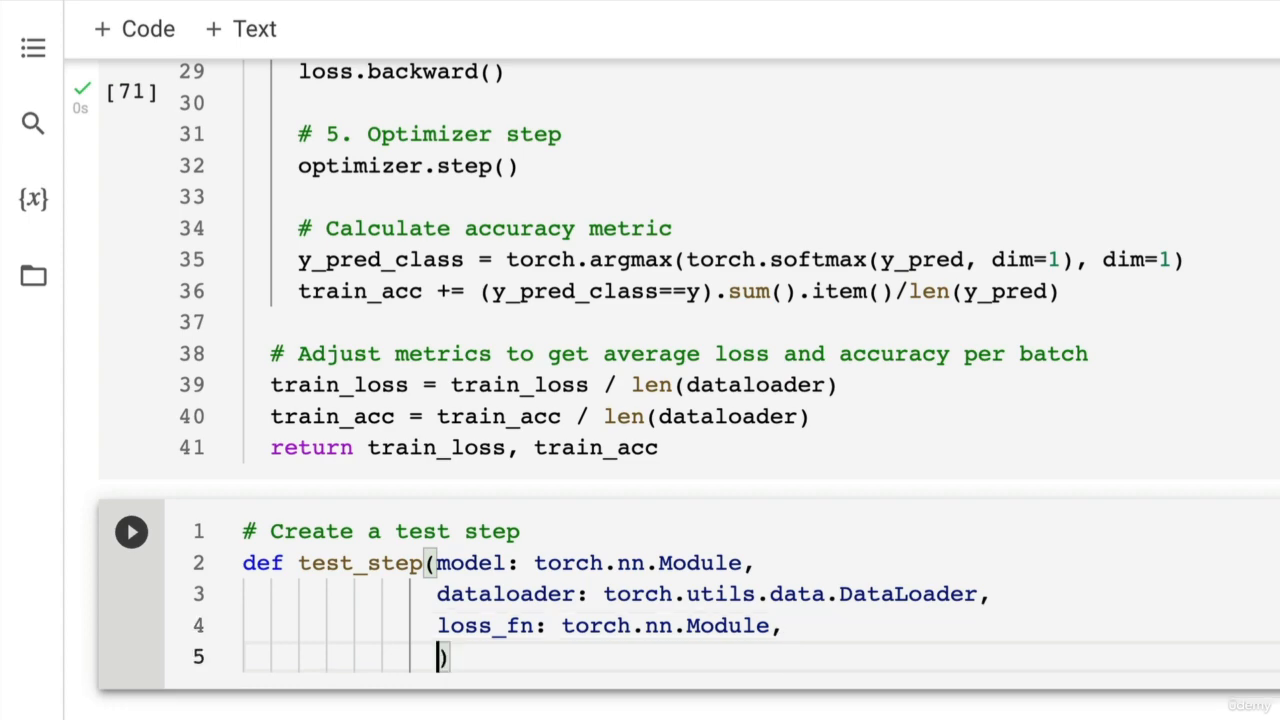
text(device=device)
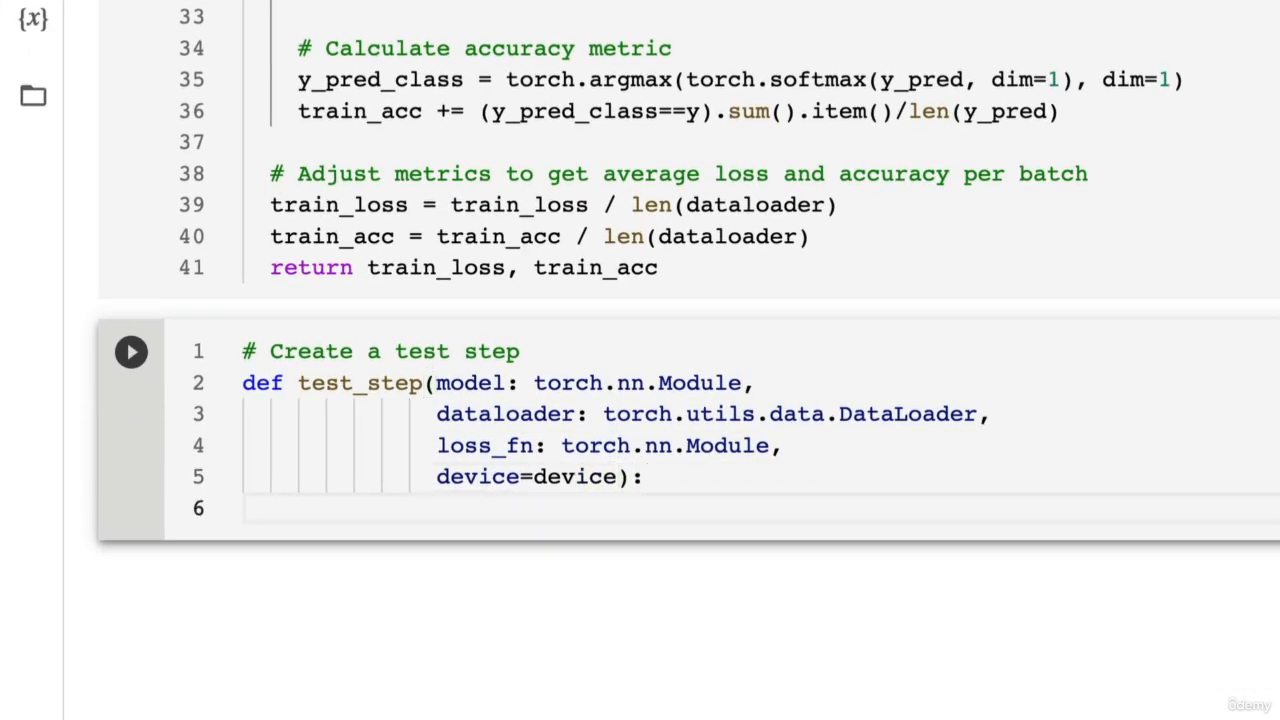
Set model.eval(), initialize test_loss, test_acc = 0, 0, and start the inference-mode comment
text(#)
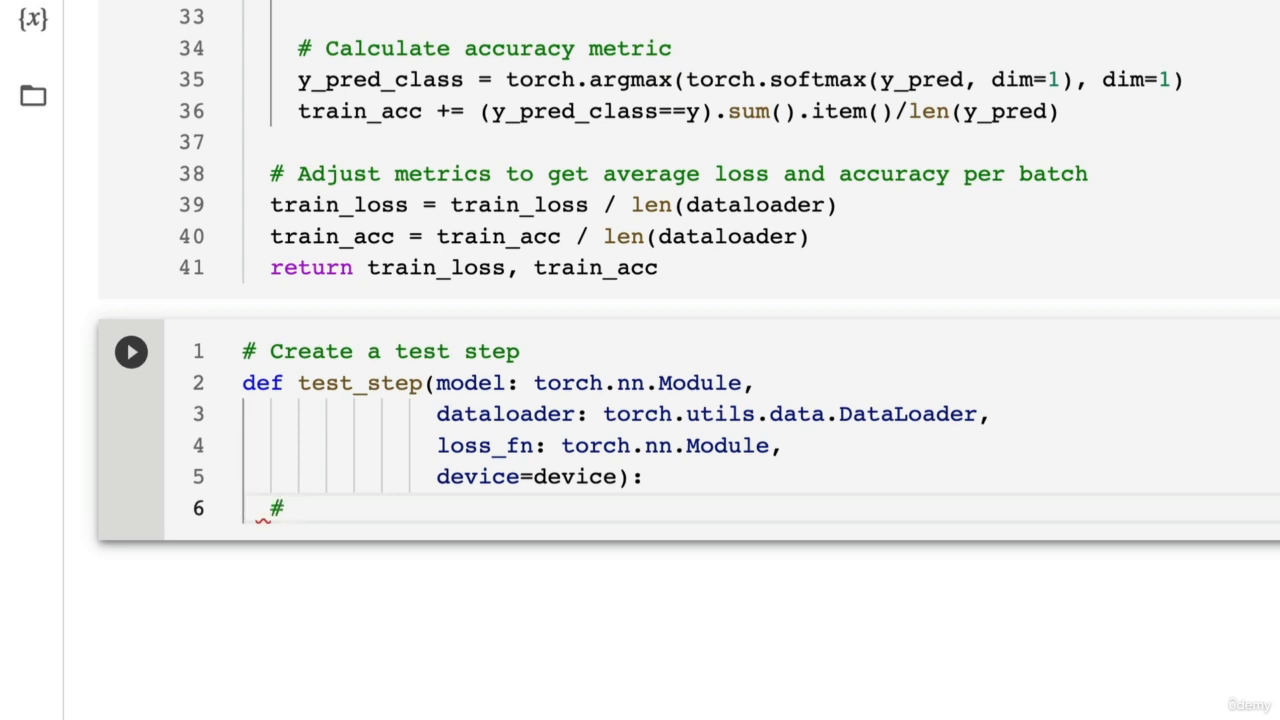
text(Put model in eval)
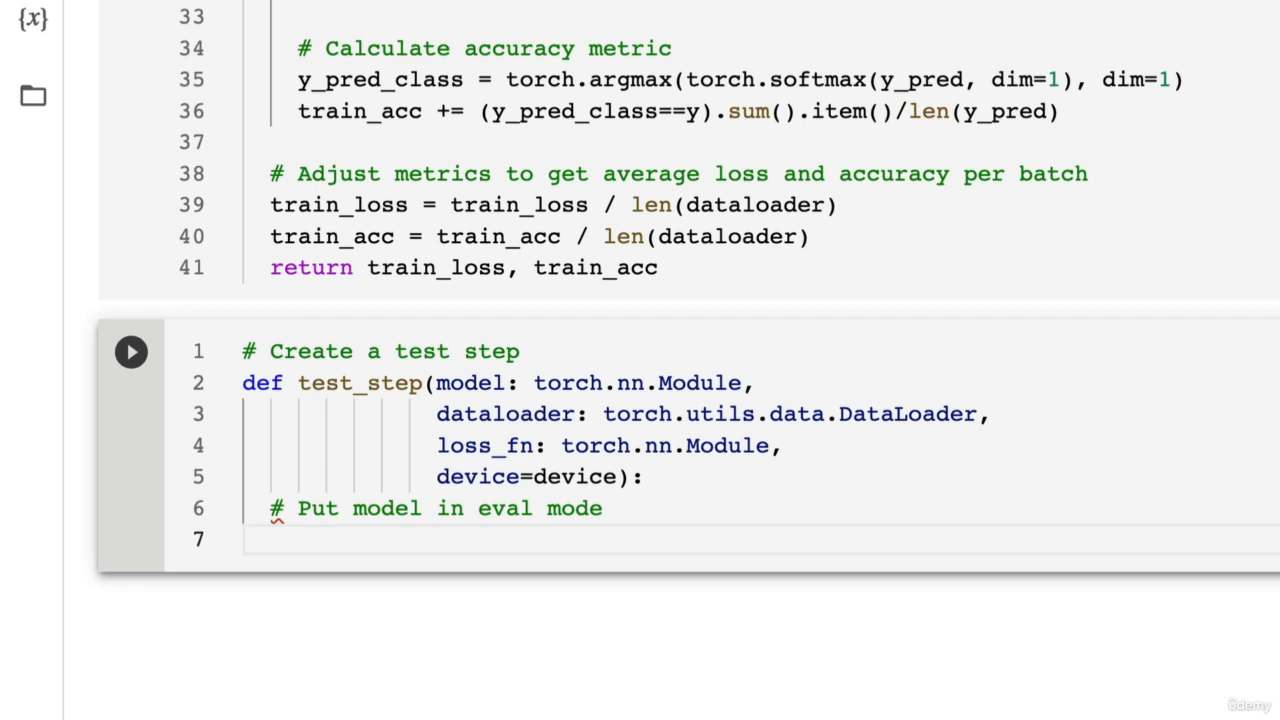
text(model.eval())
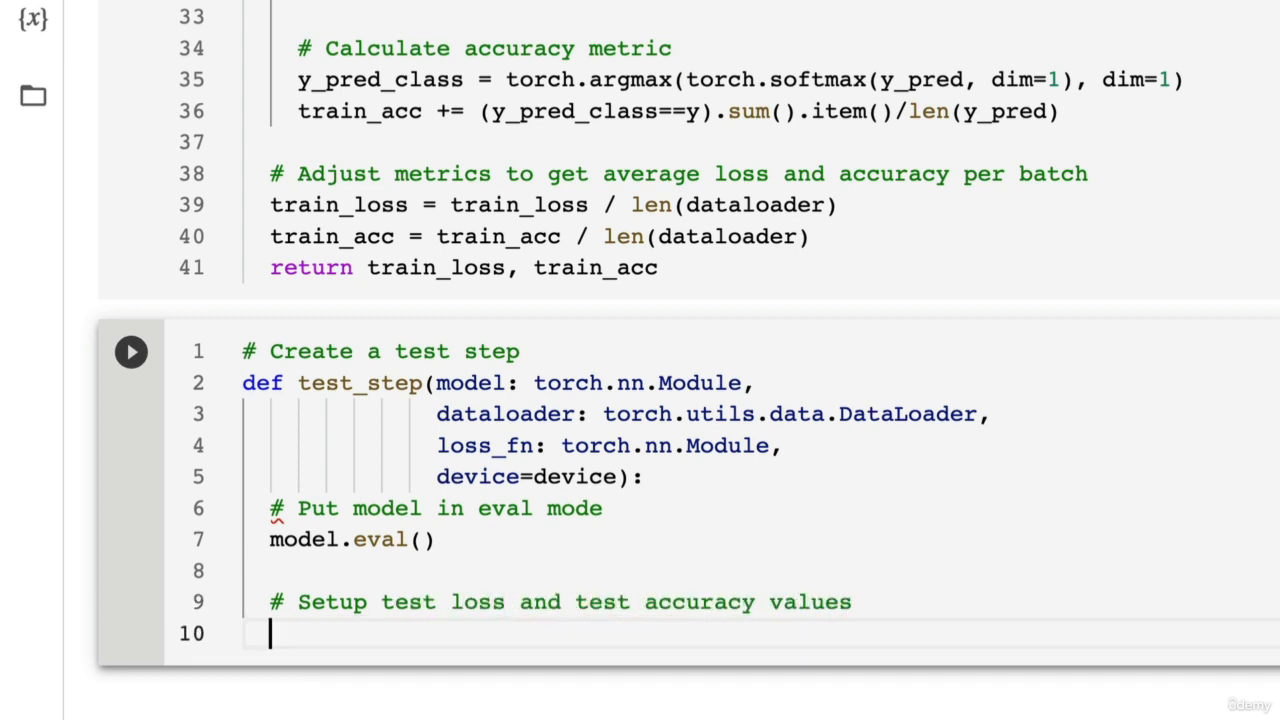
text(test_loss, t)
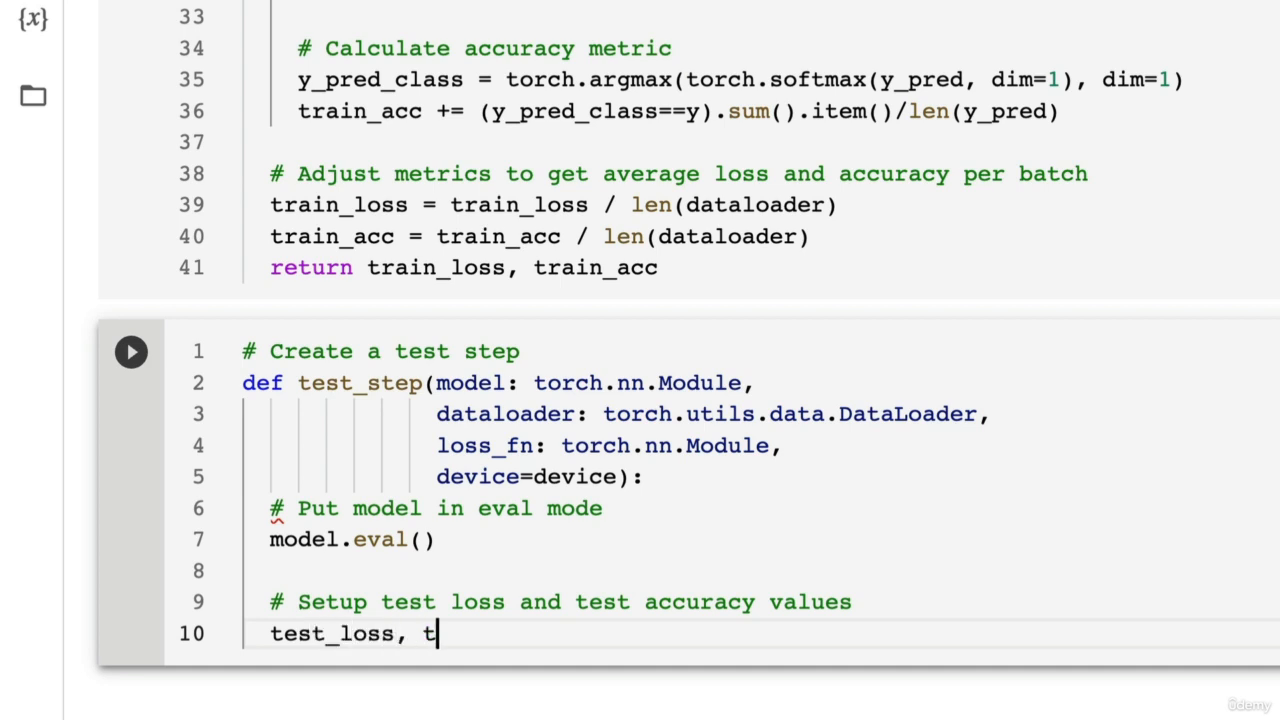
text(est_acc.)
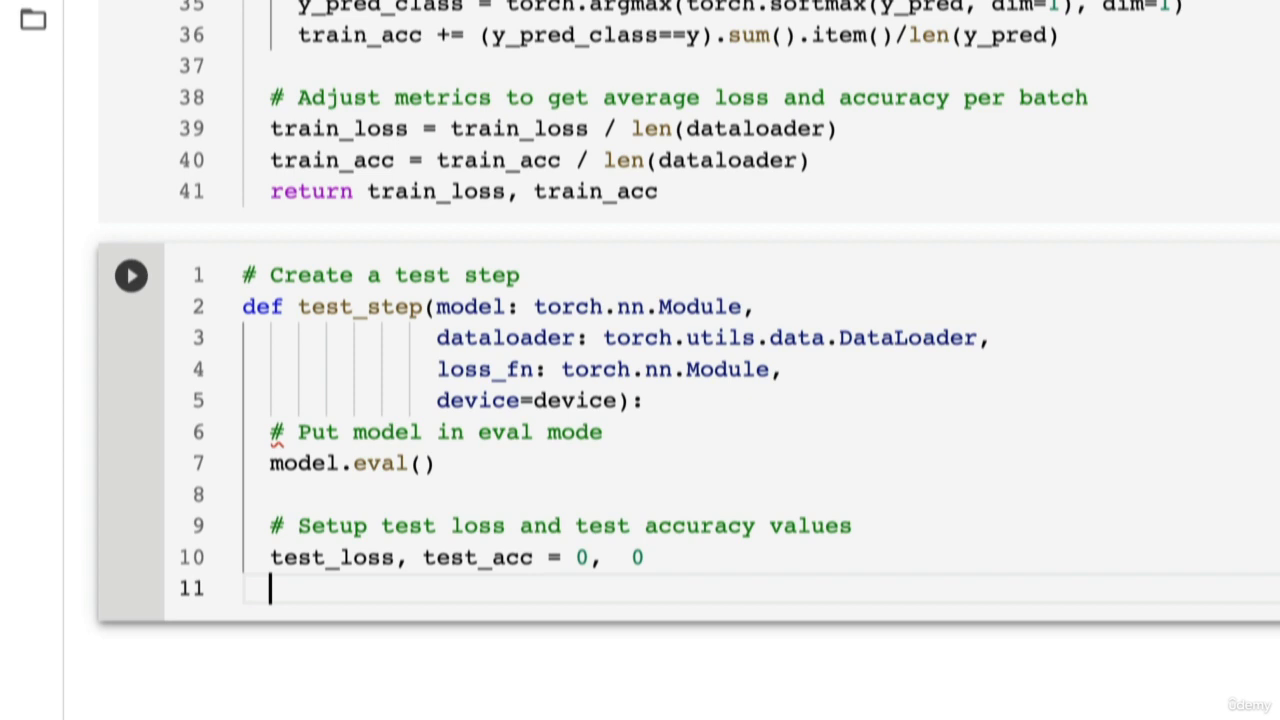
text(# W)
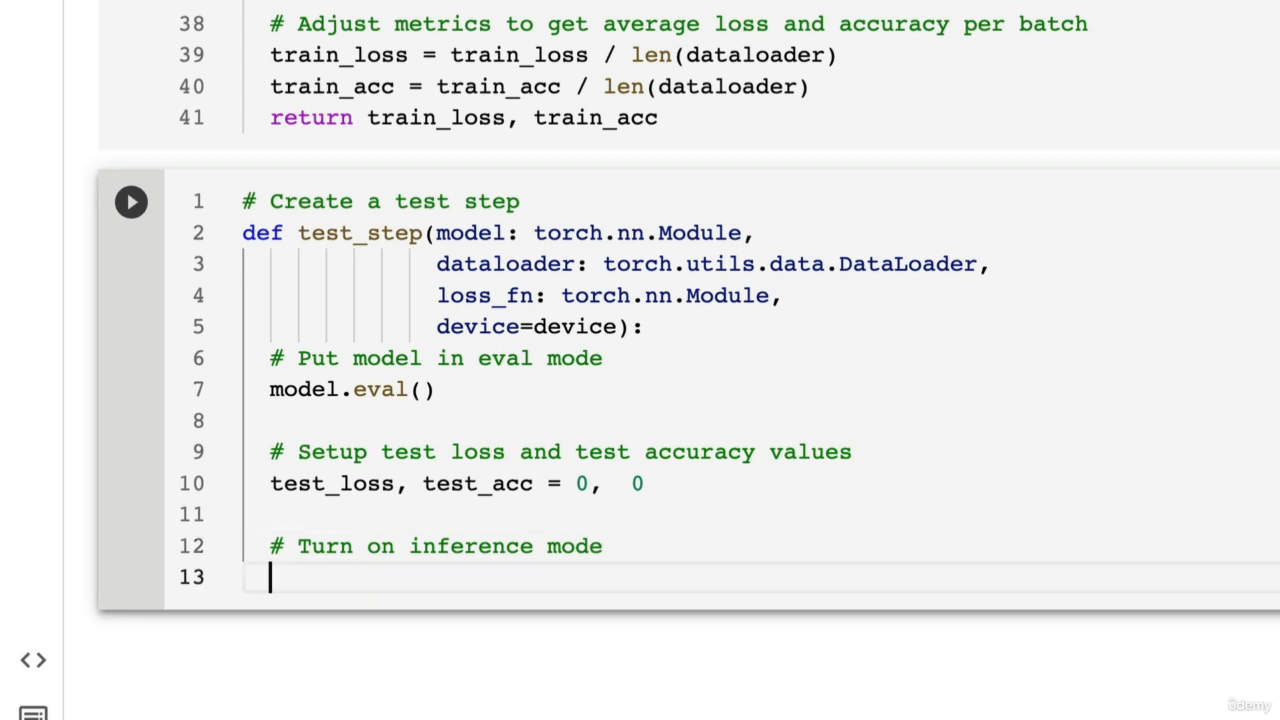
Wrap test_step's batch loop in torch.inference_mode(), enumerating the dataloader into batch, (X, y)
text(with torch)
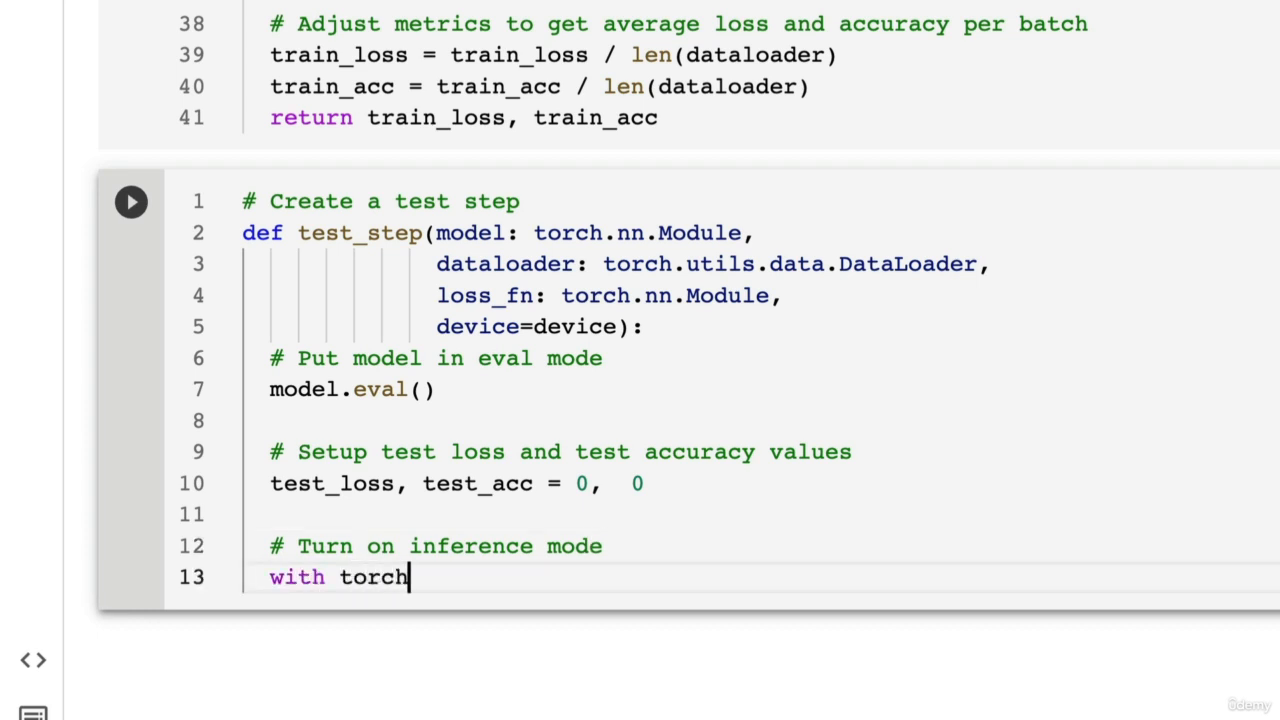
text(.inference_mode())
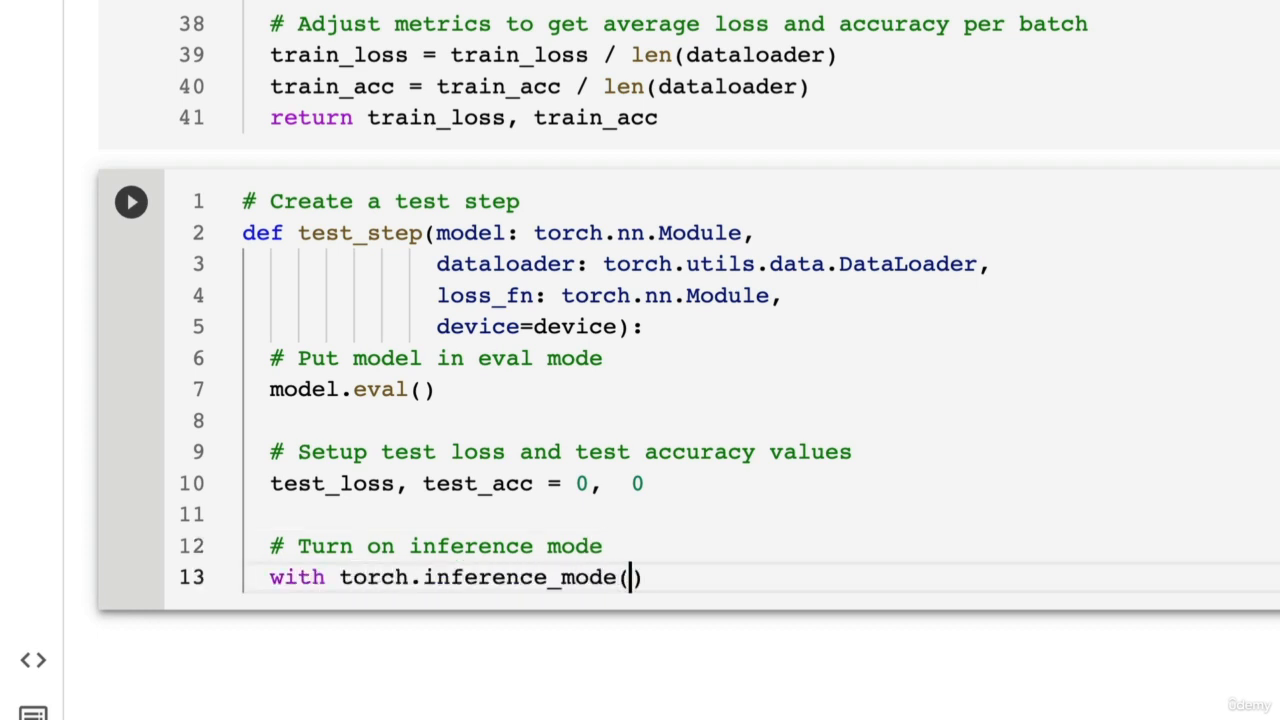
text(:)
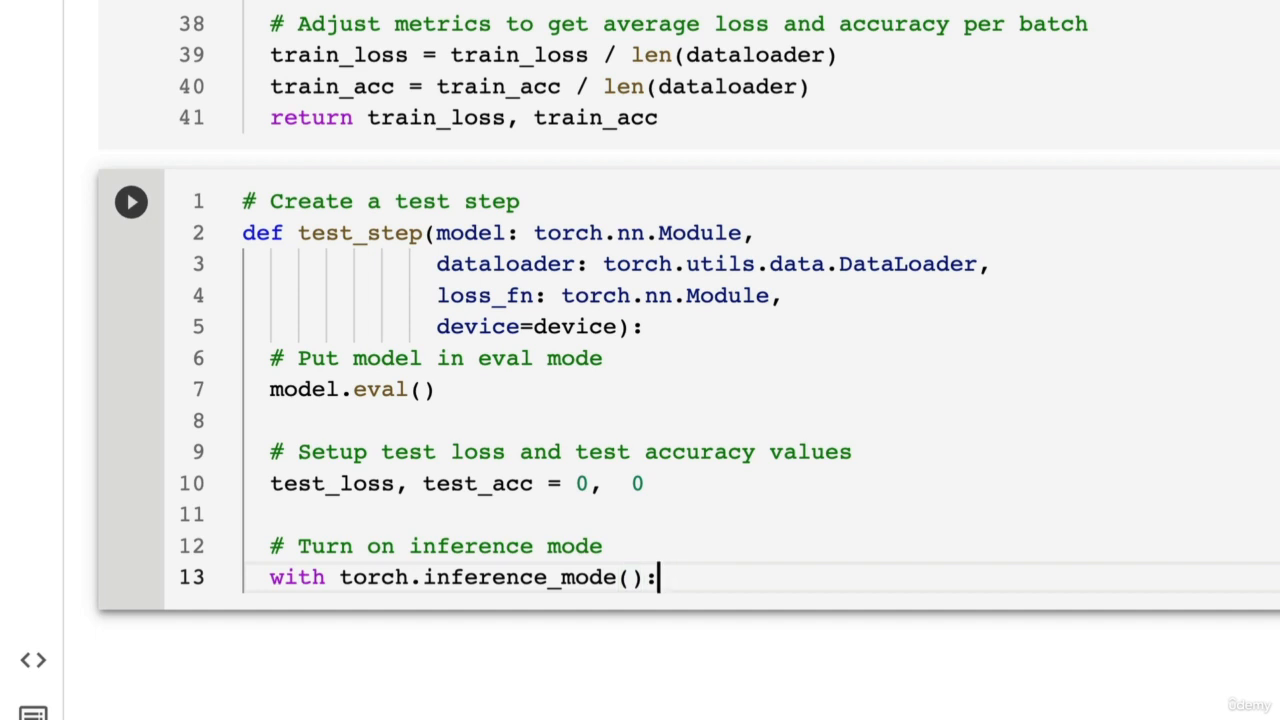
key(enter)
text(for ba)
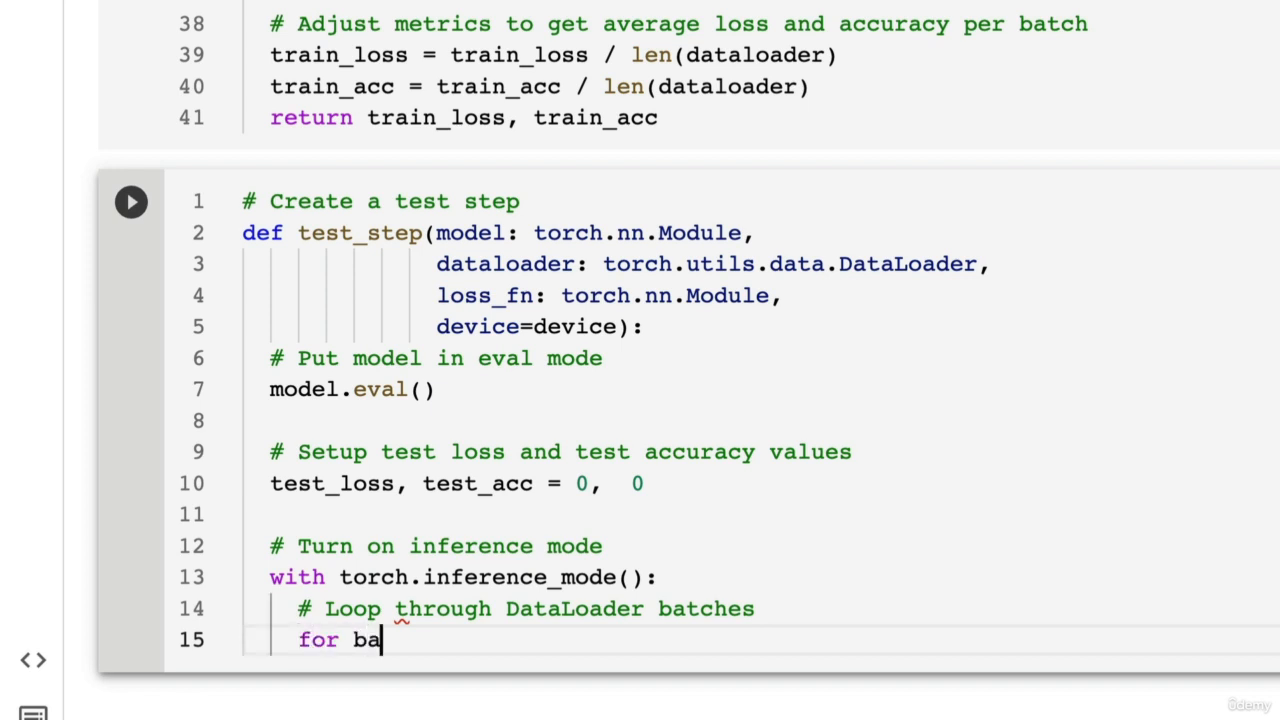
text(tch, (X, y) in)
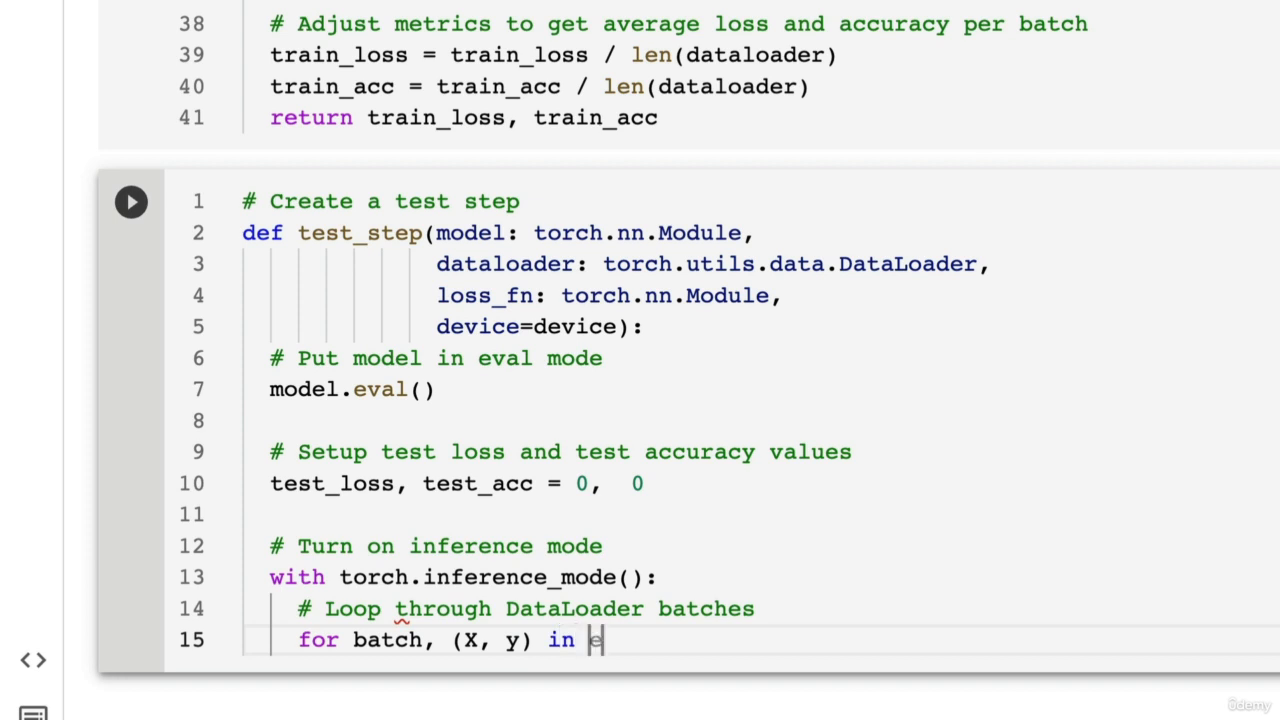
text(enumerate(da)
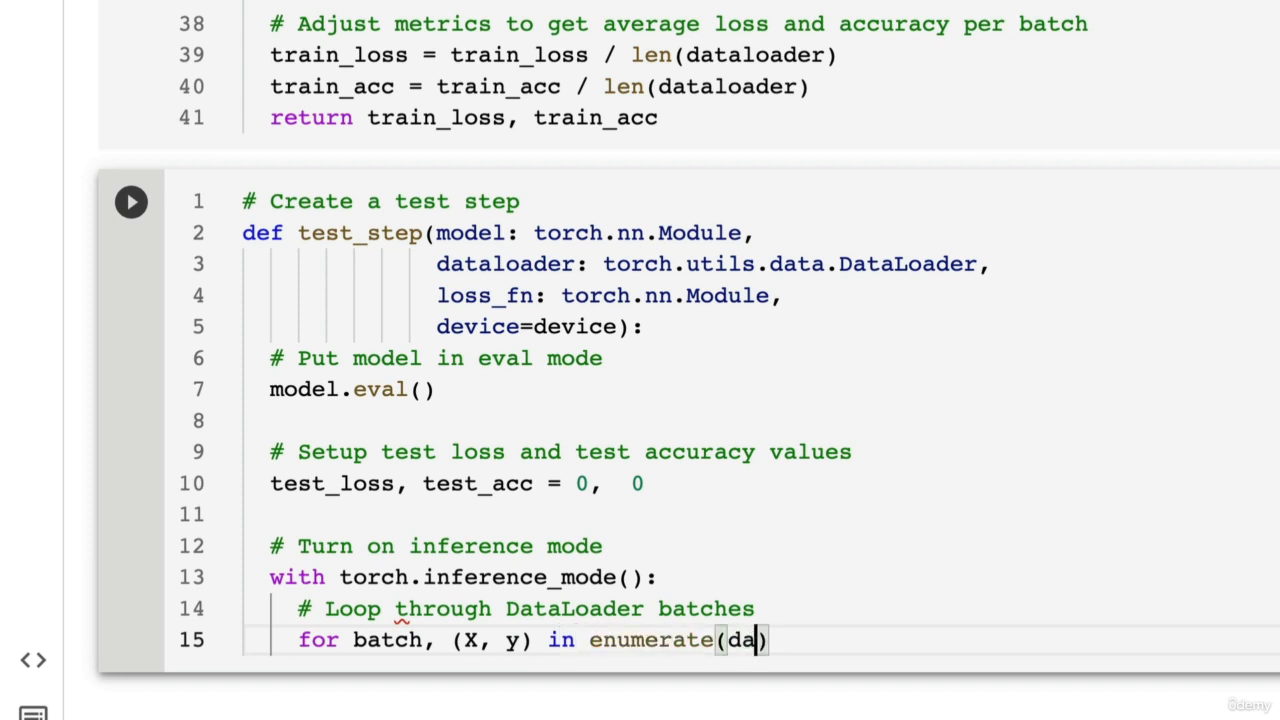
text(taloader)
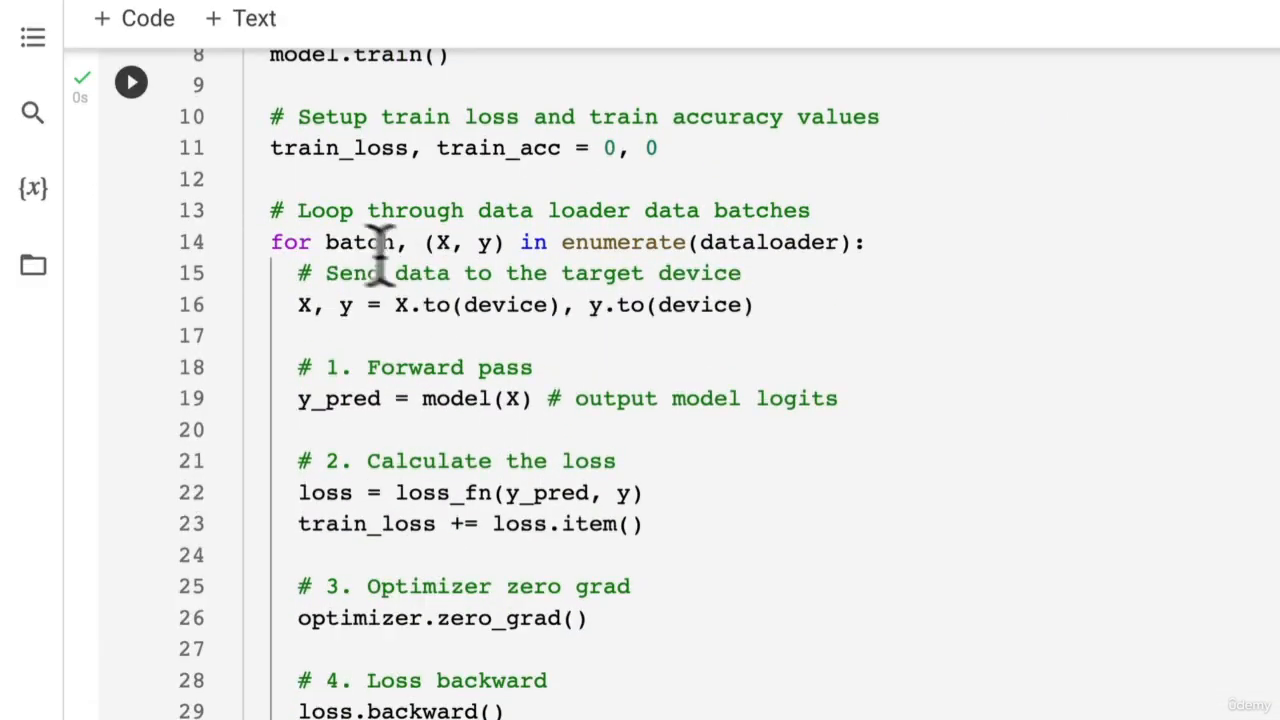
Add the 'Send data to the target device' comment and X, y = X.to(device), y.to(device)
scroll(down, 3)
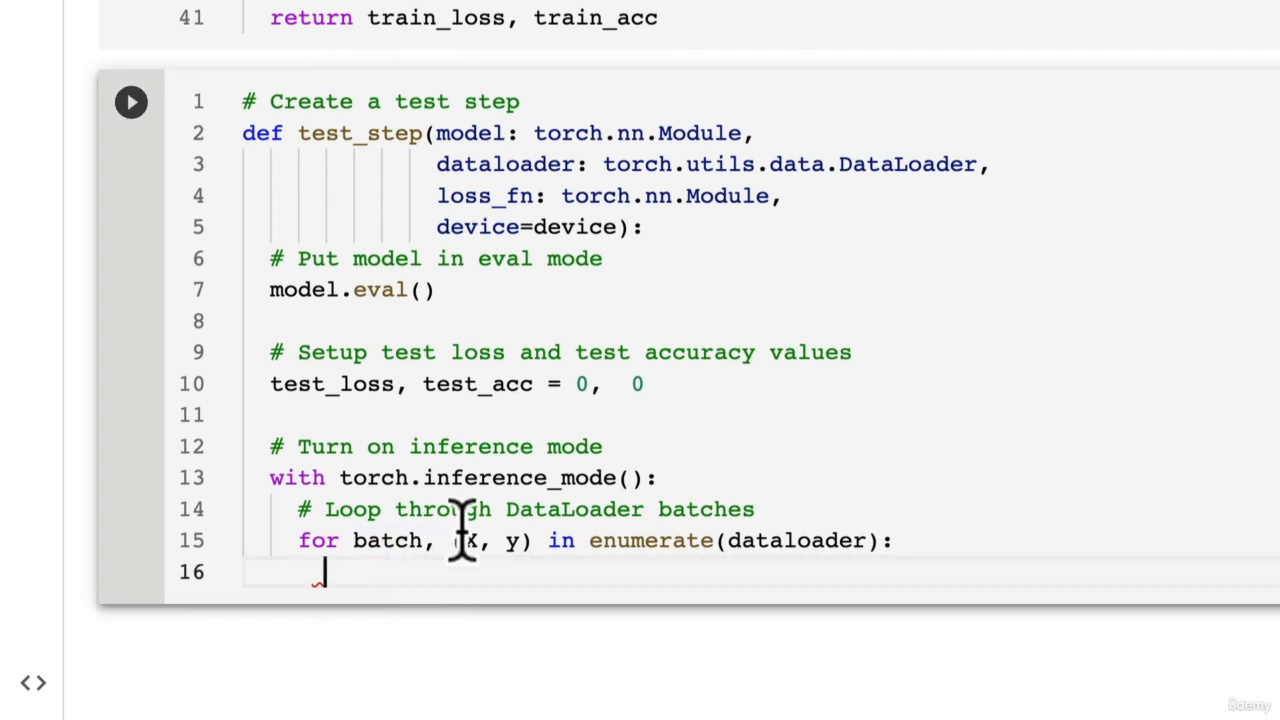
text(#)
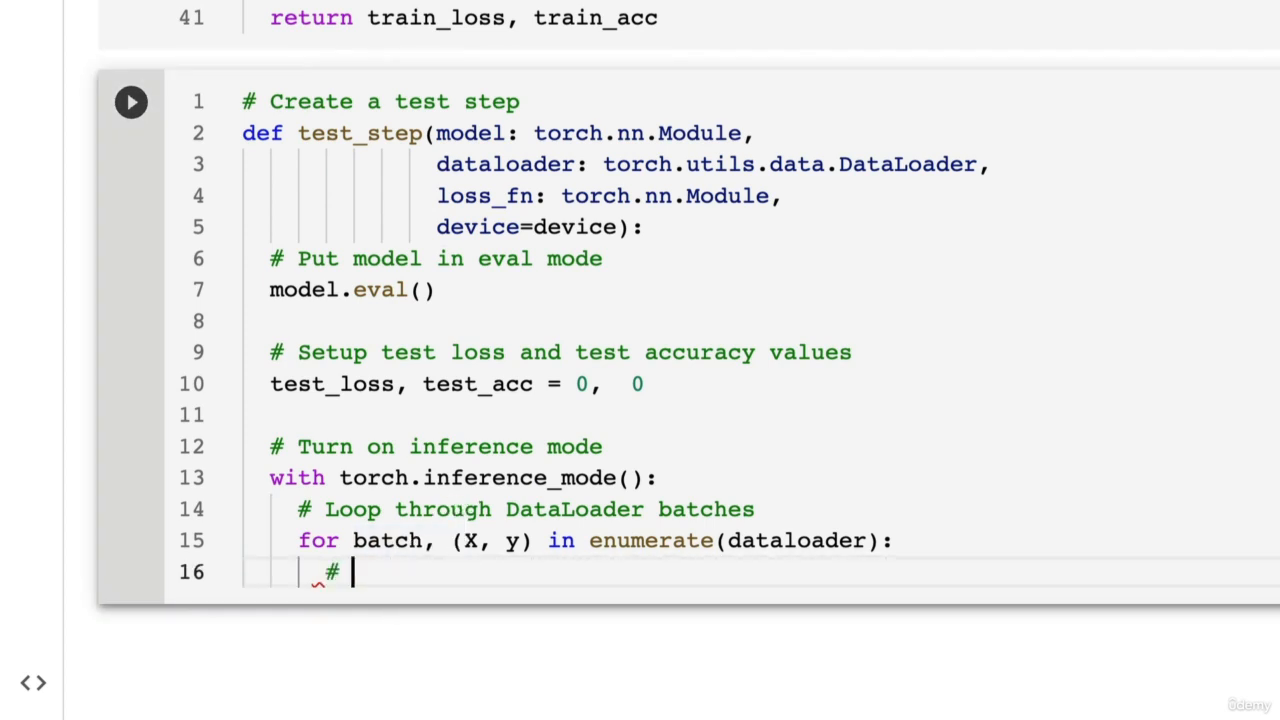
text(Send data t)
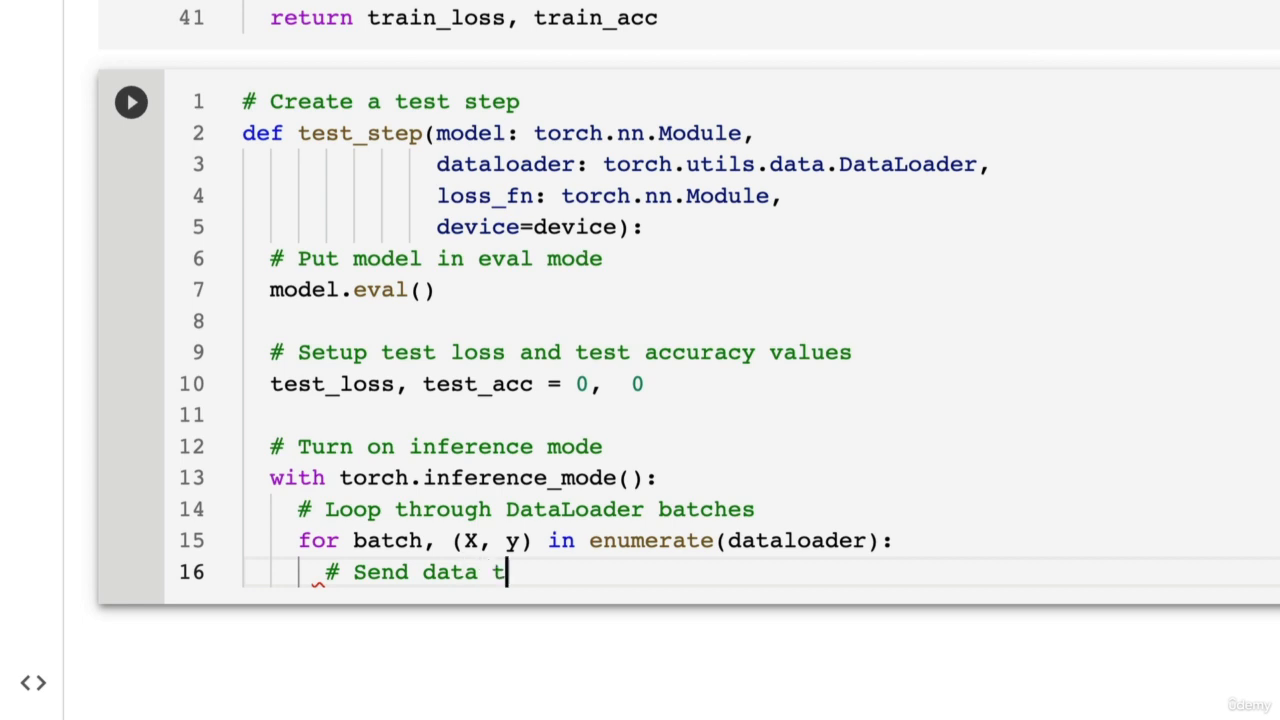
text(o the targ)
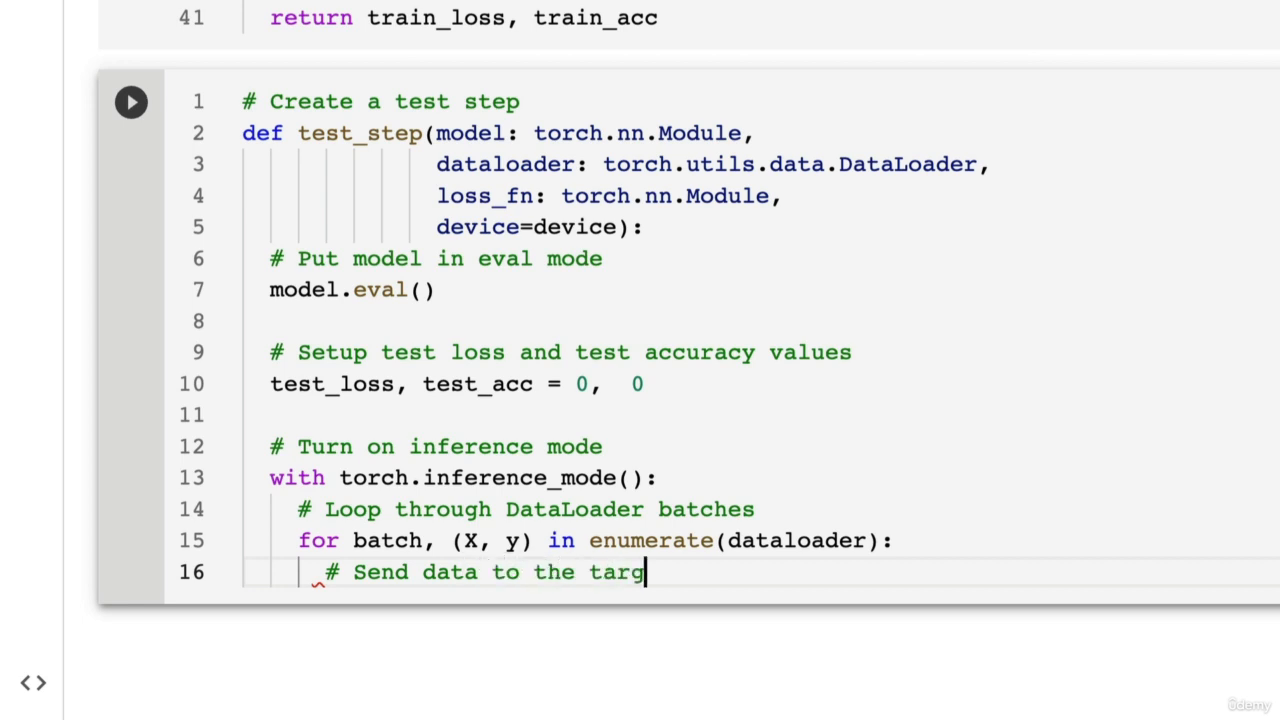
text(et device)
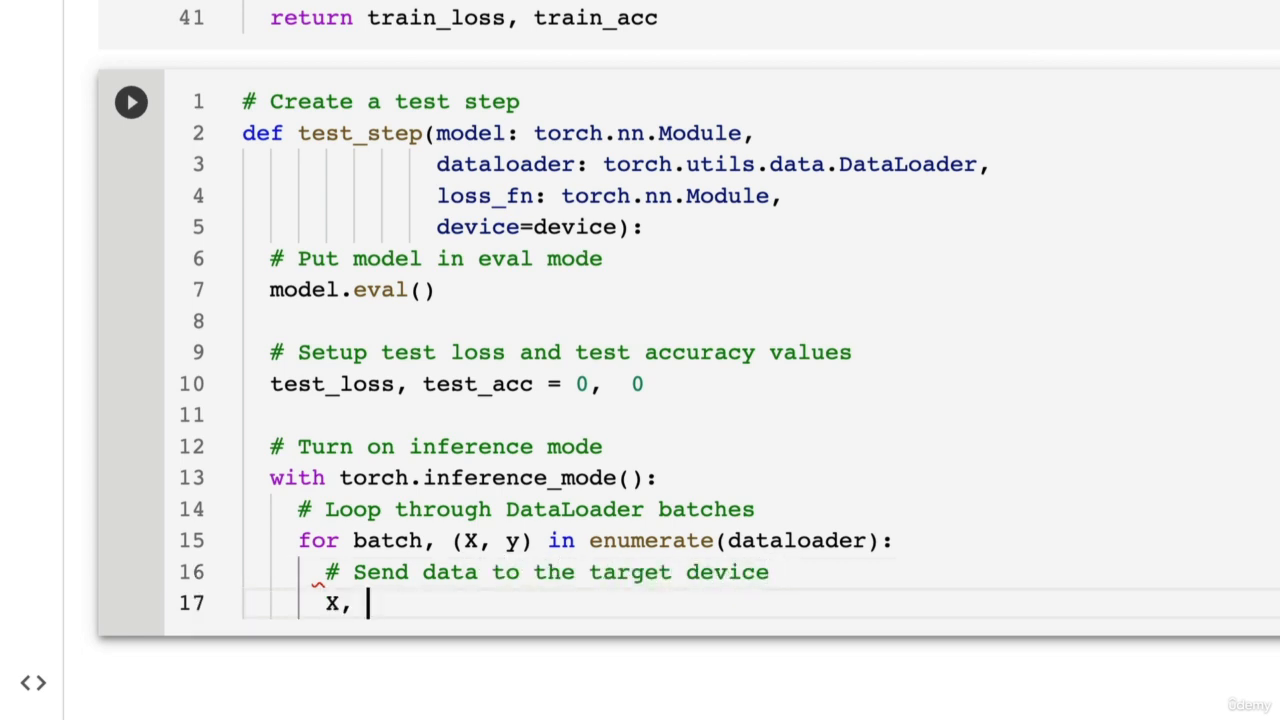
text(y =)
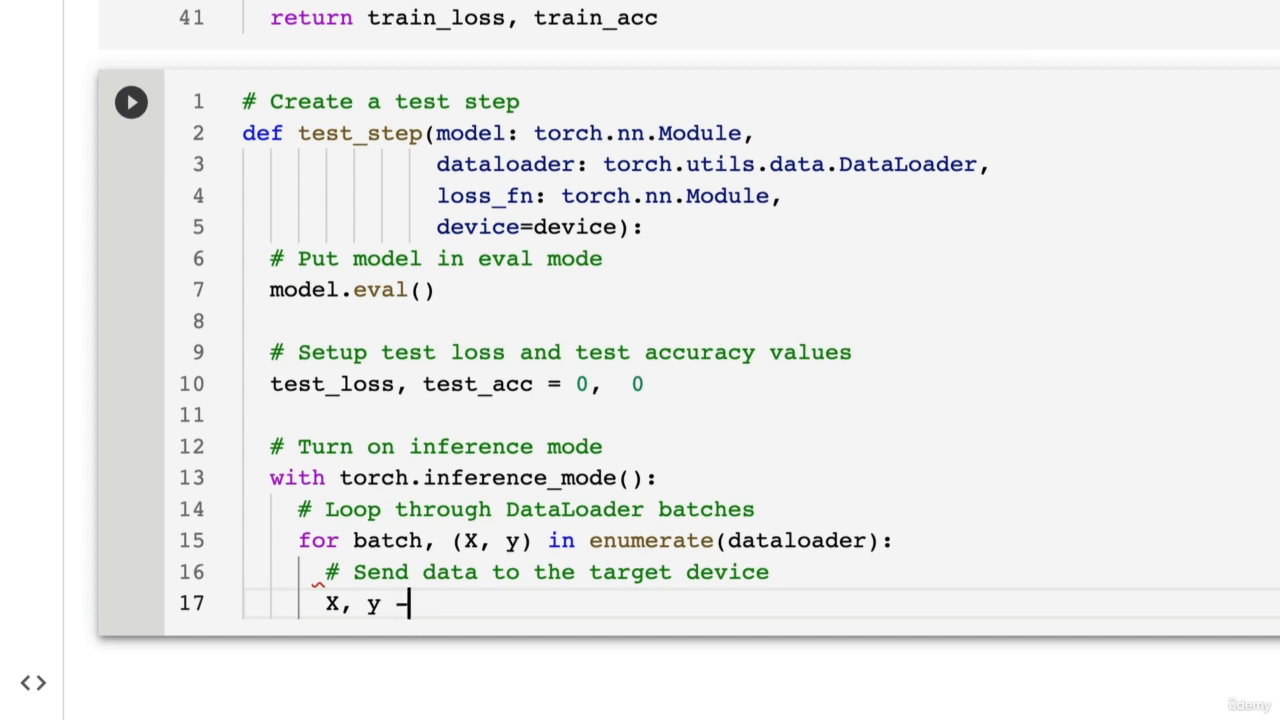
text(= X.to)
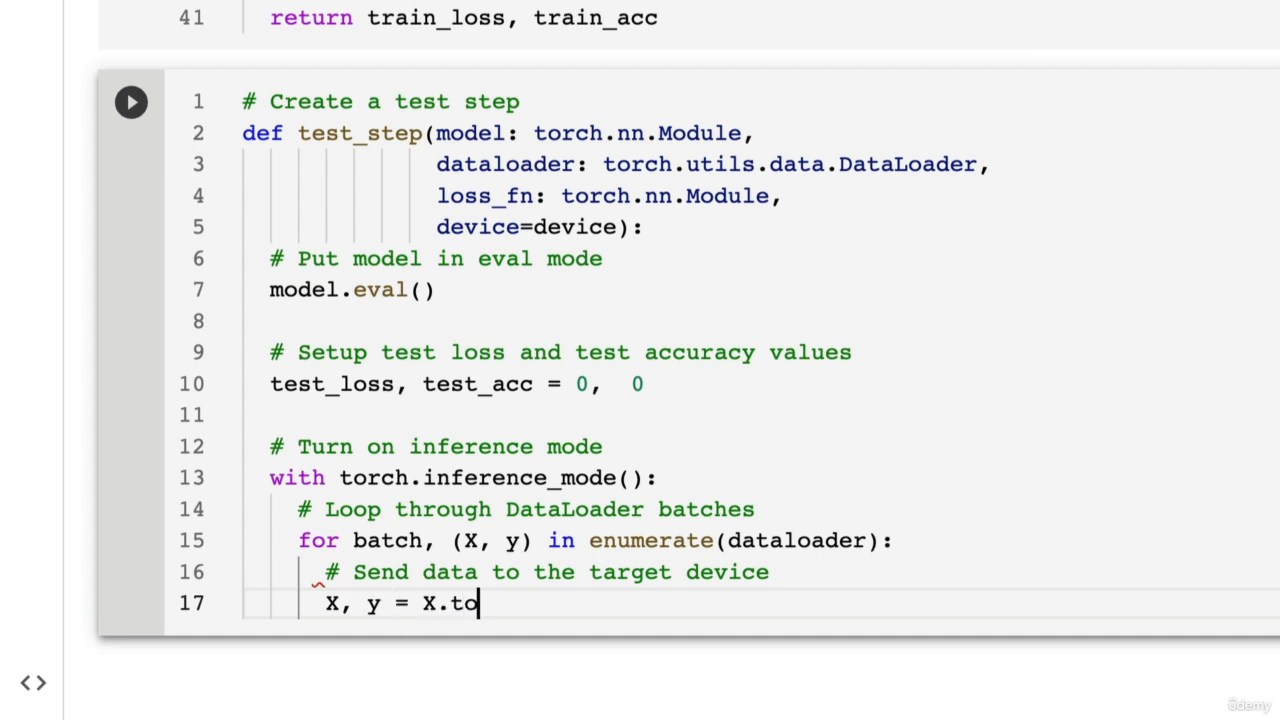
text((device),)
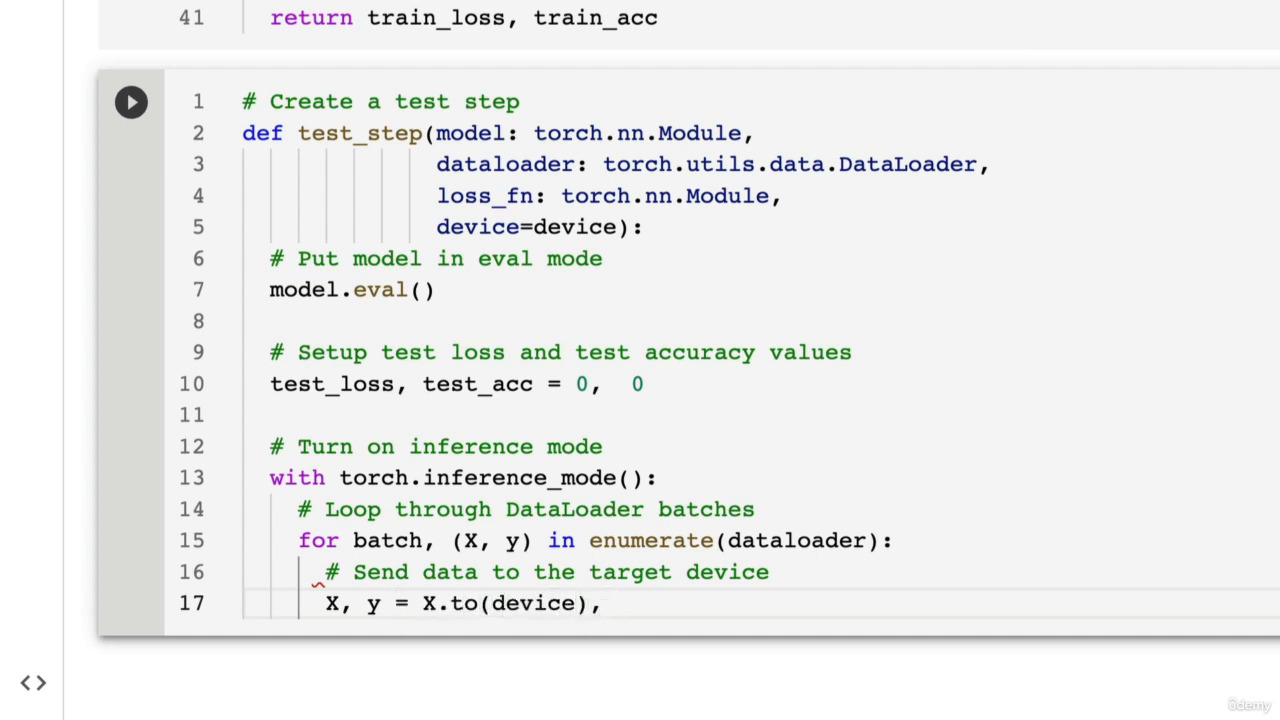
text(y.to(dev)
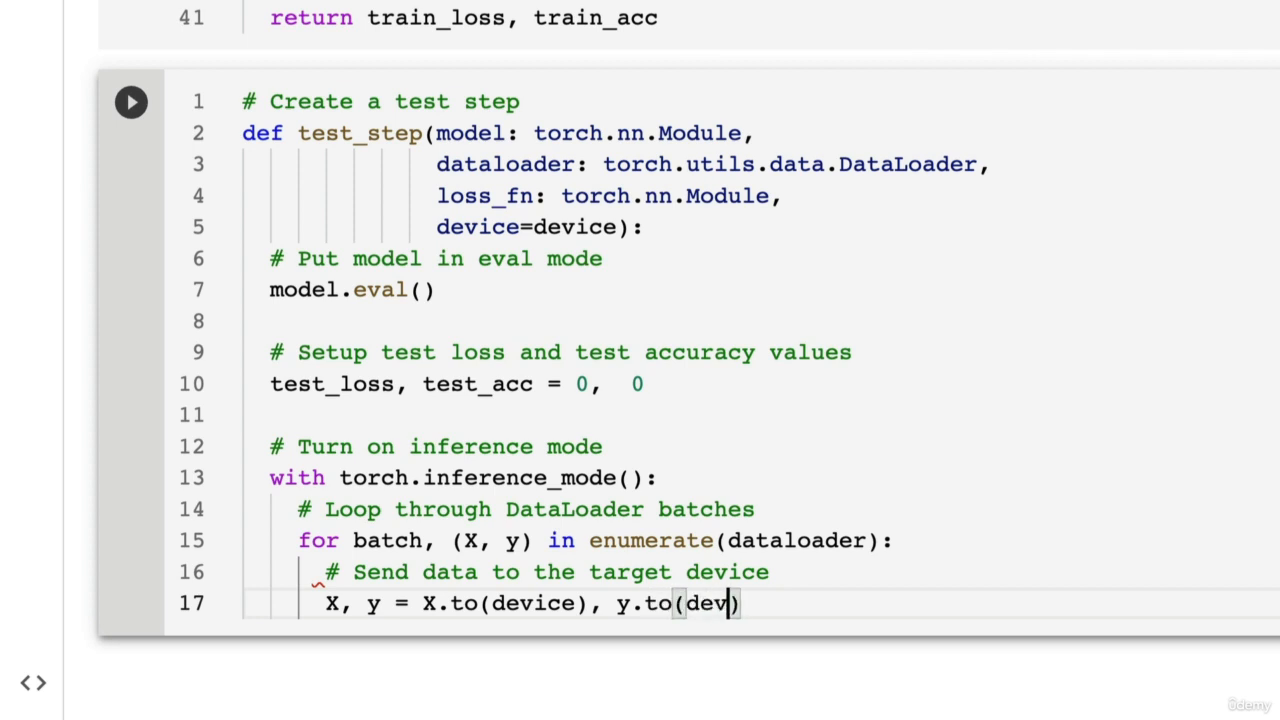
text(ice))
text(#)
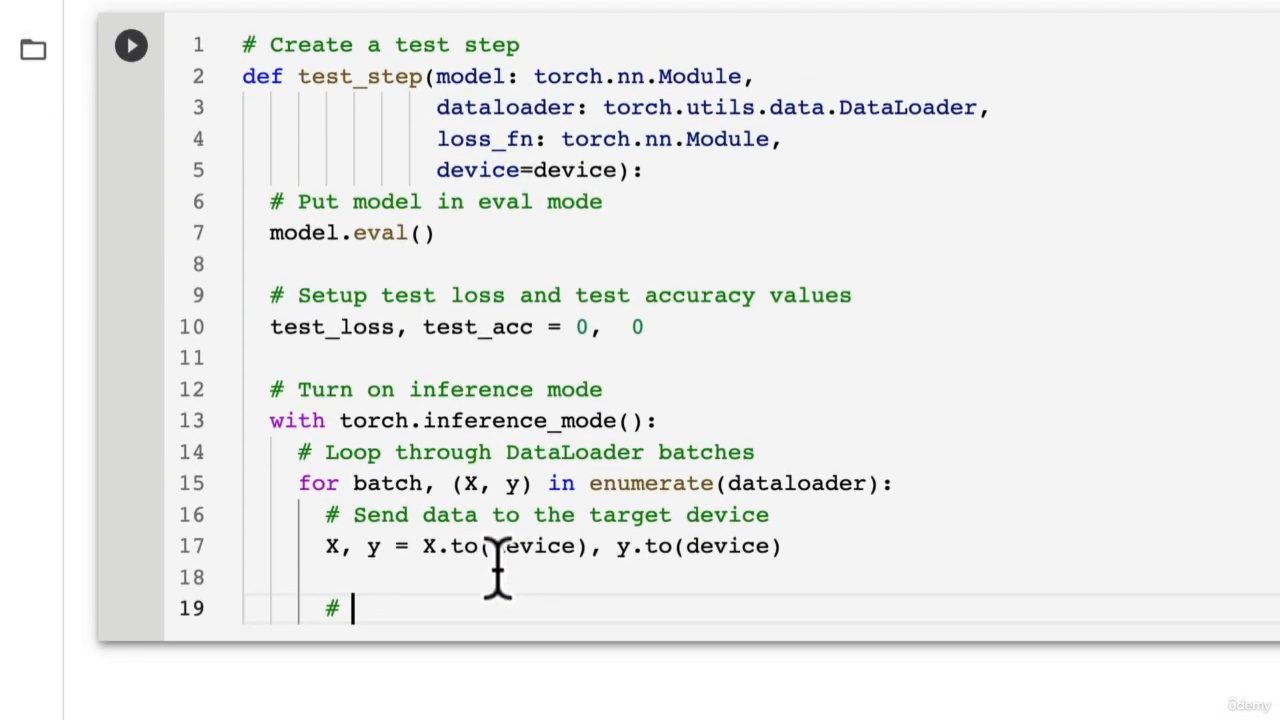
Add the forward pass storing the model output in test_pred_logits
text(1. Forward pass)
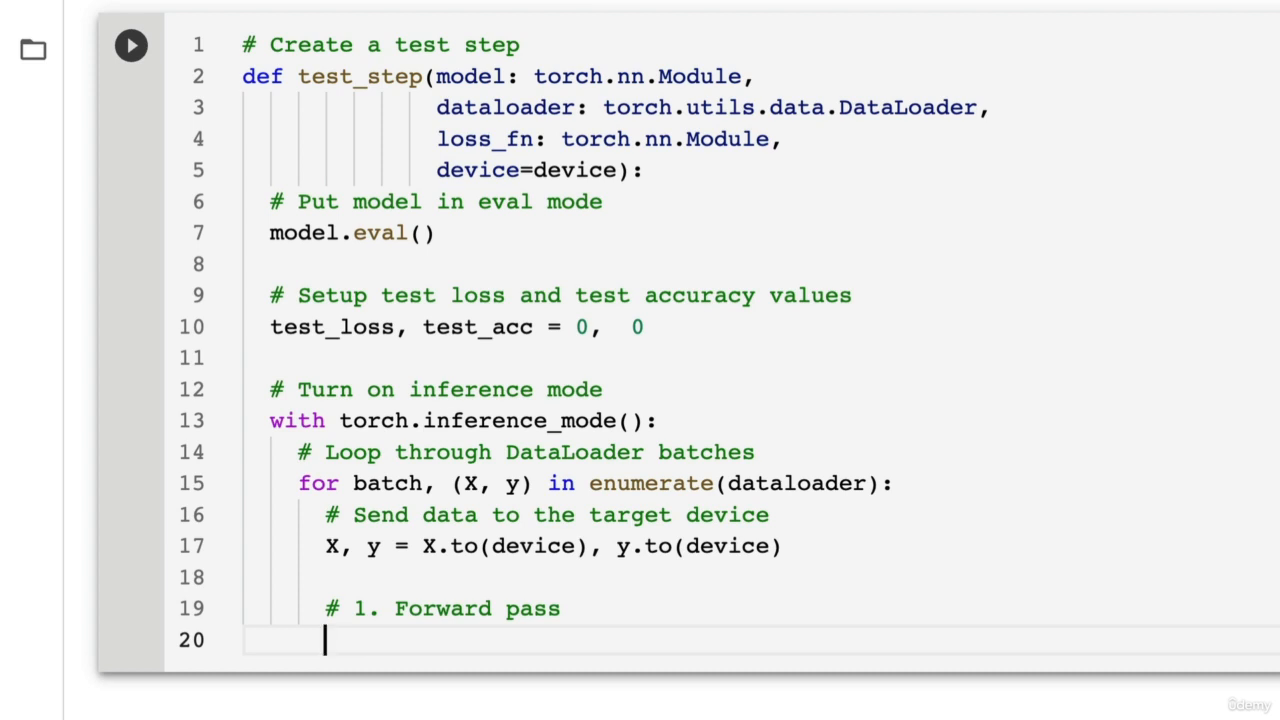
text(test_p)
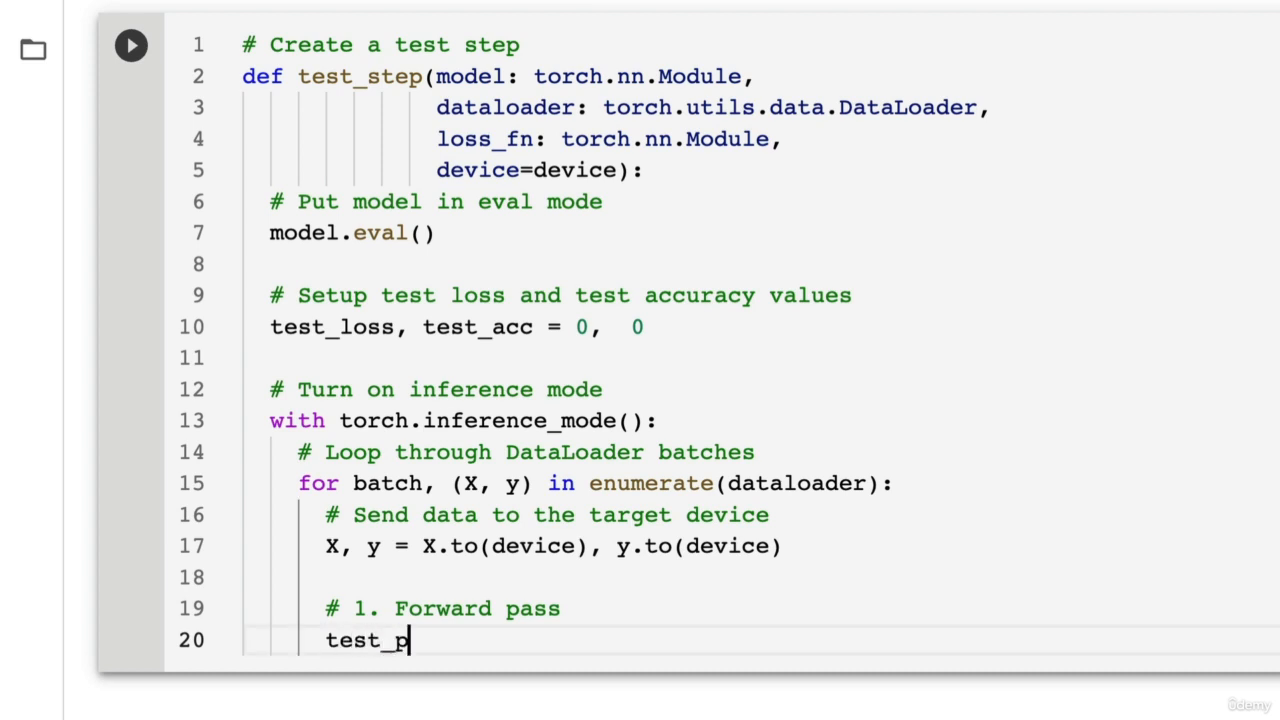
text(red_logits =)
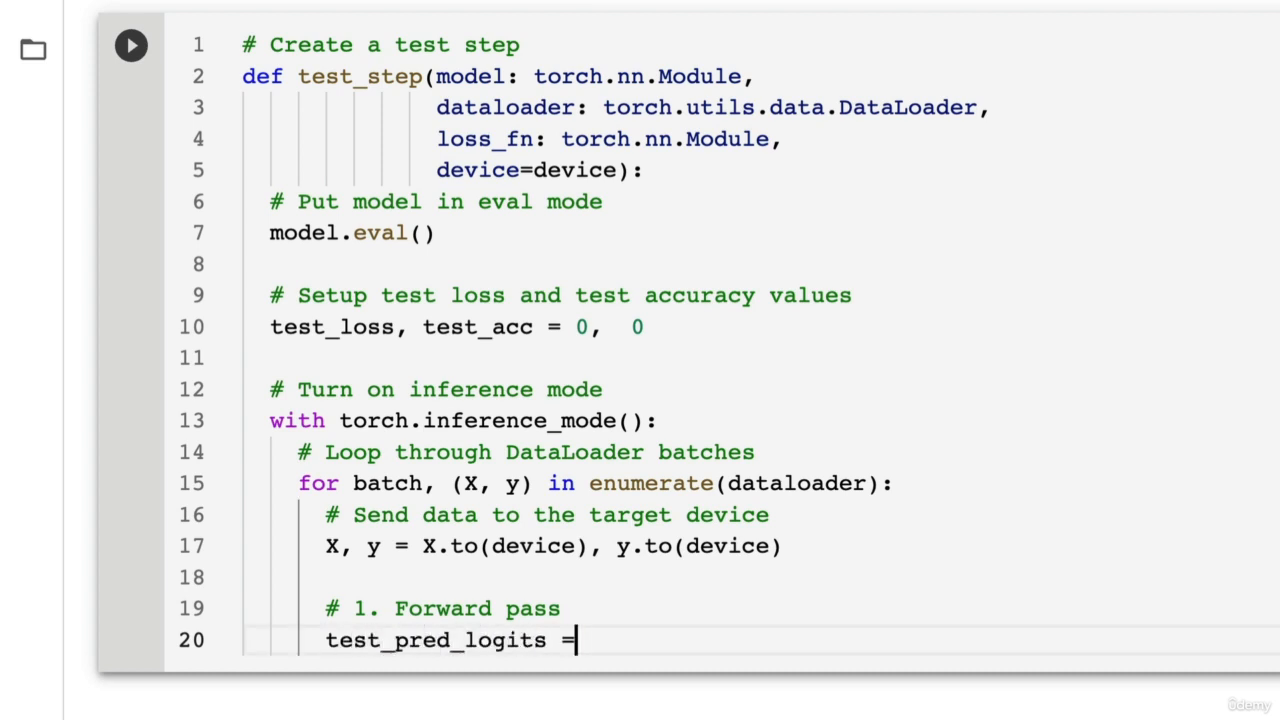
text(model(X)
text(# .)
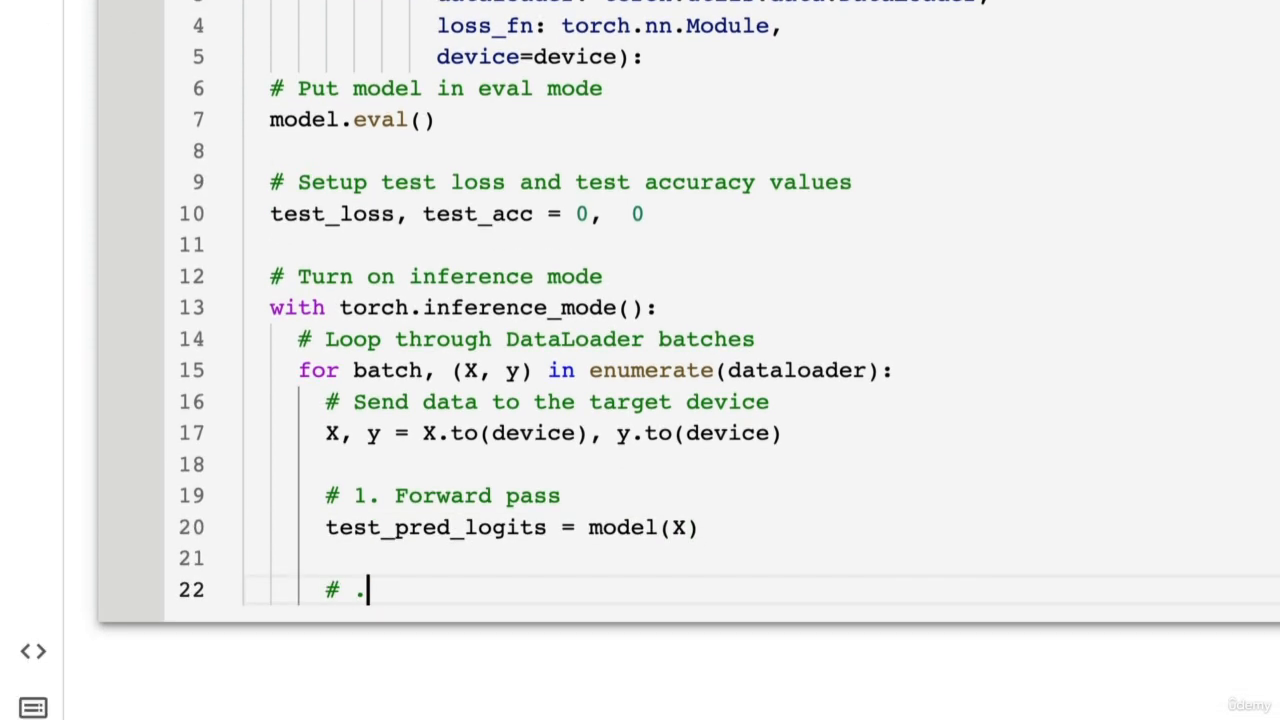
Compute loss = loss_fn(test_pred_logits, y) and accumulate it with test_loss += loss.item()
text(2. Caclul)
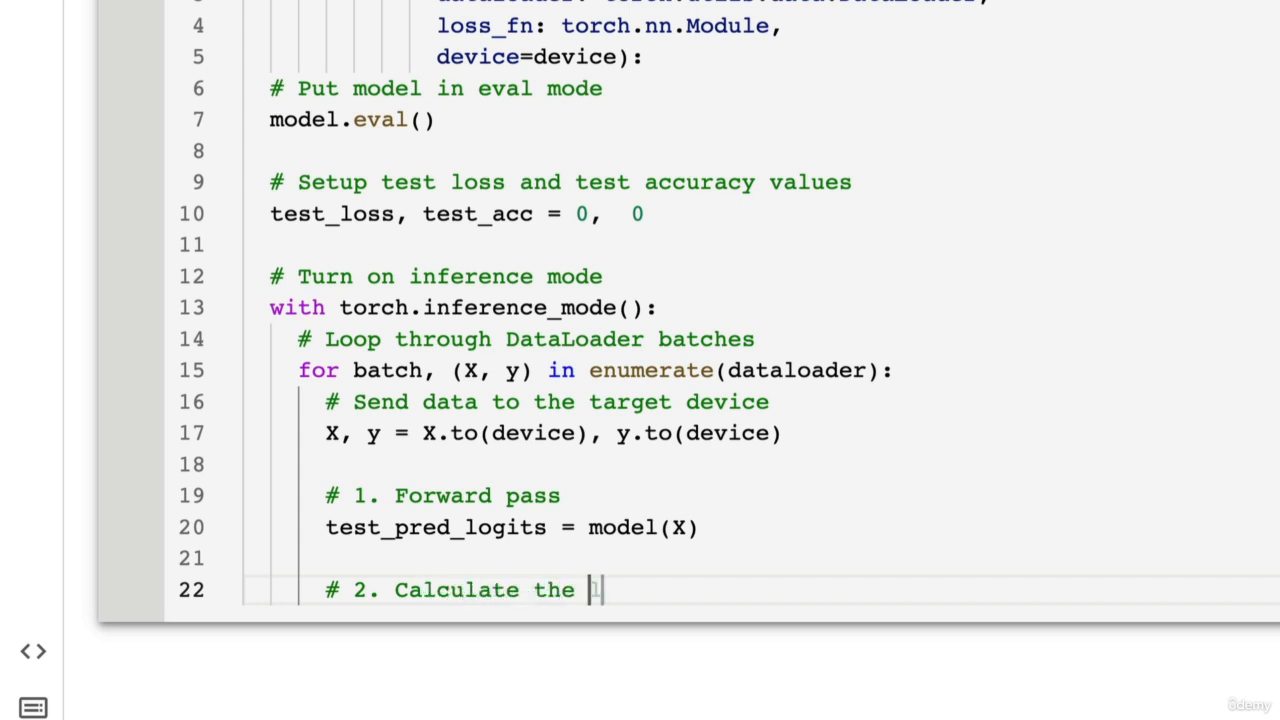
text(loss)
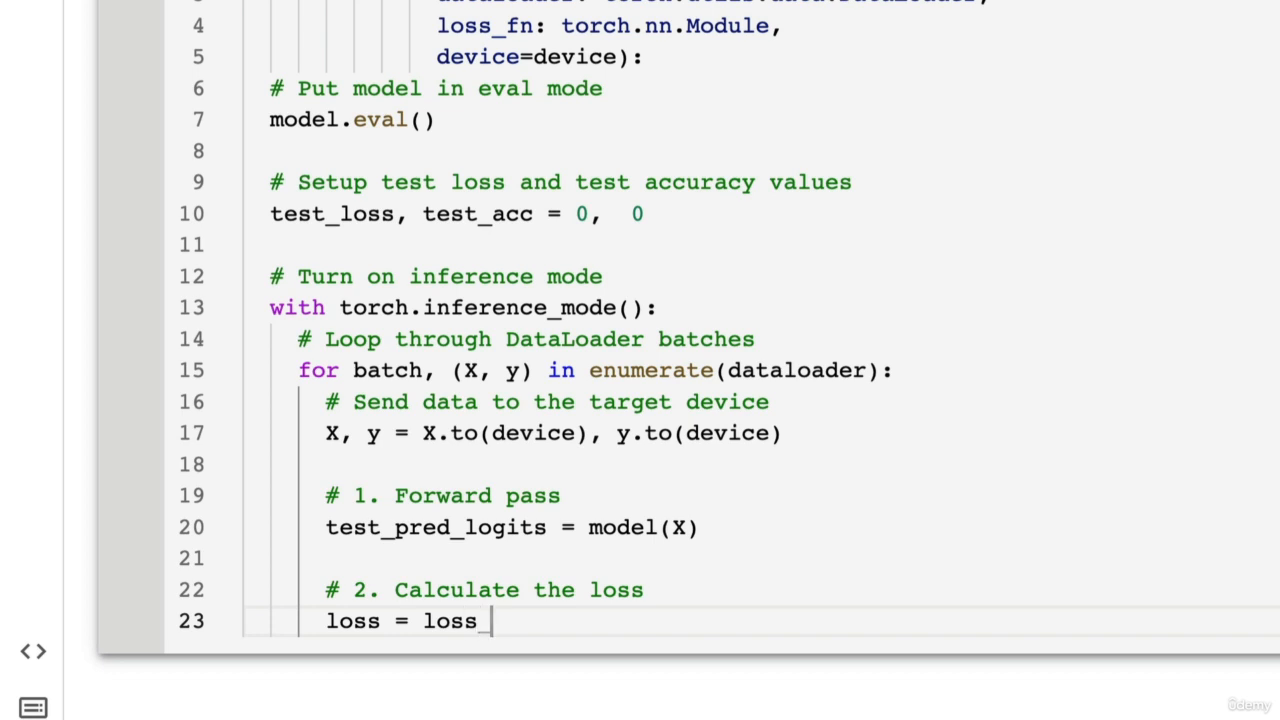
text(_fn(test)
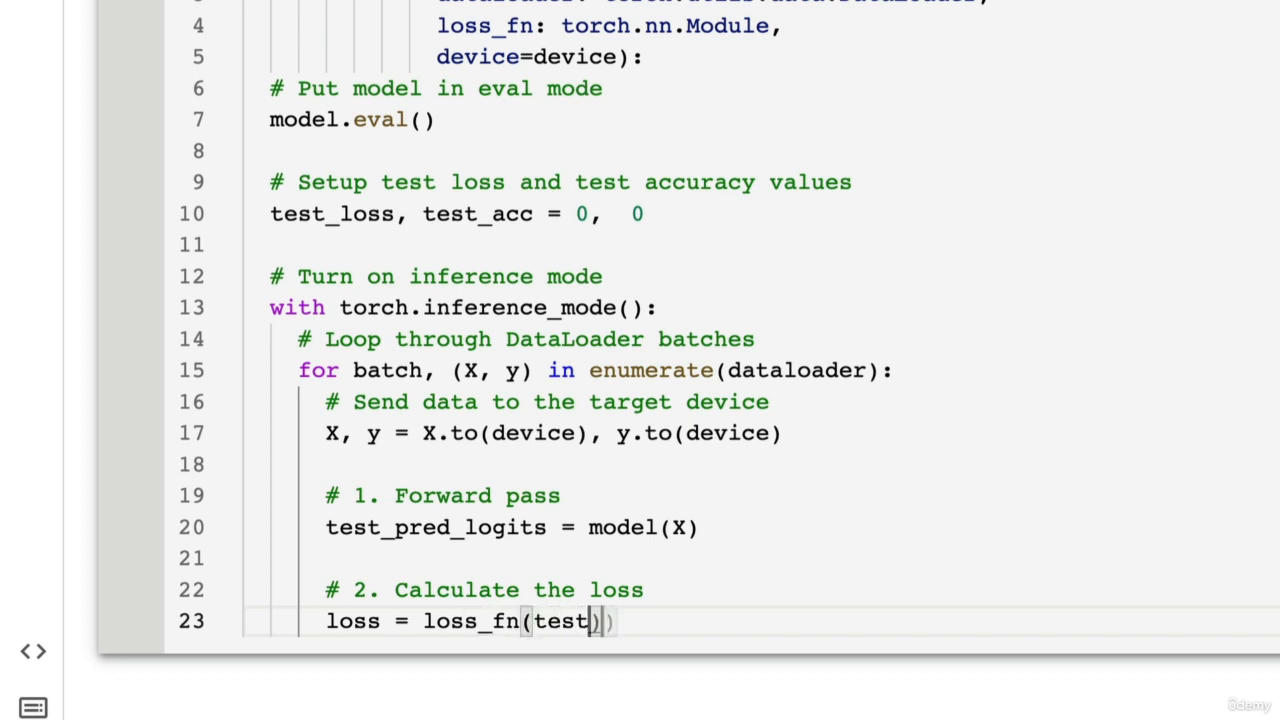
text(_pred_logits,)
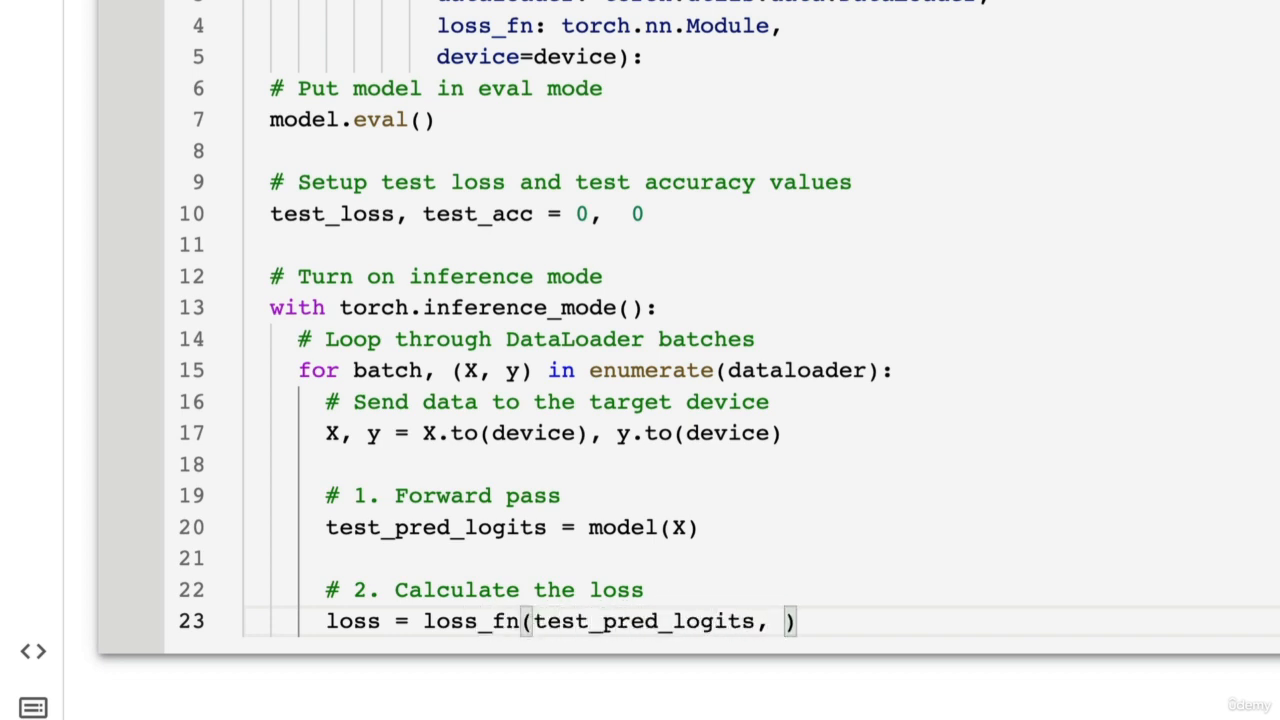
text(y))
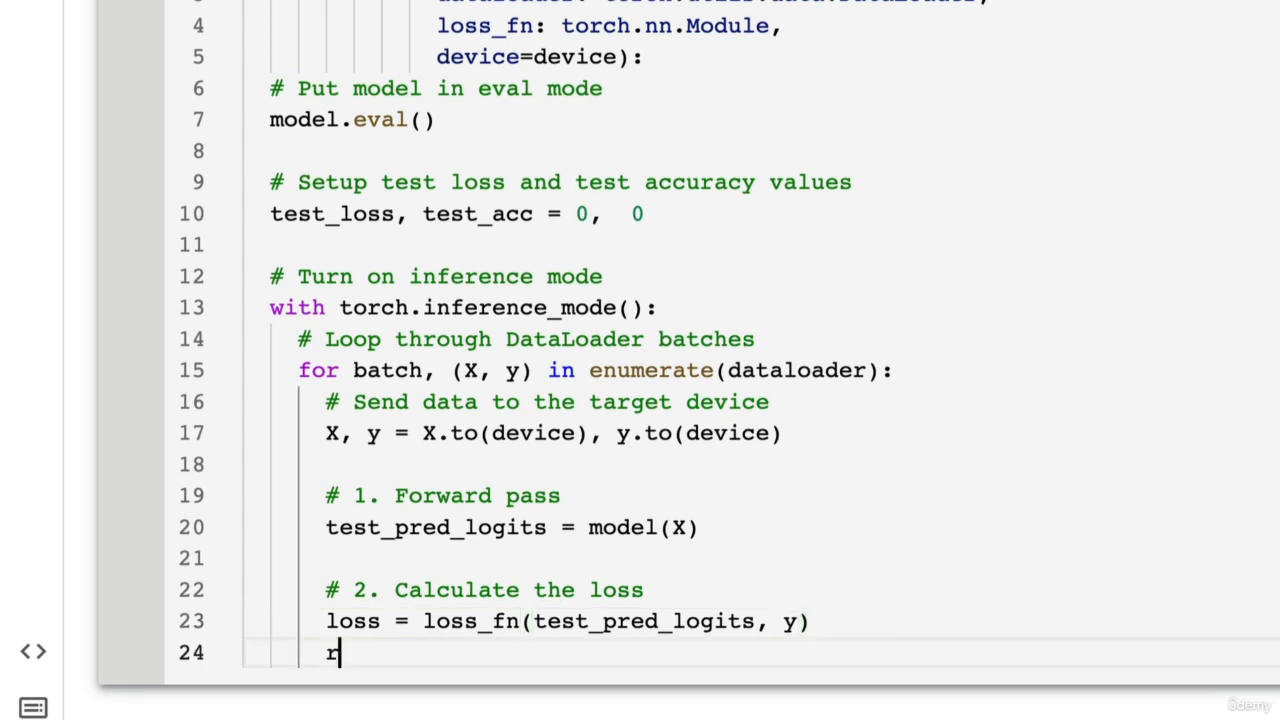
text(est_loss +=)
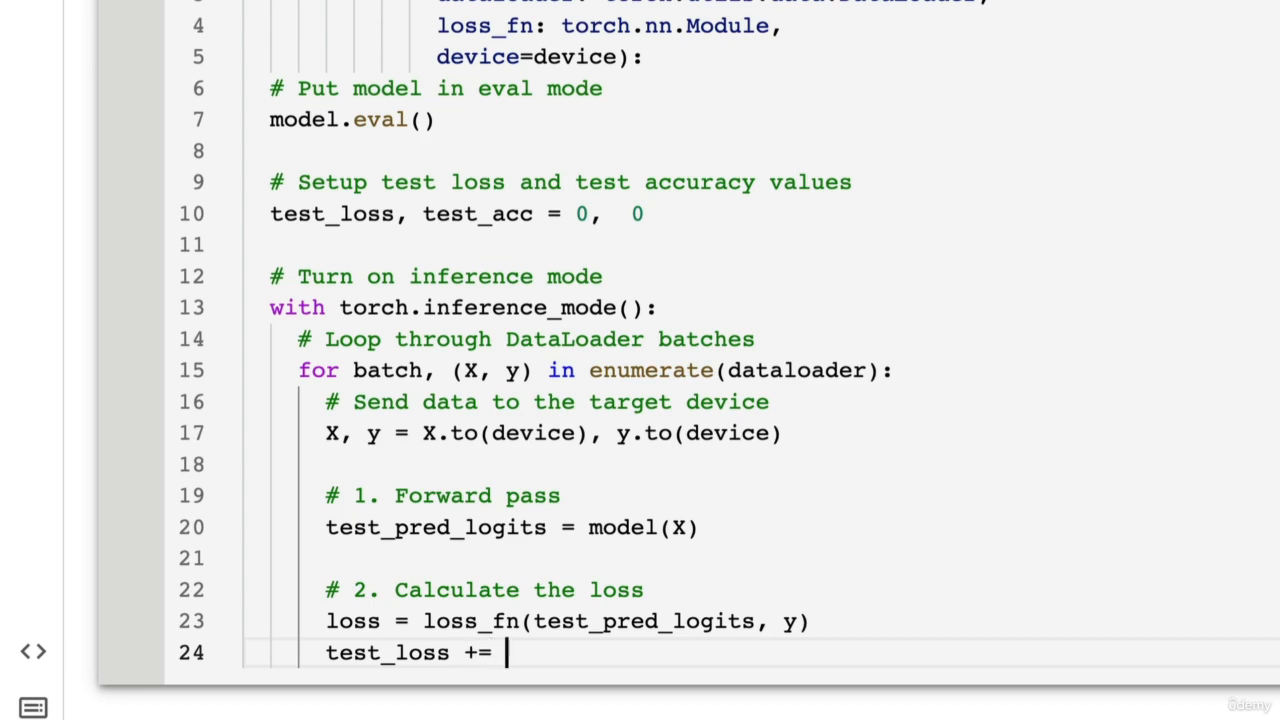
text(loss.item())
text(#)
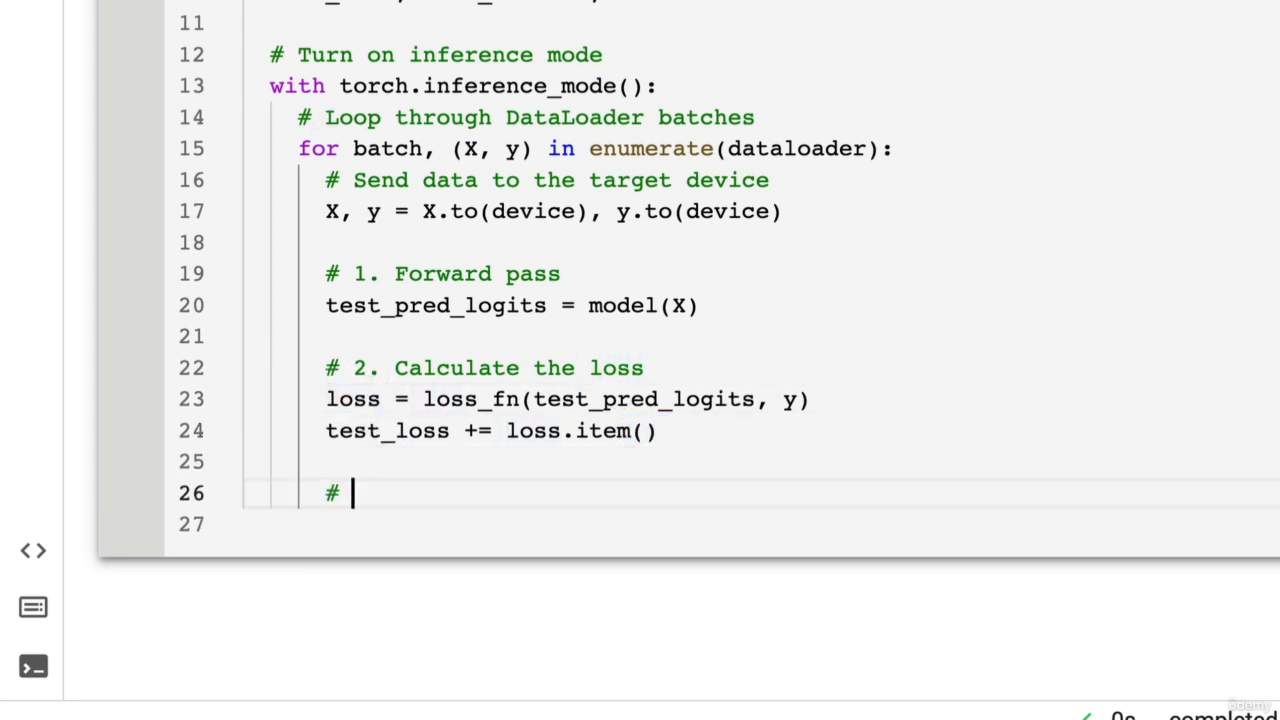
Add test_pred_labels = test_pred_logits.argmax(dim=1), comparing it against train_step's softmax accuracy line
text(Calculate the a)
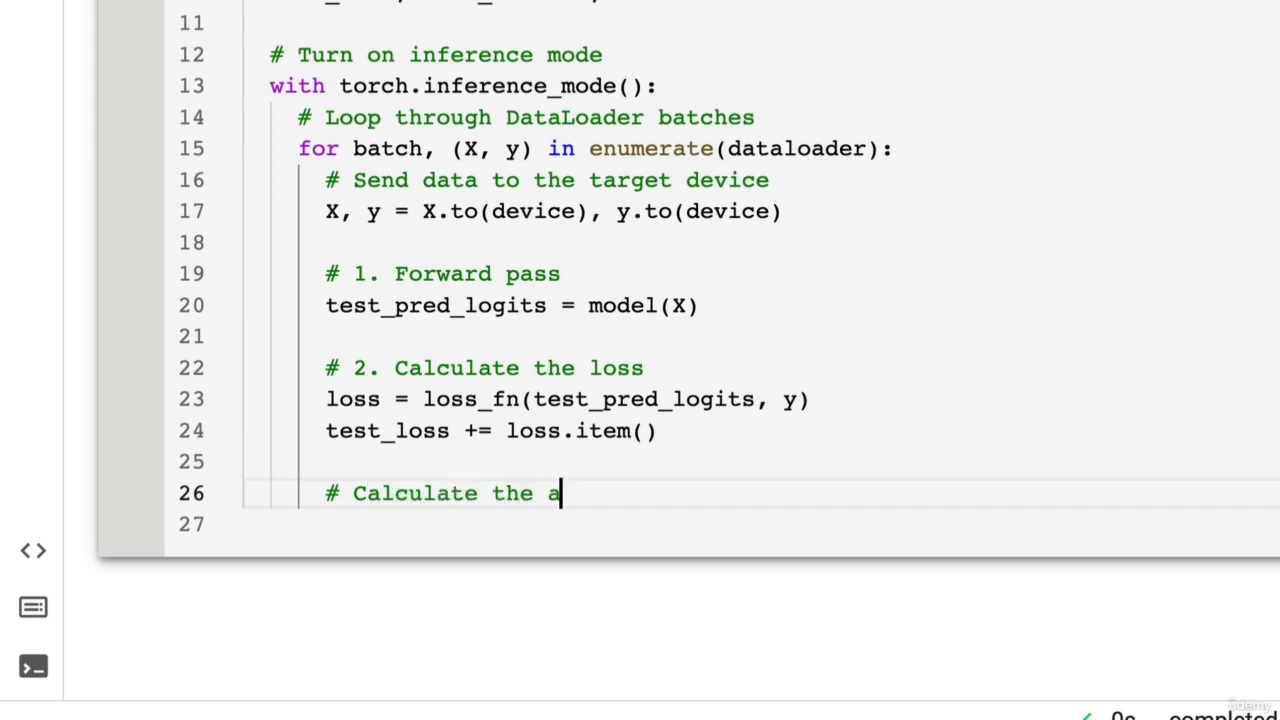
text(ccuracy)
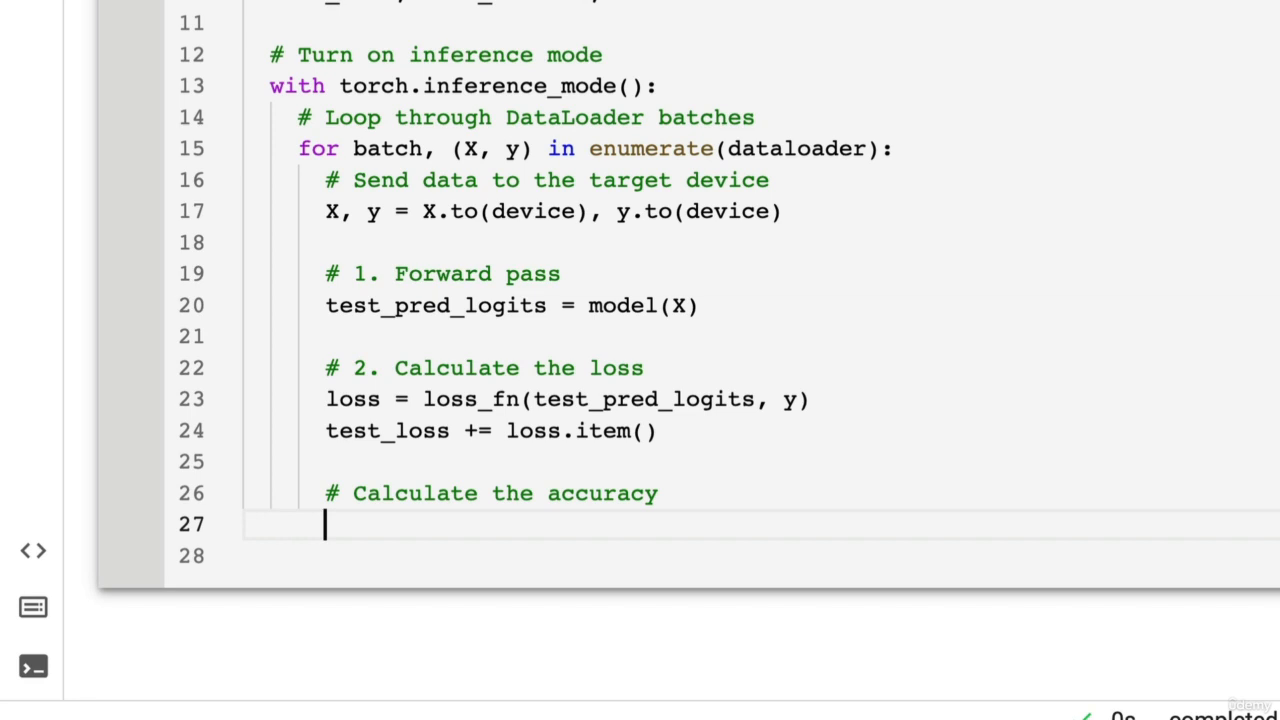
text(test_pred_)
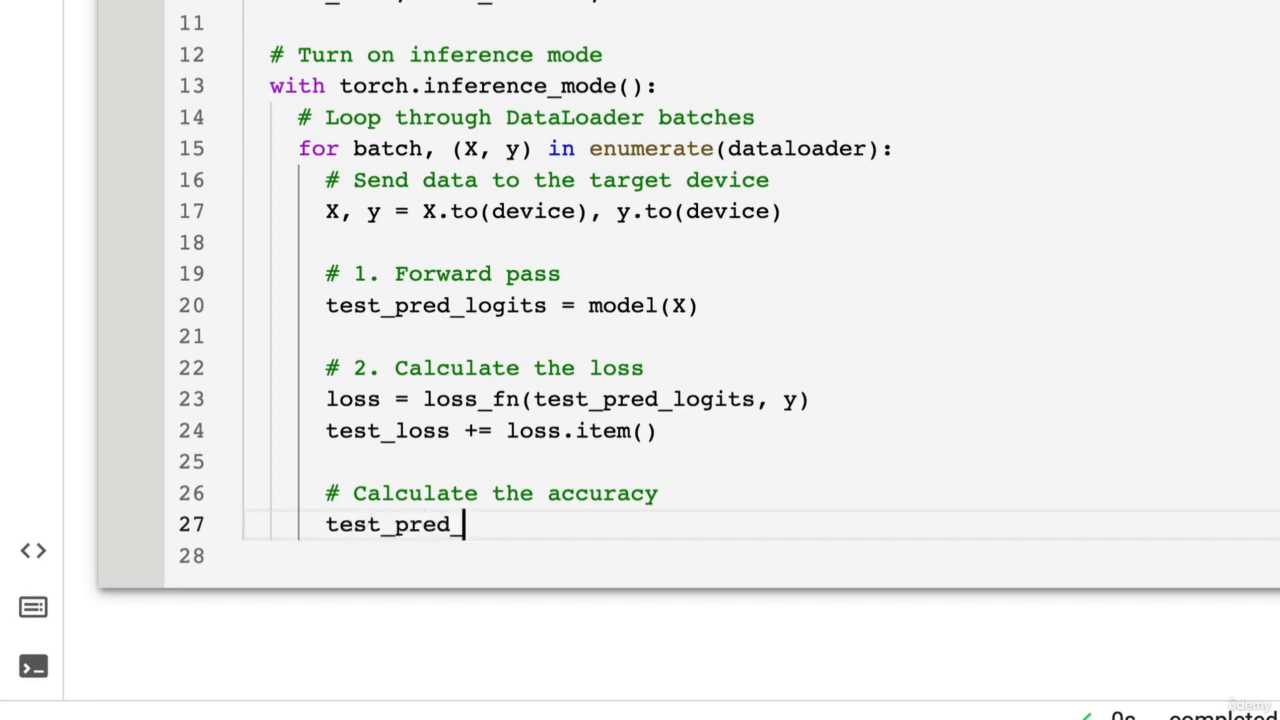
text(labels =)
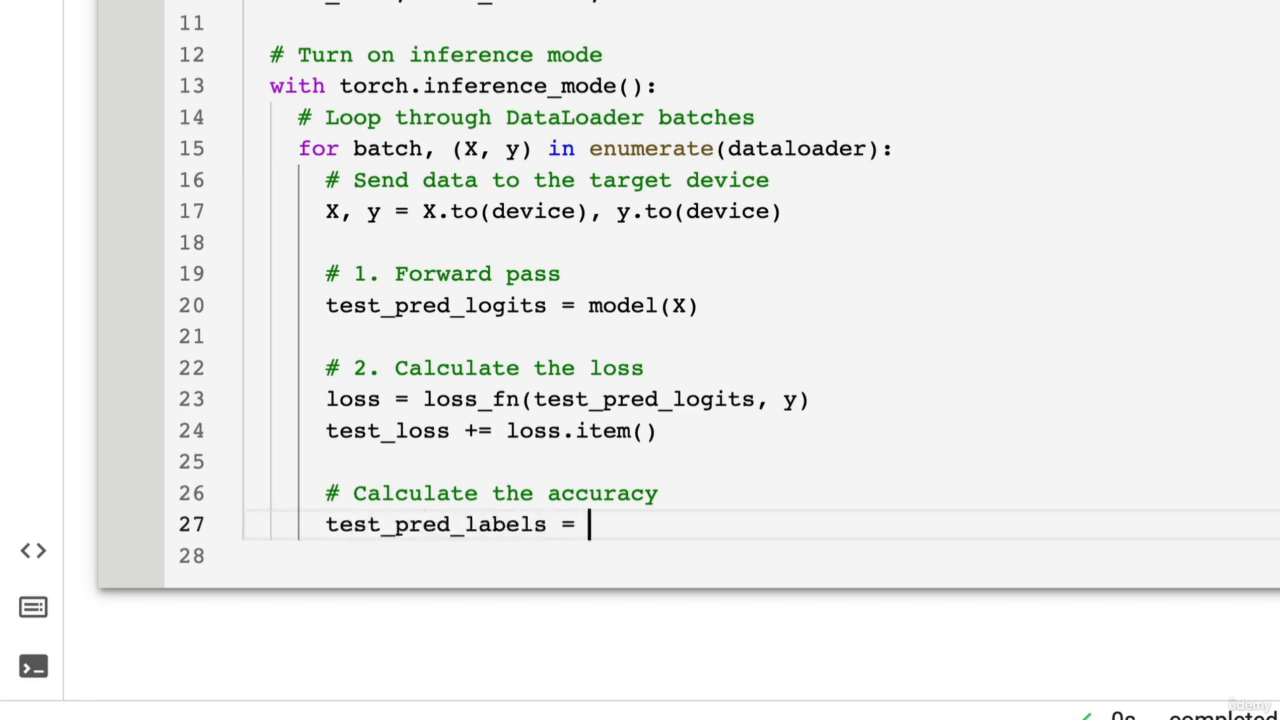
text(test)
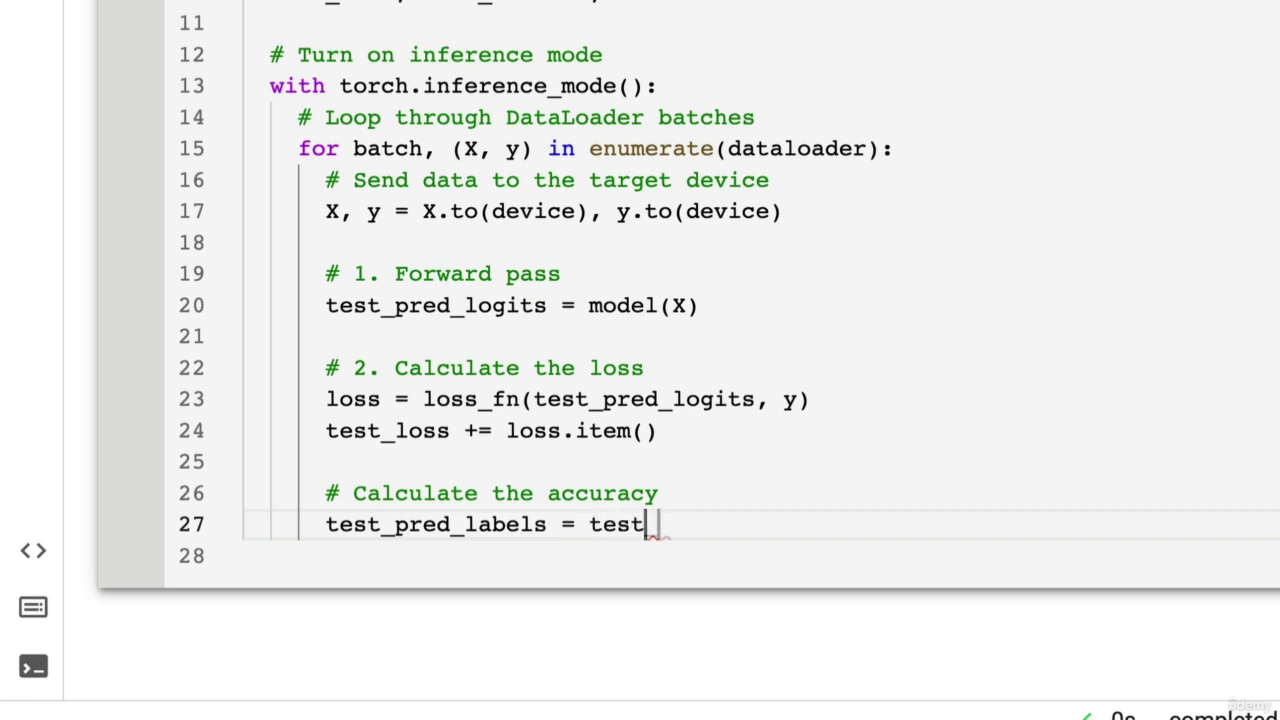
text(_pred_)
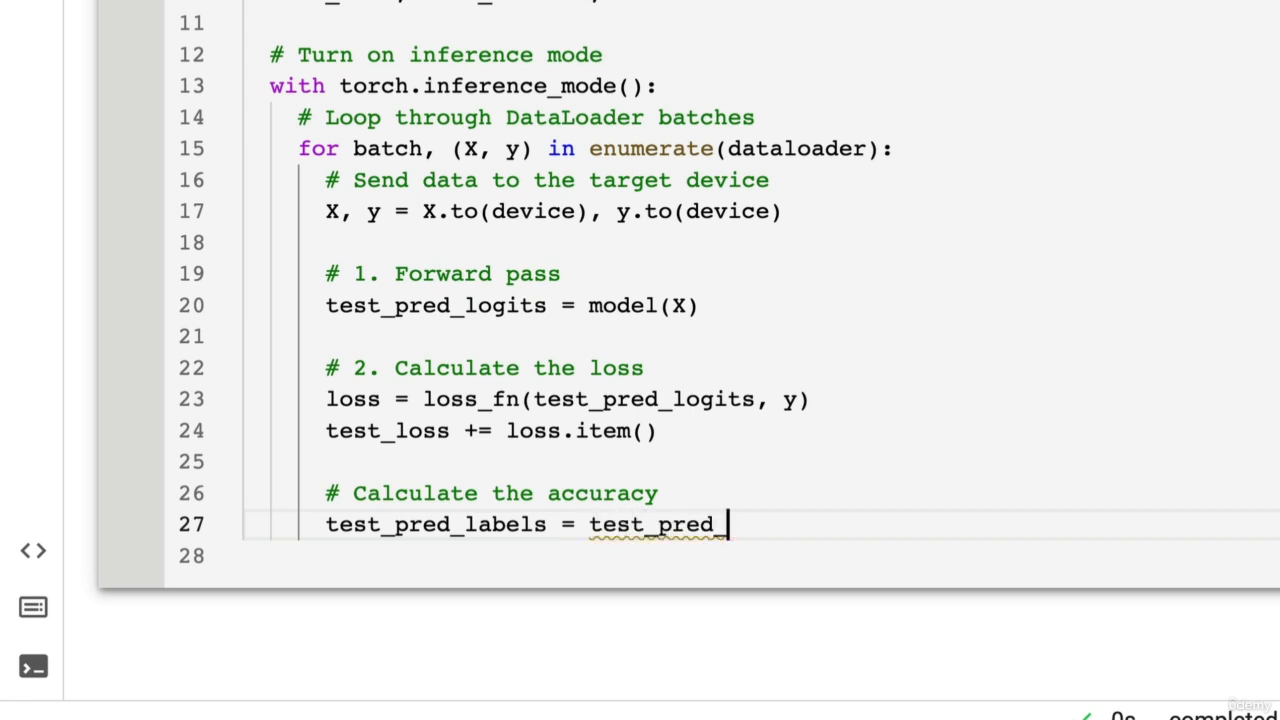
text(logits)
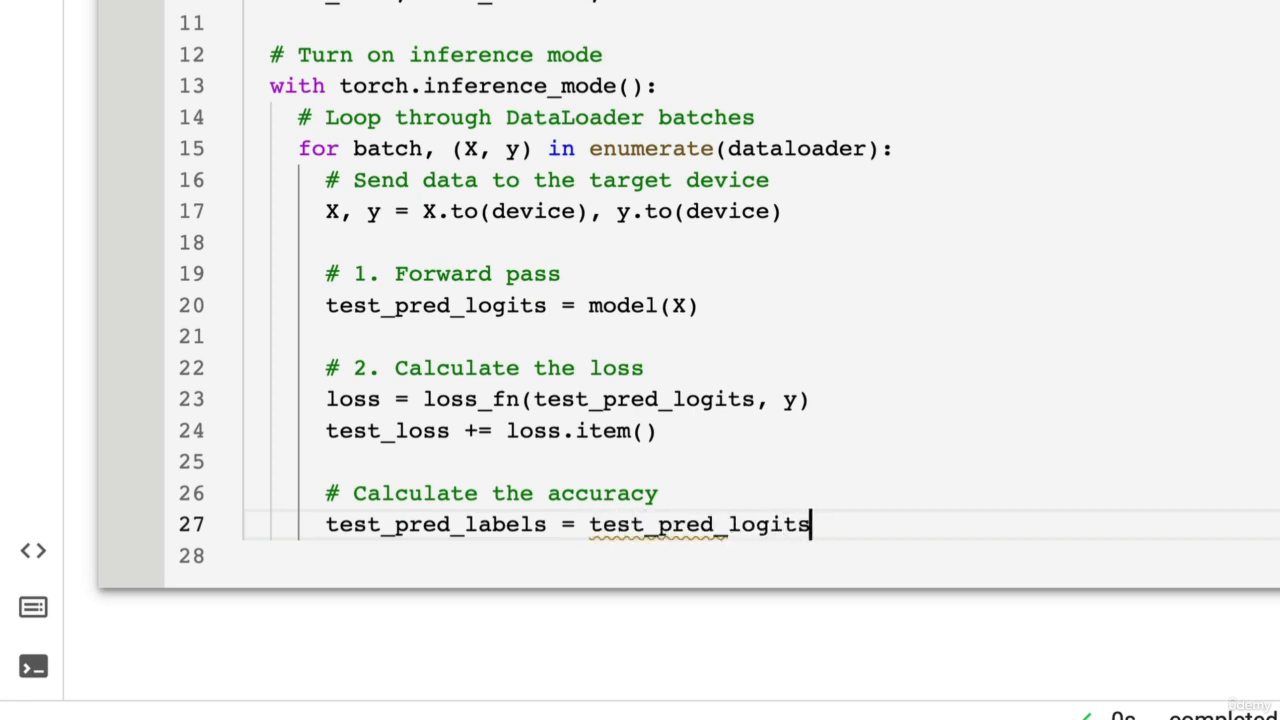
text(.argmax(dim=1)
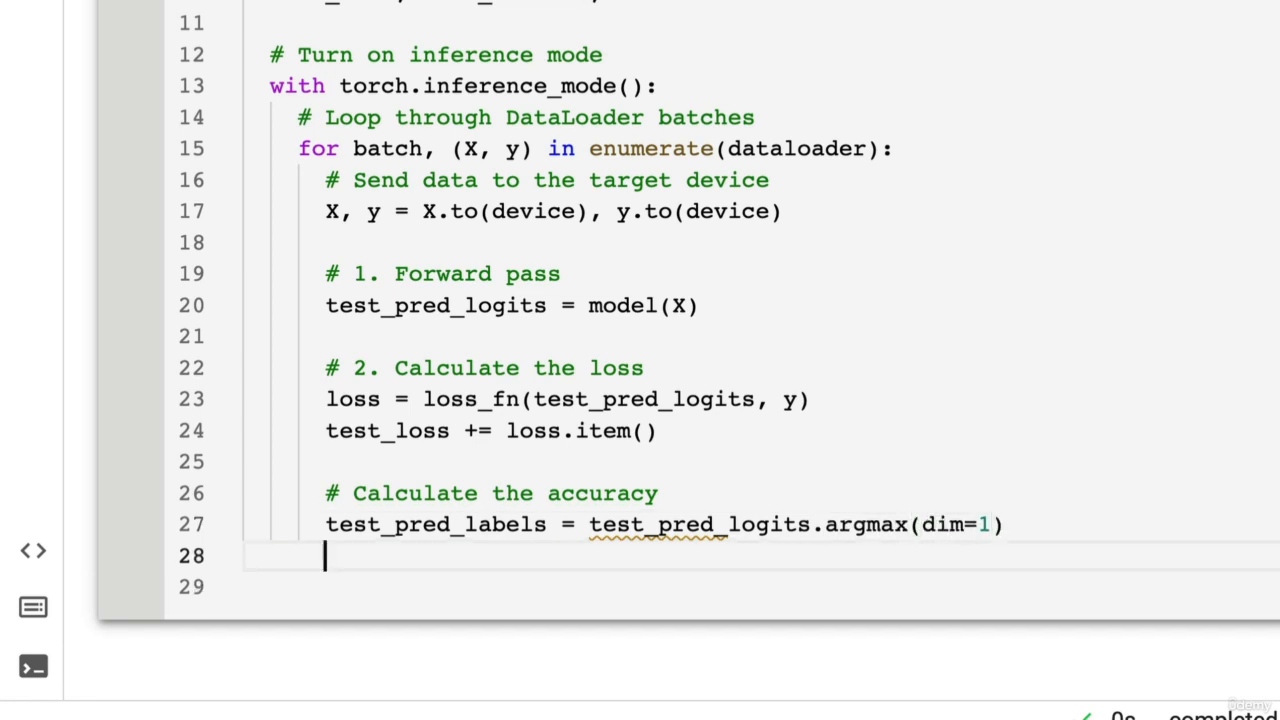
drag(590, 524, 1004, 524)
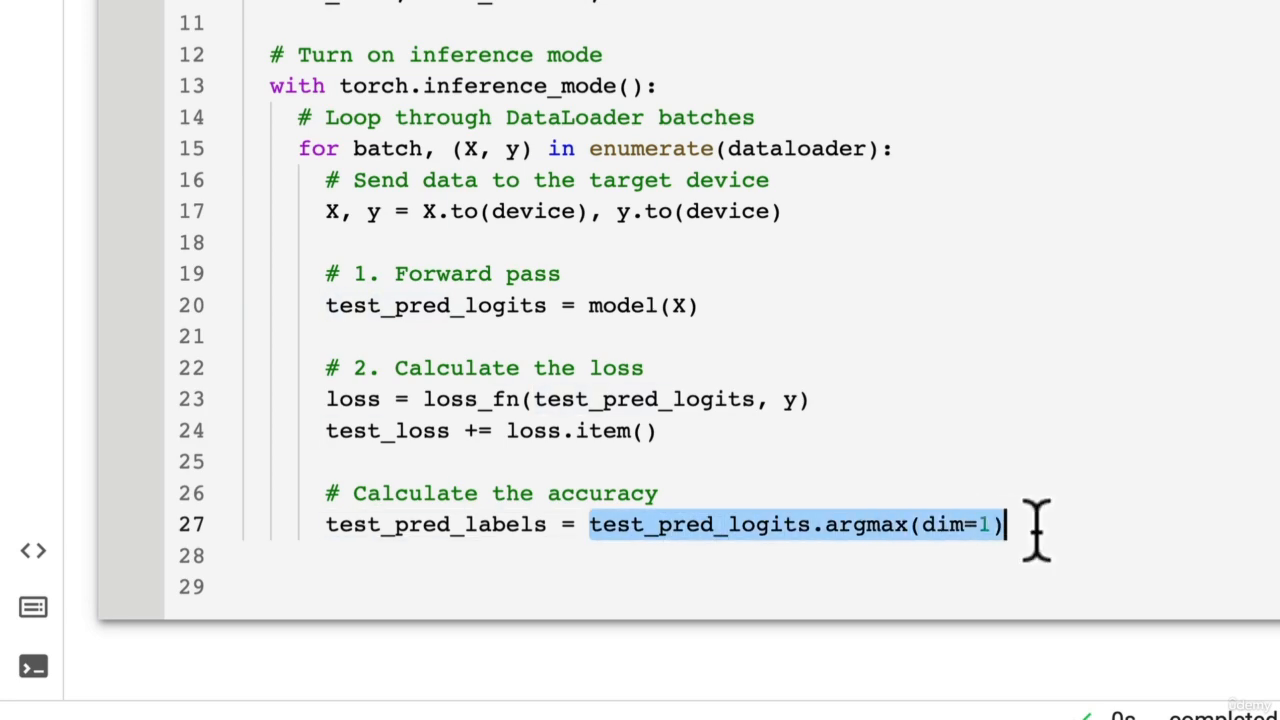
scroll(down, 3)
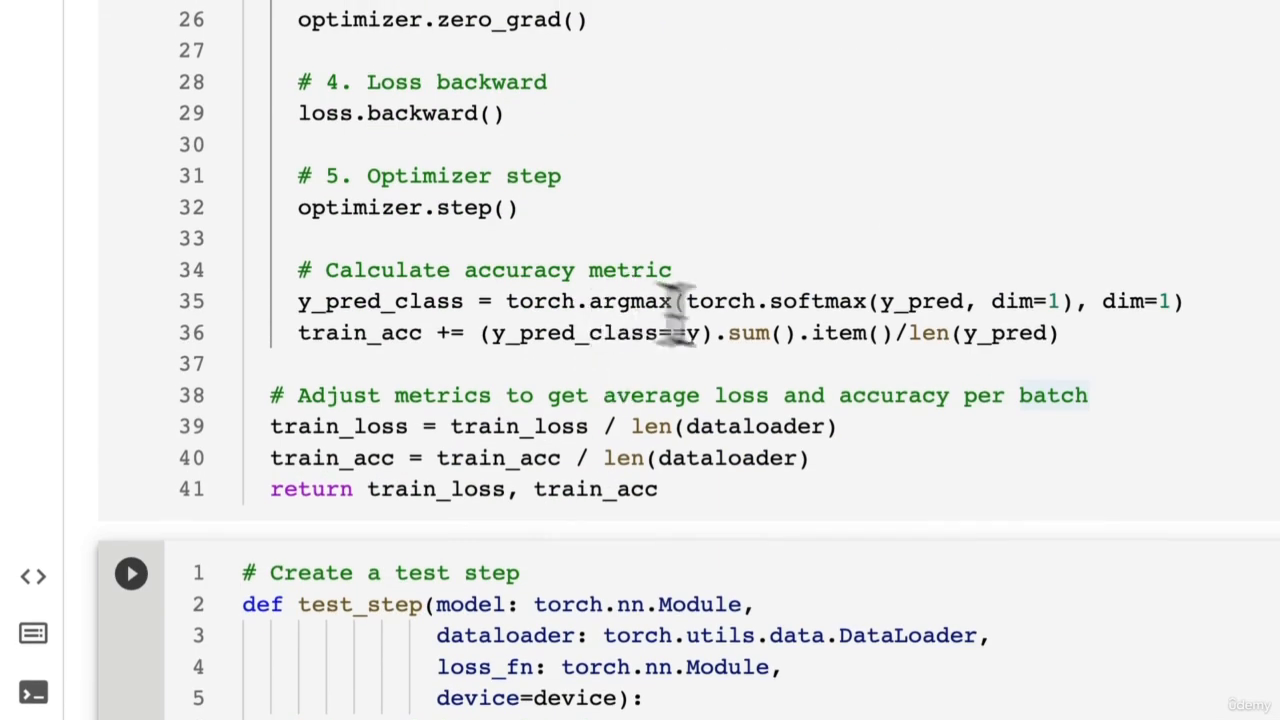
double_click(570, 300)
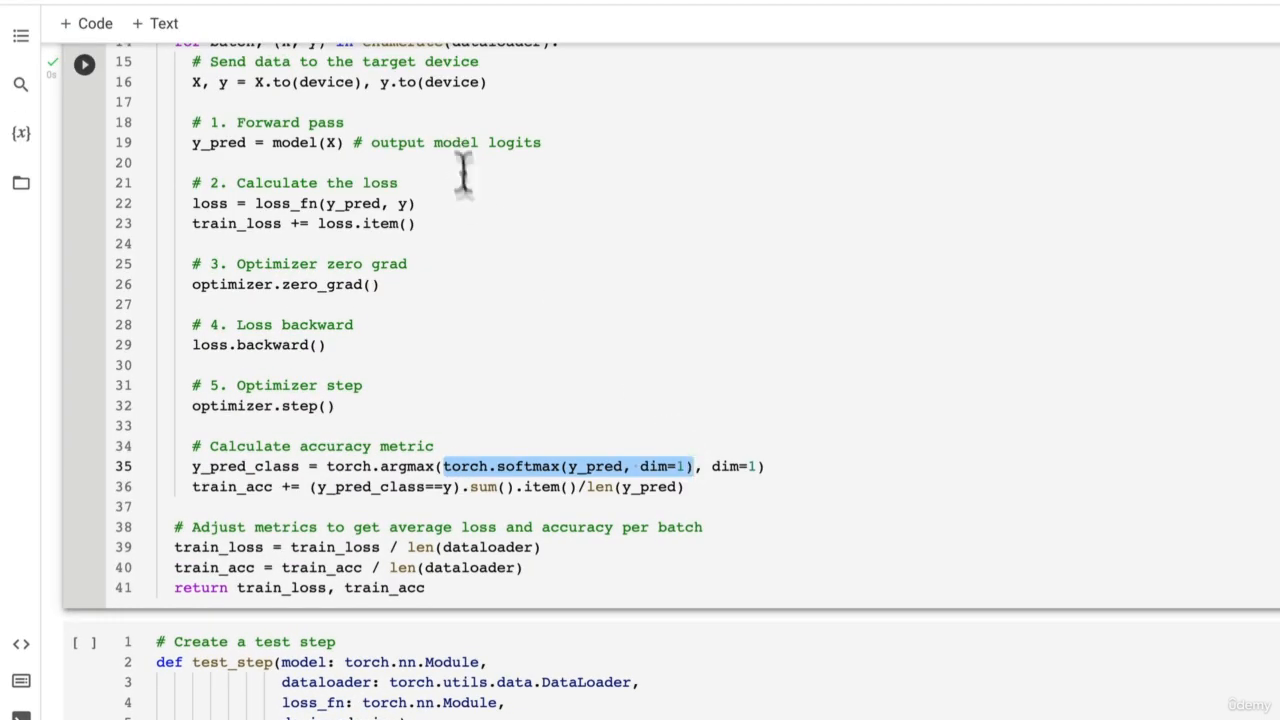
mouse_move(368, 508)
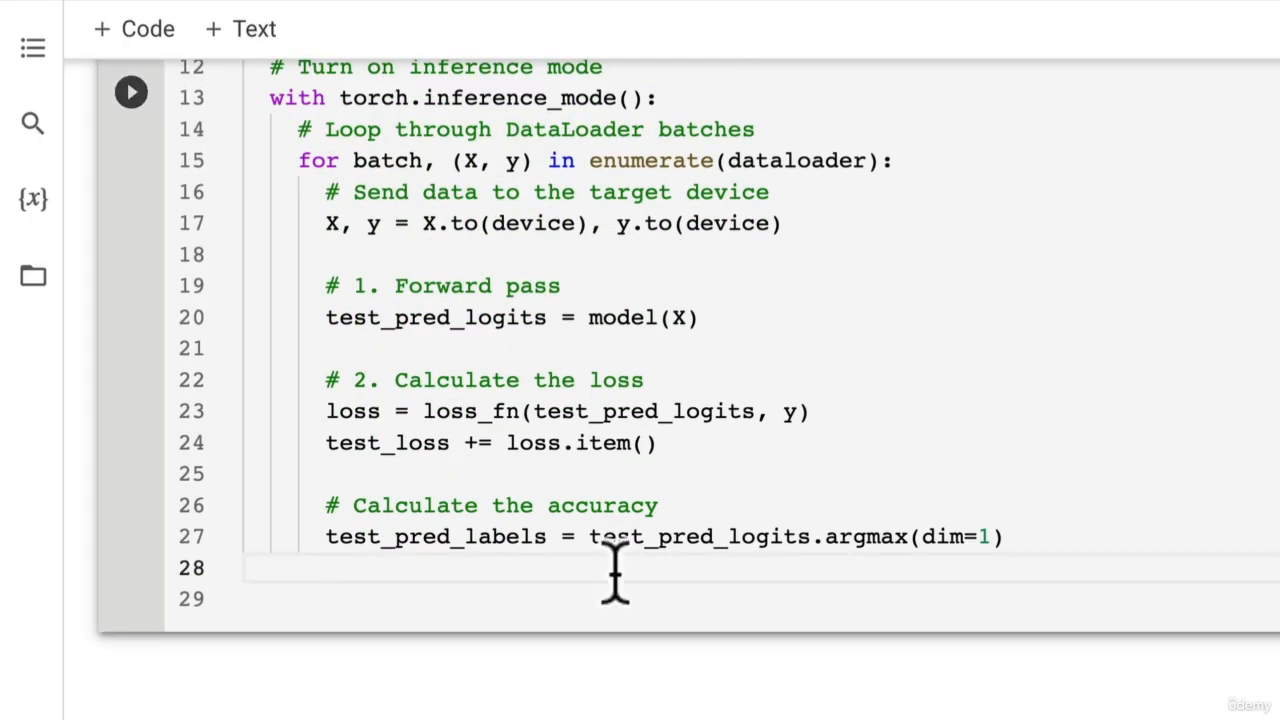
Accumulate test_acc += (test_pred_labels == y).sum().item()/len(test_pred)
text(test_ac)
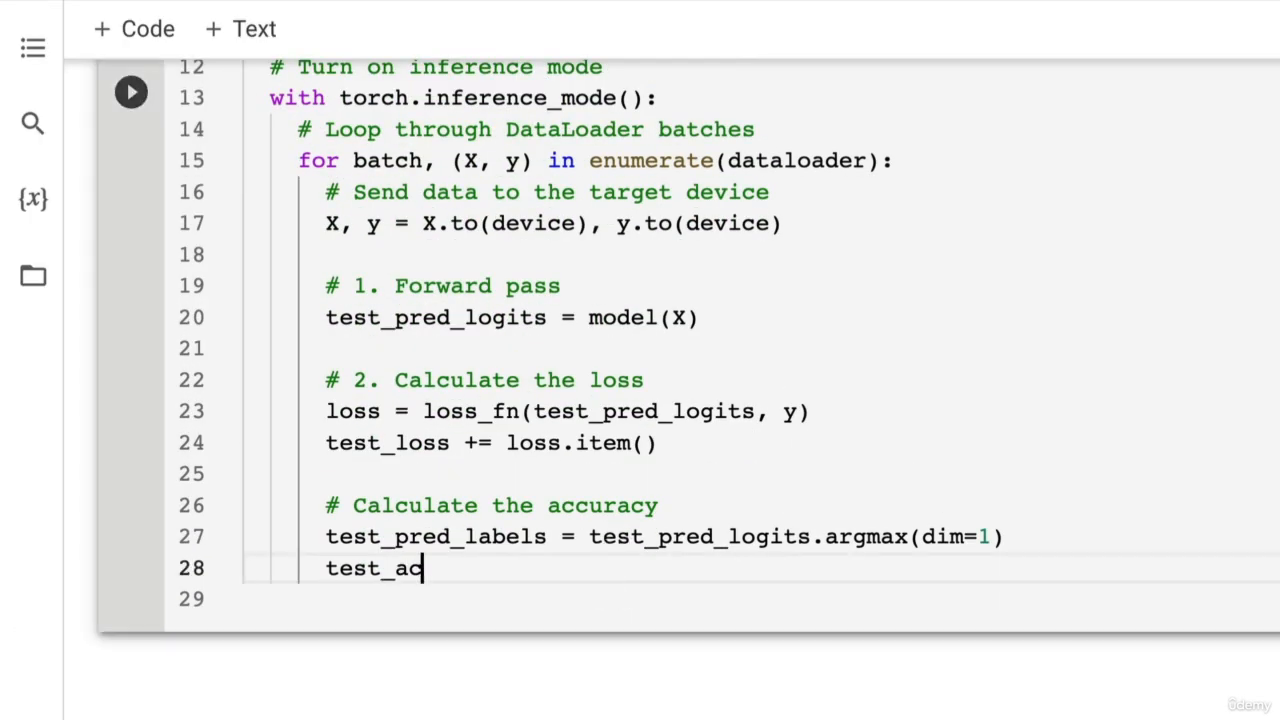
text(c += ((Te)
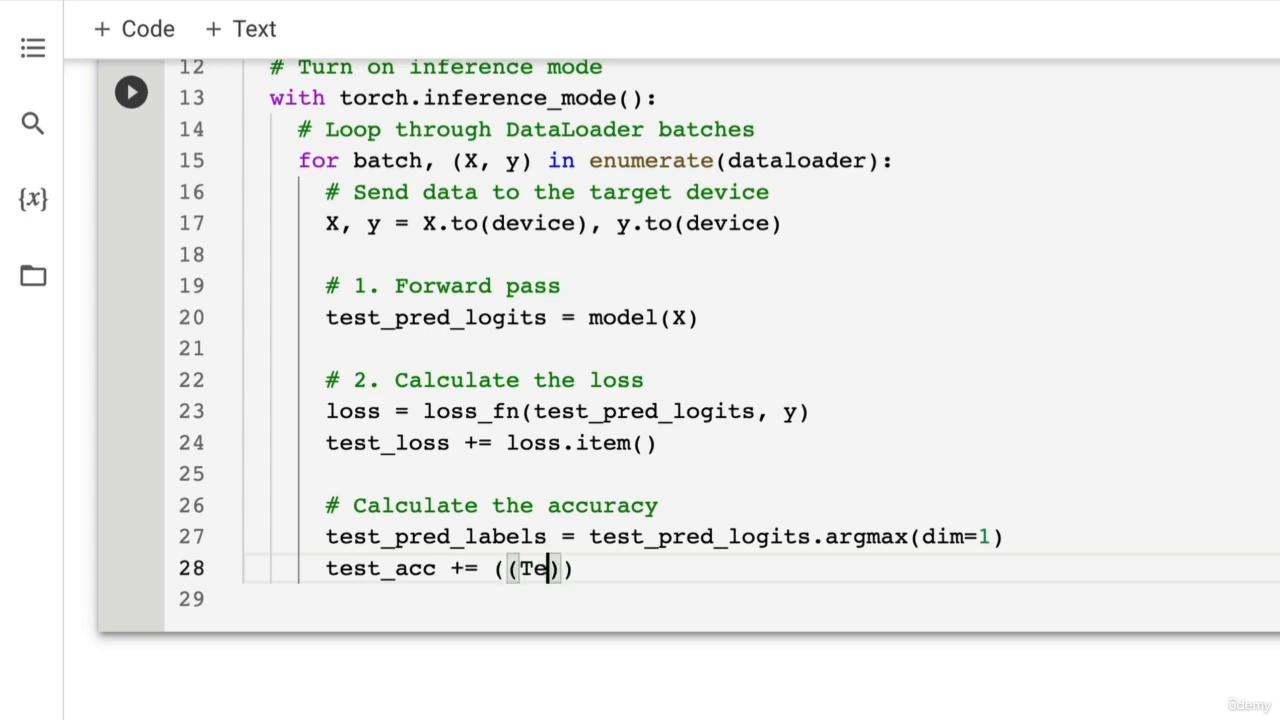
text(st_pre)
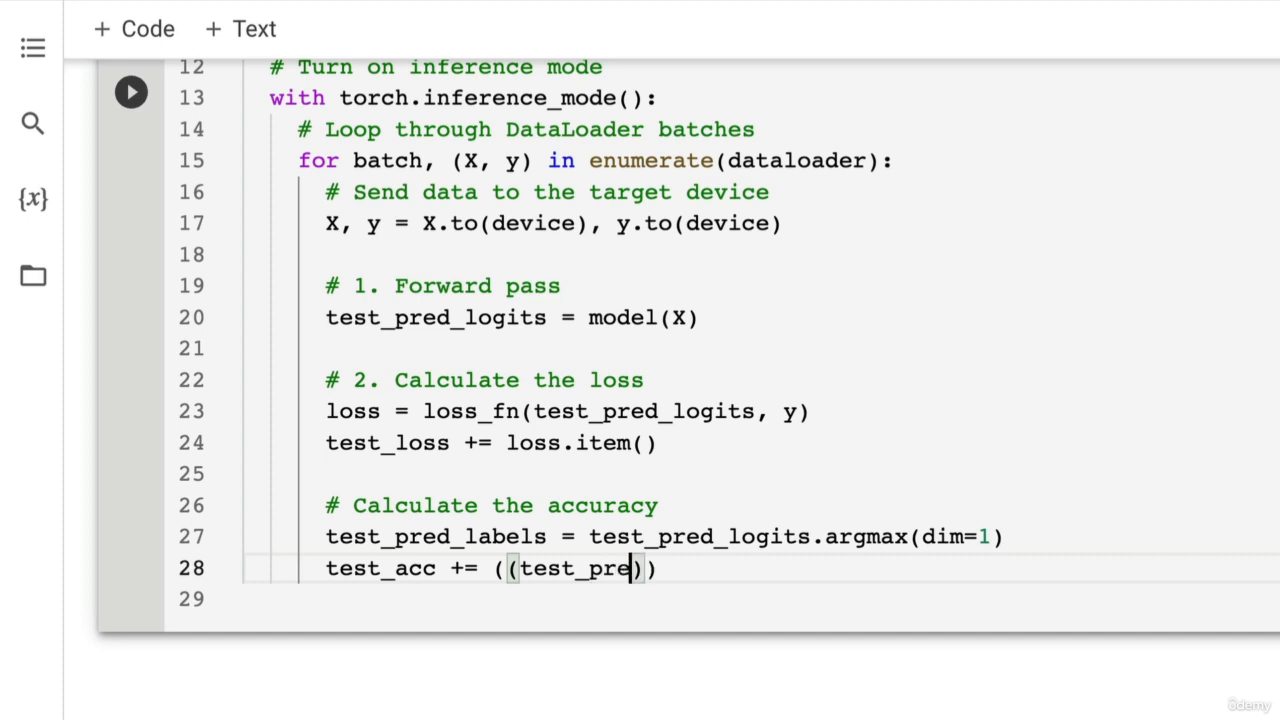
text(d_labels ==)
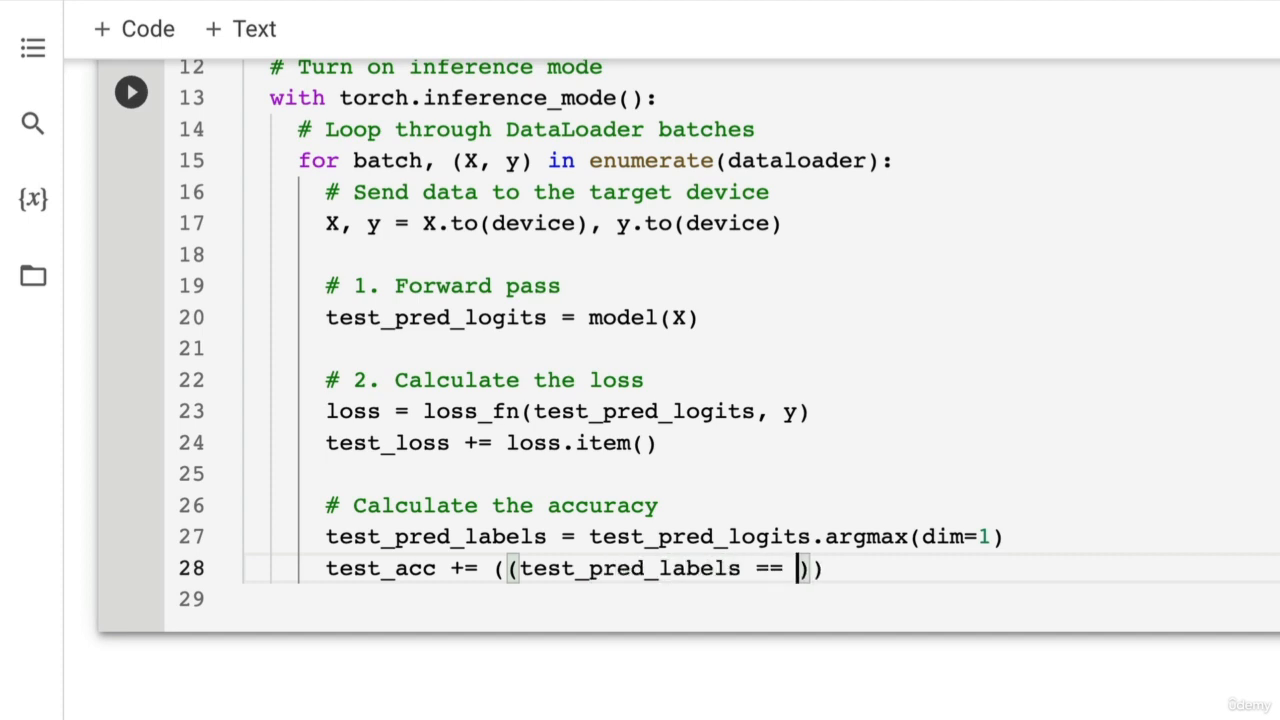
text(y))
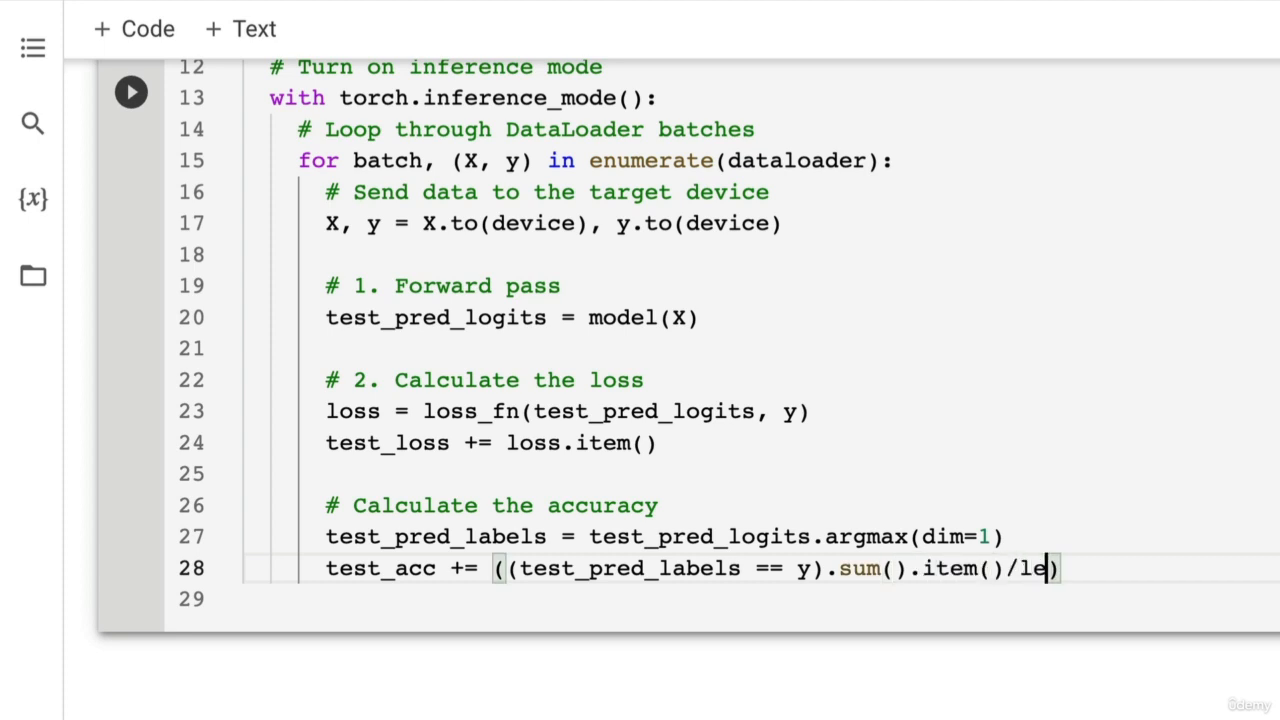
text(n(test_pred))
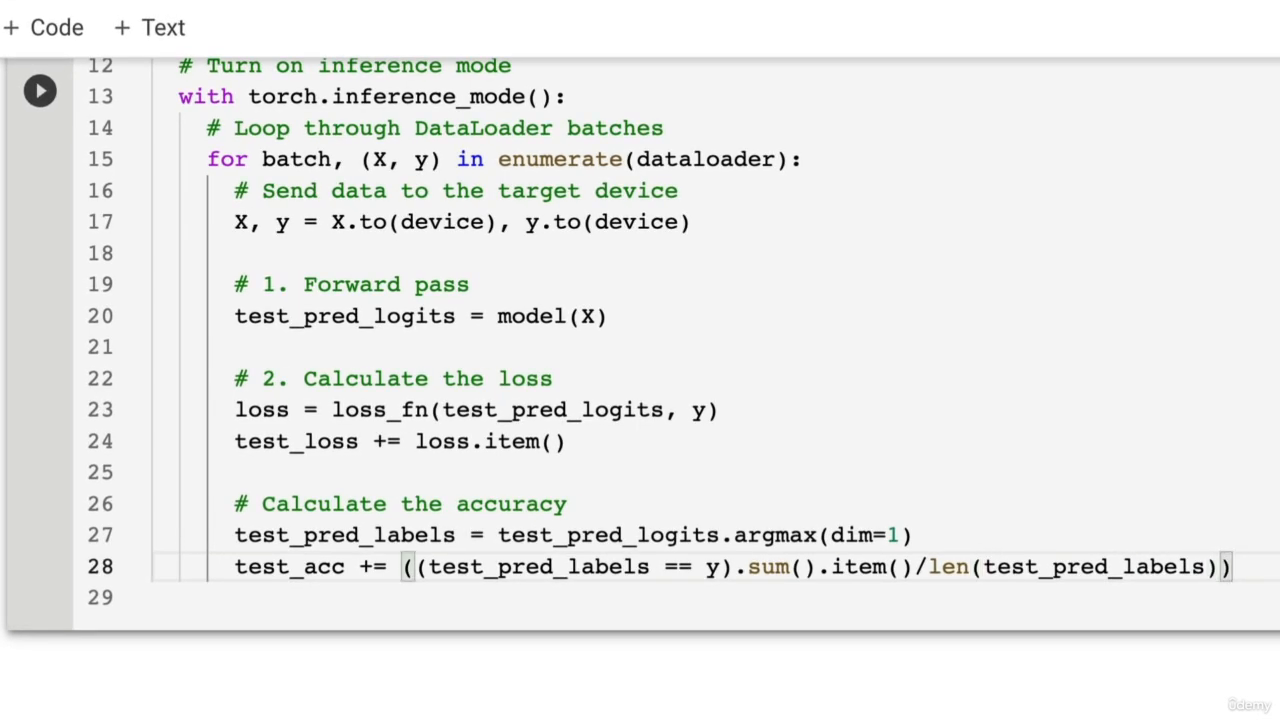
key(Enter)
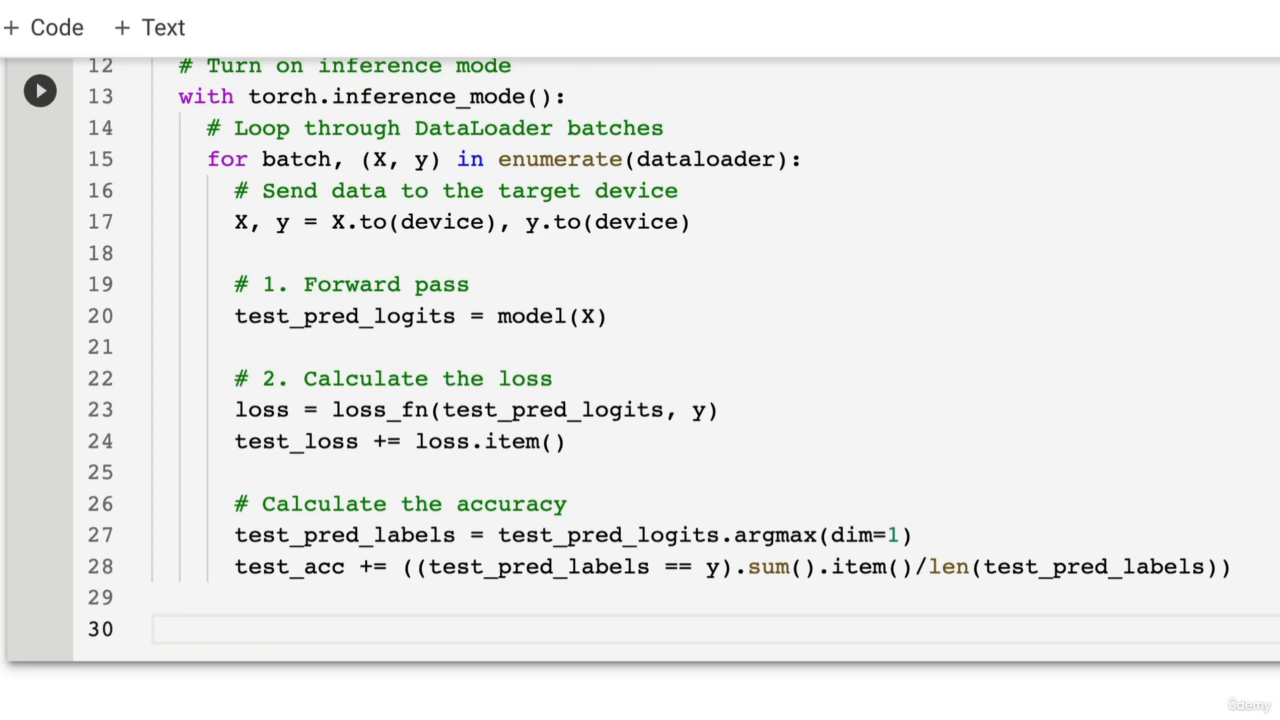
Divide test_loss and test_acc by len(dataloader) and return test_loss, test_acc
text(# Adjust metrics to get average)
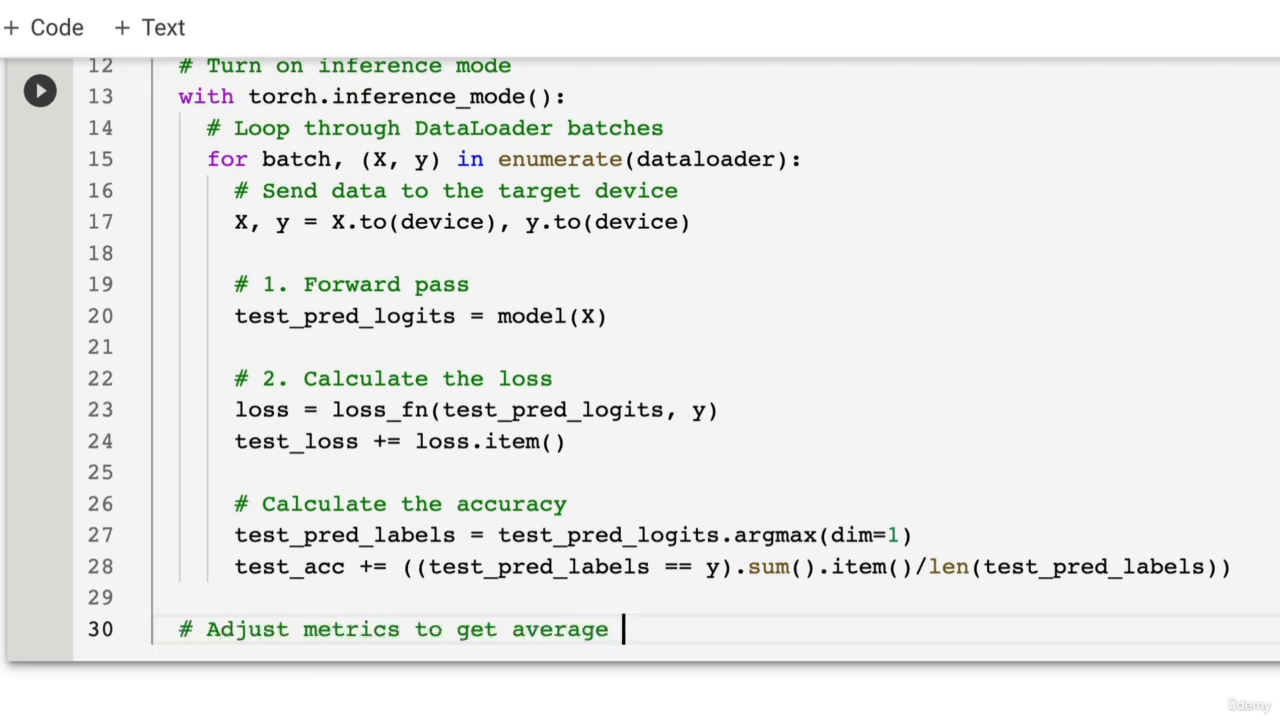
text(loss and accu)
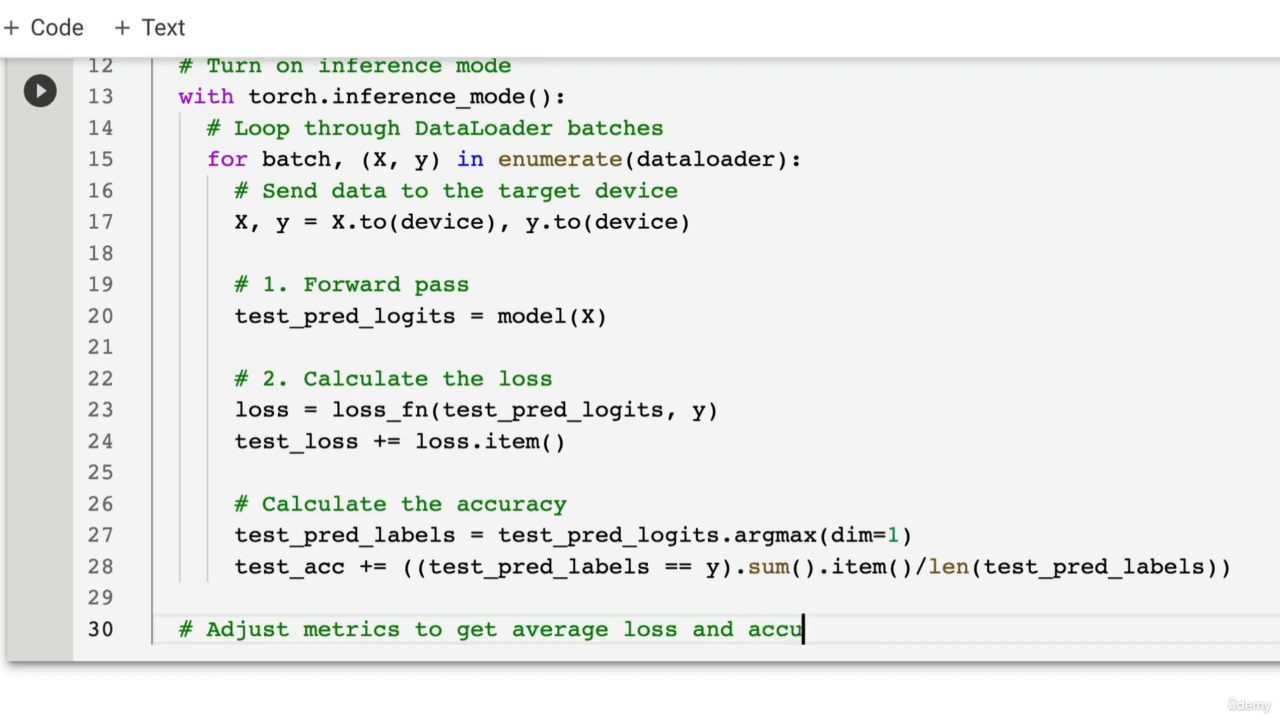
text(racy per batch)
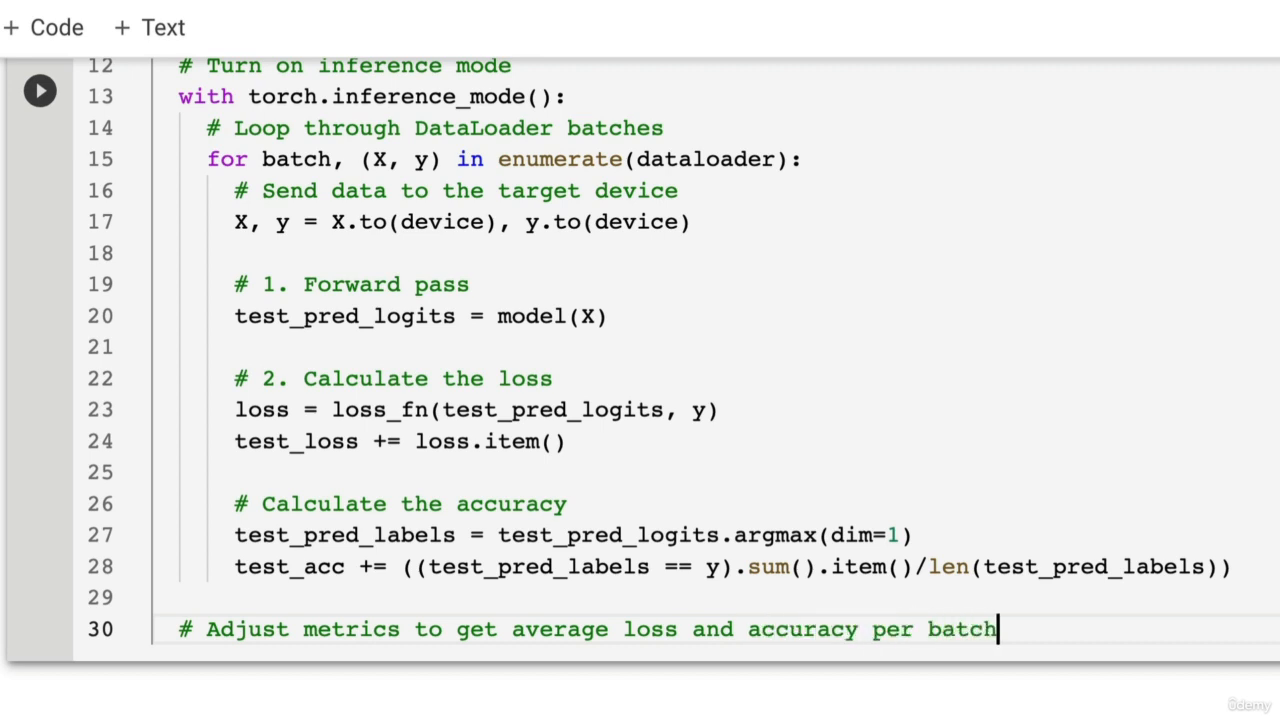
text(test_loss)
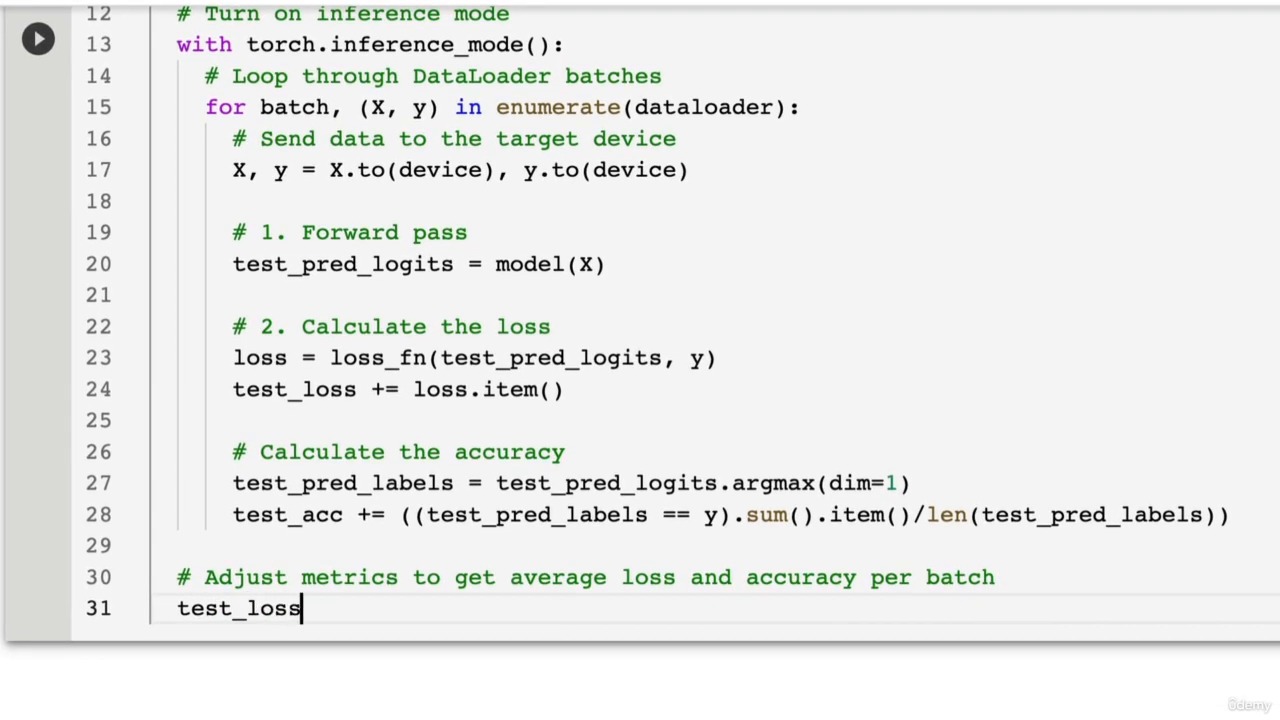
text(= test_loss/)
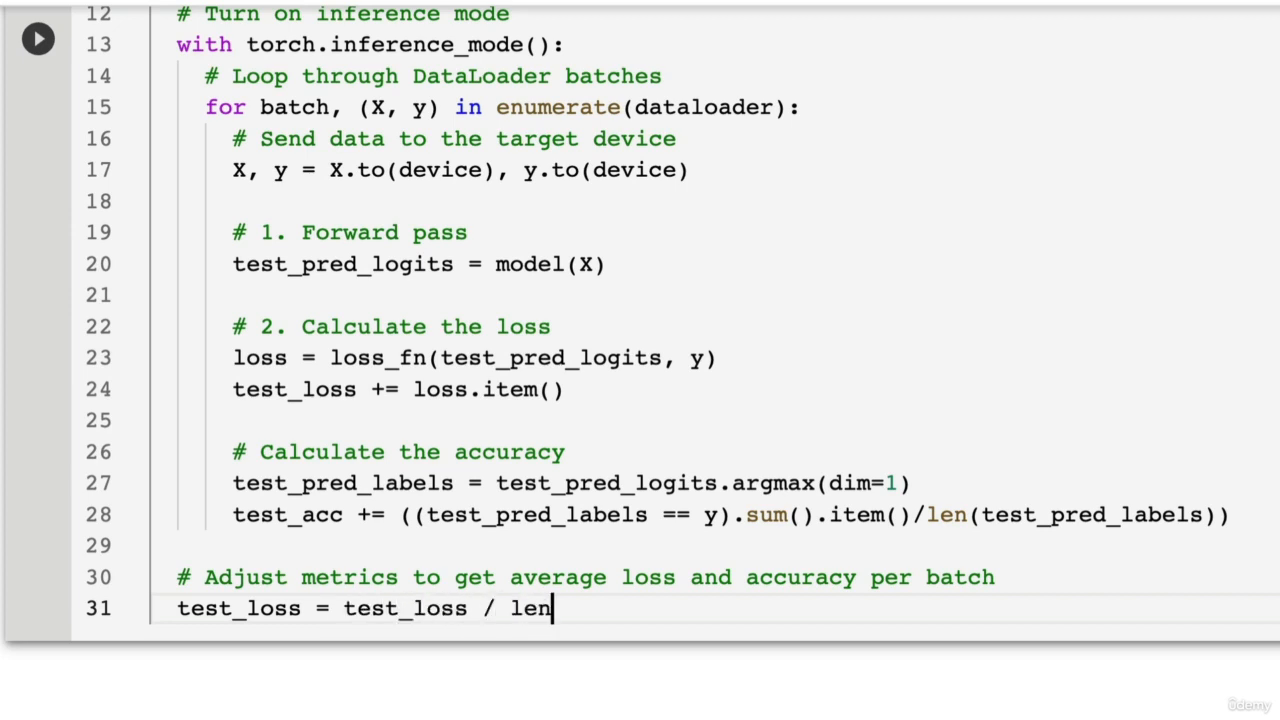
text((dataloader))
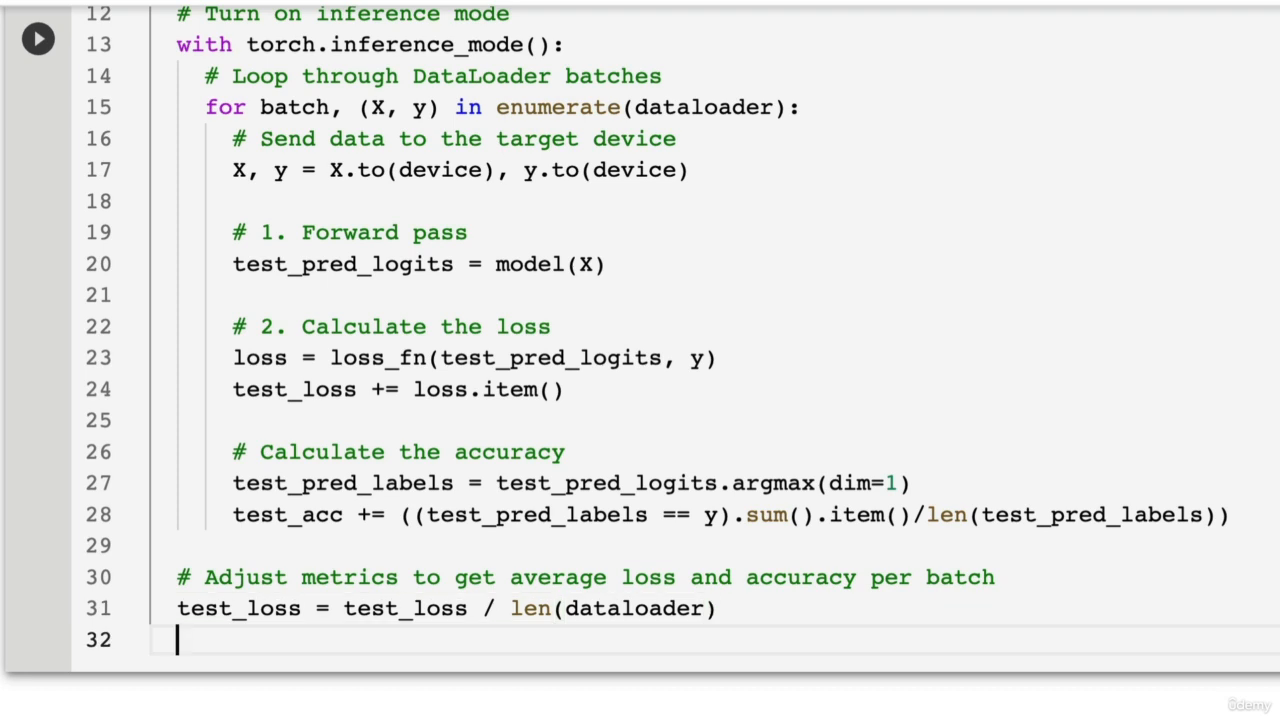
text(test_acc =)
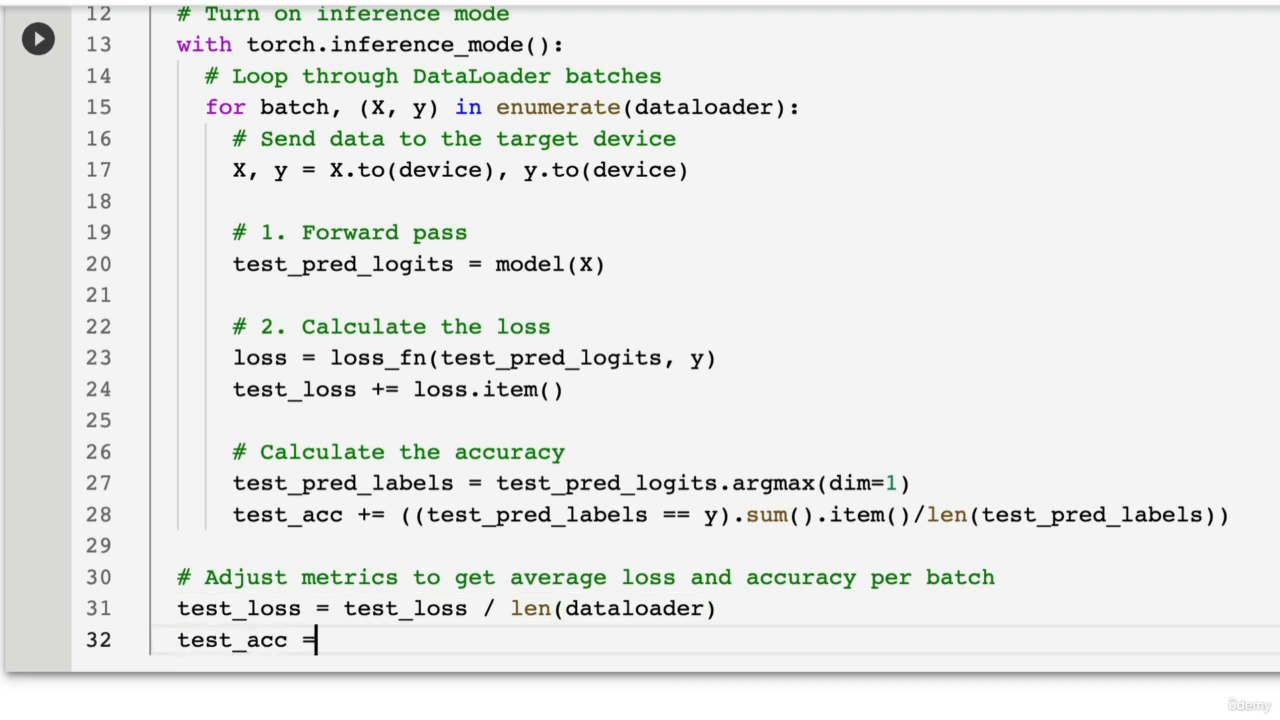
text(test_acc / len(dataloader)
text(return t)
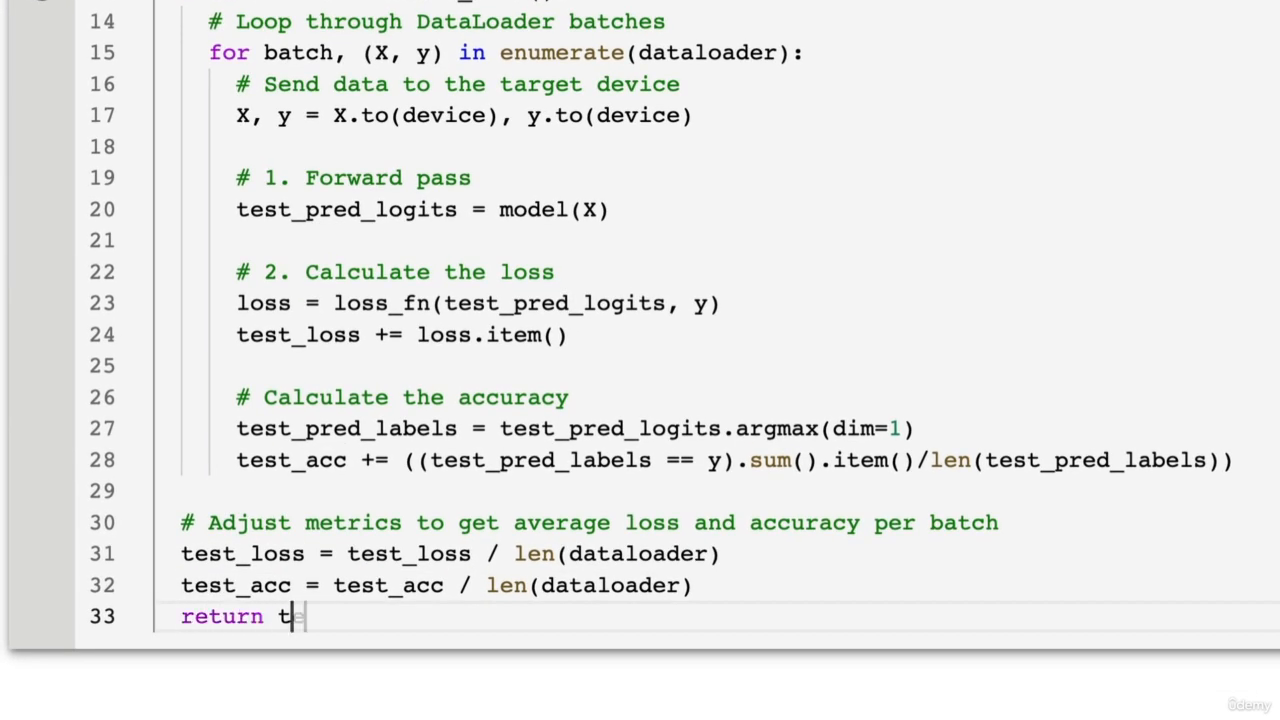
text(est_loss, test_)
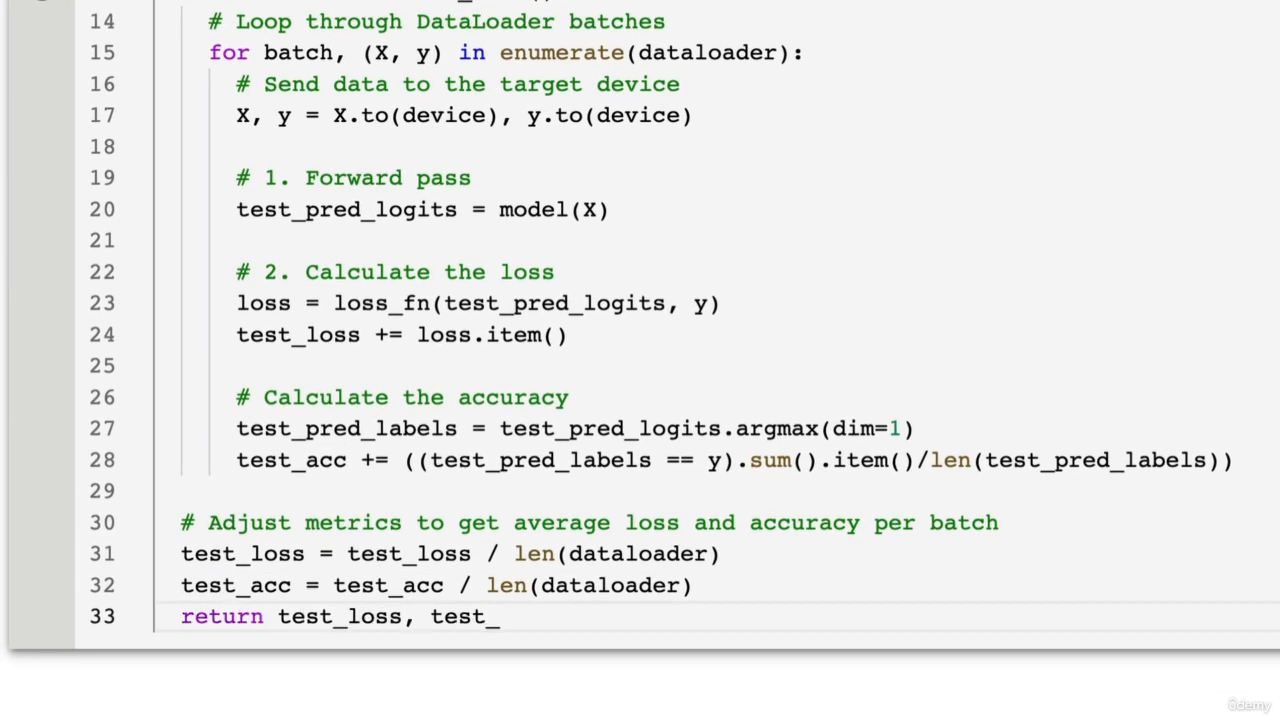
text(acc)
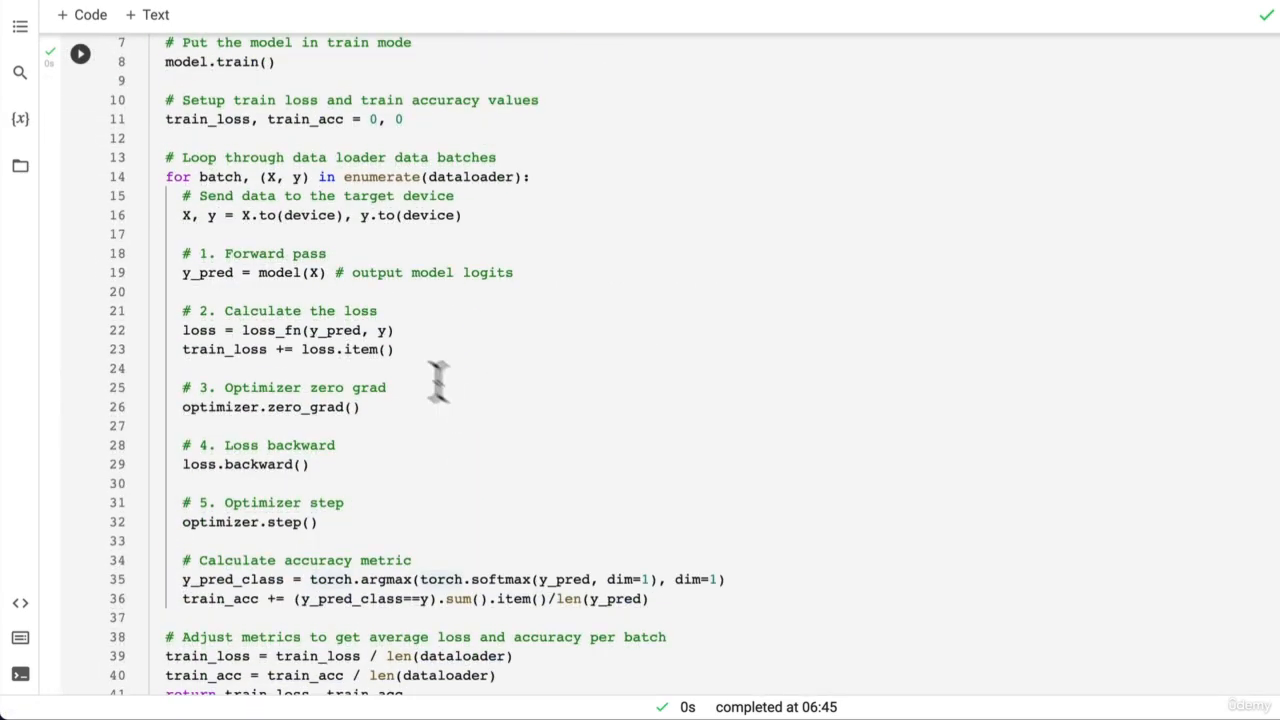
Scroll up to review the opening lines of the finished train_step function
scroll(up, 3)
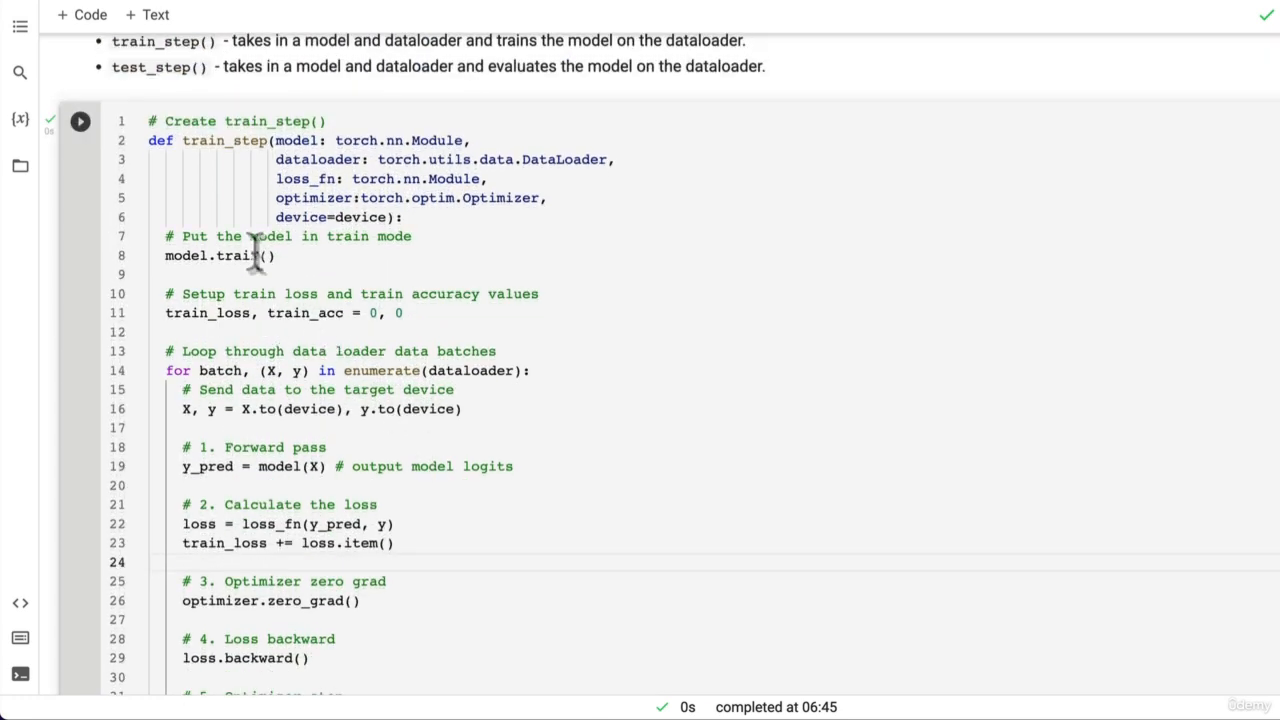
mouse_move(244, 196)
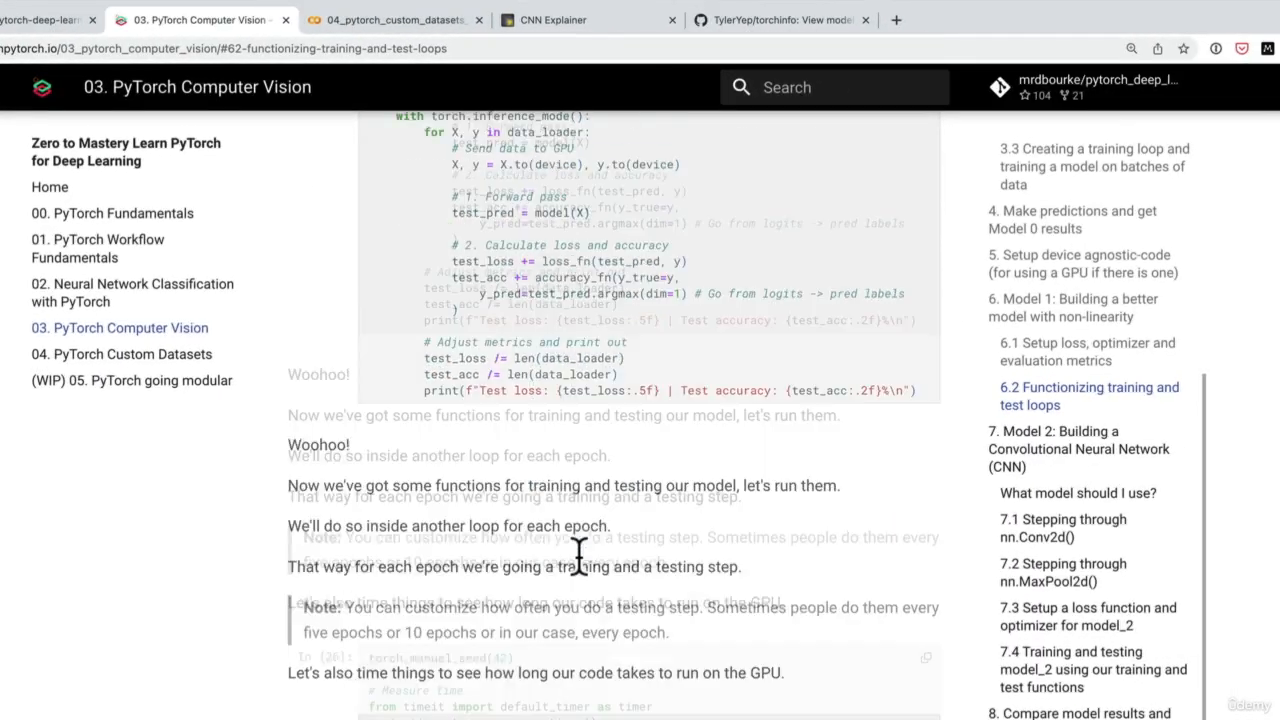
scroll(down, 3)
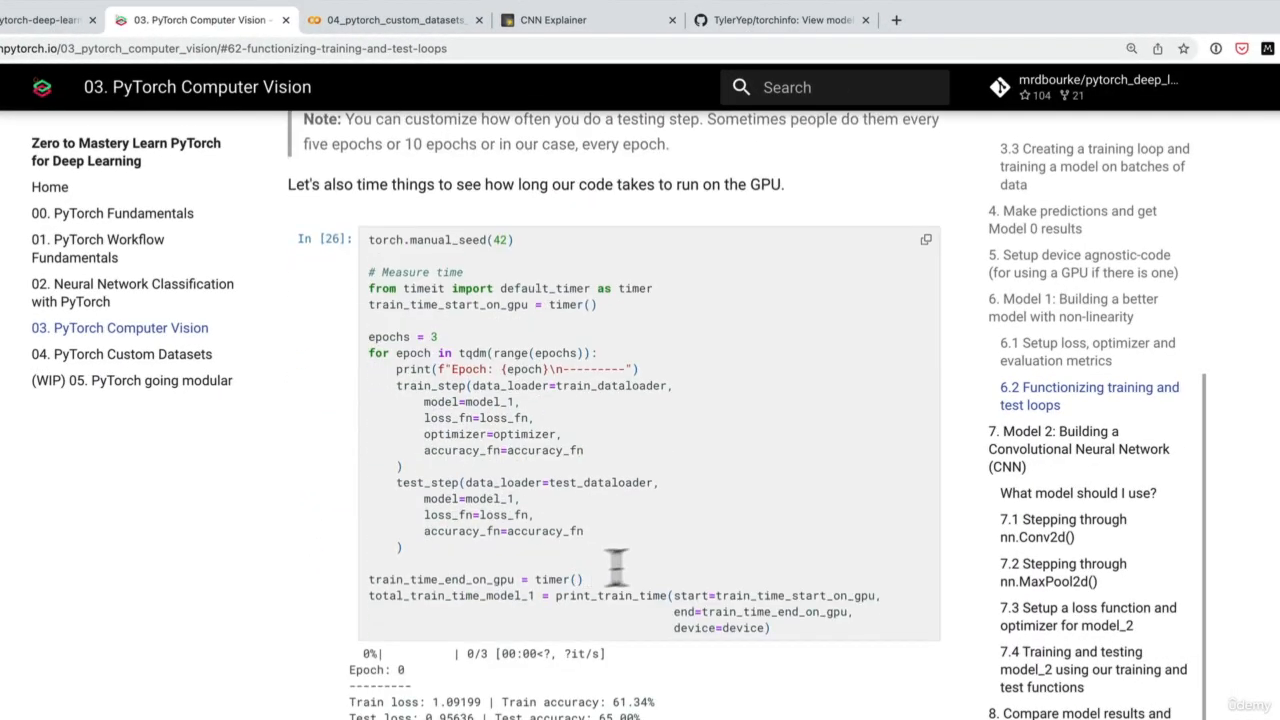
scroll(down, 3)
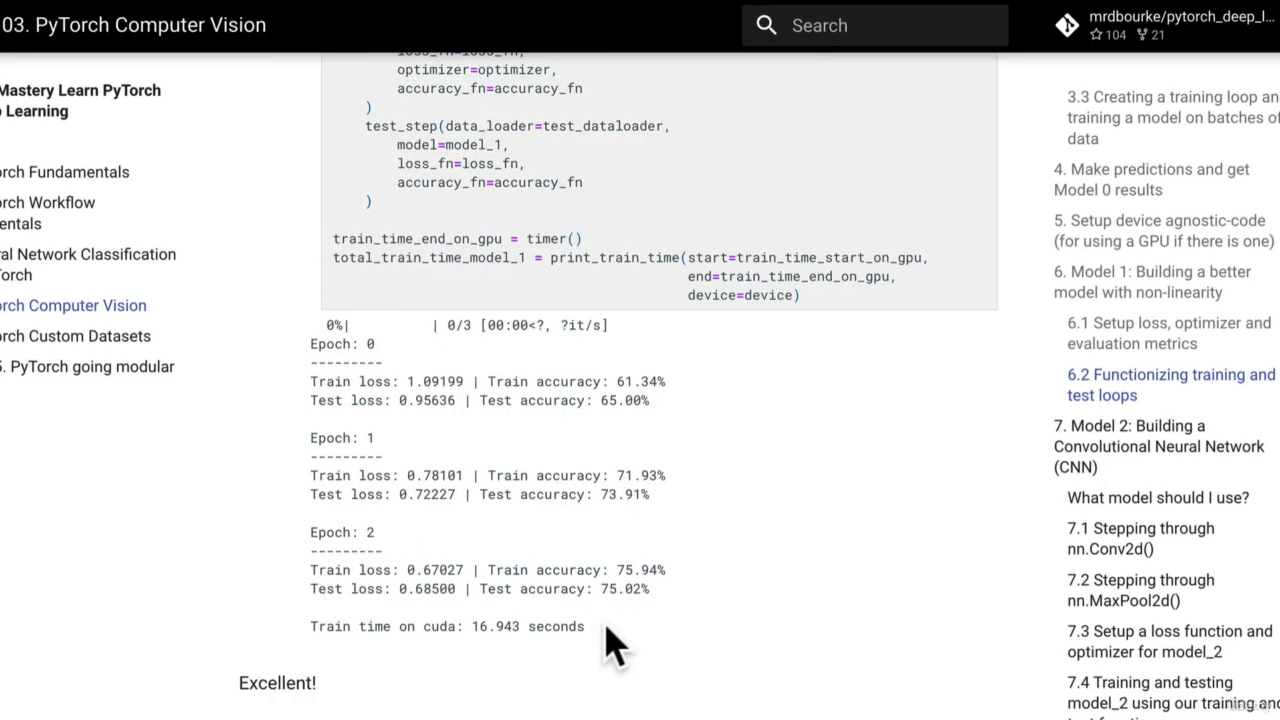
scroll(up, 3)
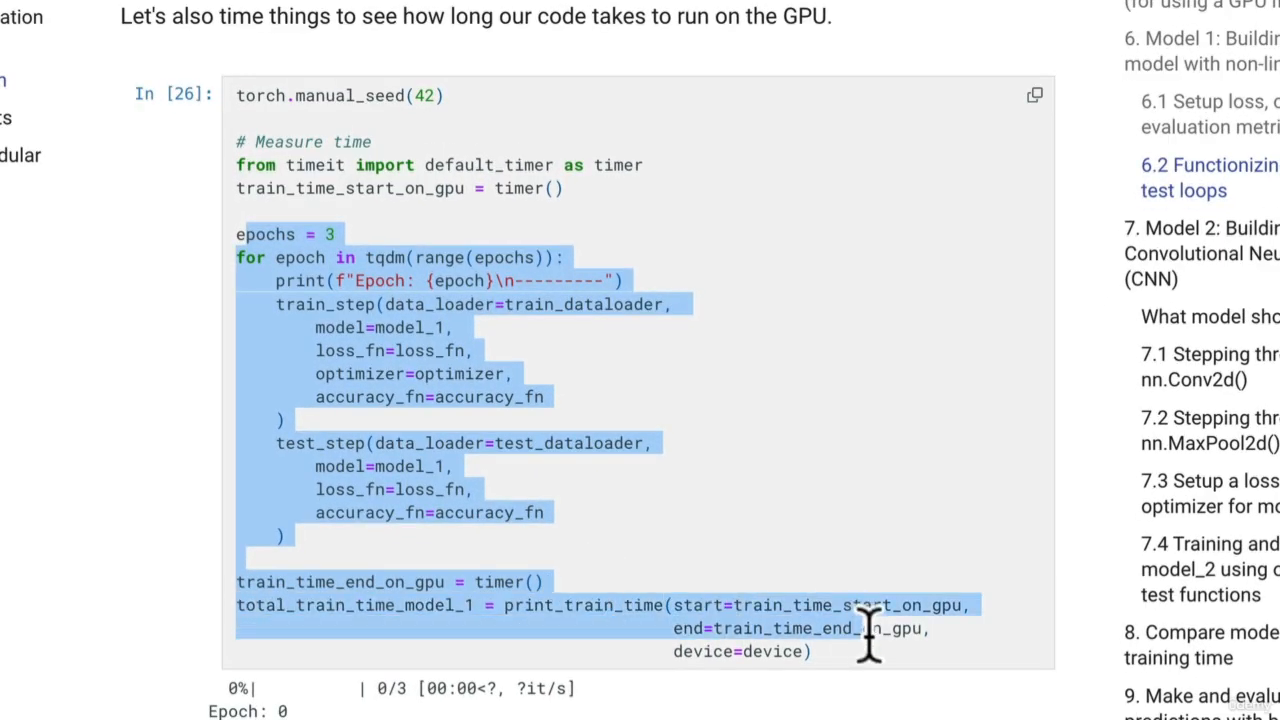
click(510, 304)
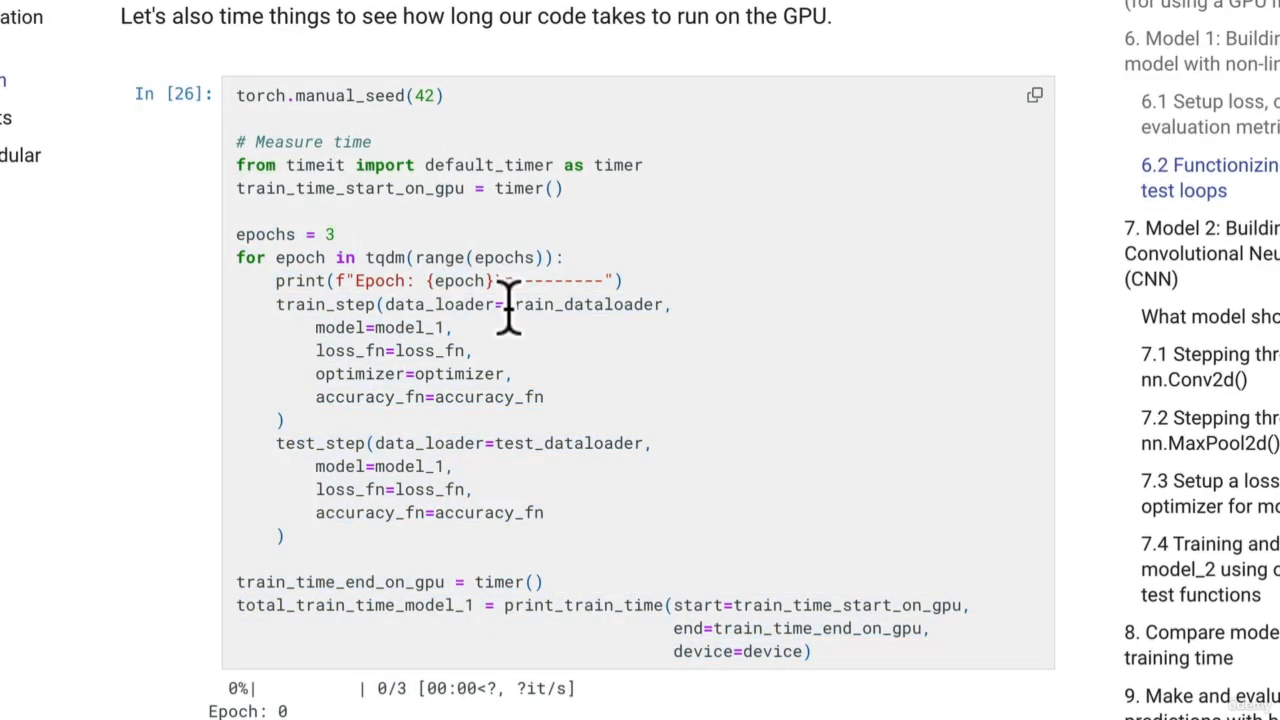
scroll(up, 3)
text(def train)
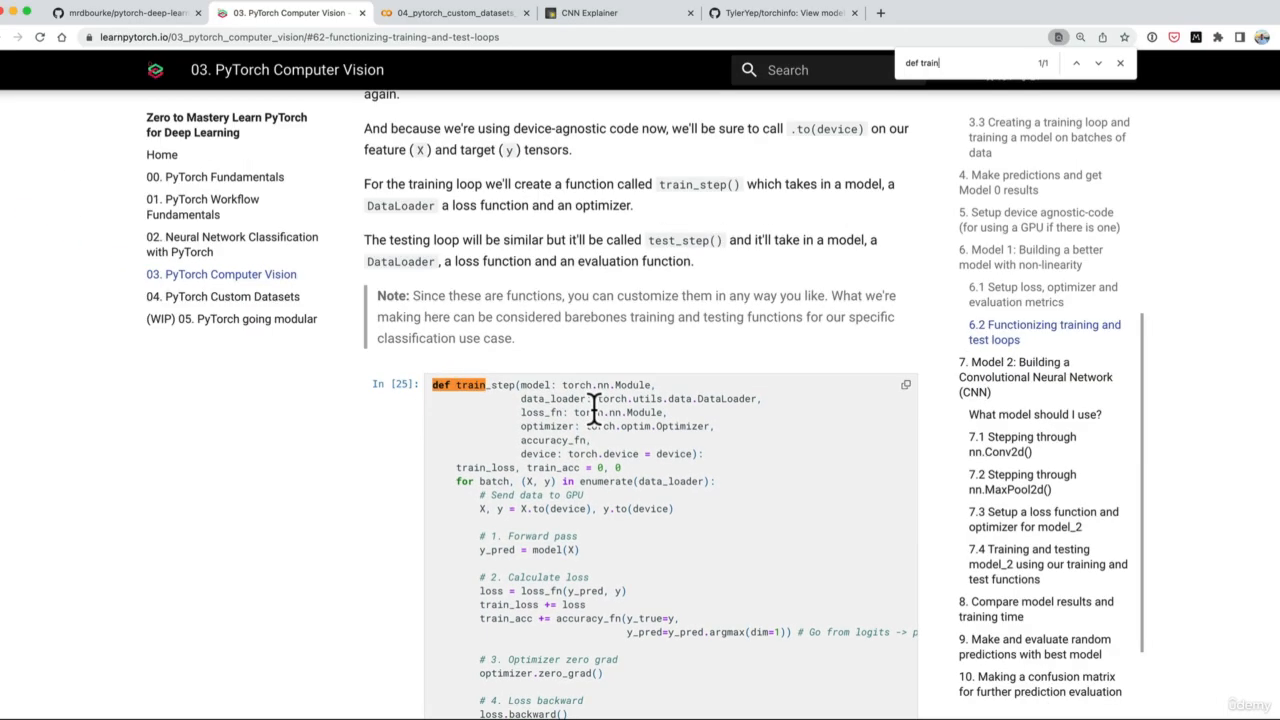
click(470, 12)
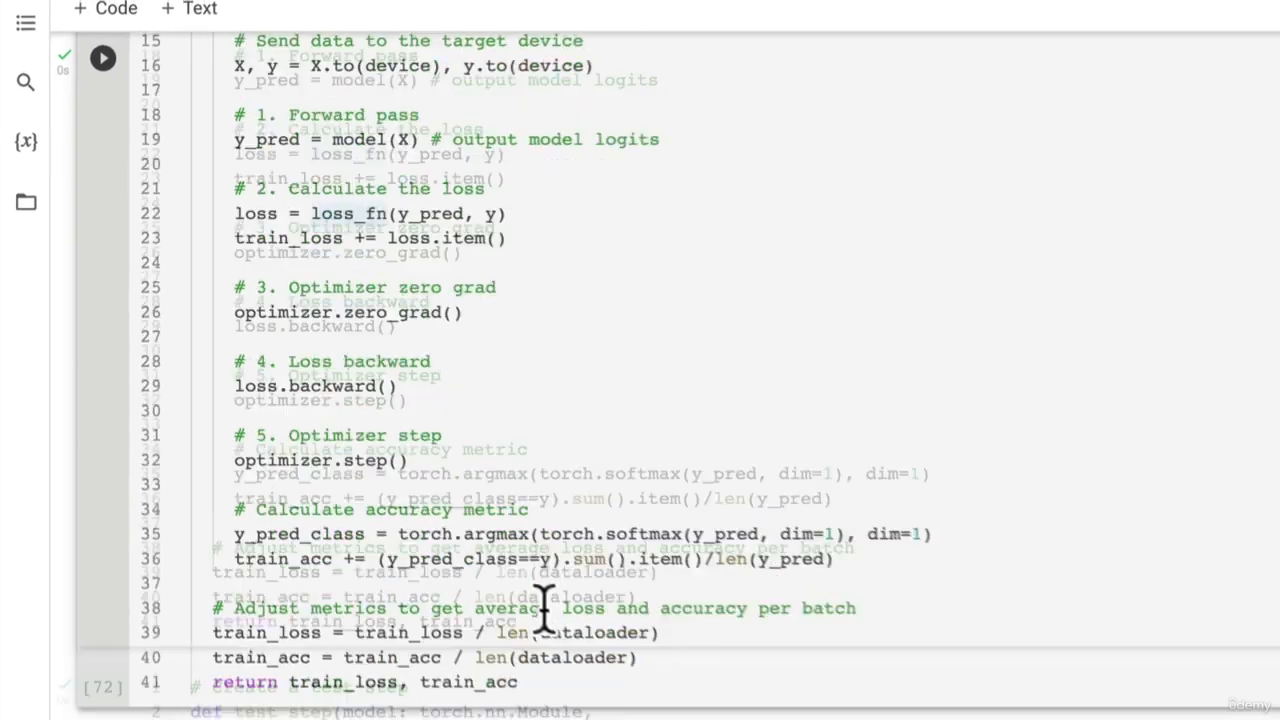
scroll(down, 3)
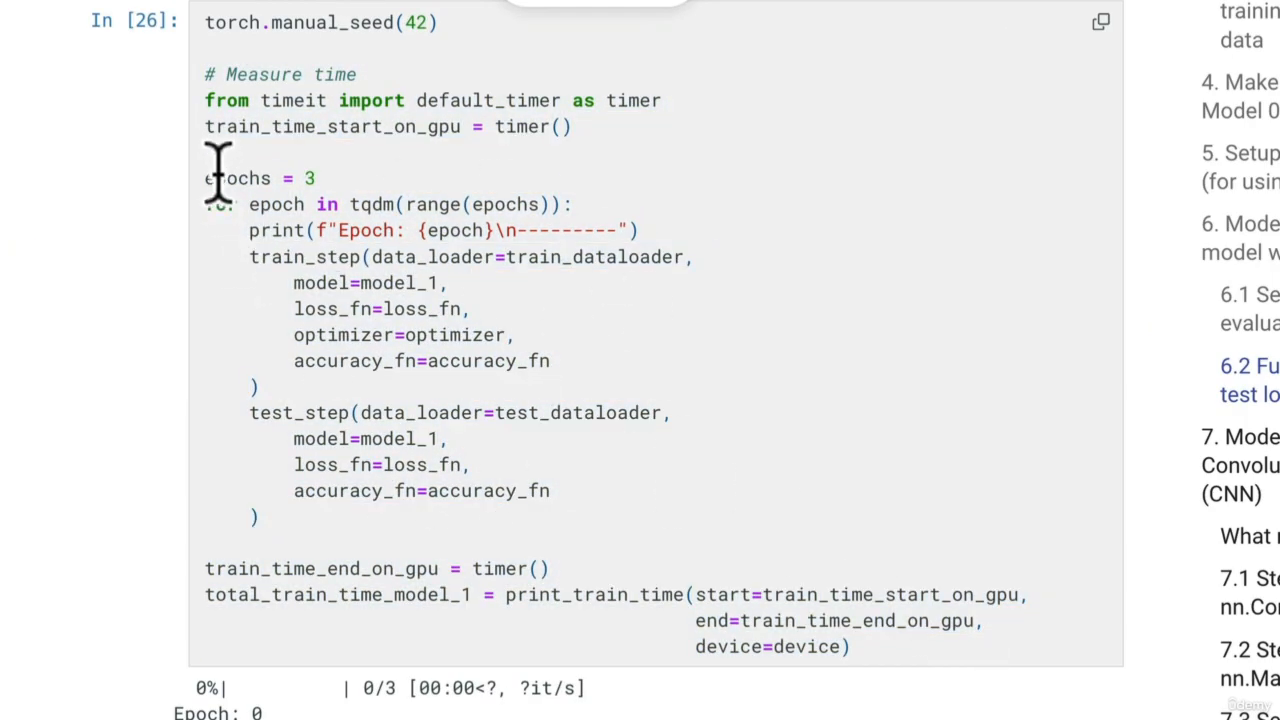
mouse_move(400, 396)
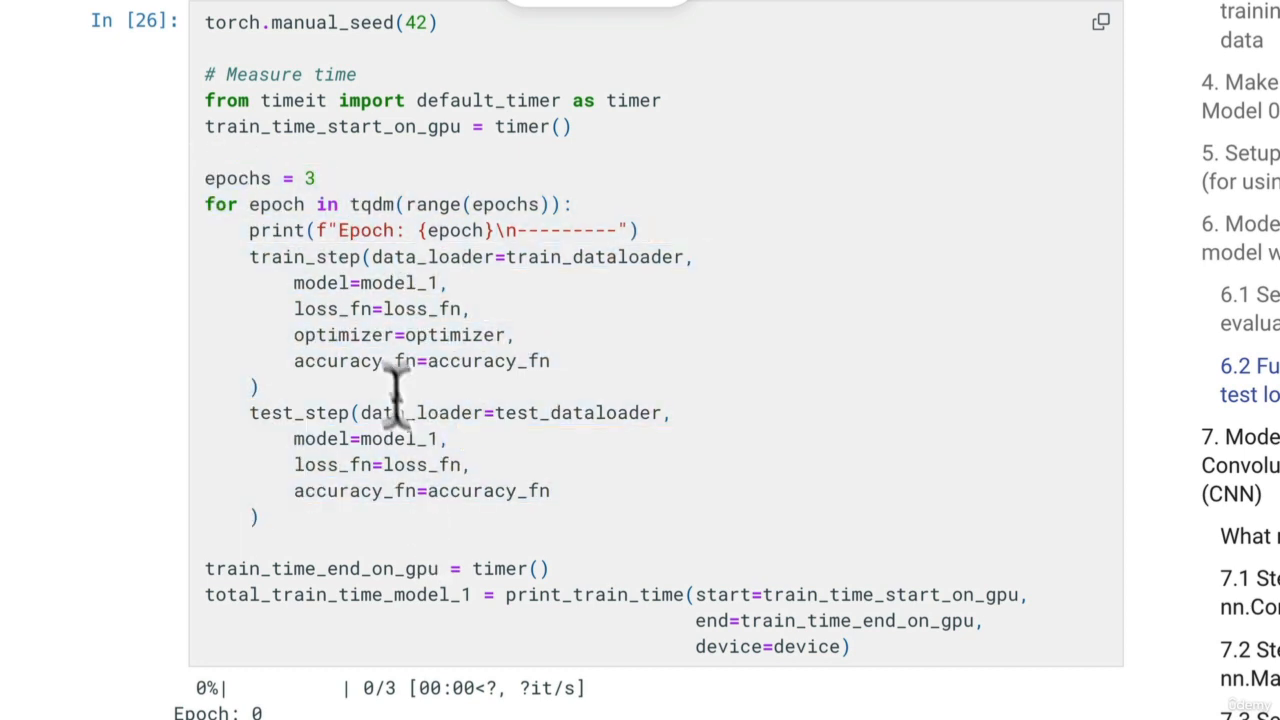
mouse_move(536, 290)
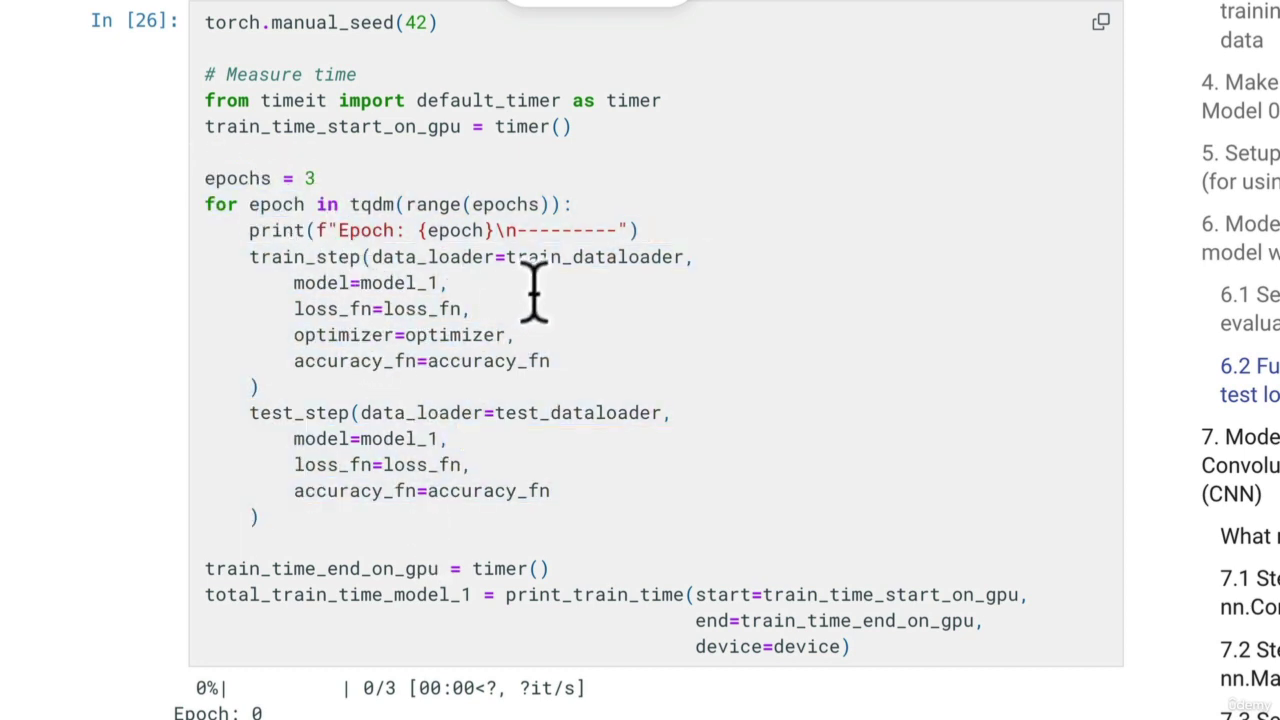
double_click(580, 412)
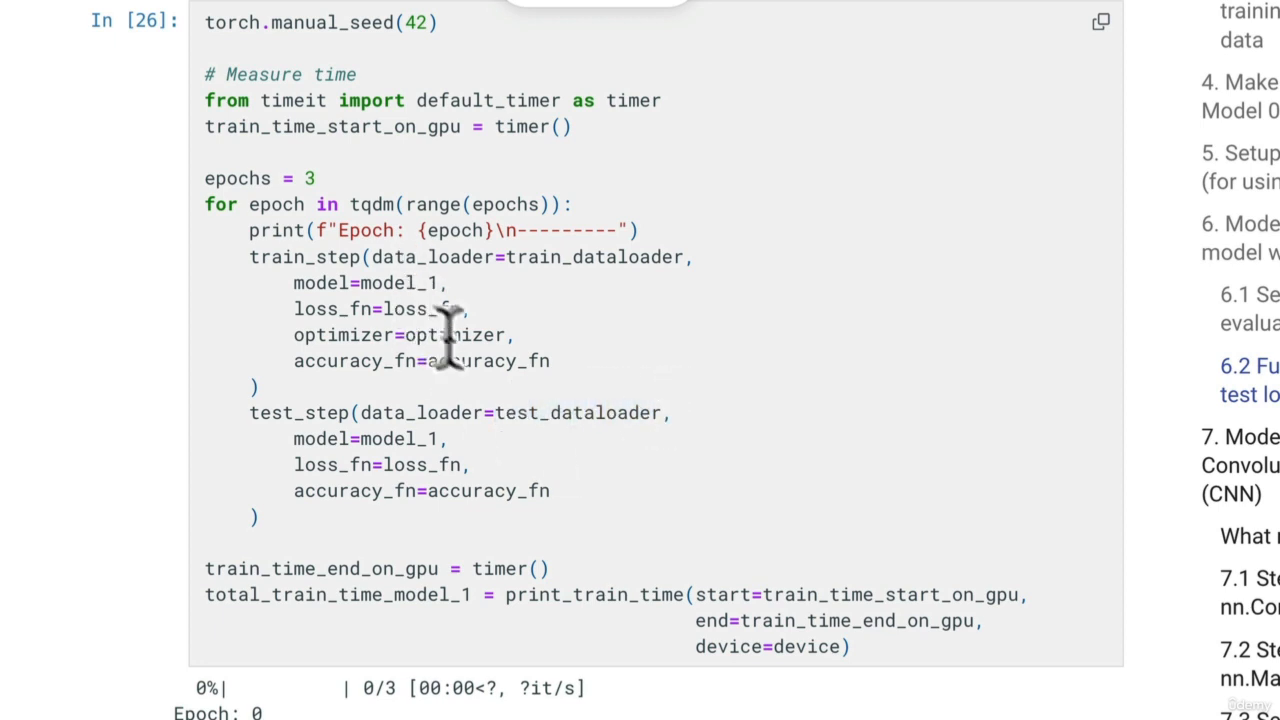
mouse_move(336, 530)
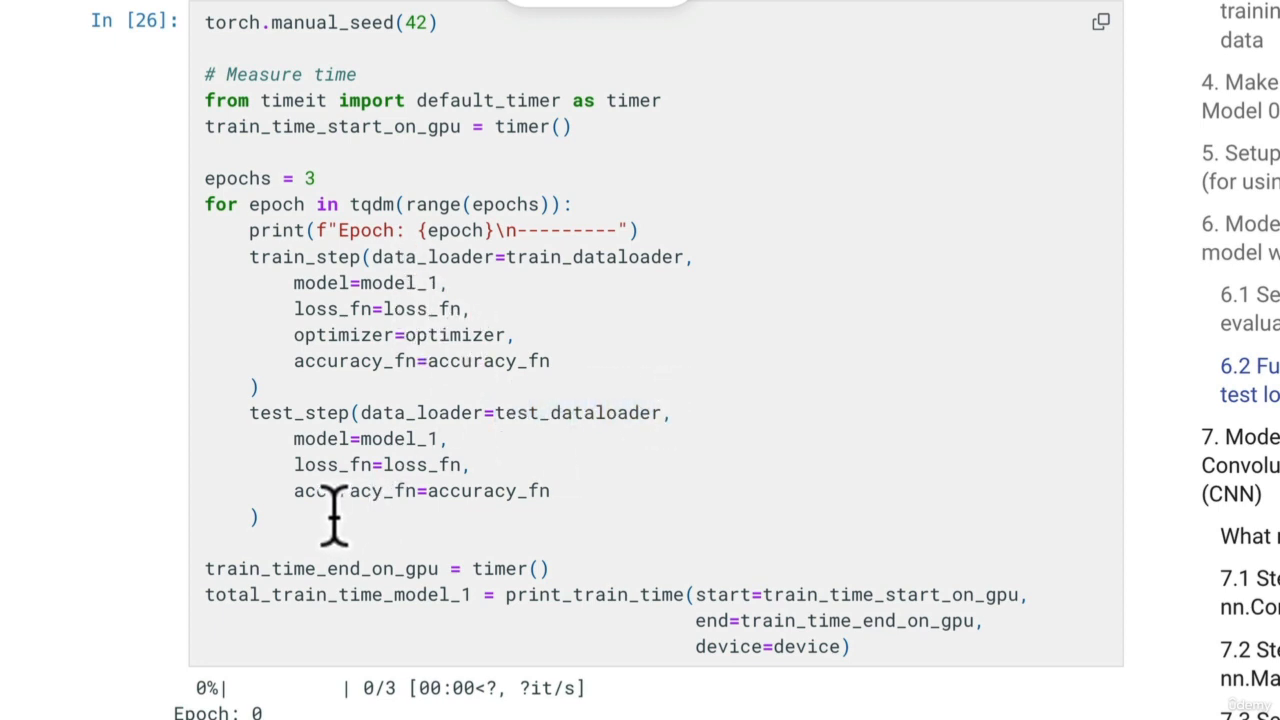